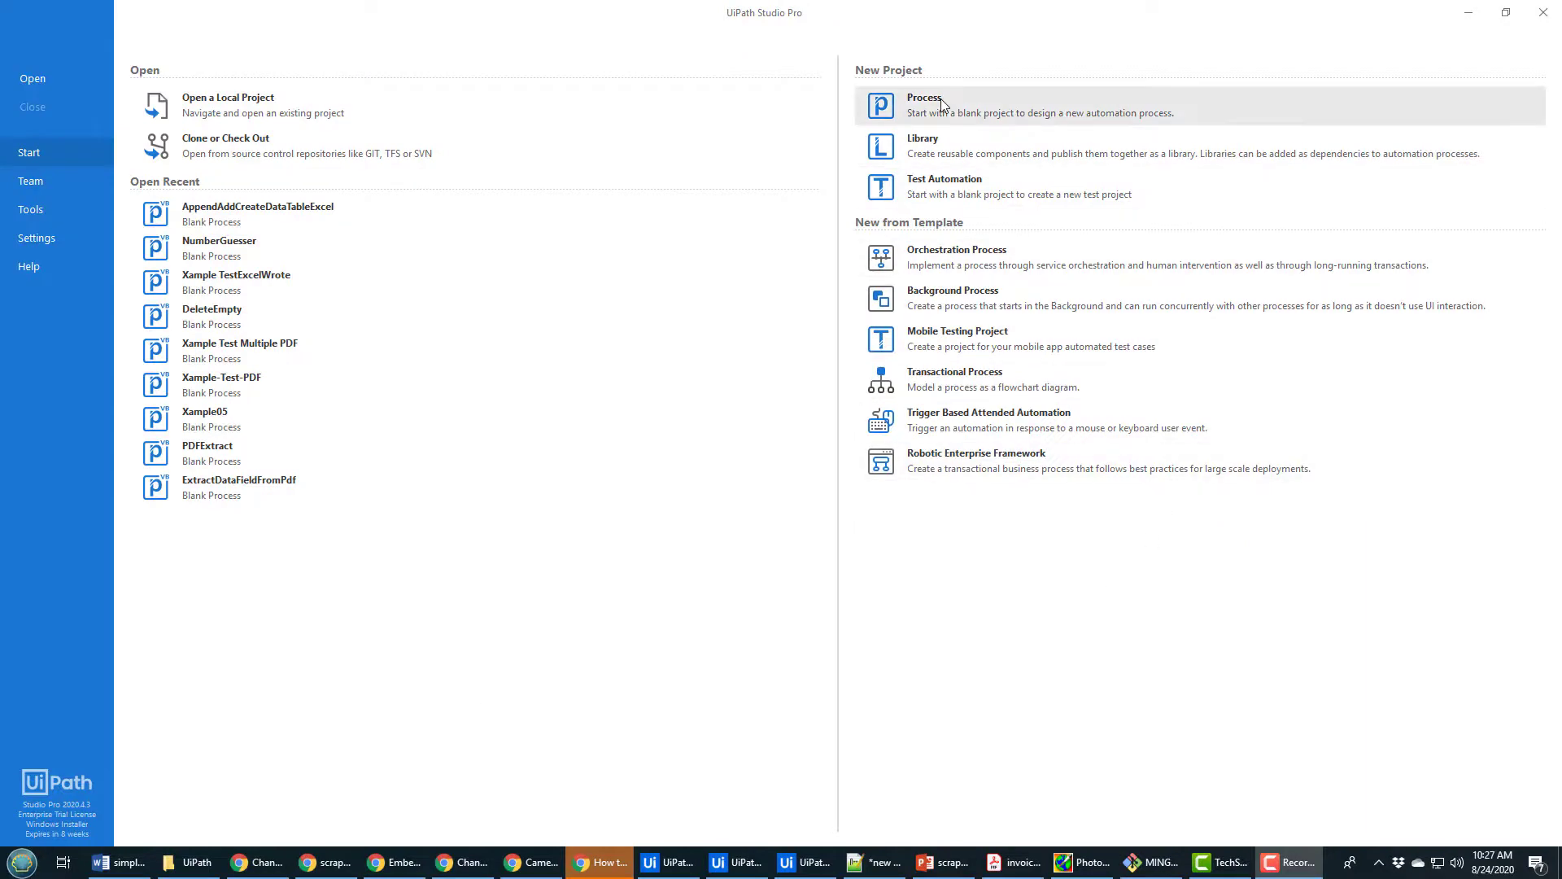
Step: Create a new blank process project named AddAppendDataTableCreateExcel
click(924, 104)
text(AddAppendD)
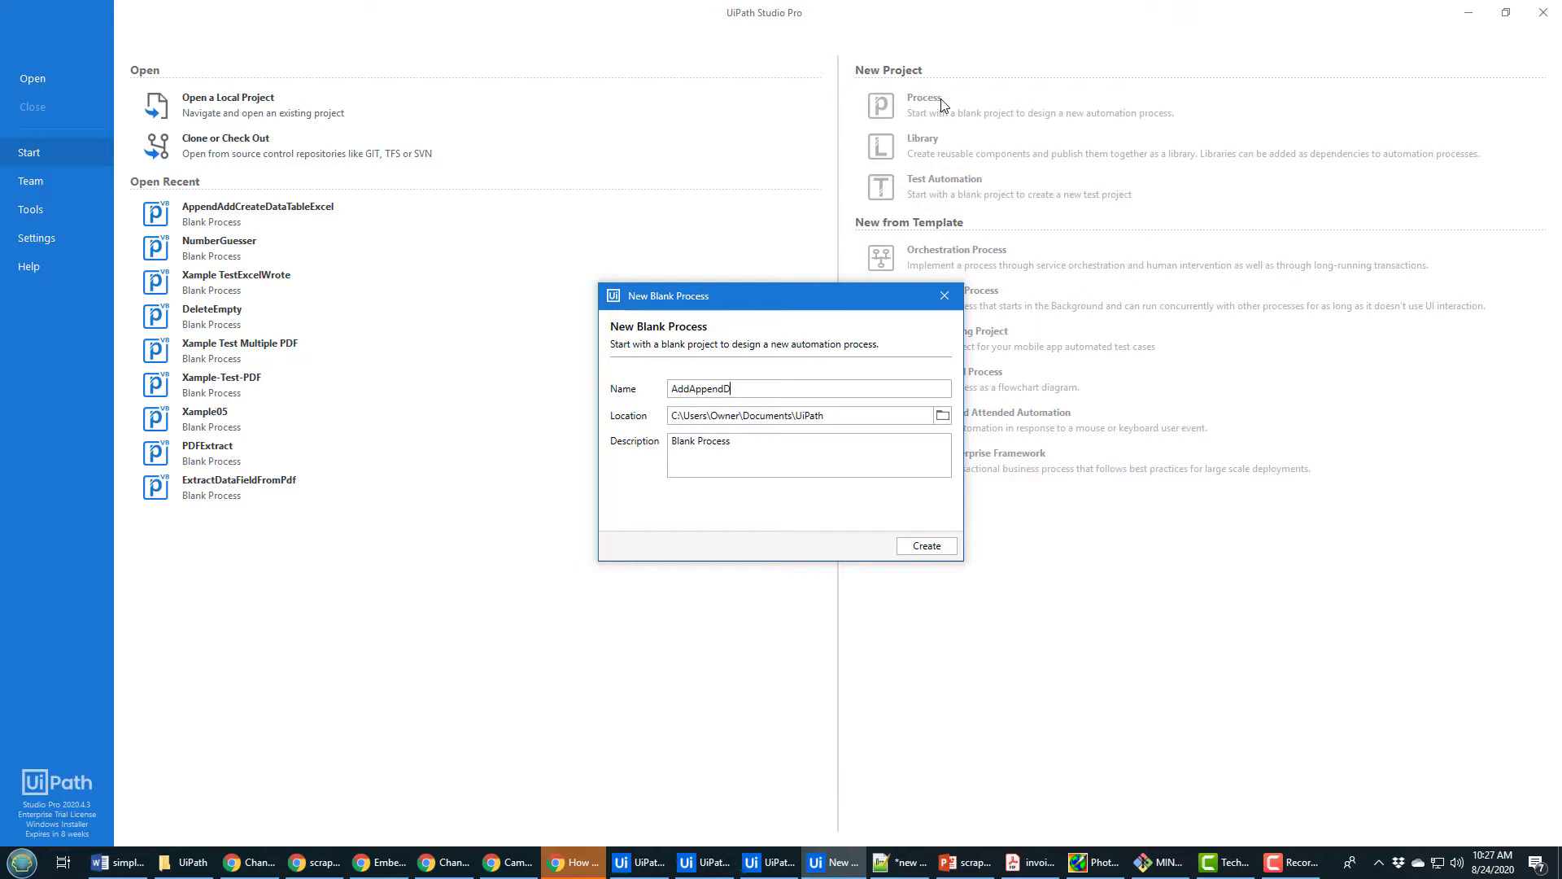
text(ataTableCreate)
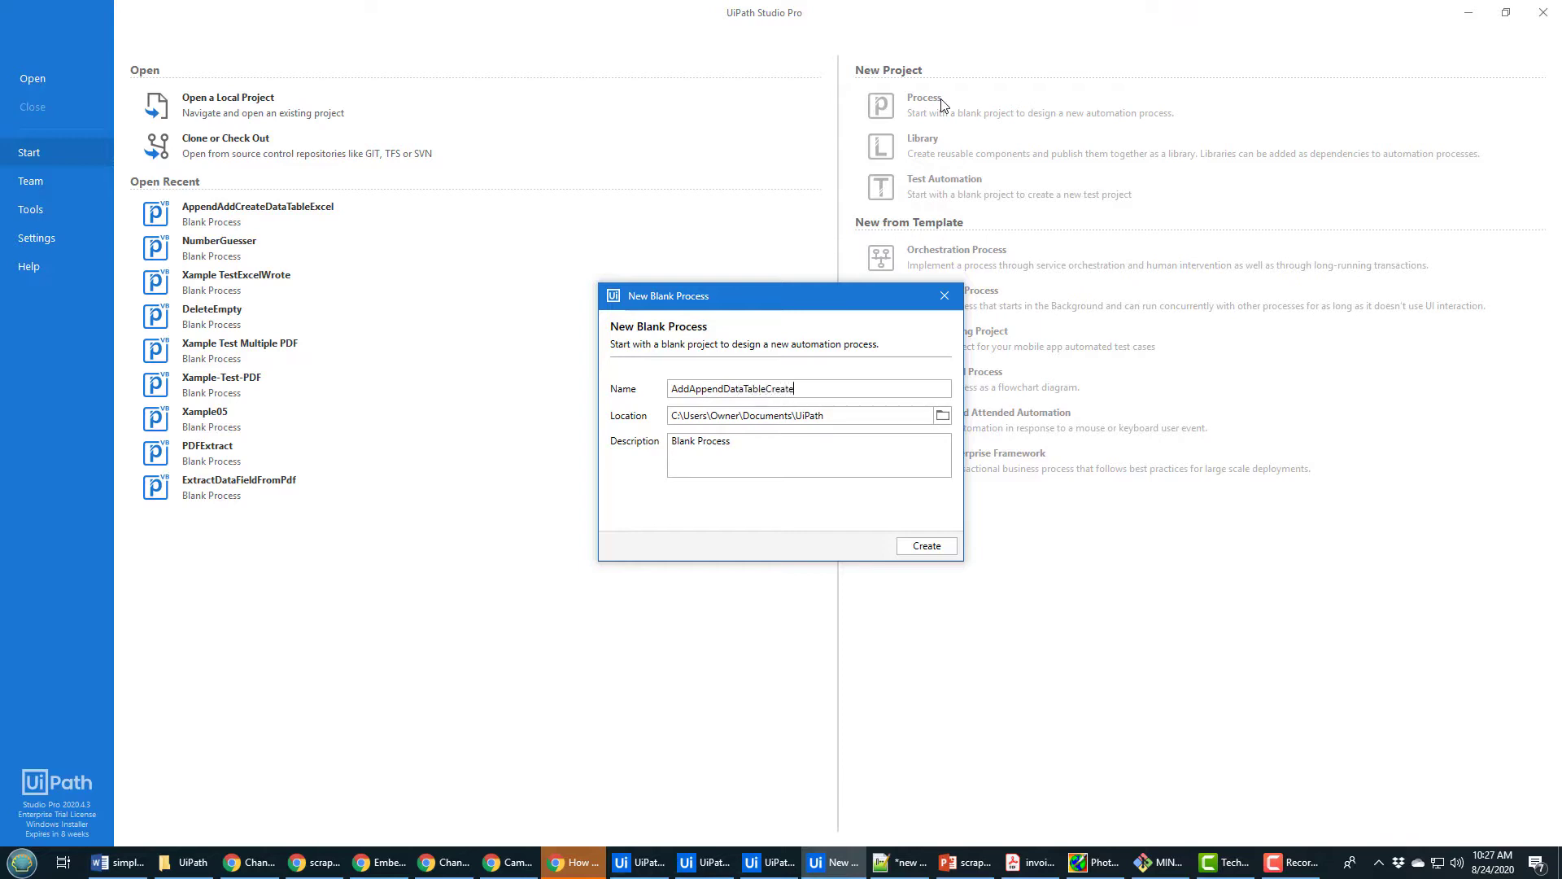
text(Excel)
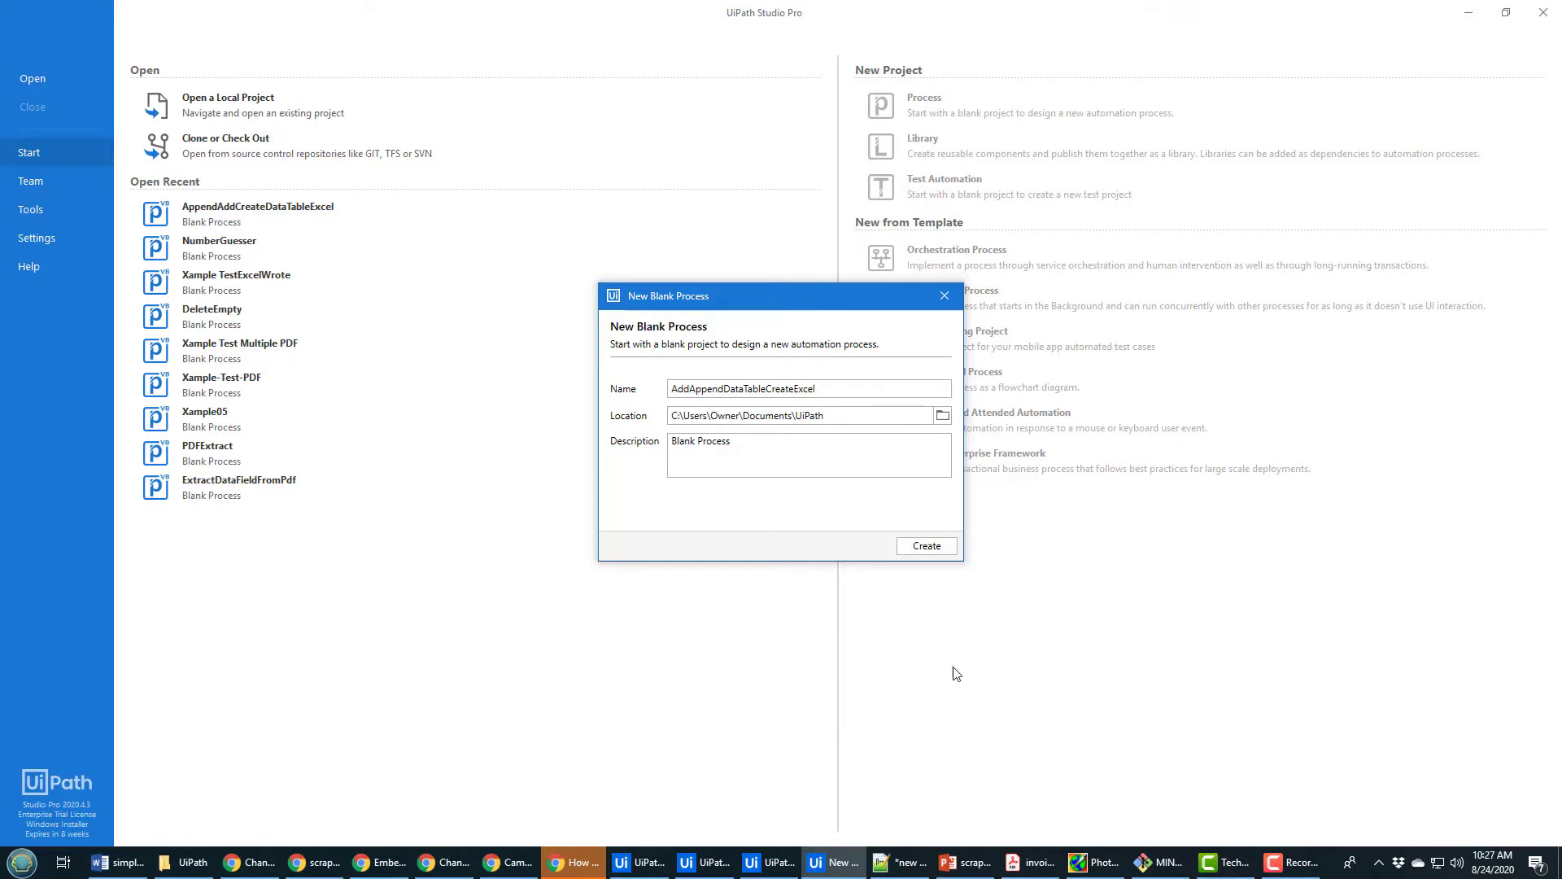
click(924, 545)
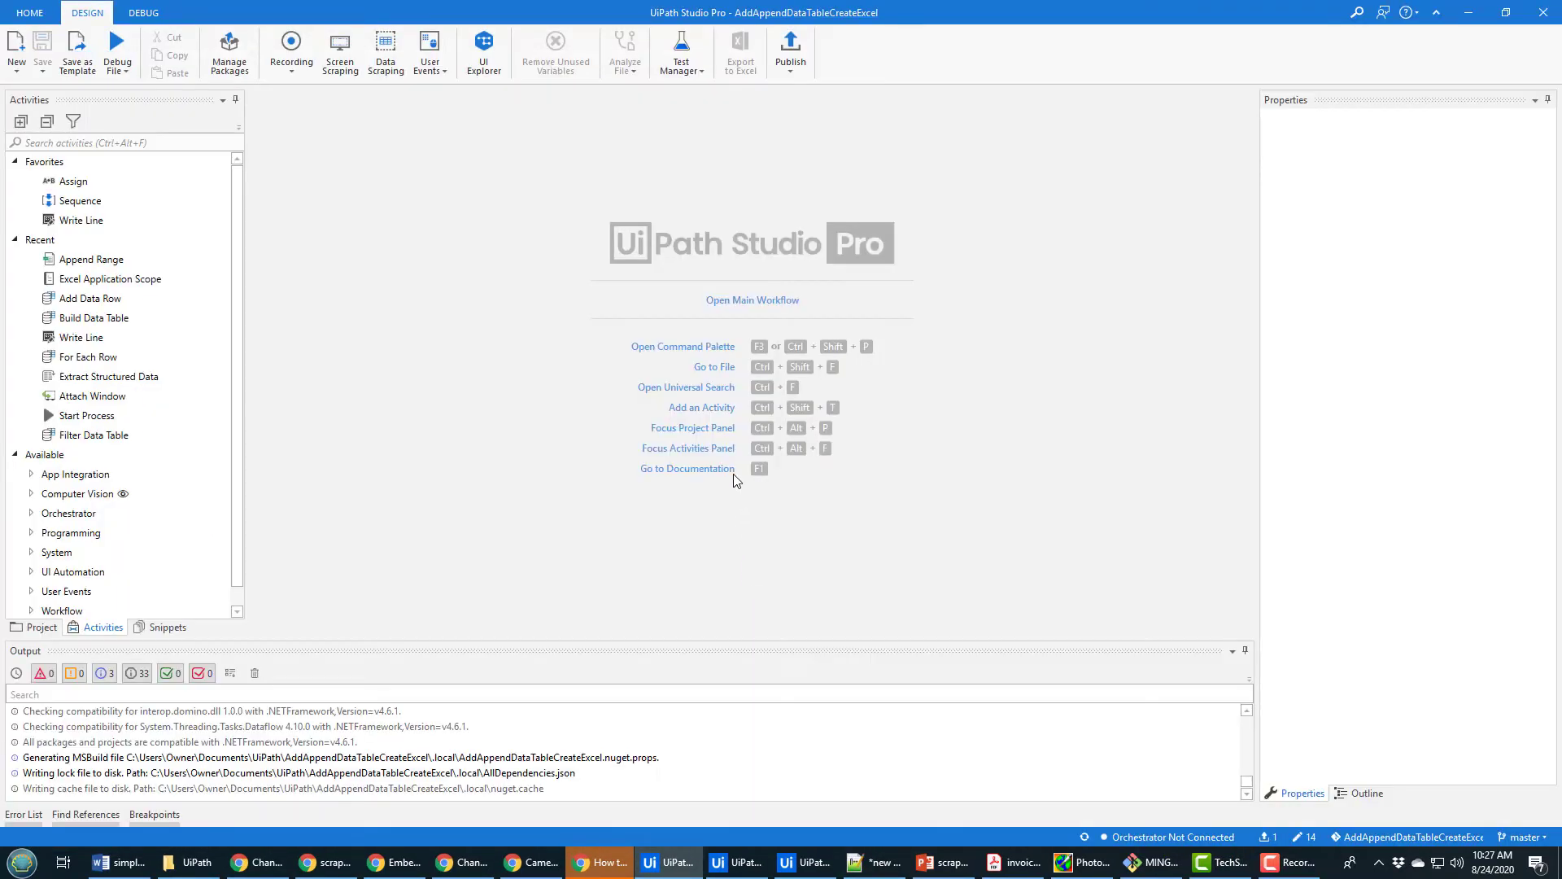
Step: Add a Build Data Table activity from the Activities search to the main workflow's Sequence
click(752, 300)
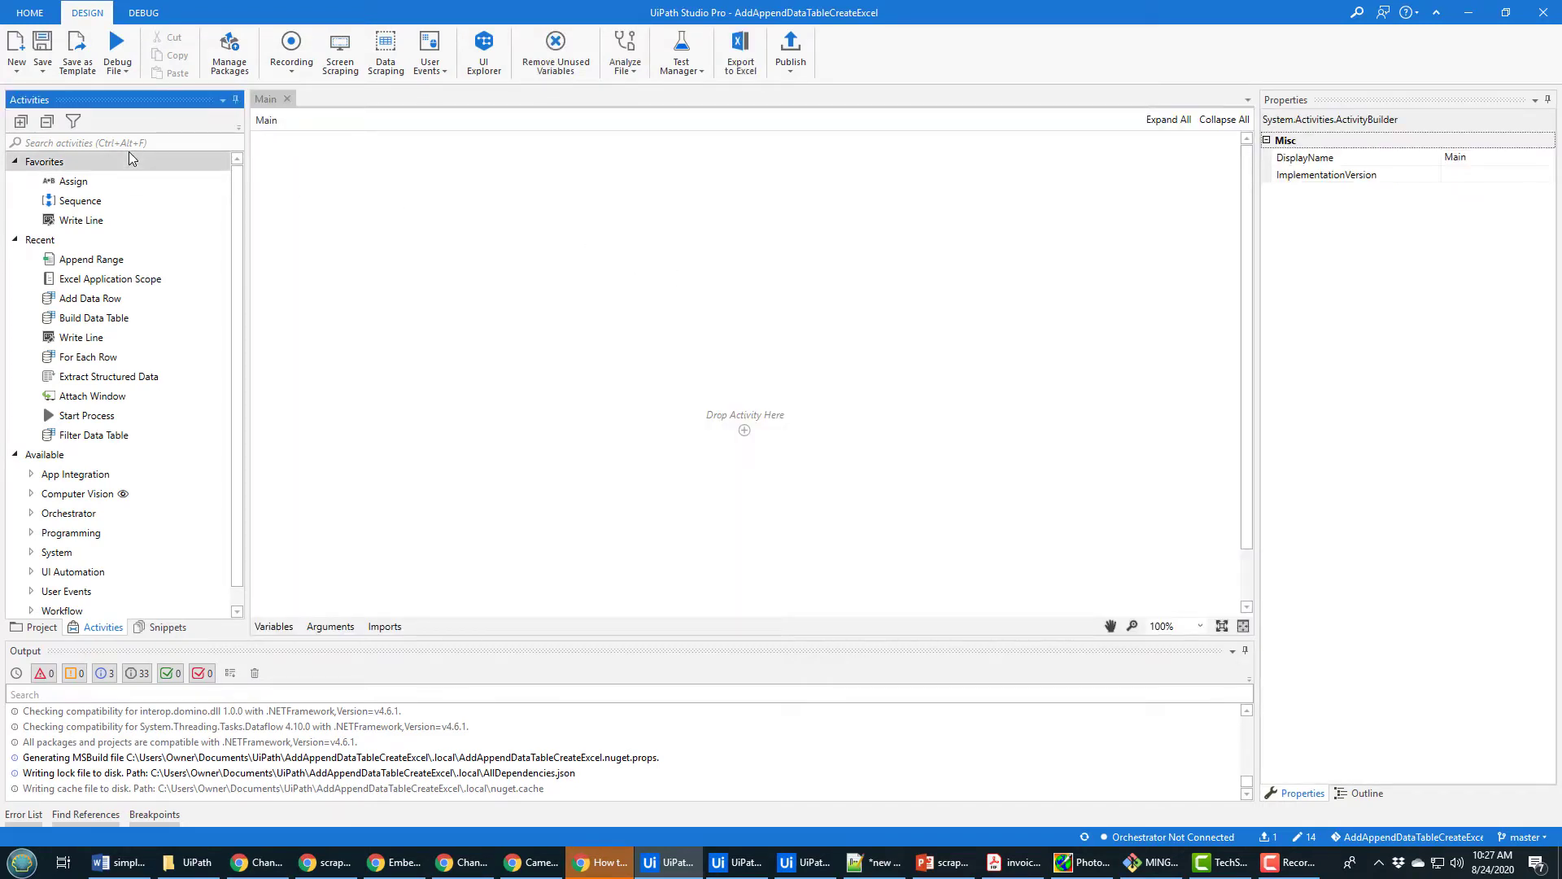
text(Build)
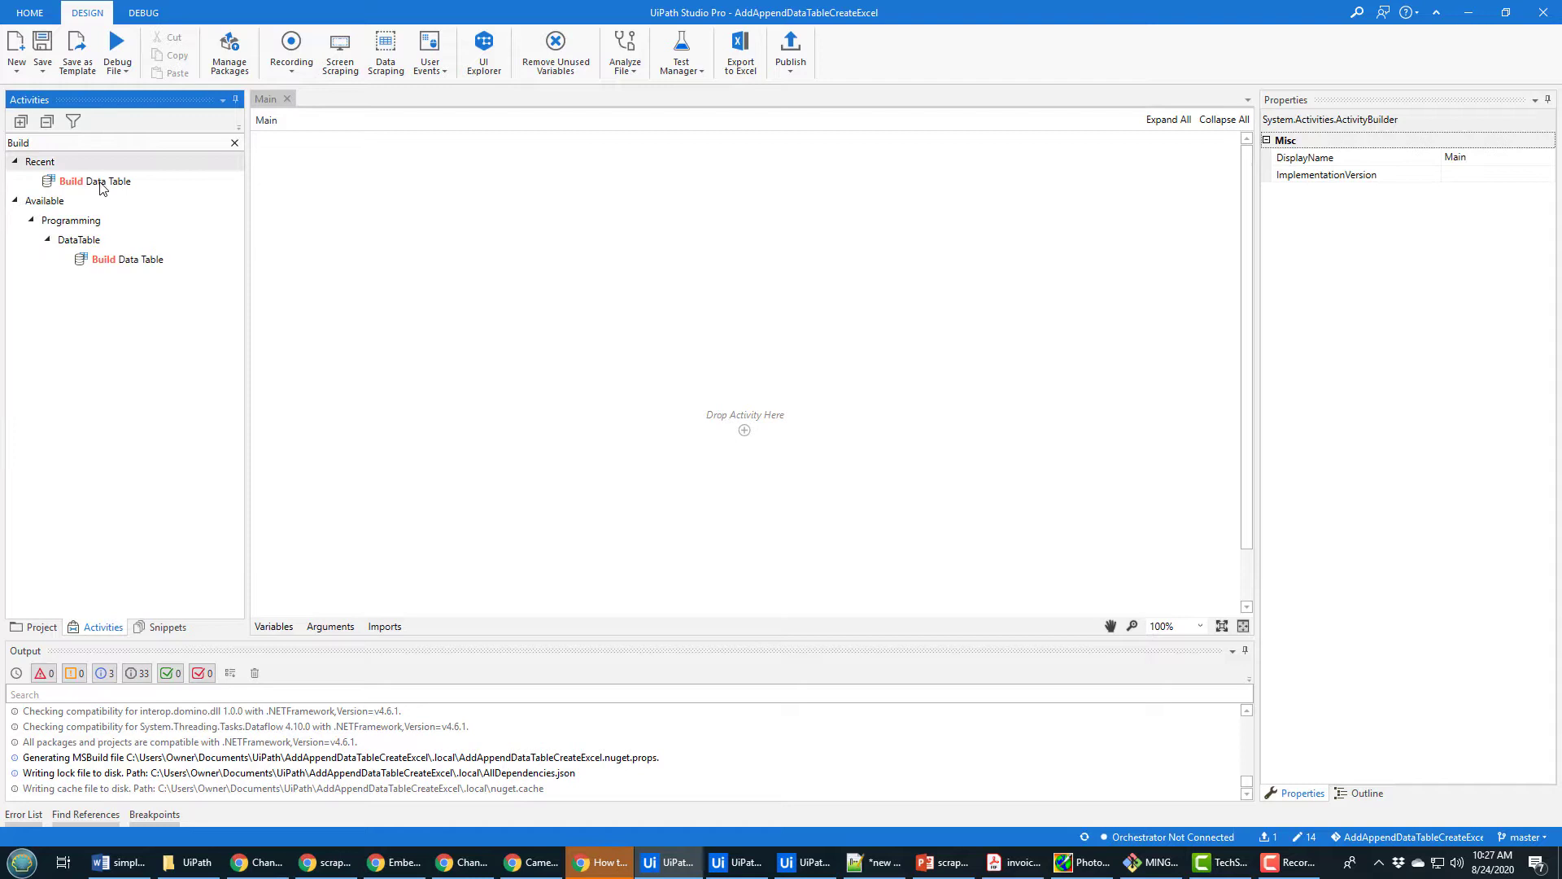
mouse_move(125, 259)
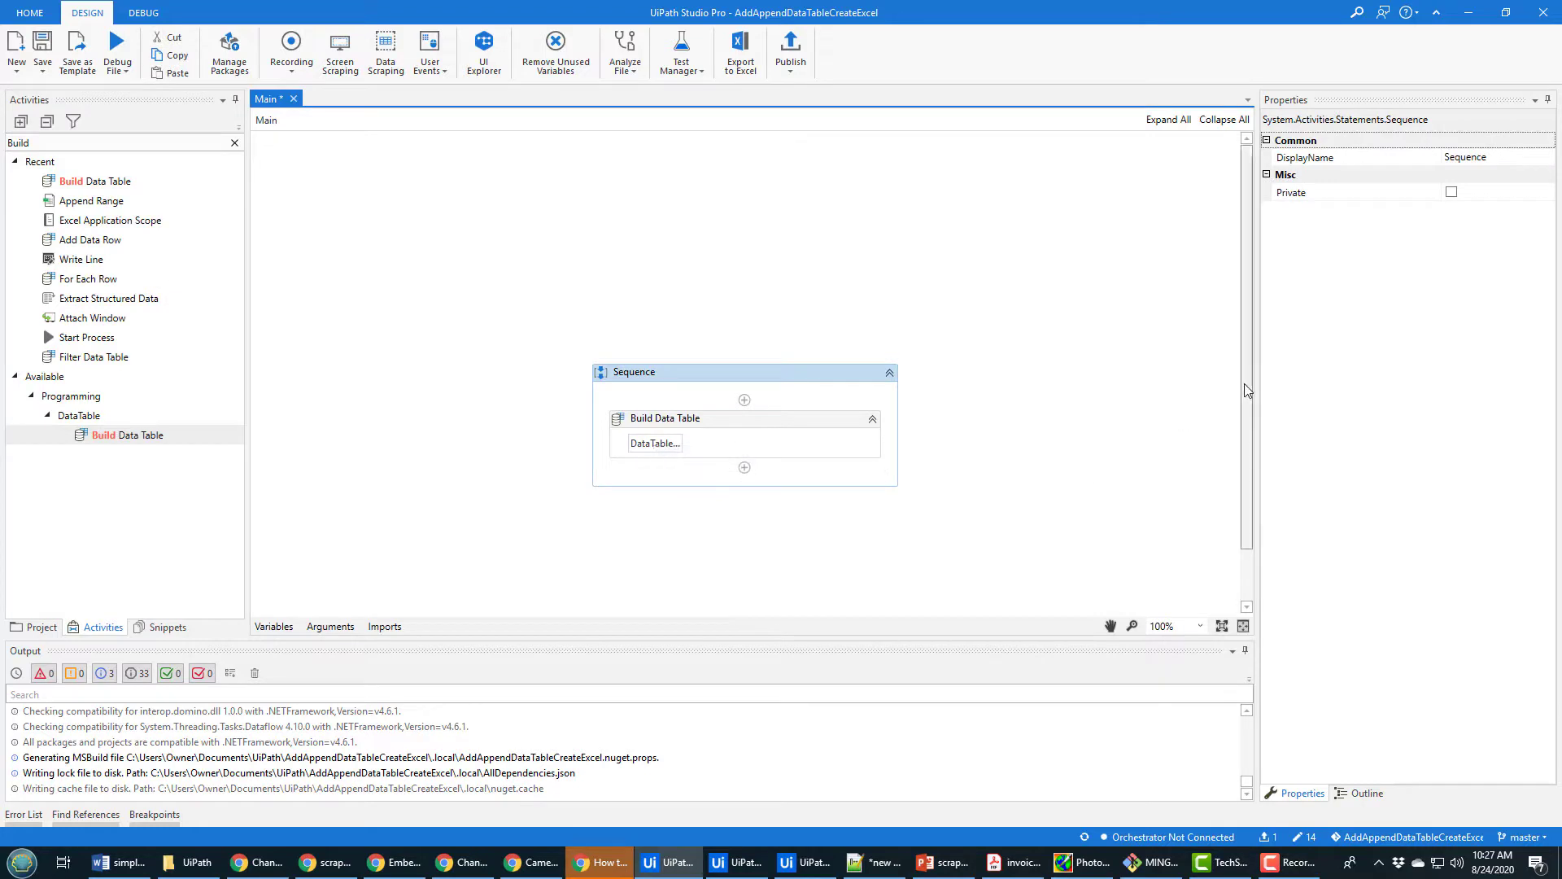
scroll(up, 3)
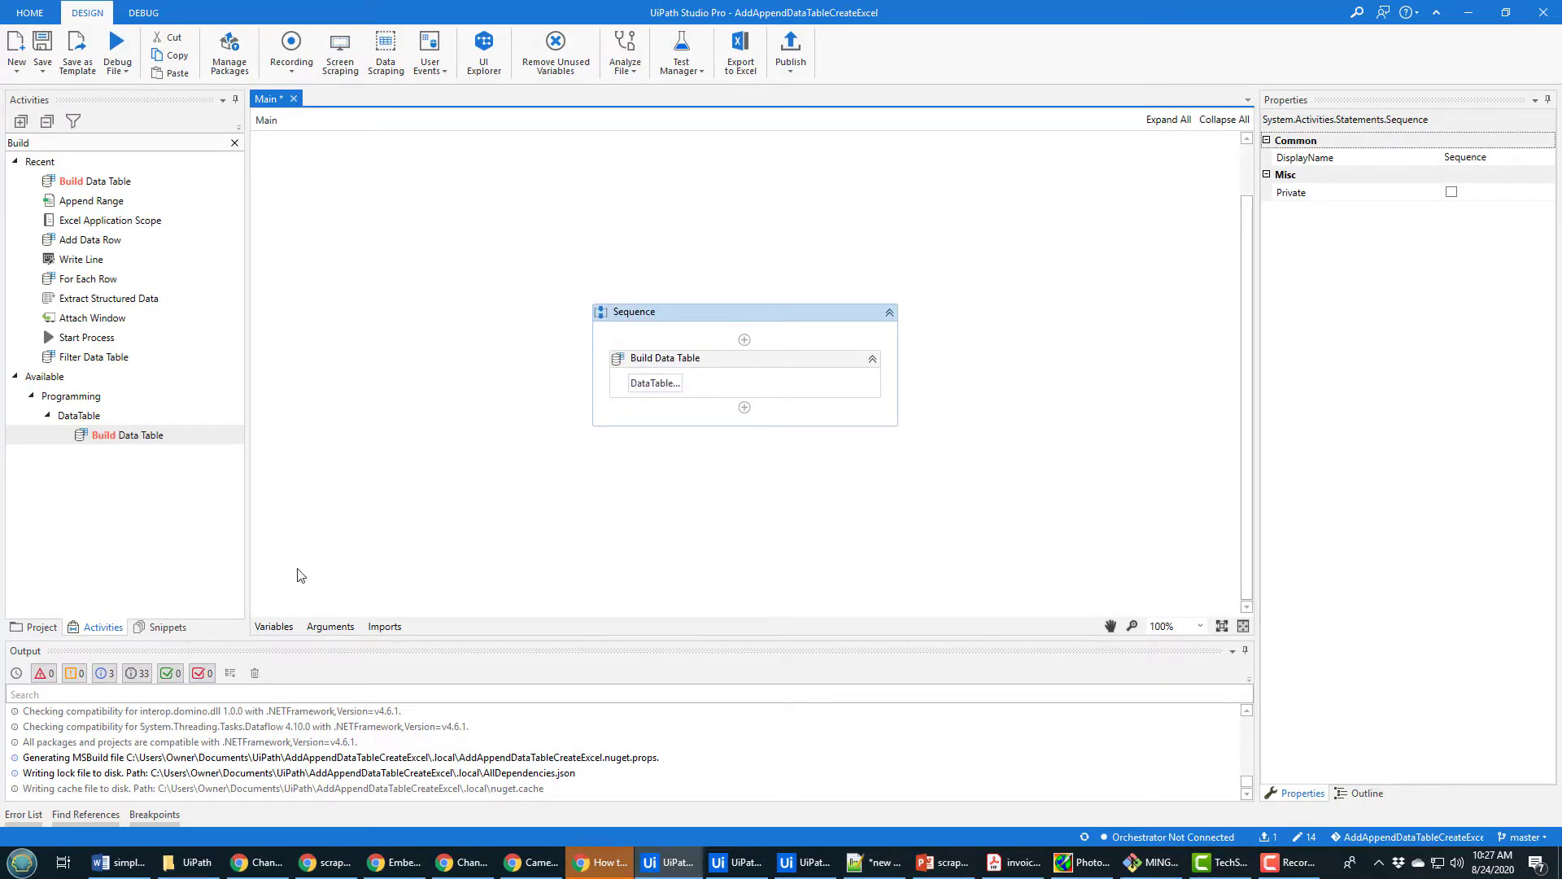
click(664, 358)
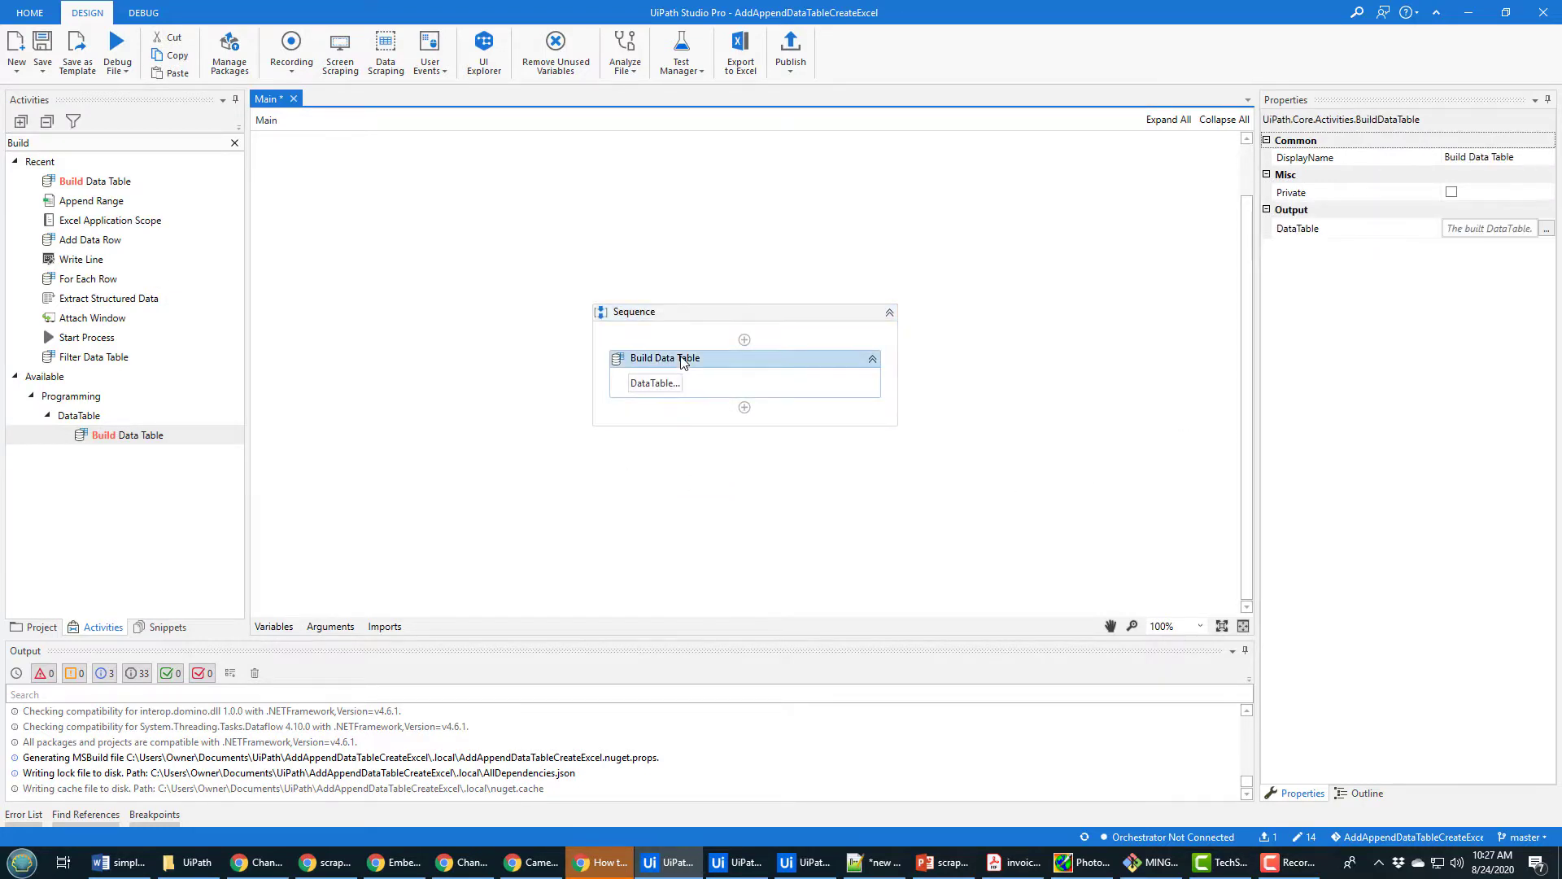
click(274, 624)
text(MyDataTable)
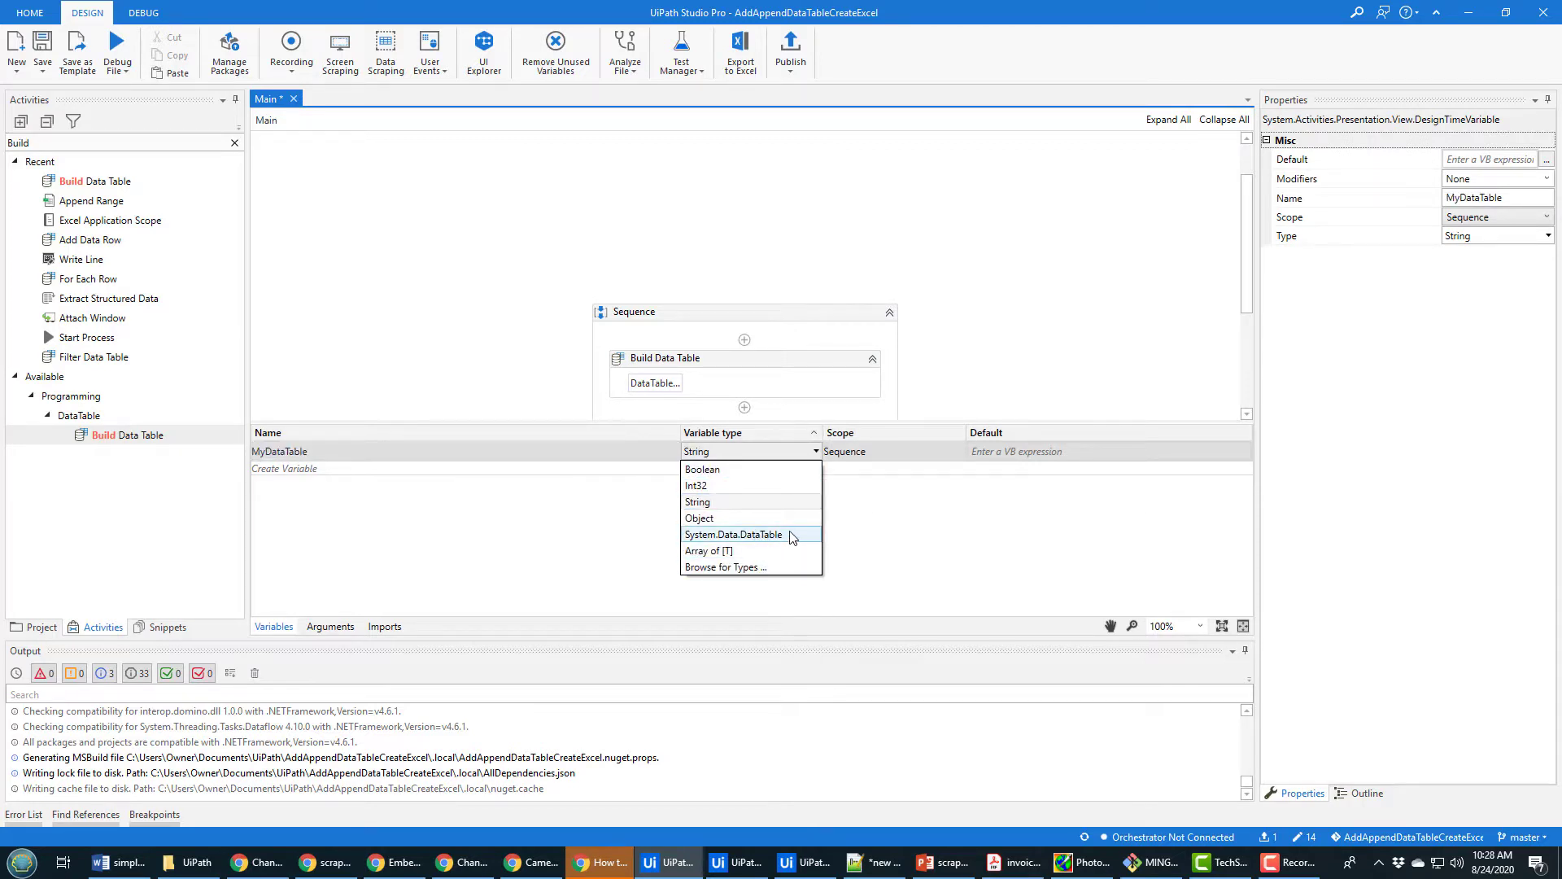
Step: Retype the MyDataTable variable as System.Data.DataTable via the type browser
click(726, 567)
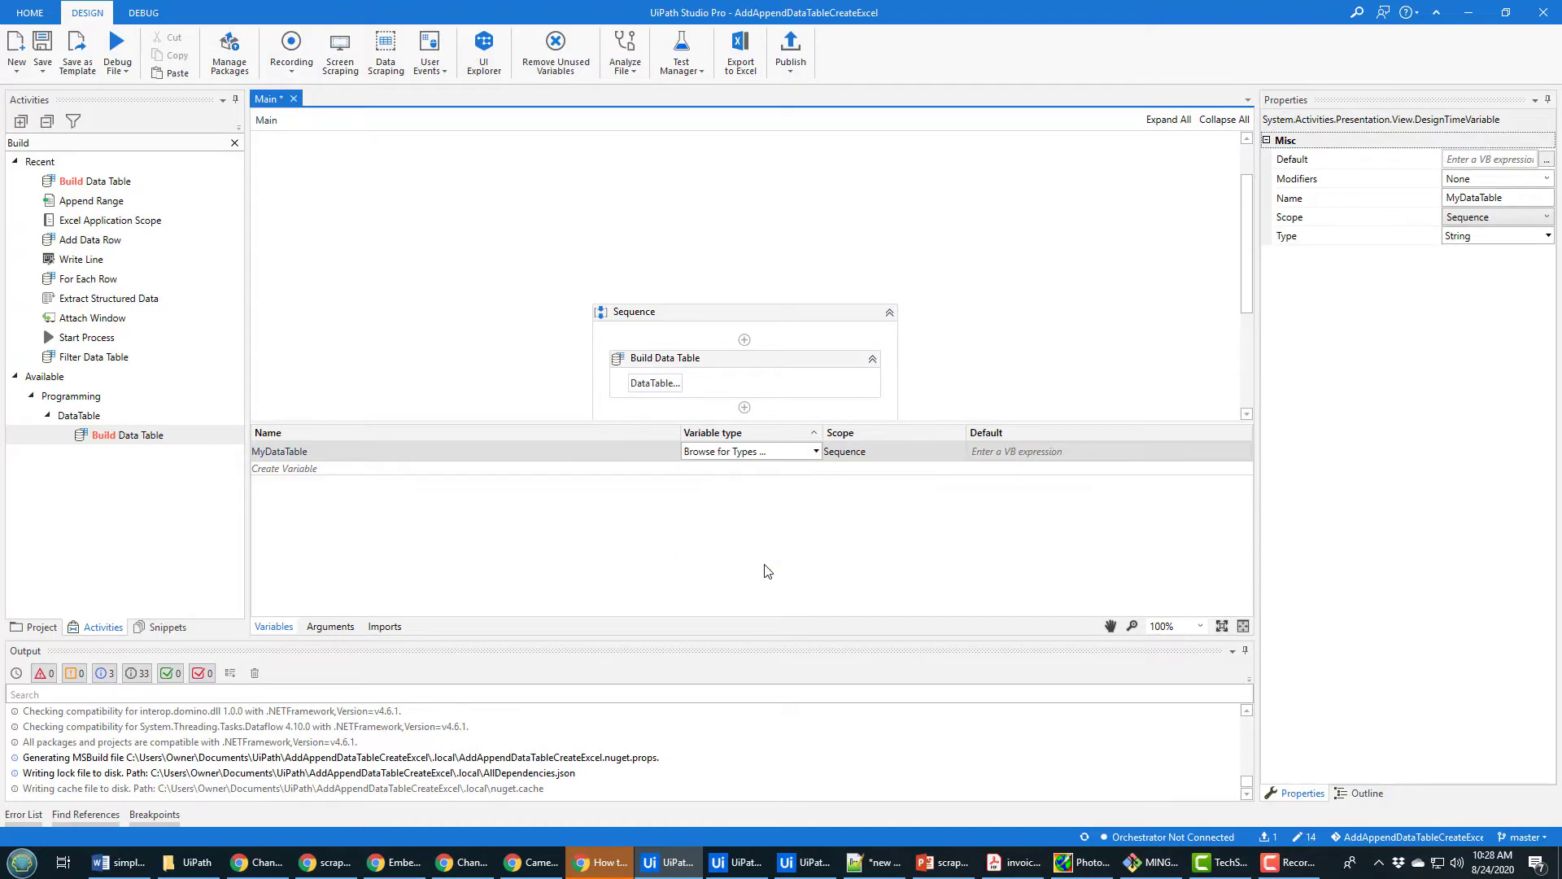
click(742, 450)
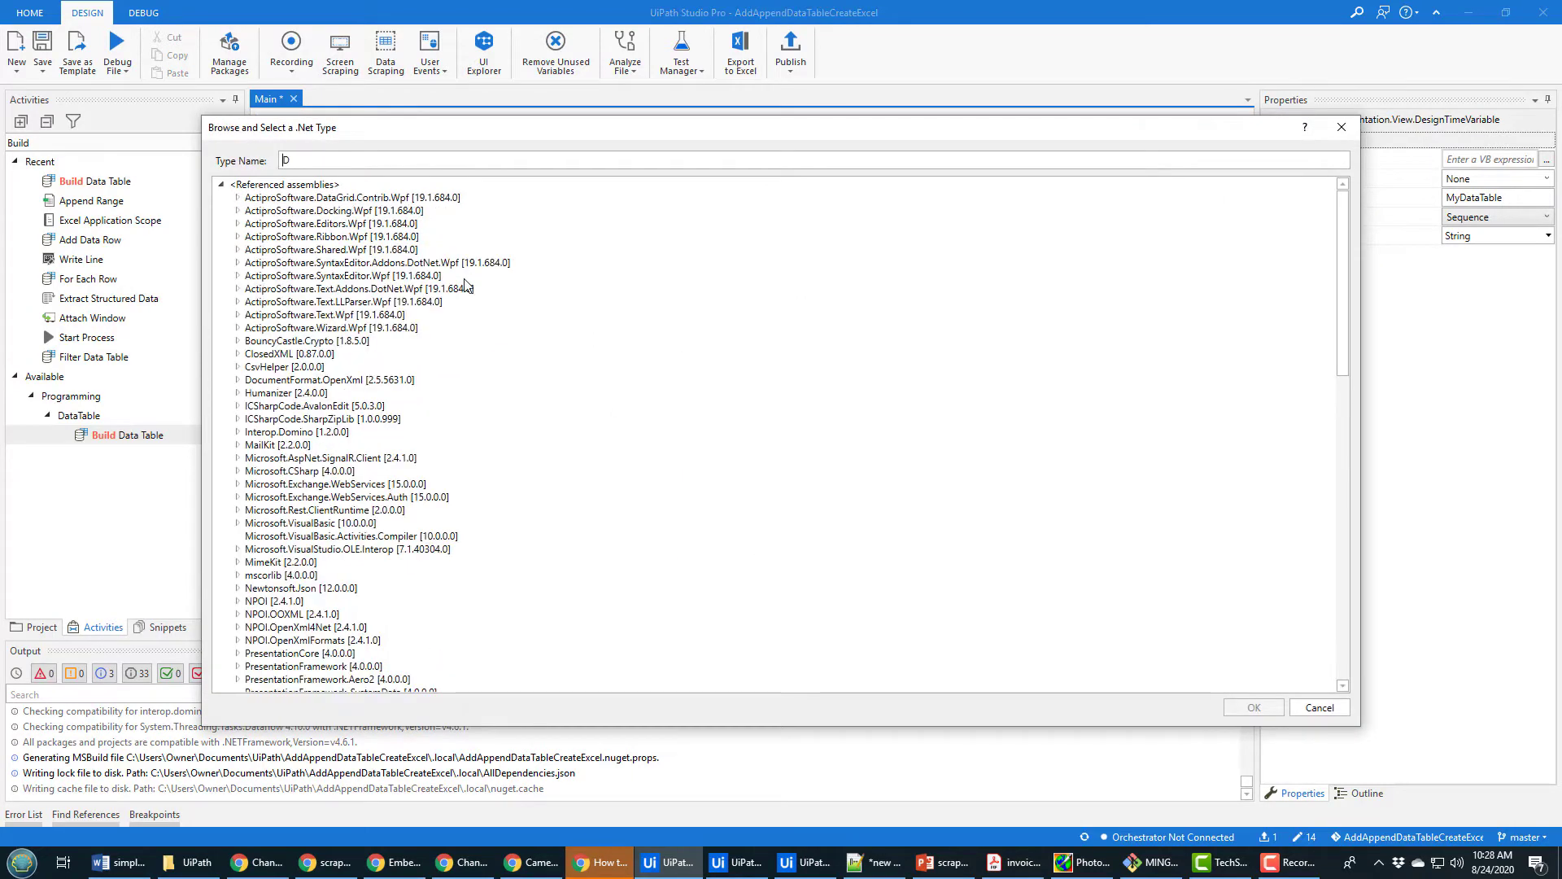
text(DataTable)
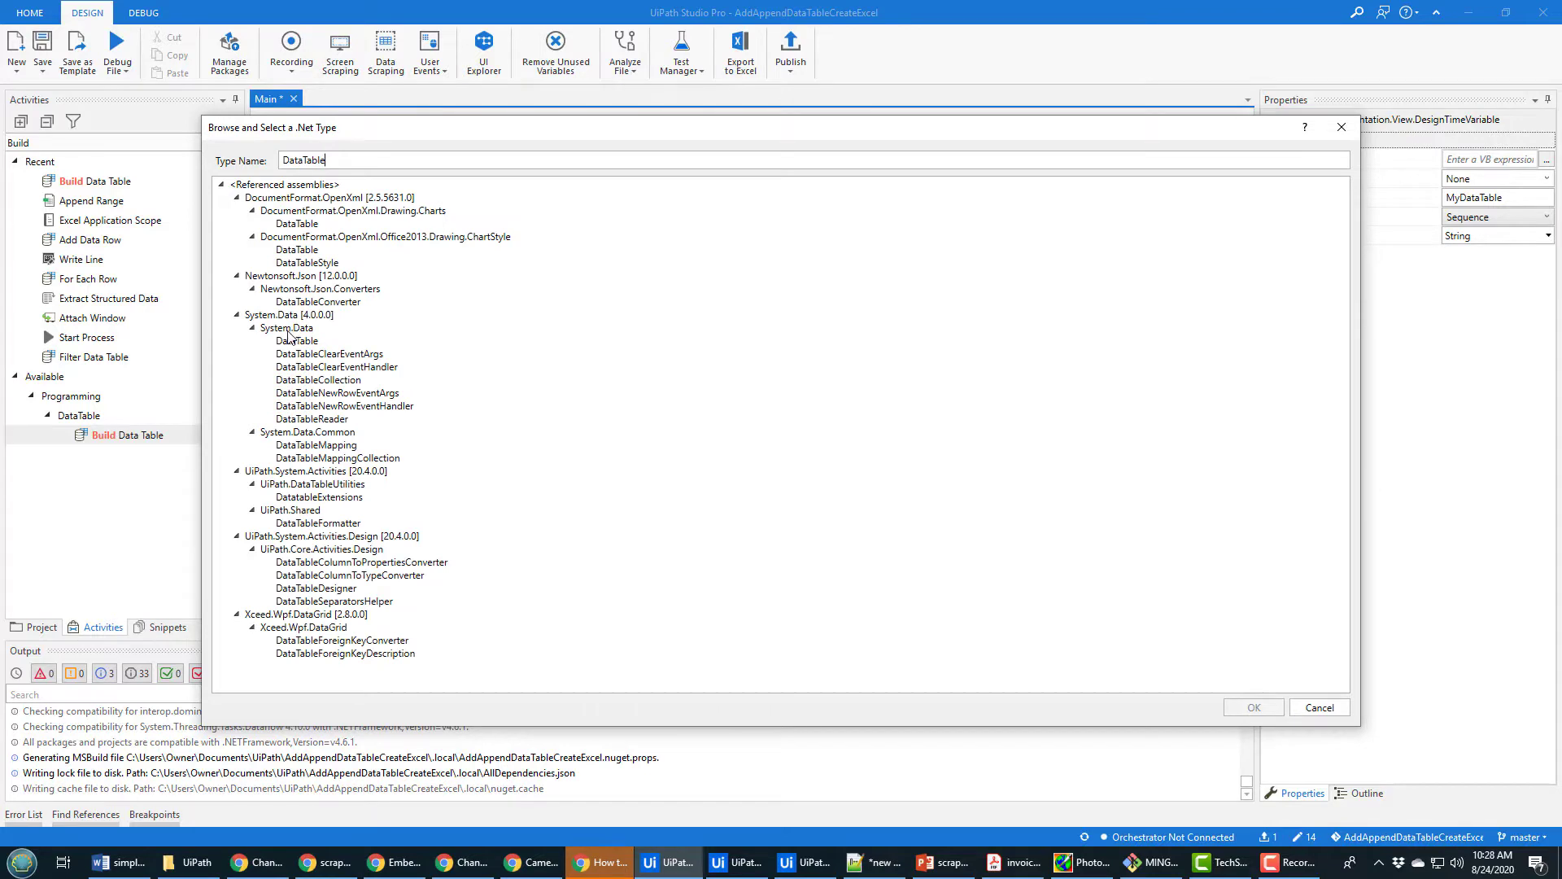
click(296, 340)
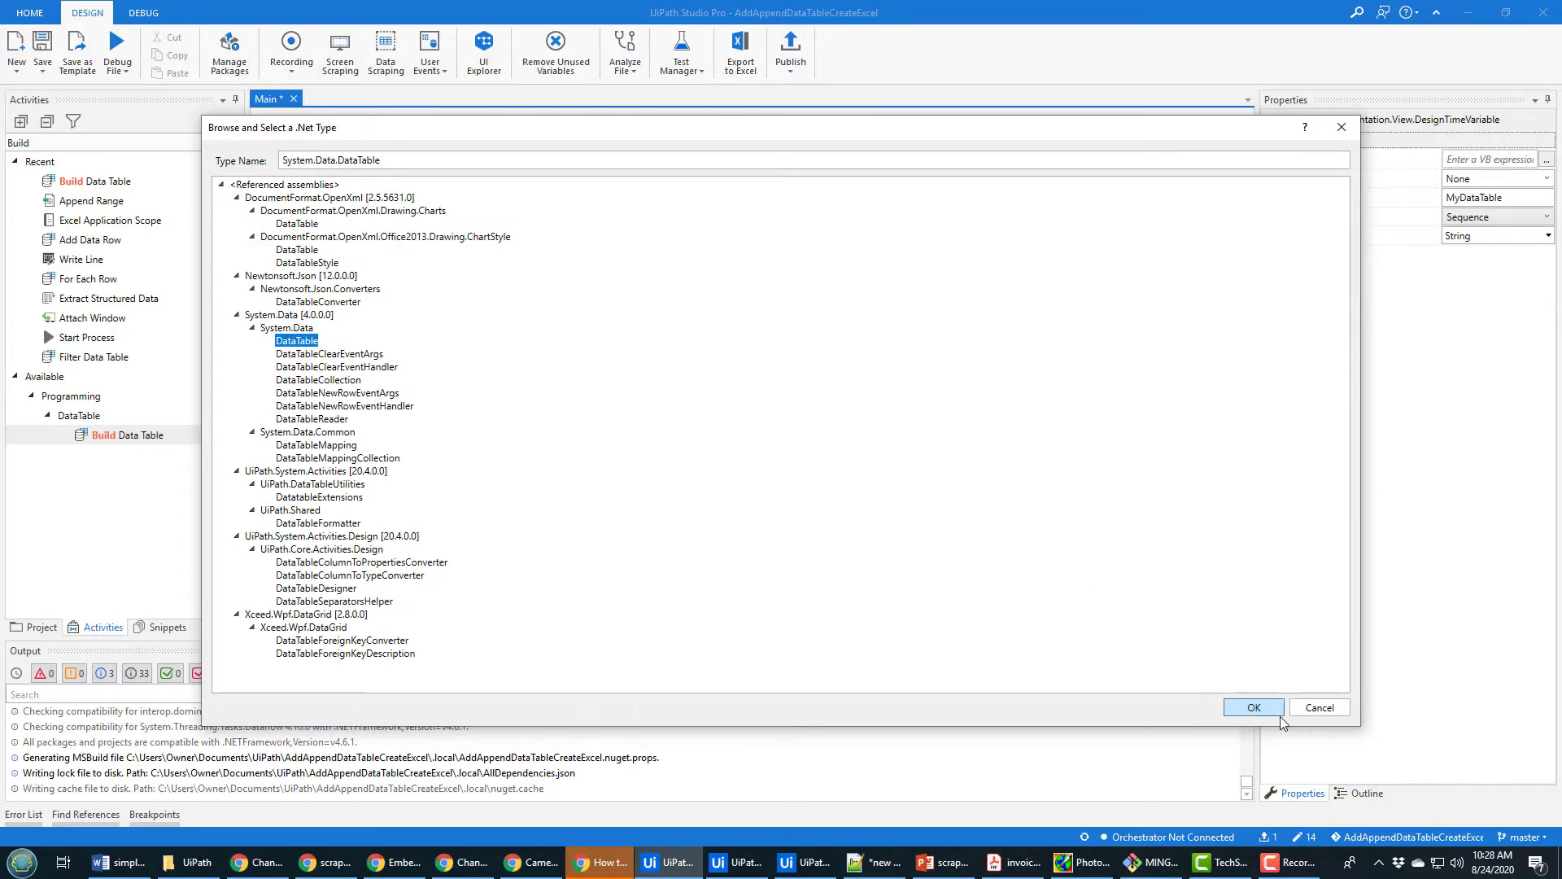
click(1253, 707)
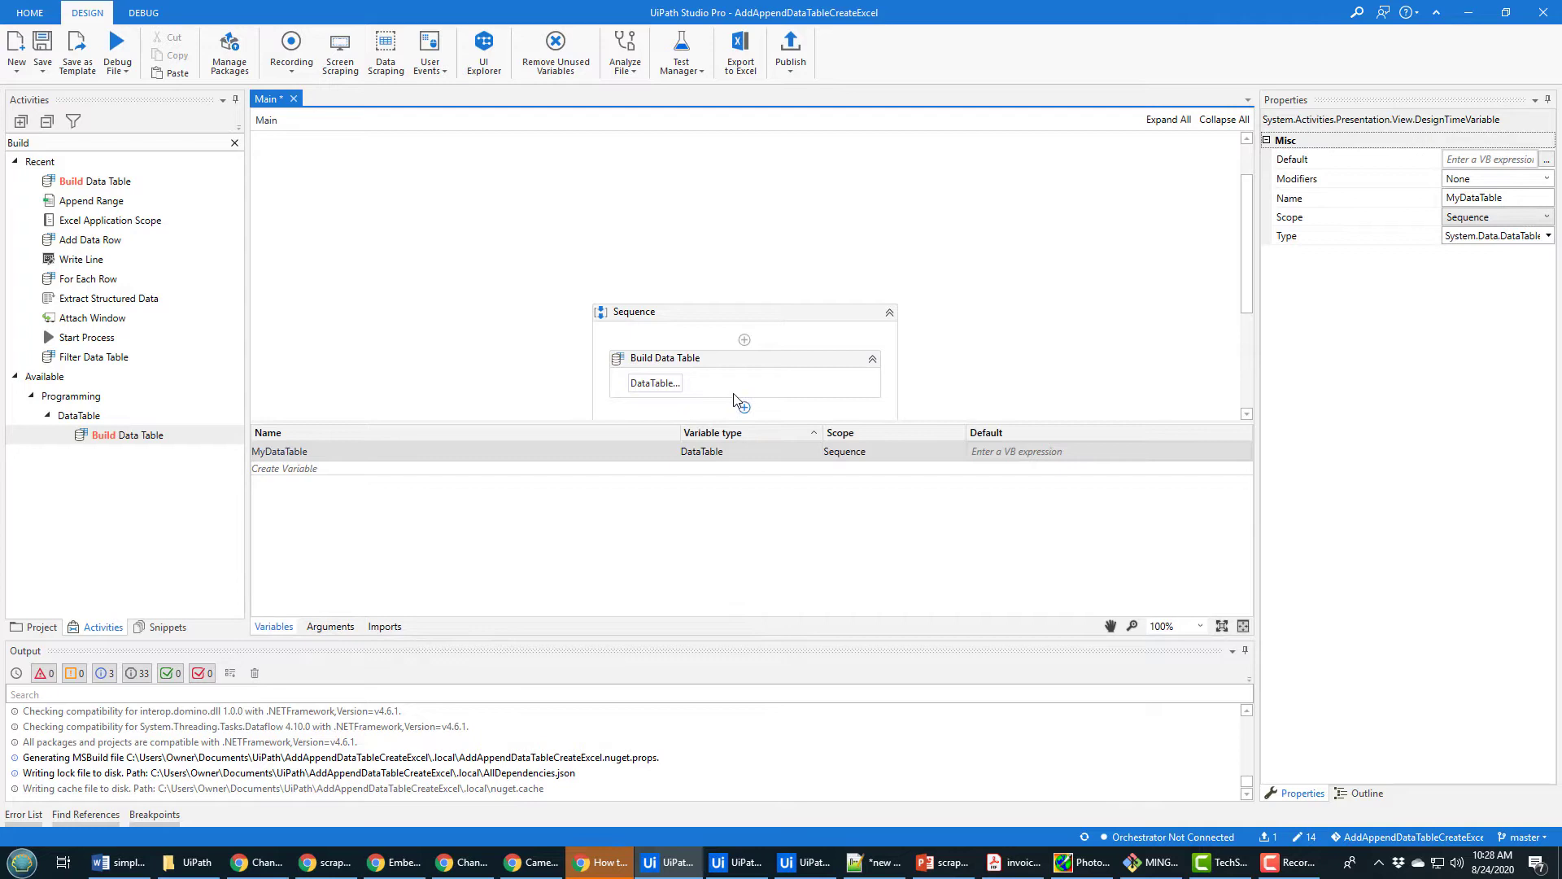
Step: Add a String column 'Third Column' with default value 'third' to the Build Data Table
click(698, 358)
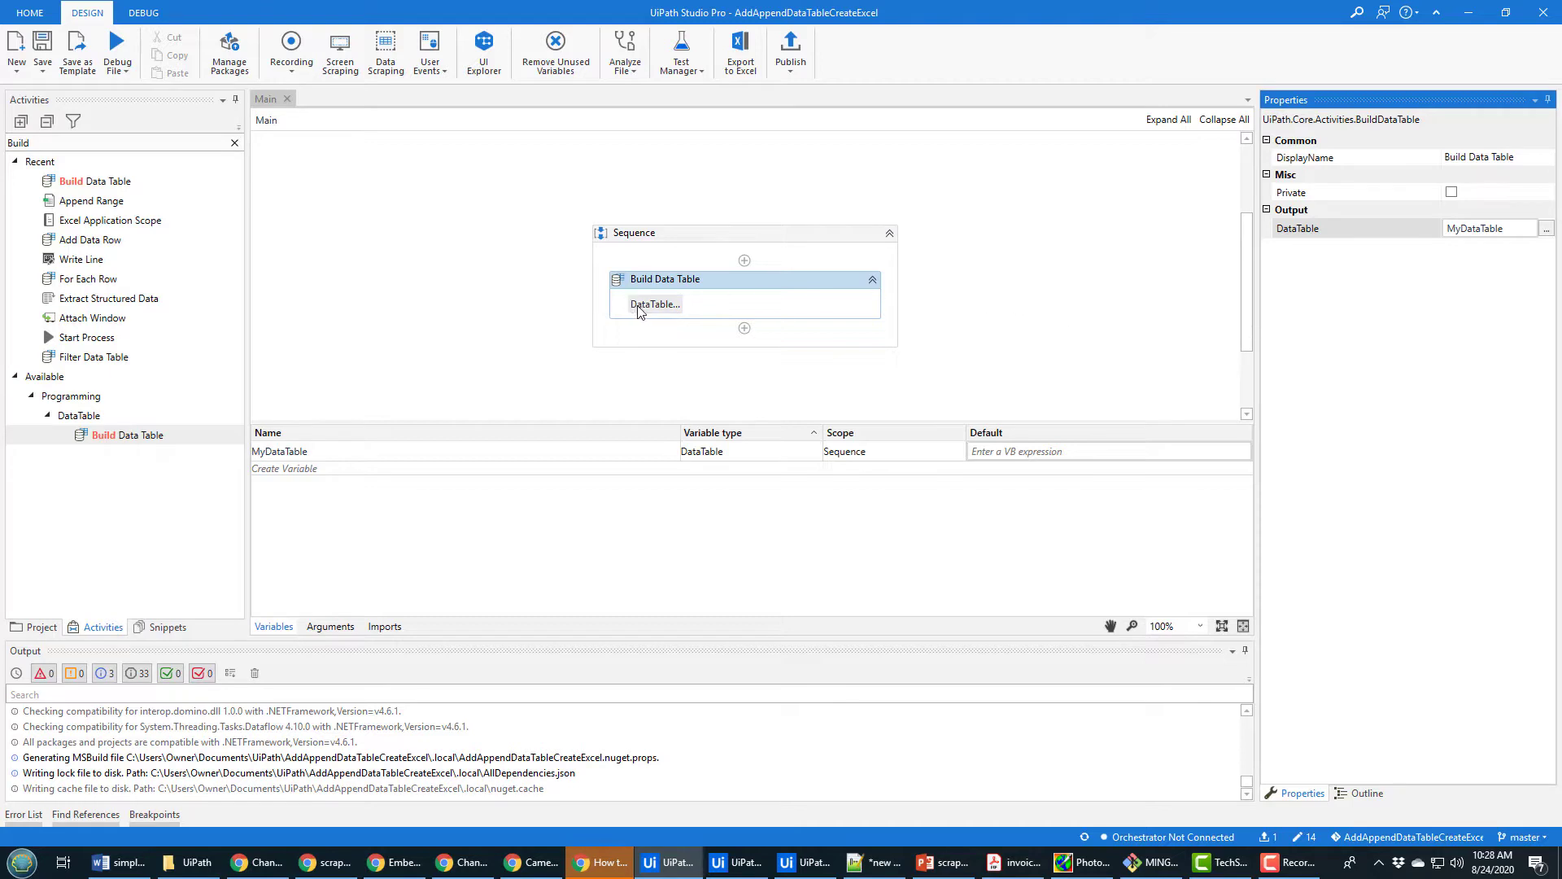
click(654, 304)
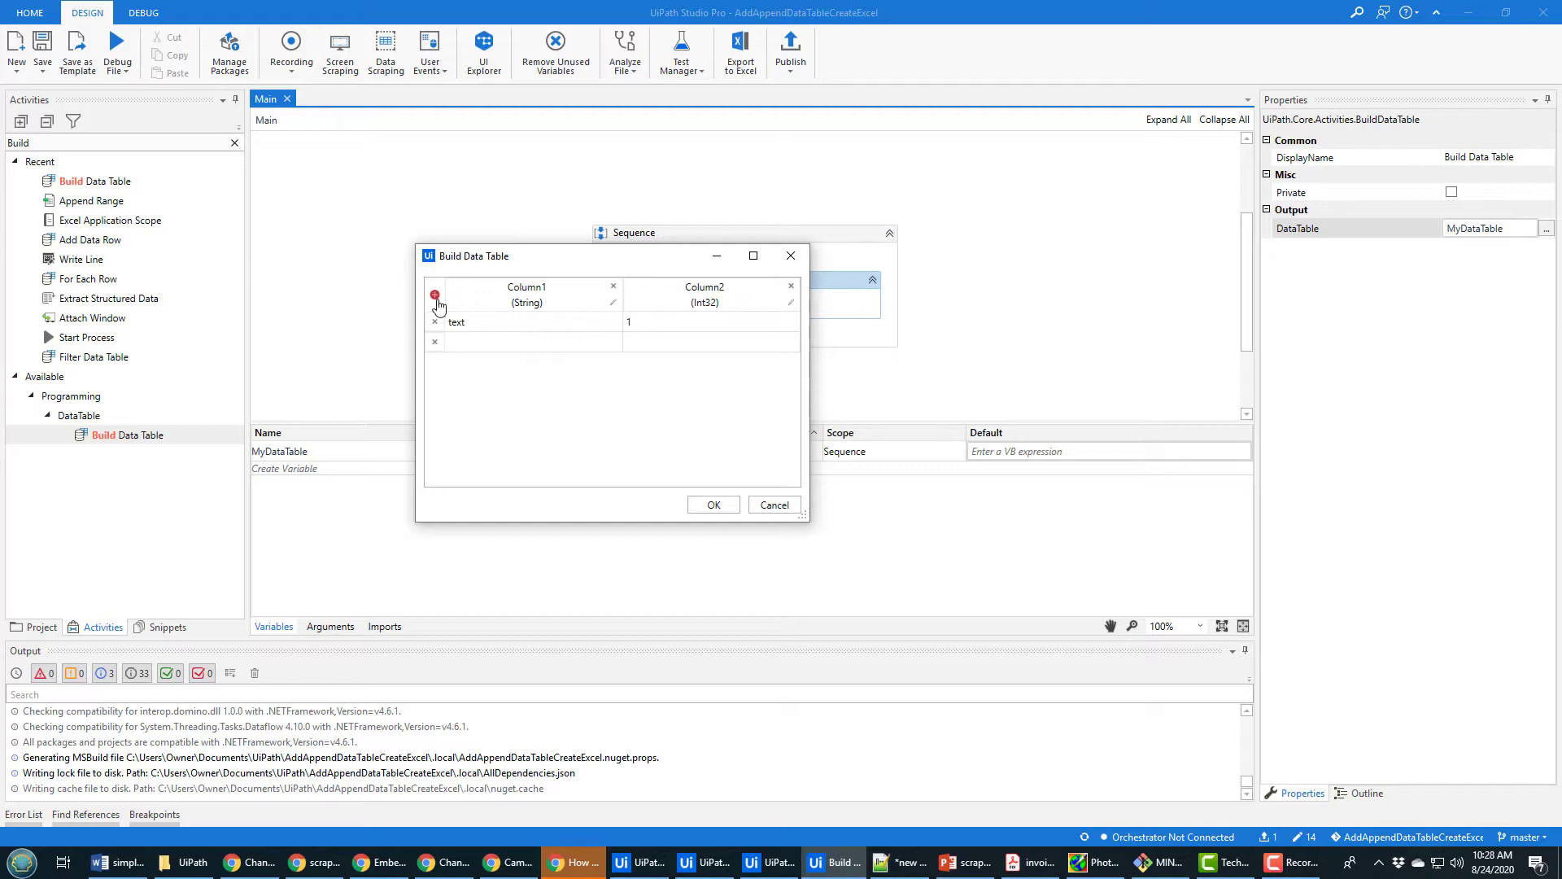
click(434, 294)
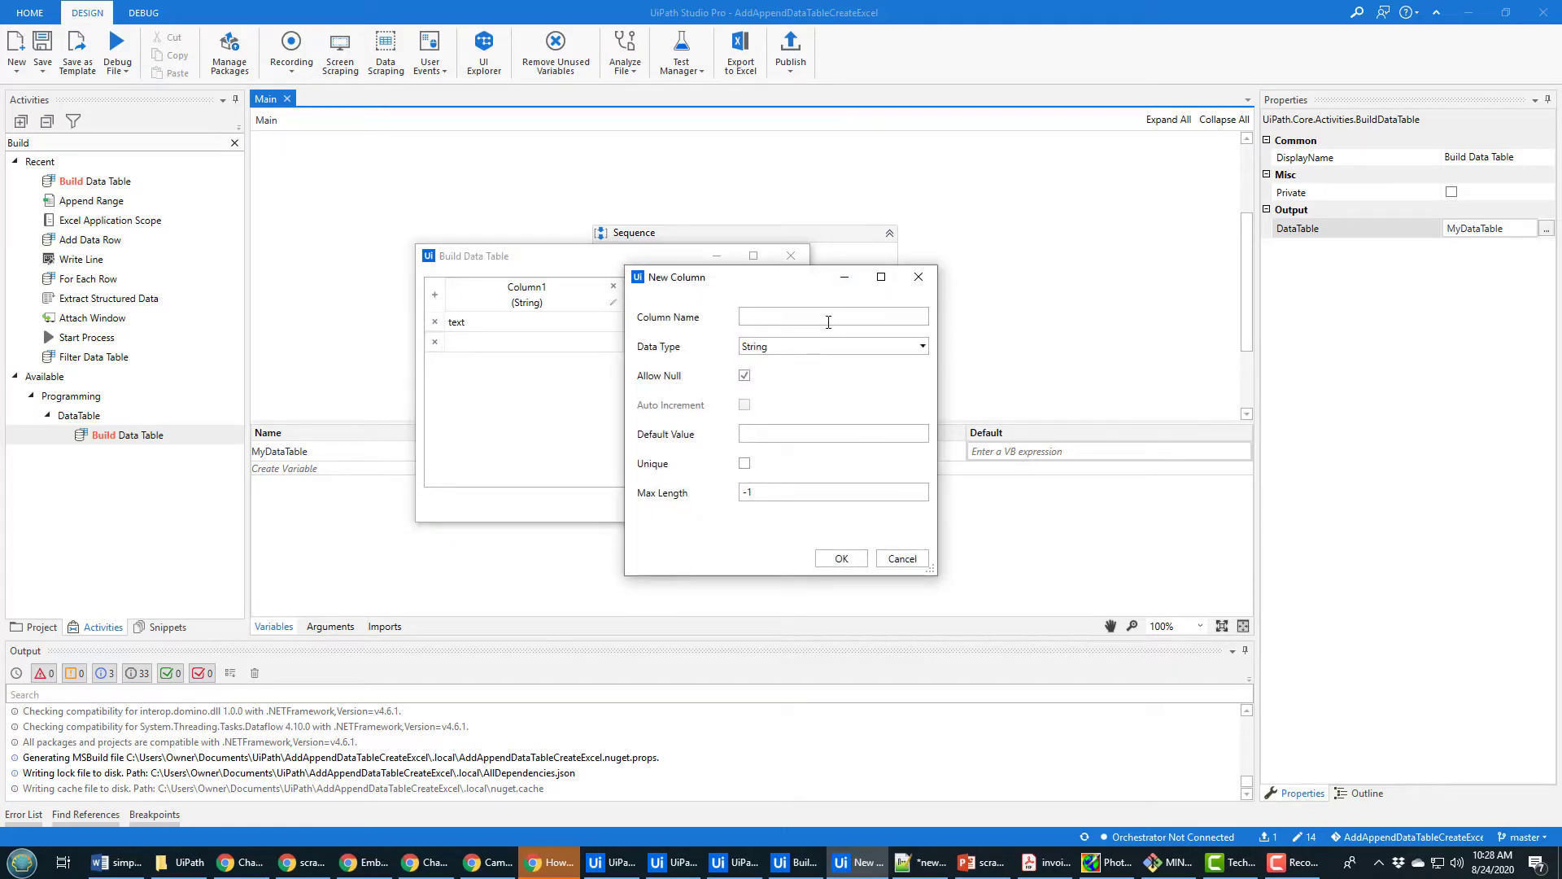
text(Thir)
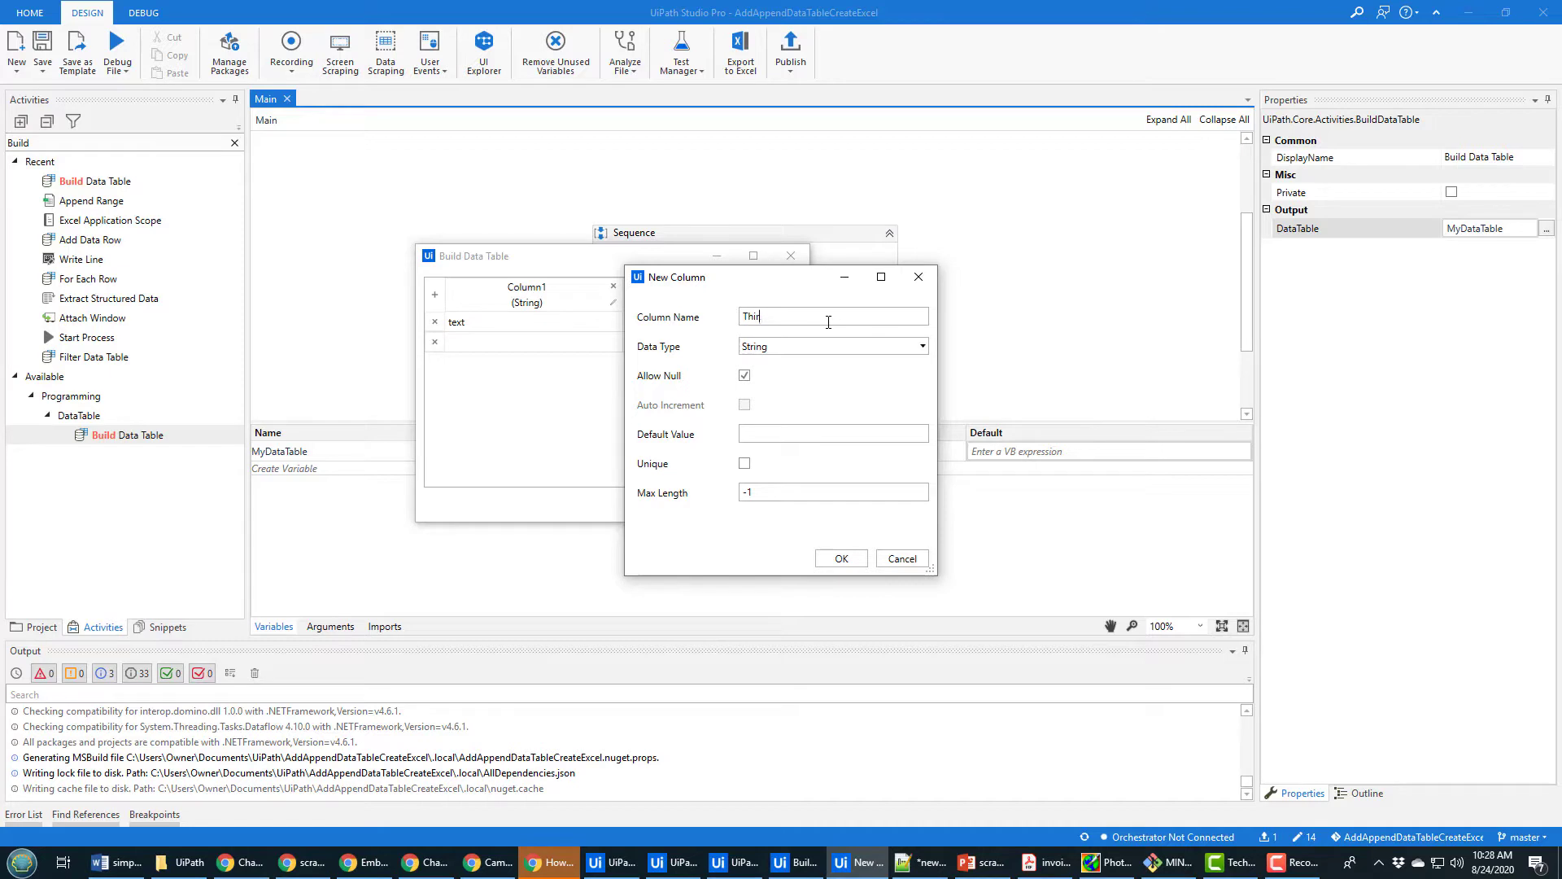
text(d Col)
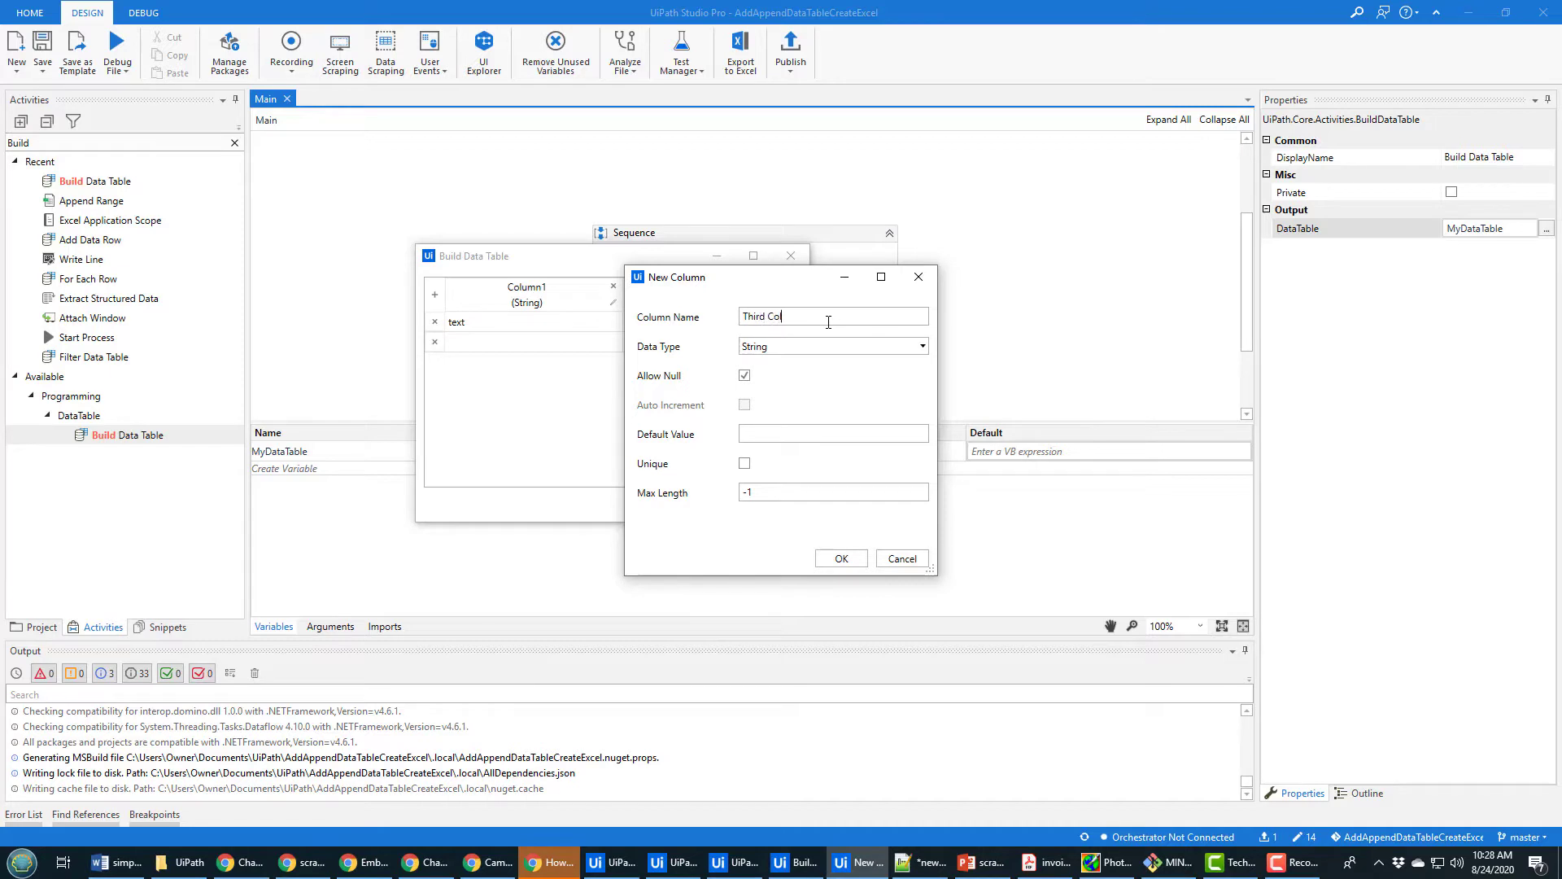
text(umn)
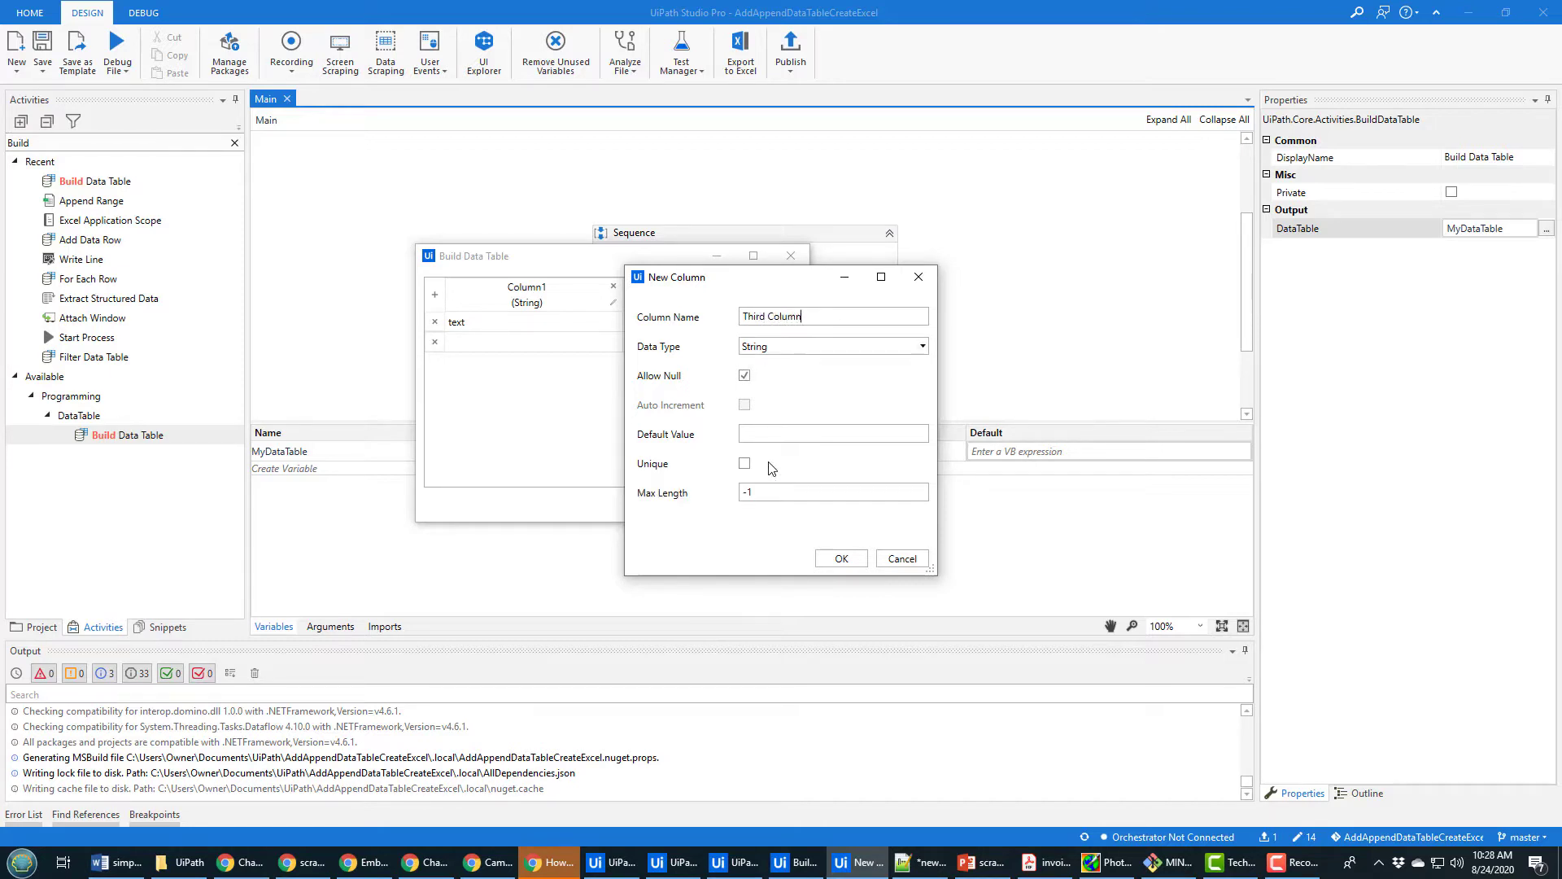
text(th)
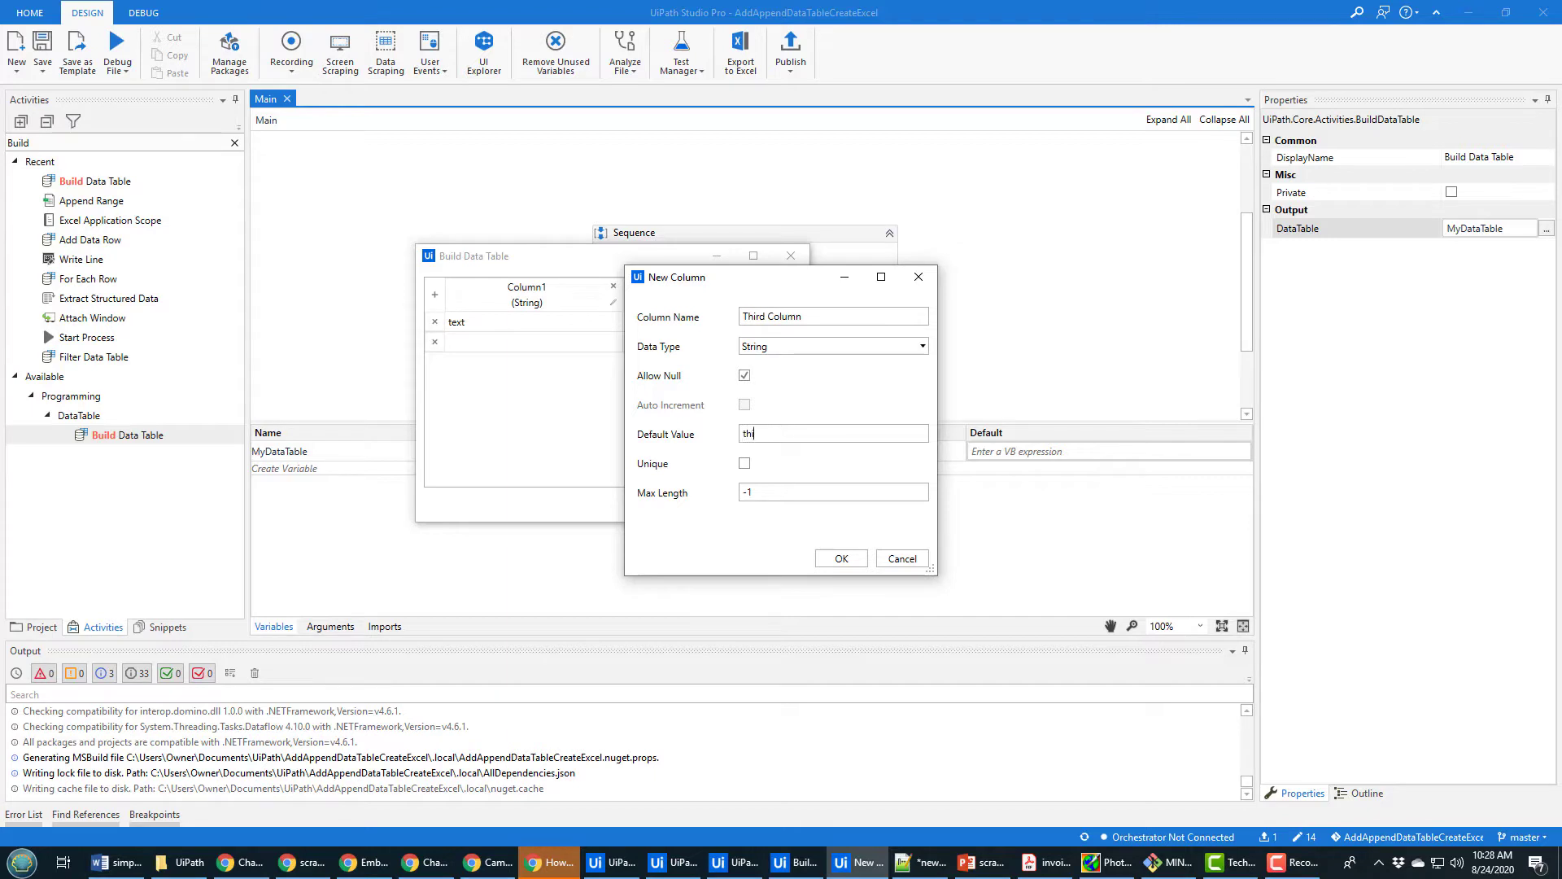
text(ird)
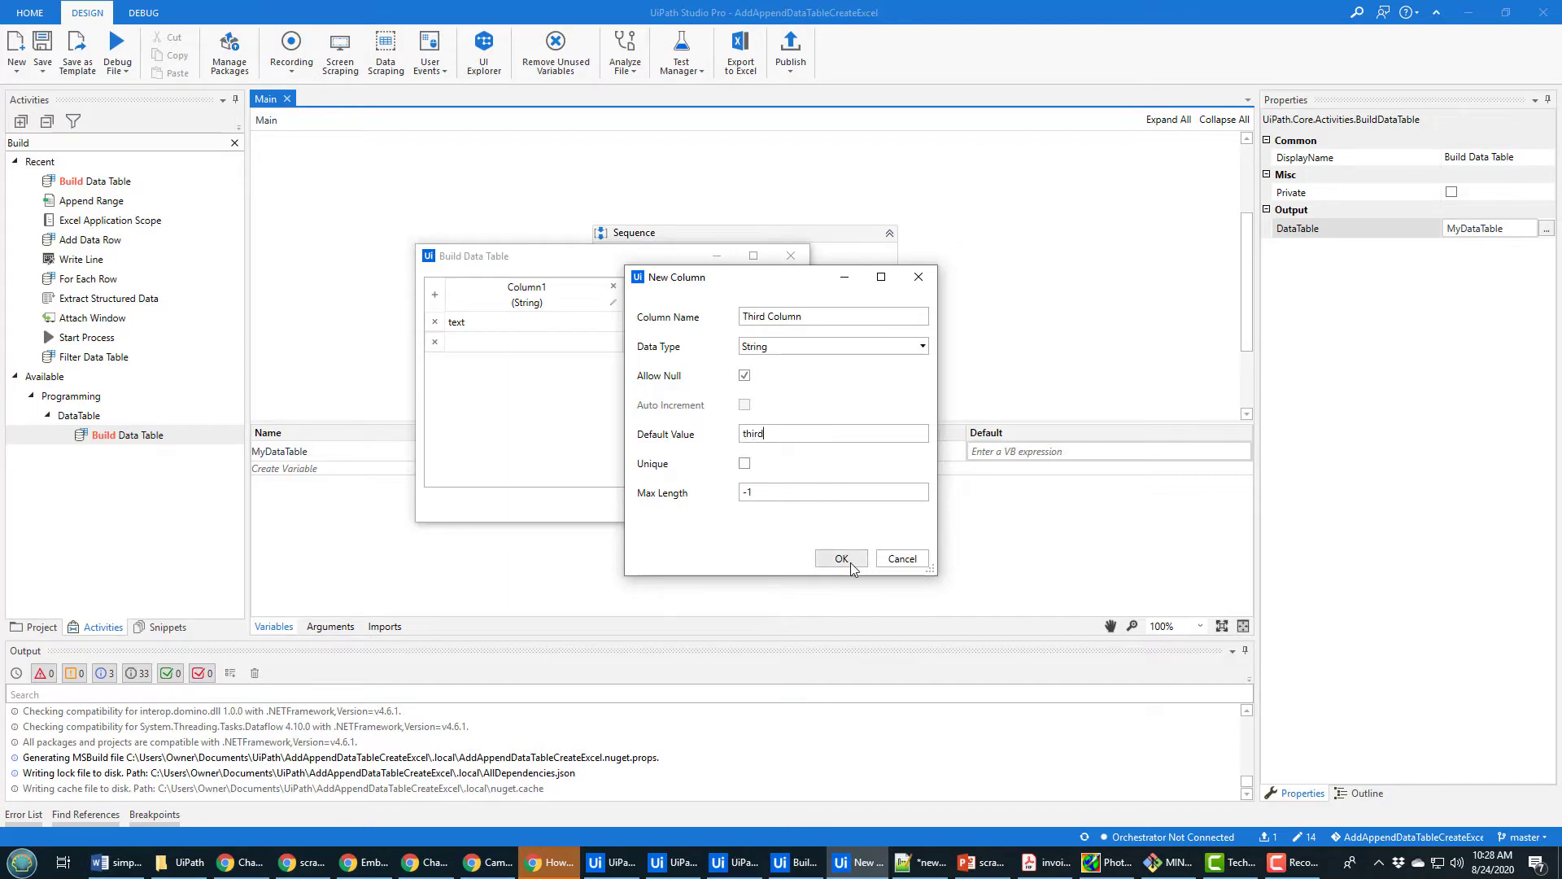
click(840, 558)
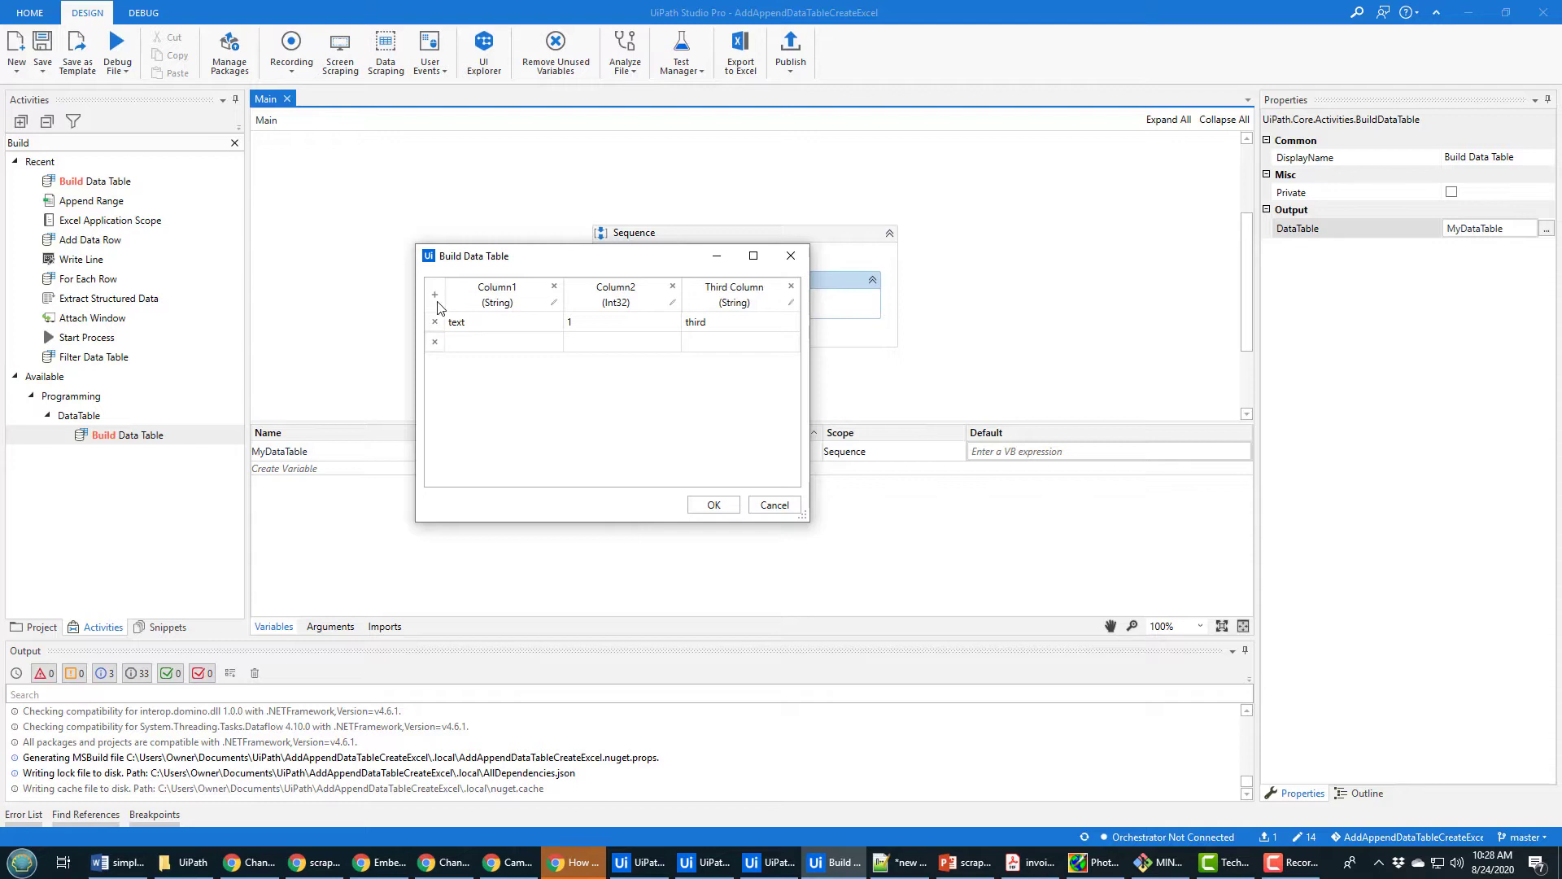
mouse_move(434, 296)
text(F)
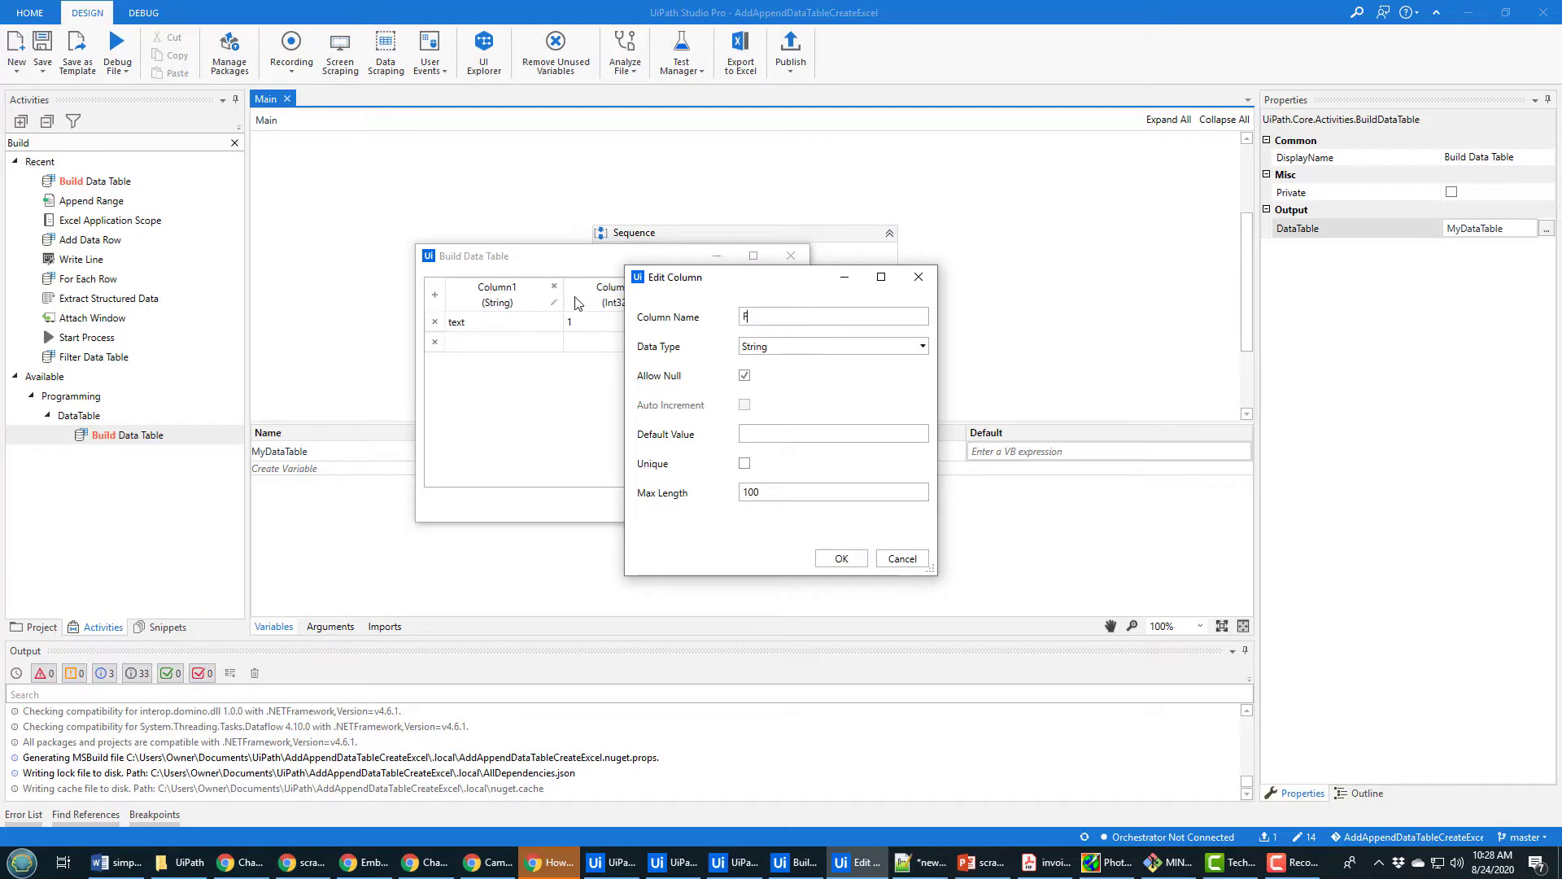
Step: Rename Column1 to First and Column2 to Second, then confirm the table layout
text(irst)
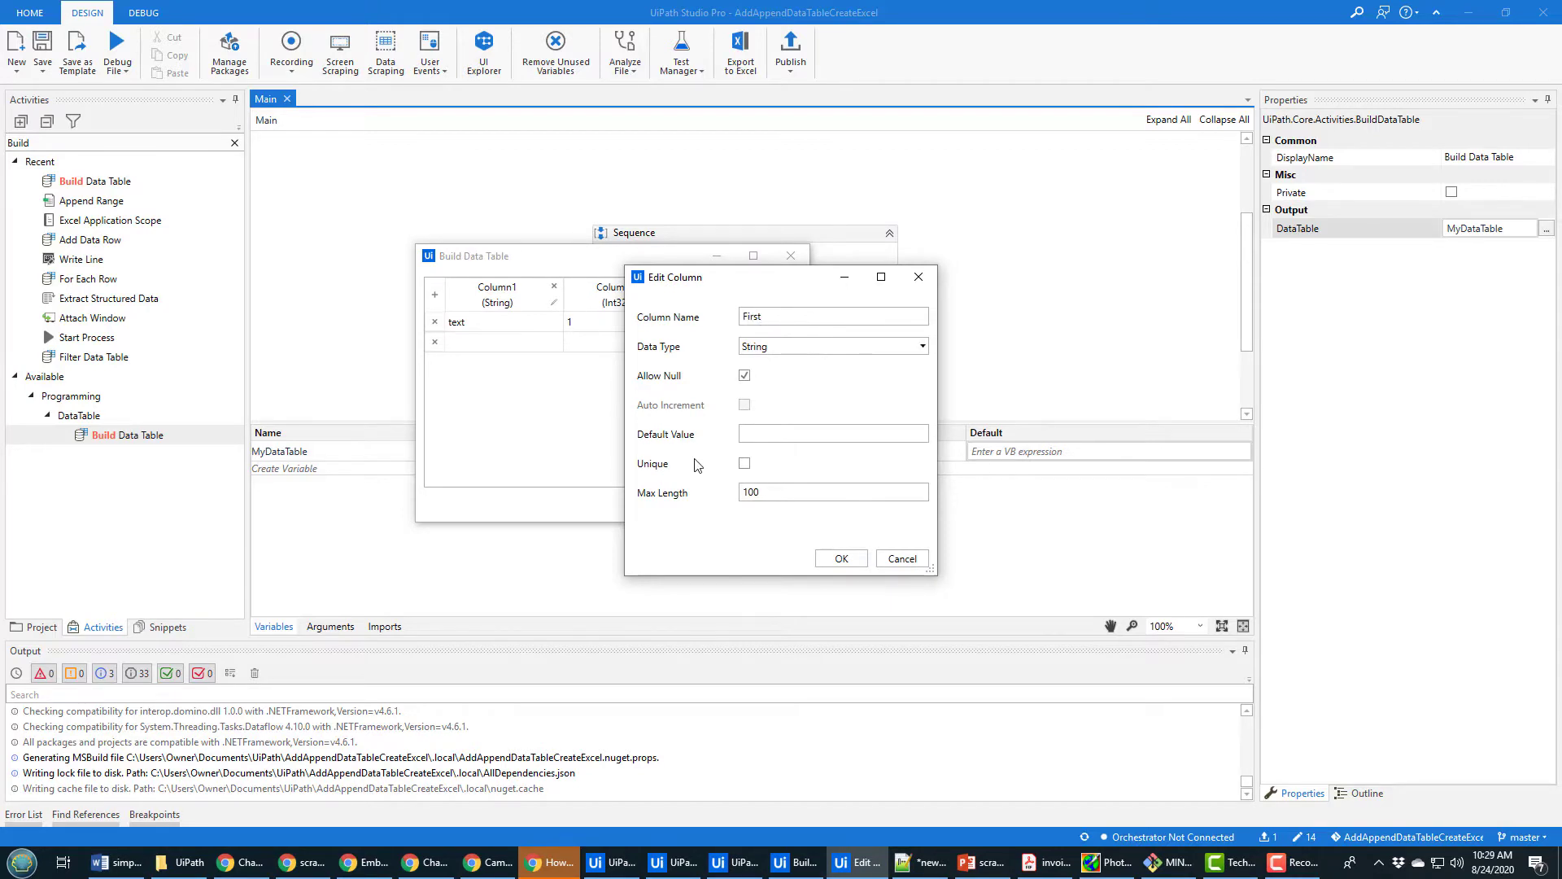
click(840, 558)
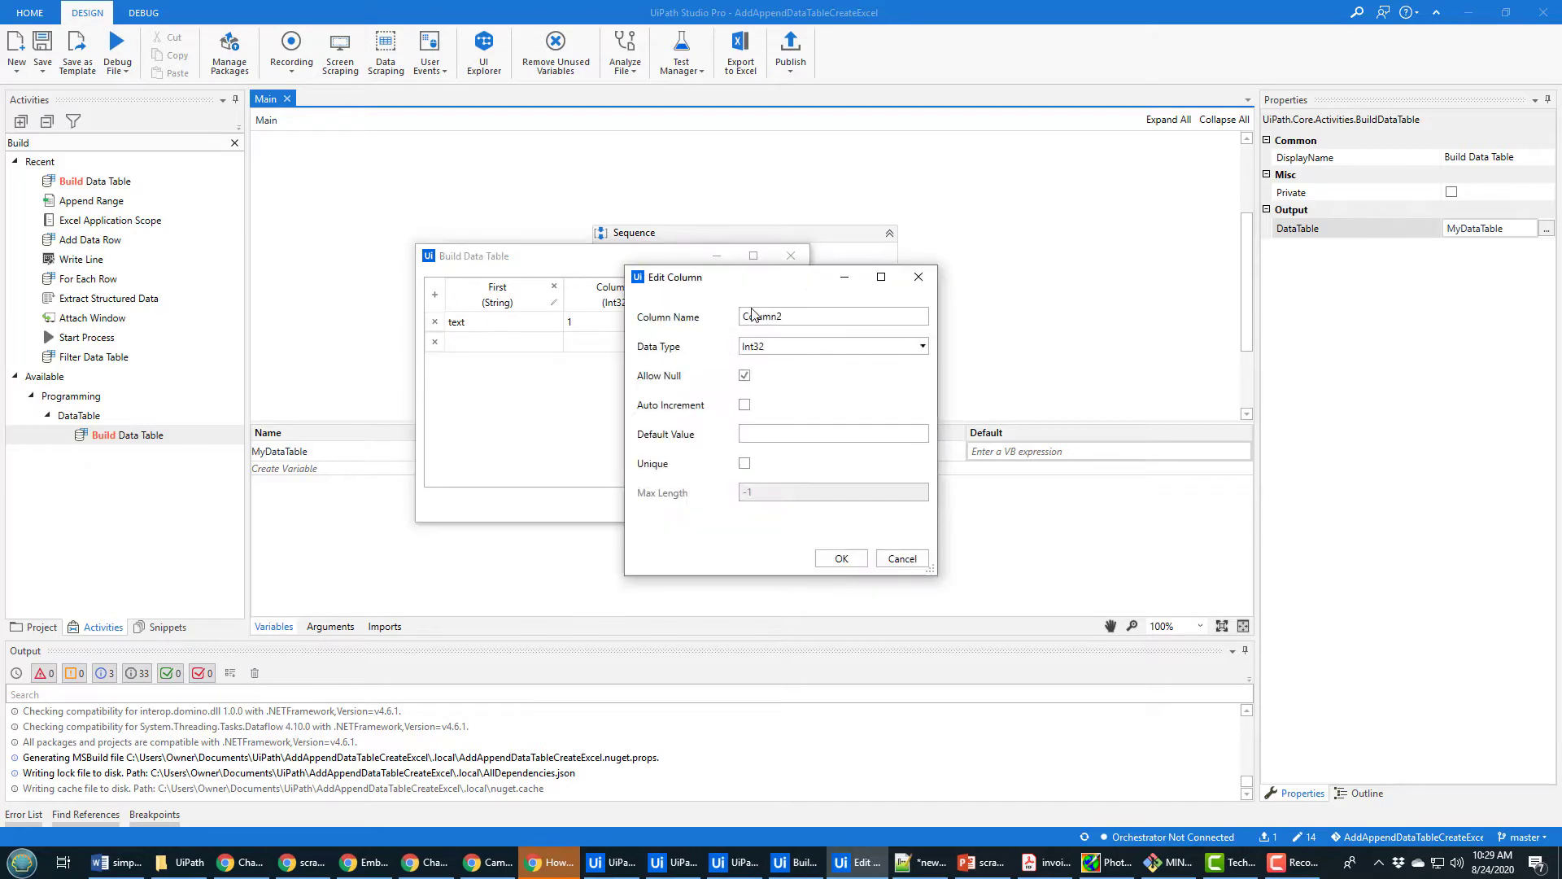
text(Second)
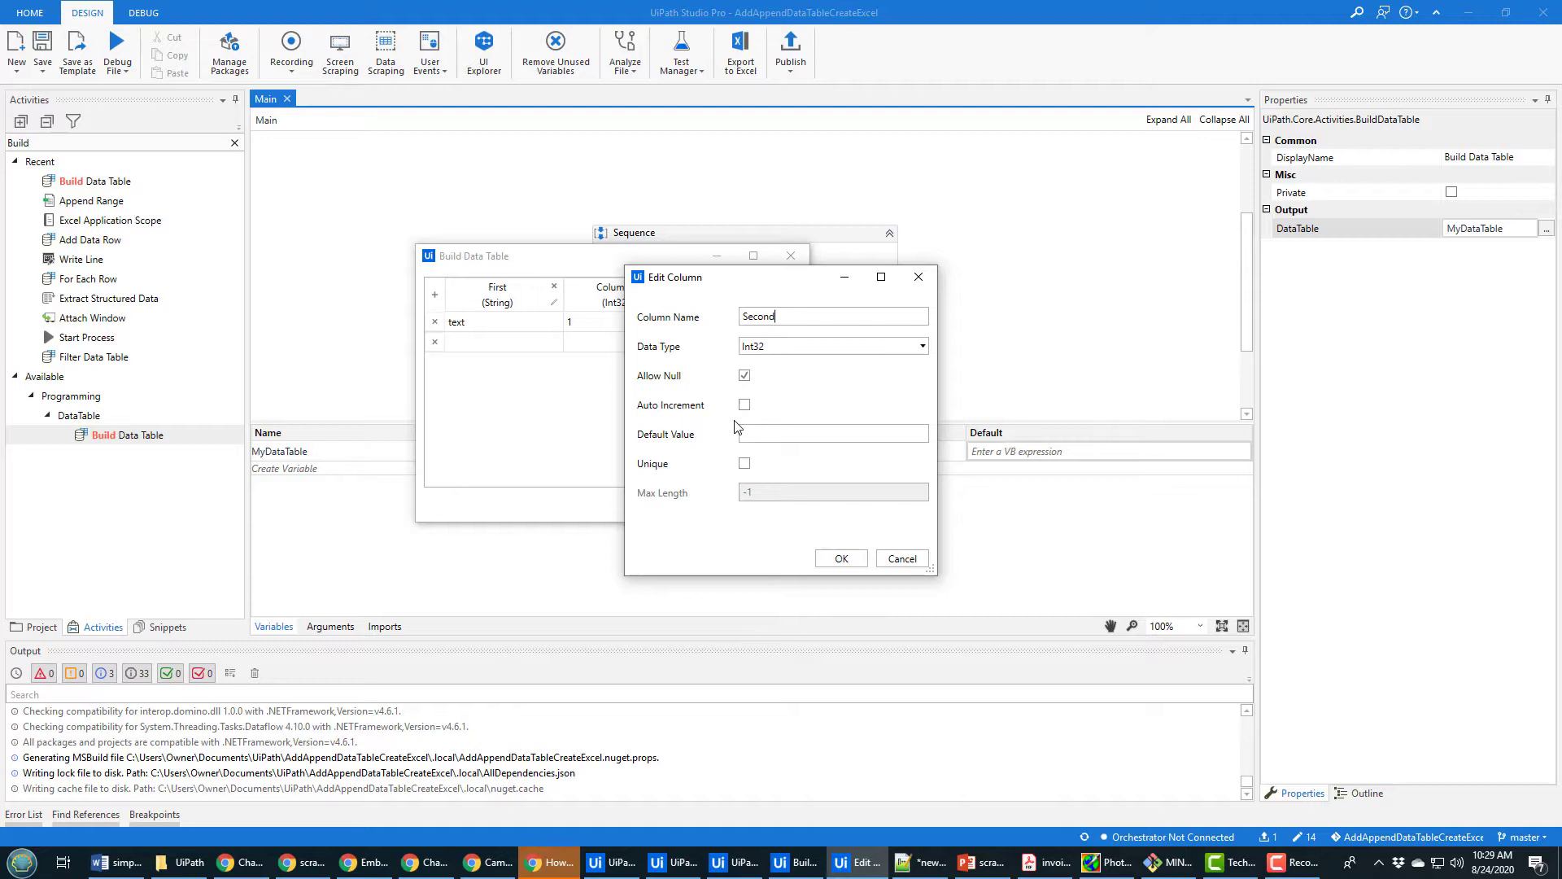
click(839, 558)
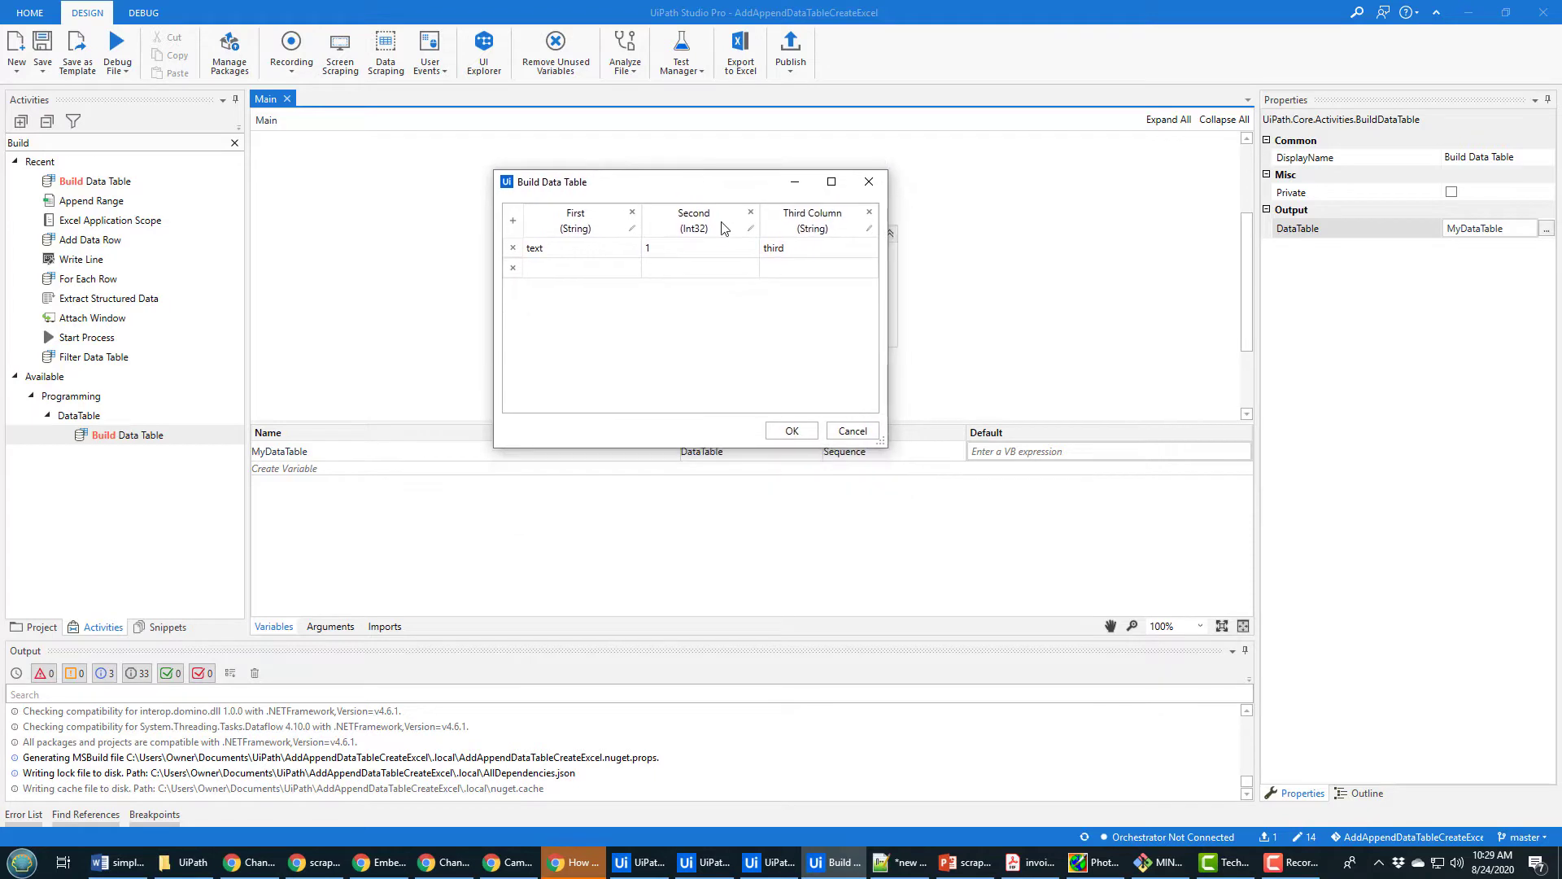
click(790, 430)
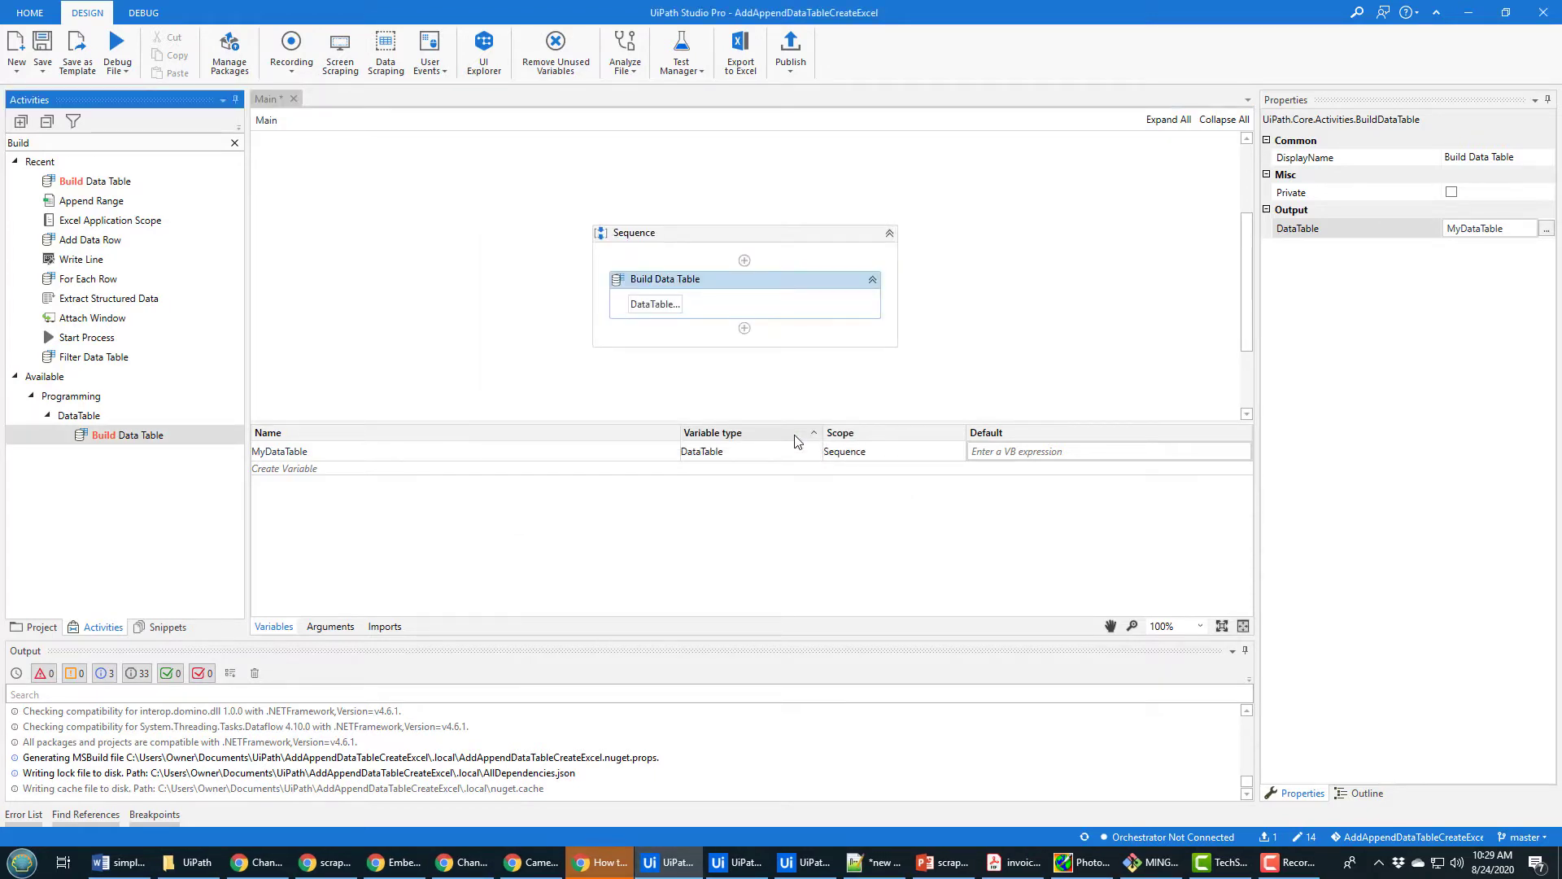
click(655, 304)
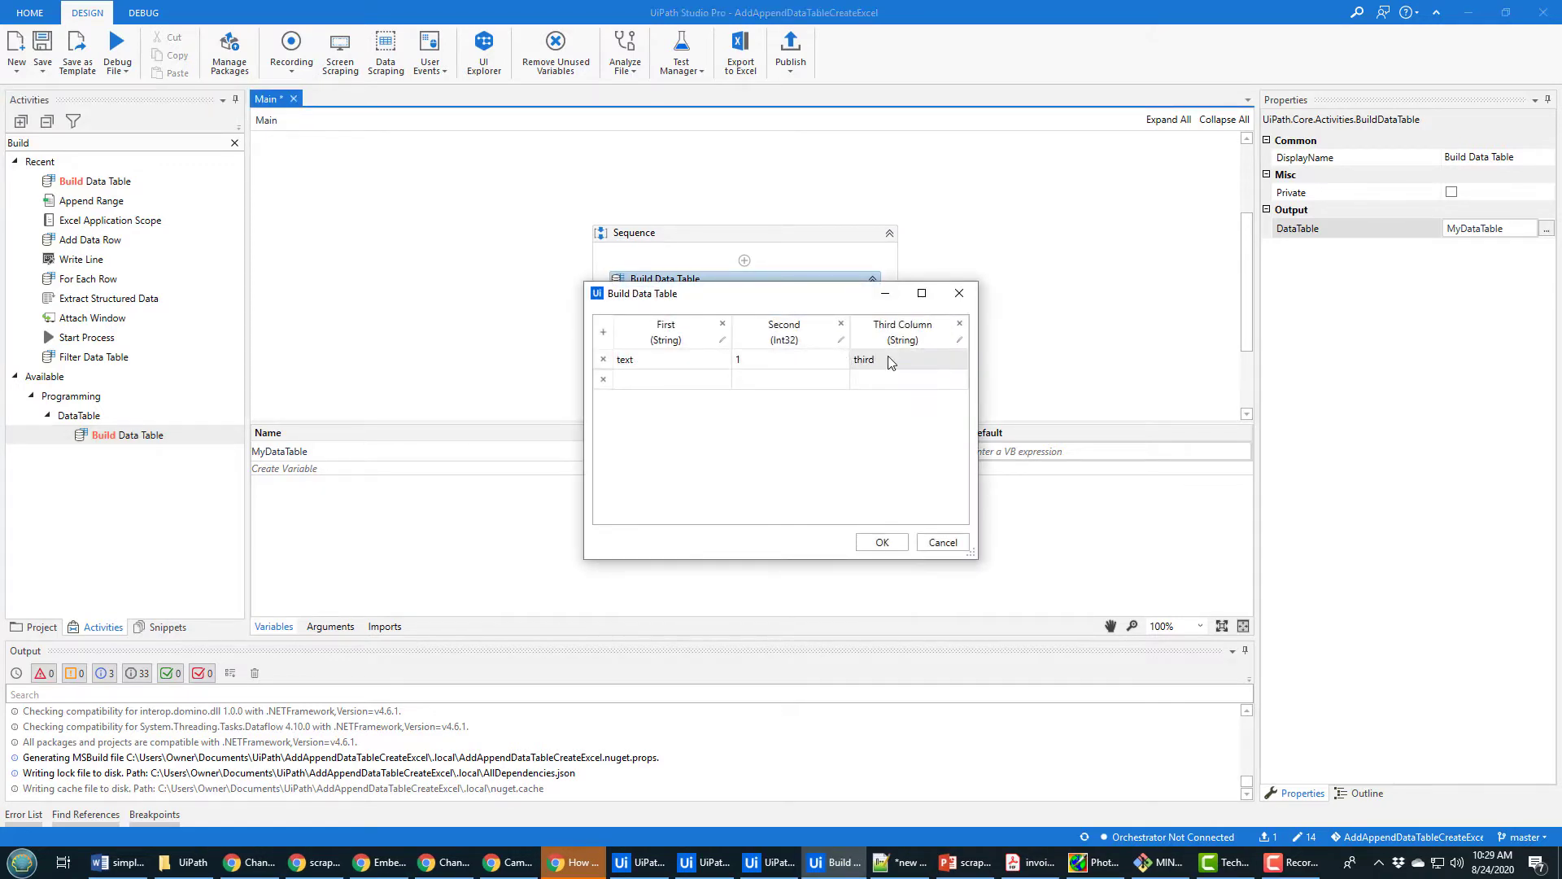
click(663, 379)
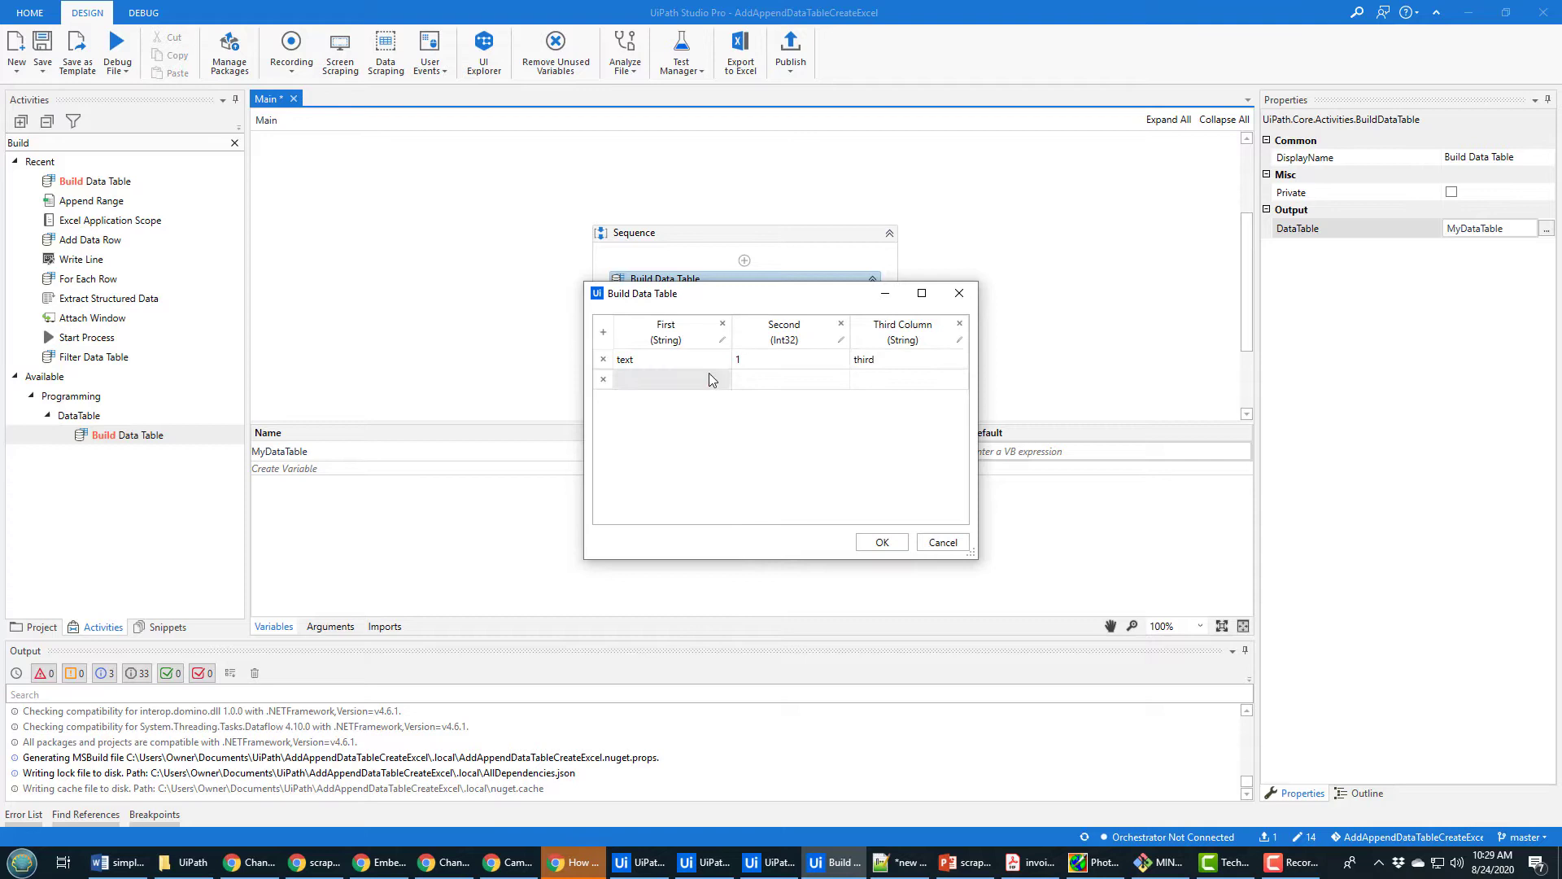
click(905, 358)
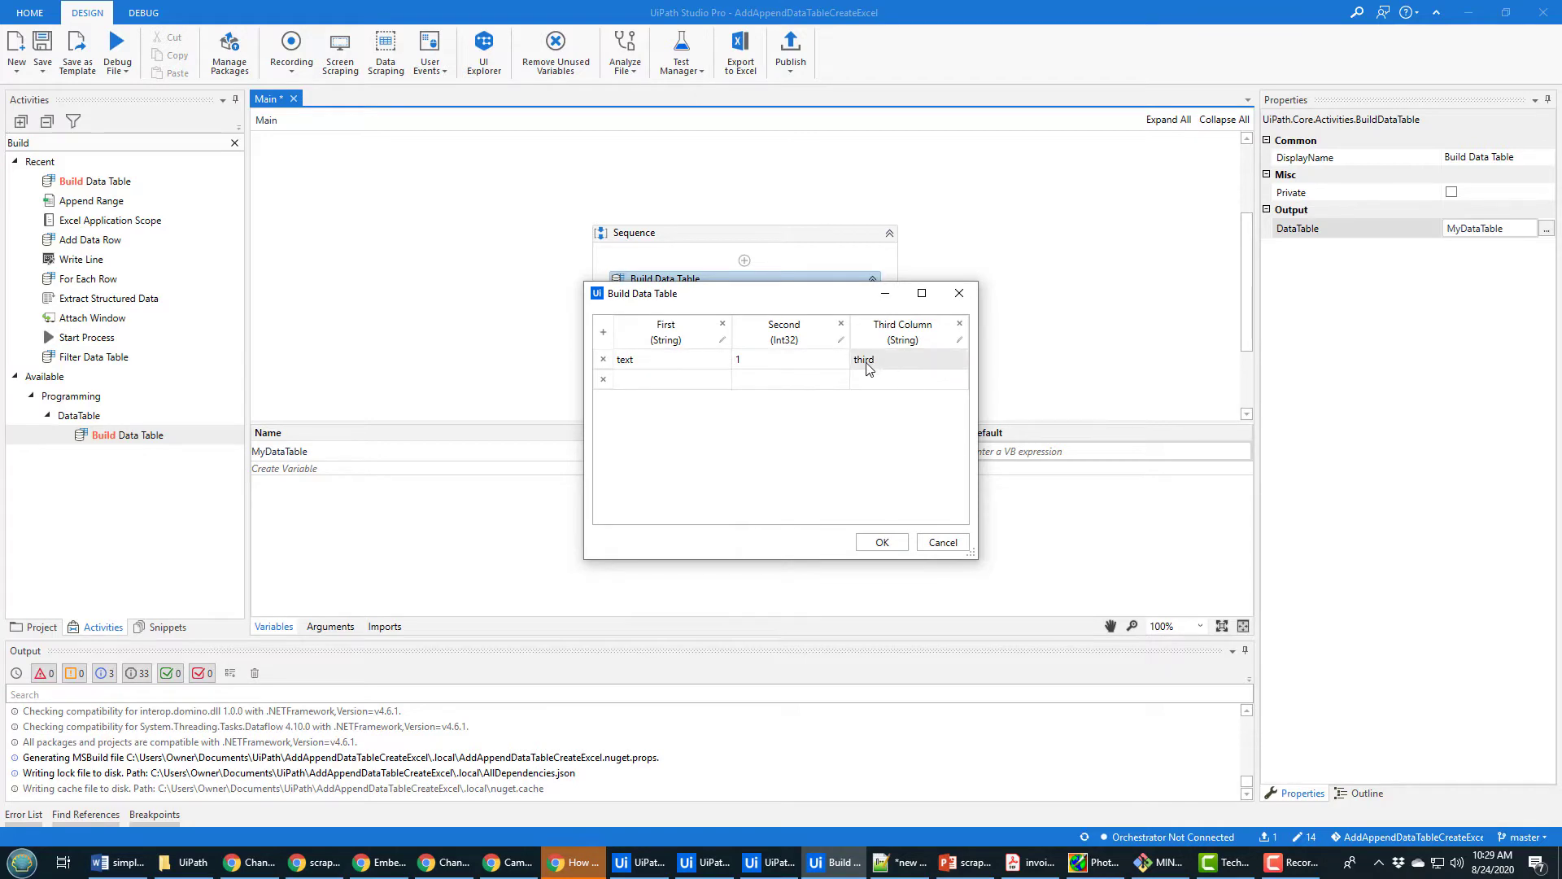
mouse_move(859, 539)
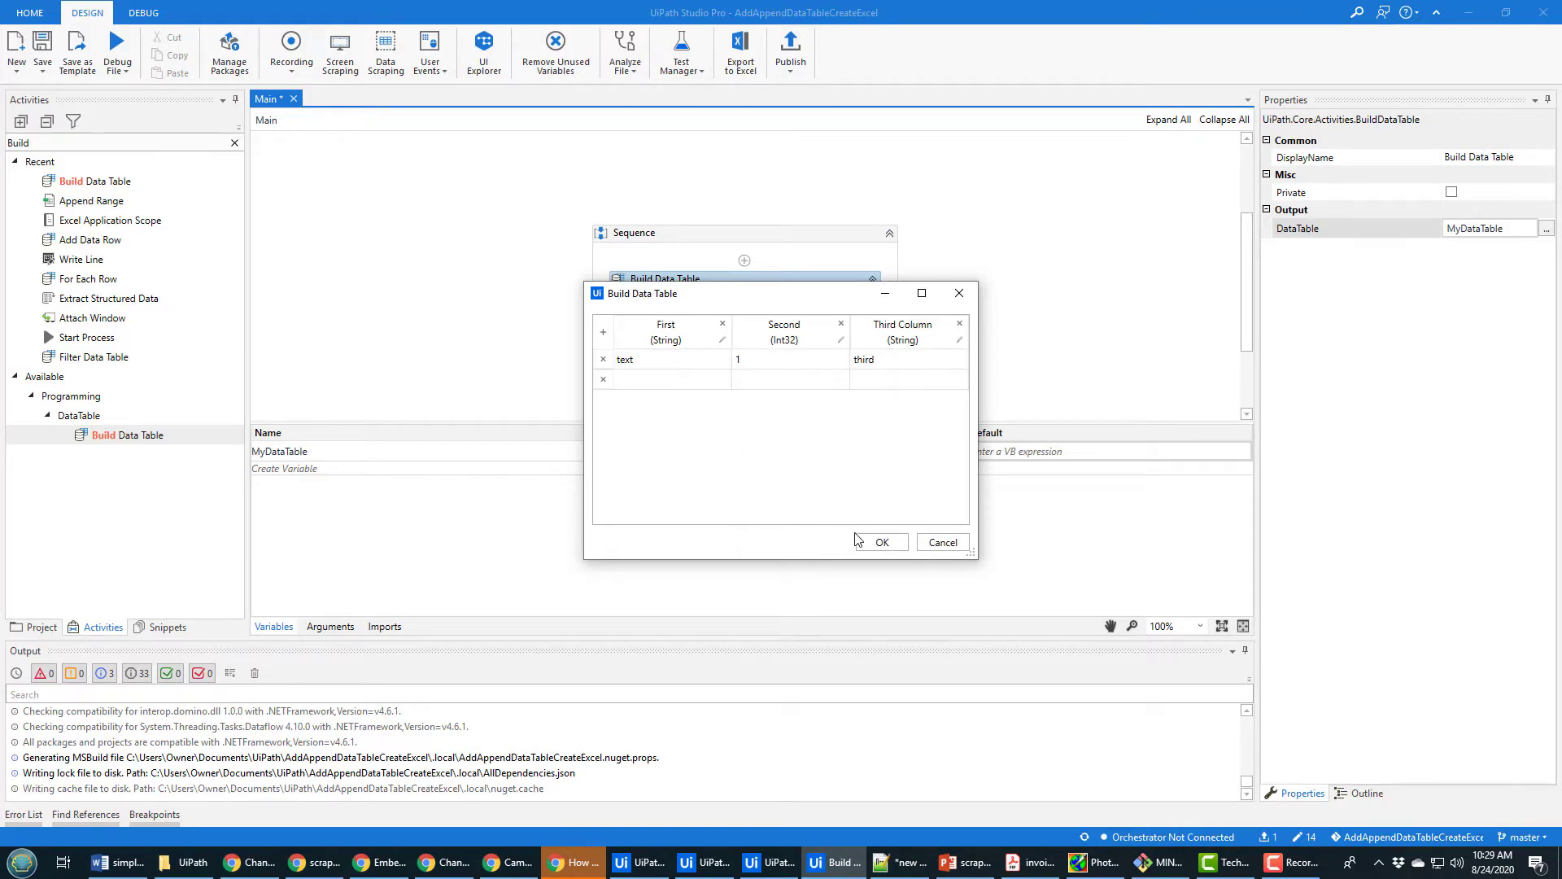
click(877, 542)
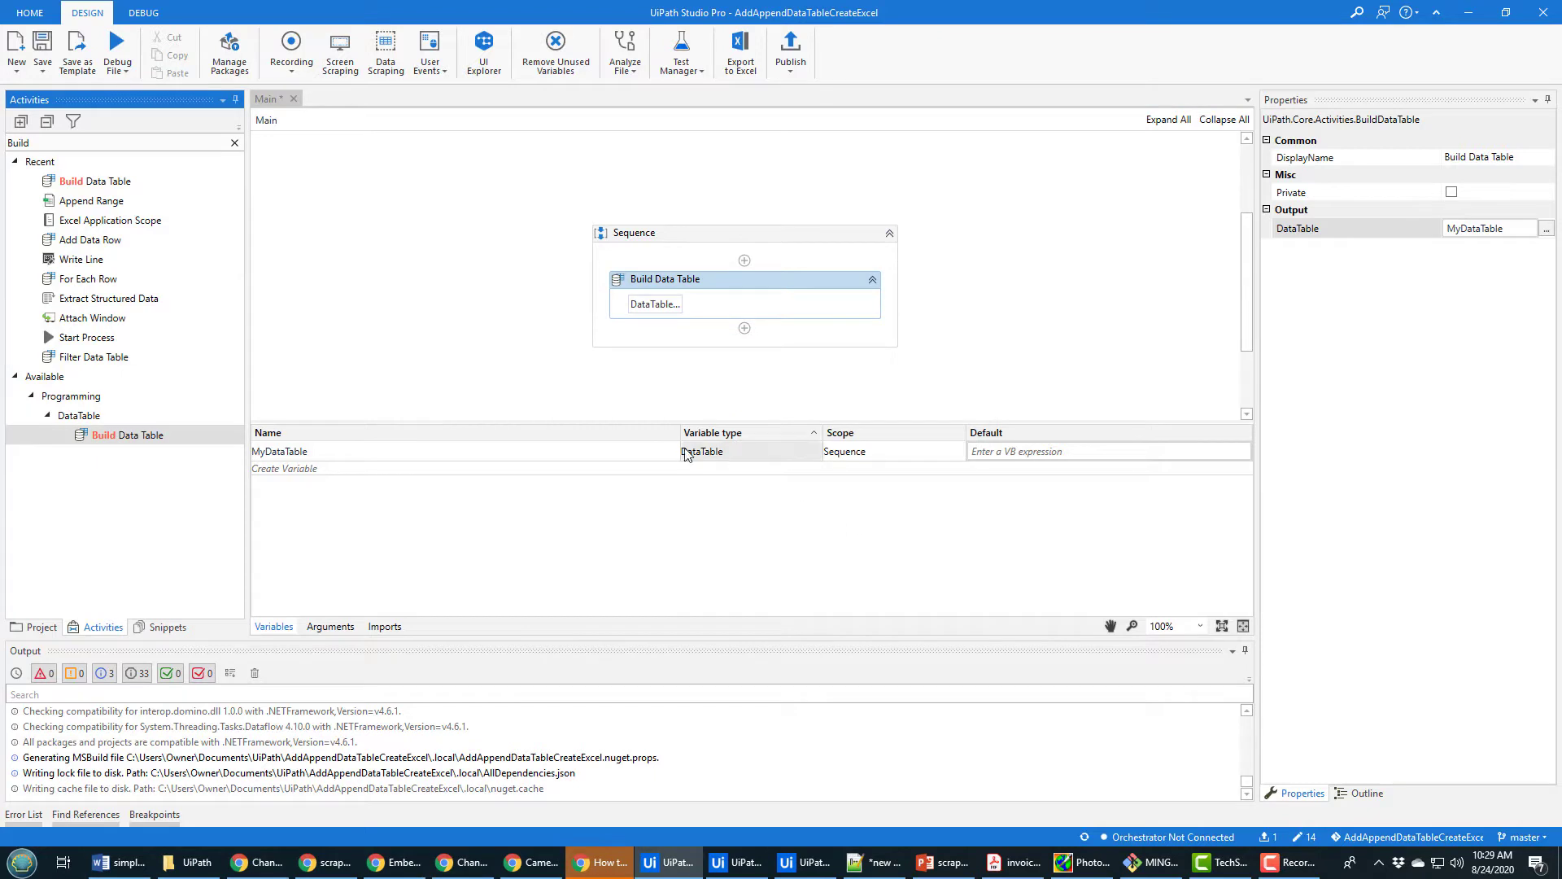
click(654, 304)
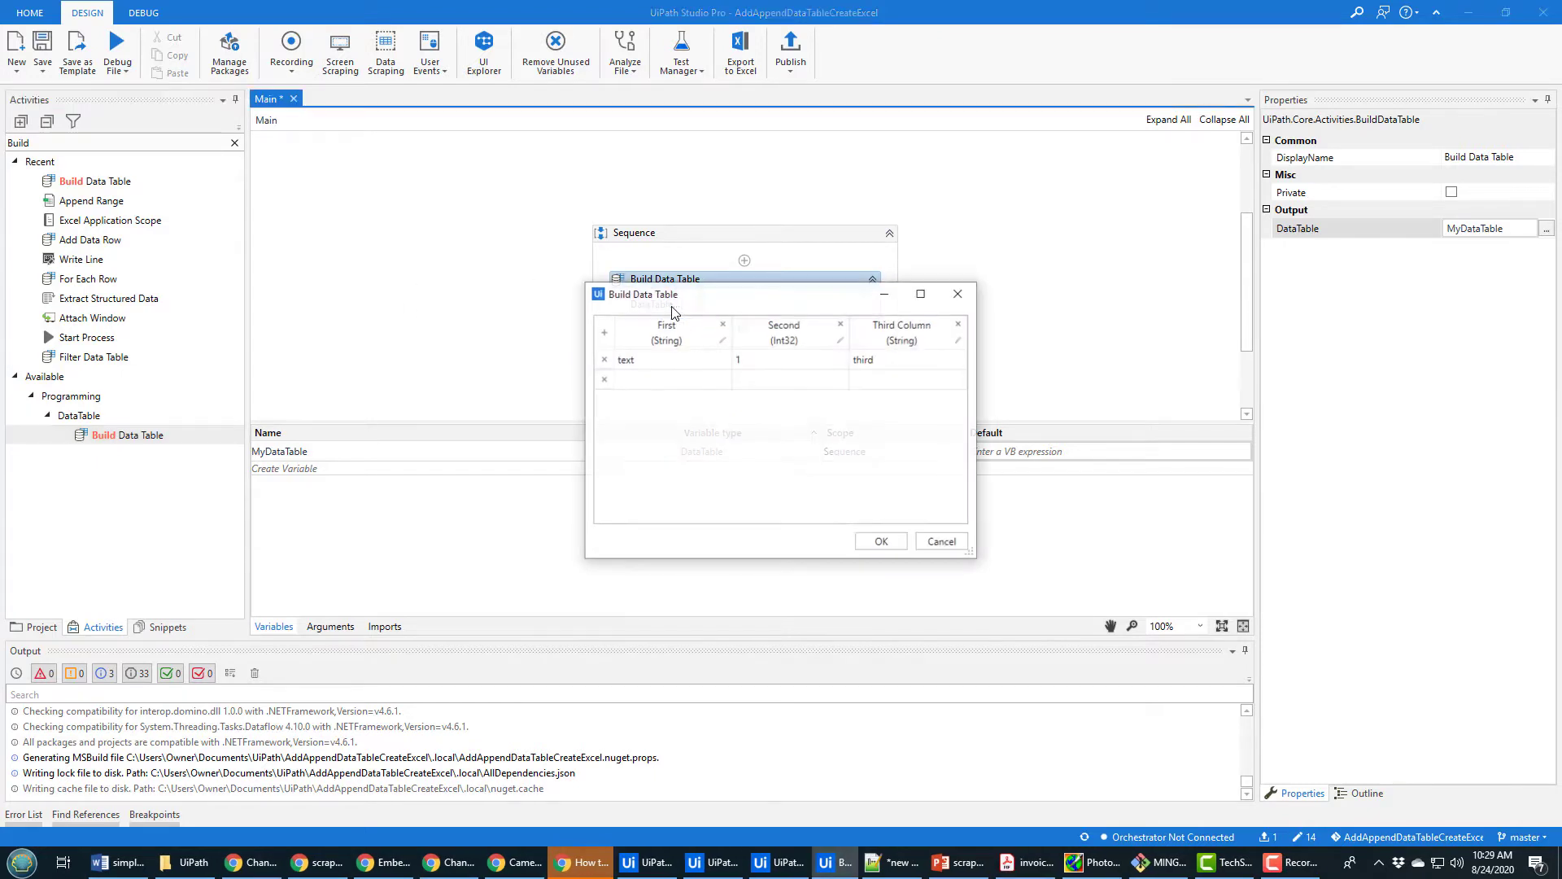
click(878, 541)
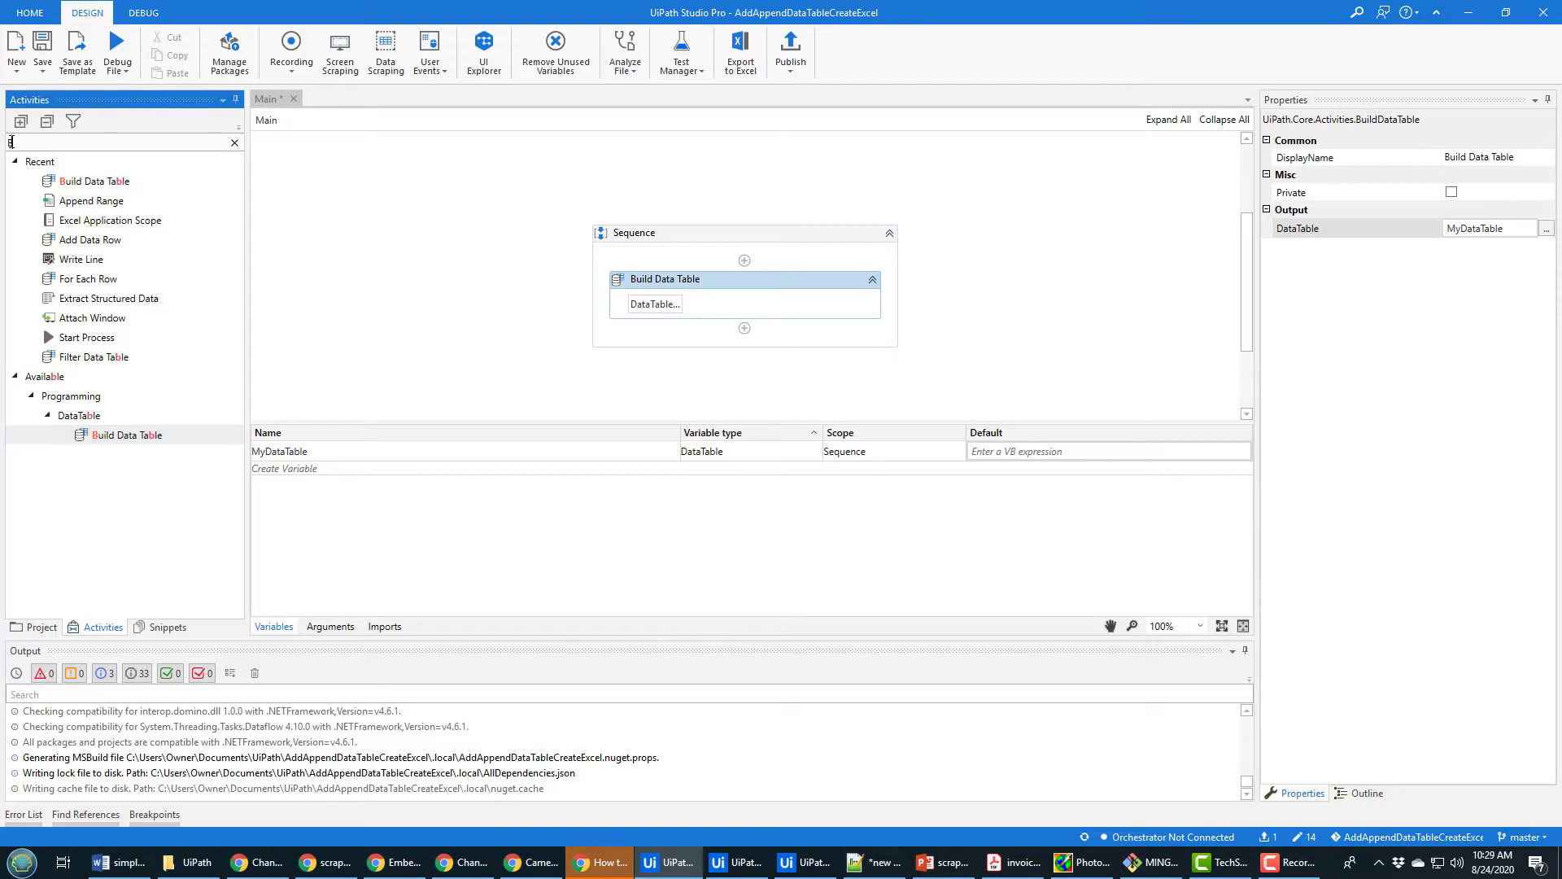
Step: Add an Add Data Row activity after Build Data Table, writing into MyDataTable
click(233, 143)
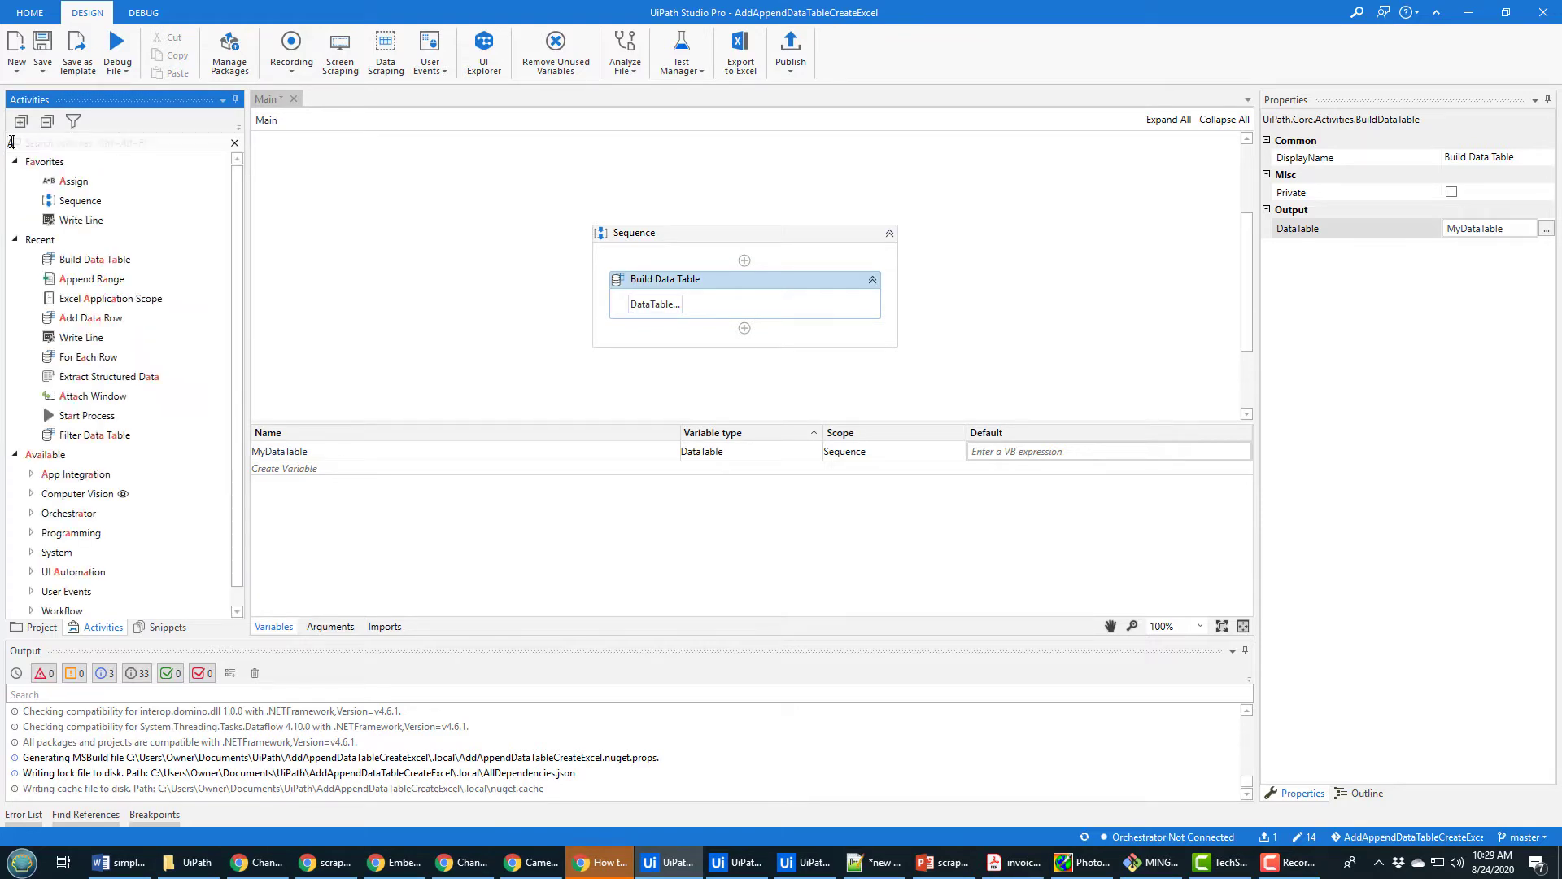
text(Add)
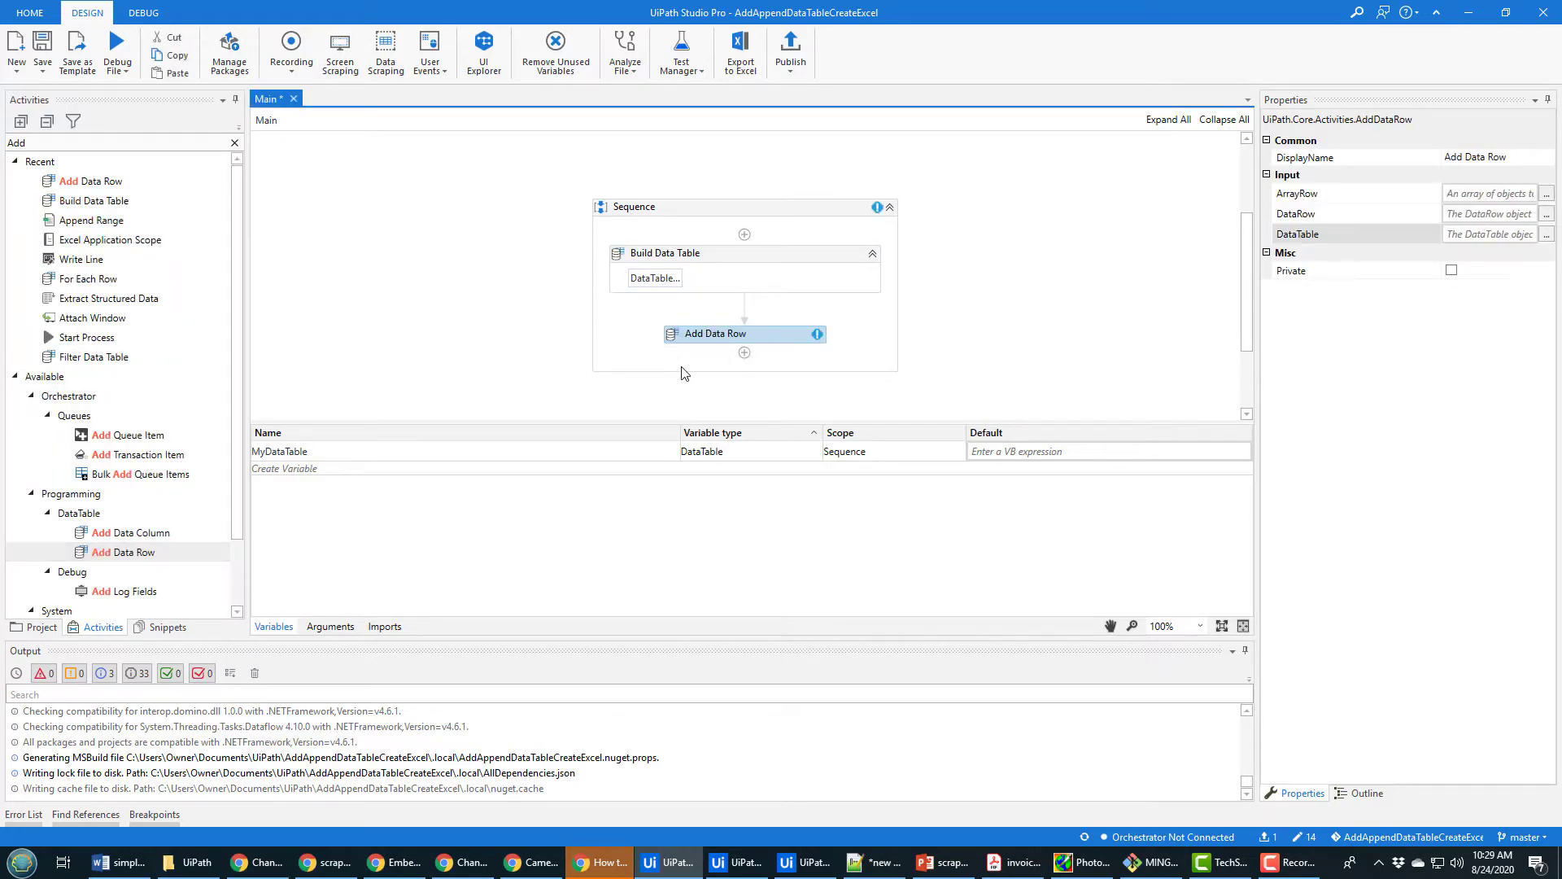
click(664, 252)
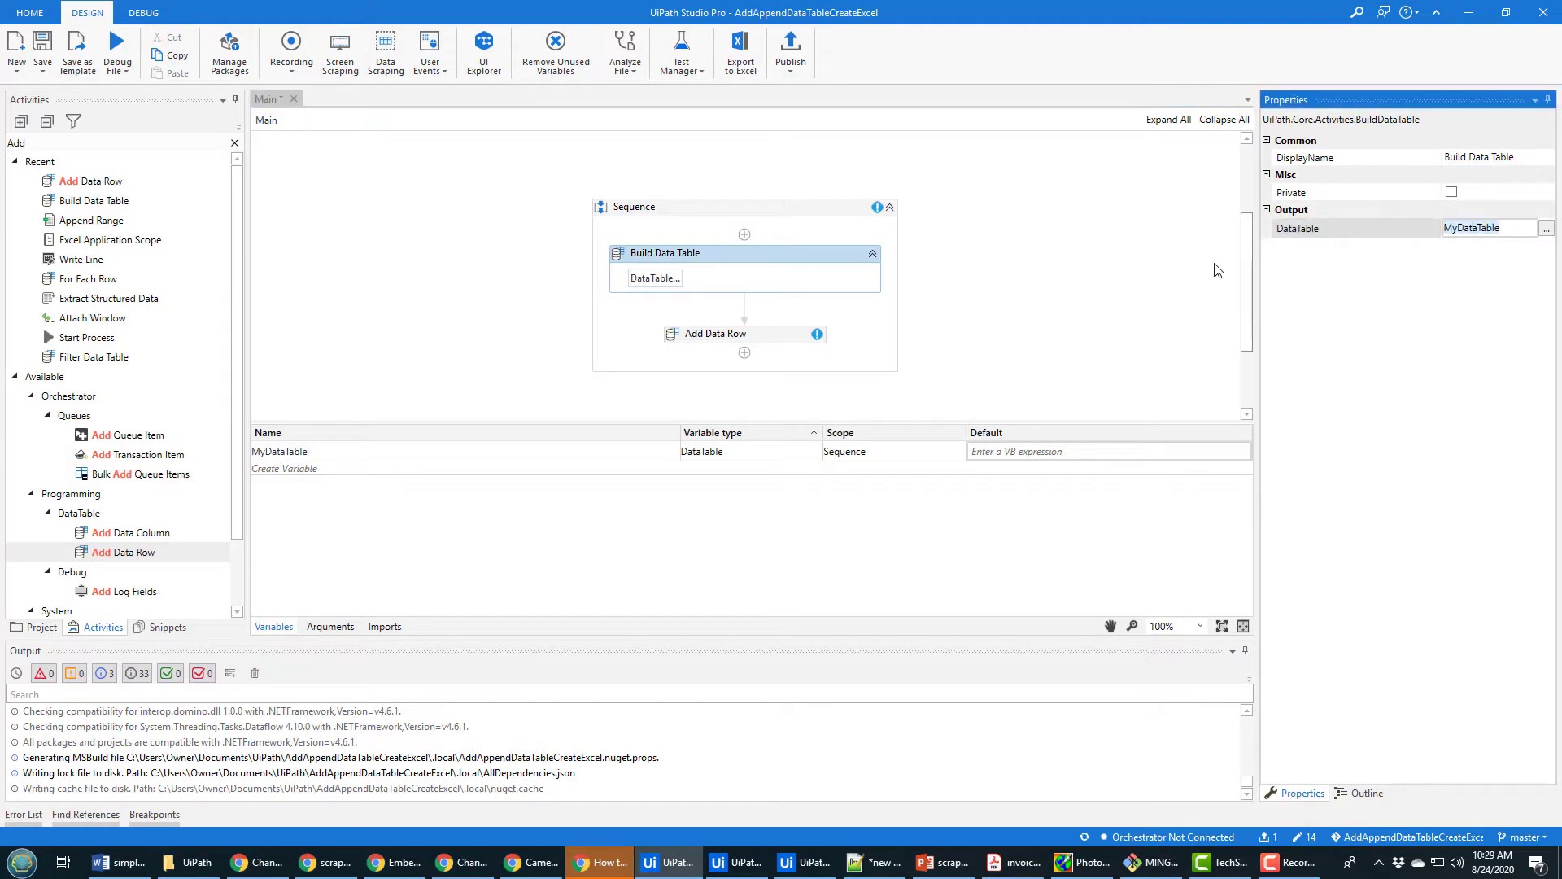
click(712, 332)
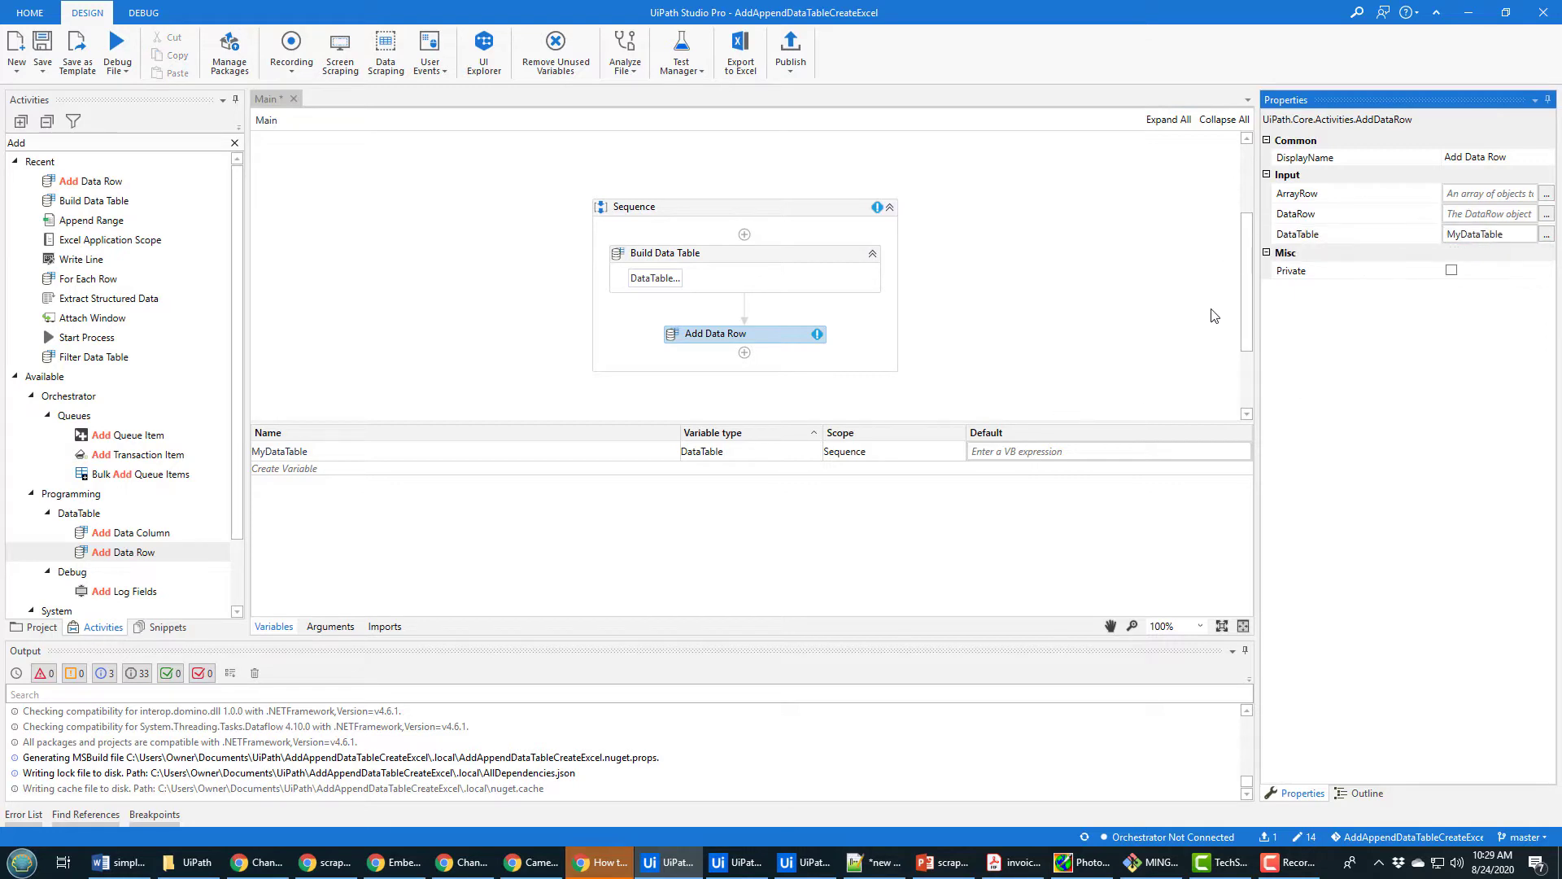
mouse_move(1469, 202)
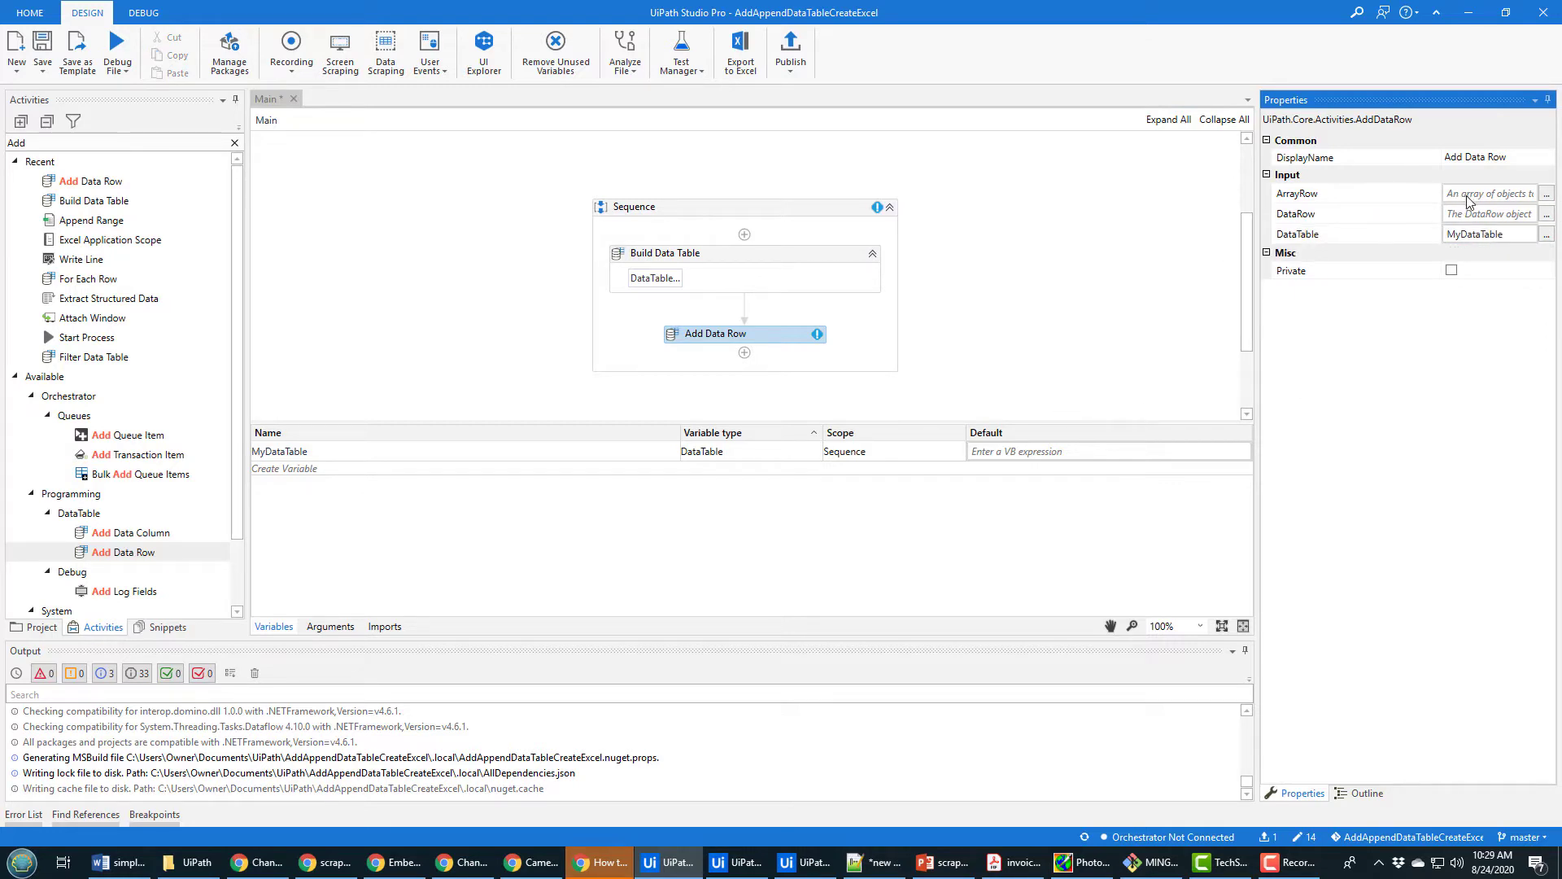
click(1546, 193)
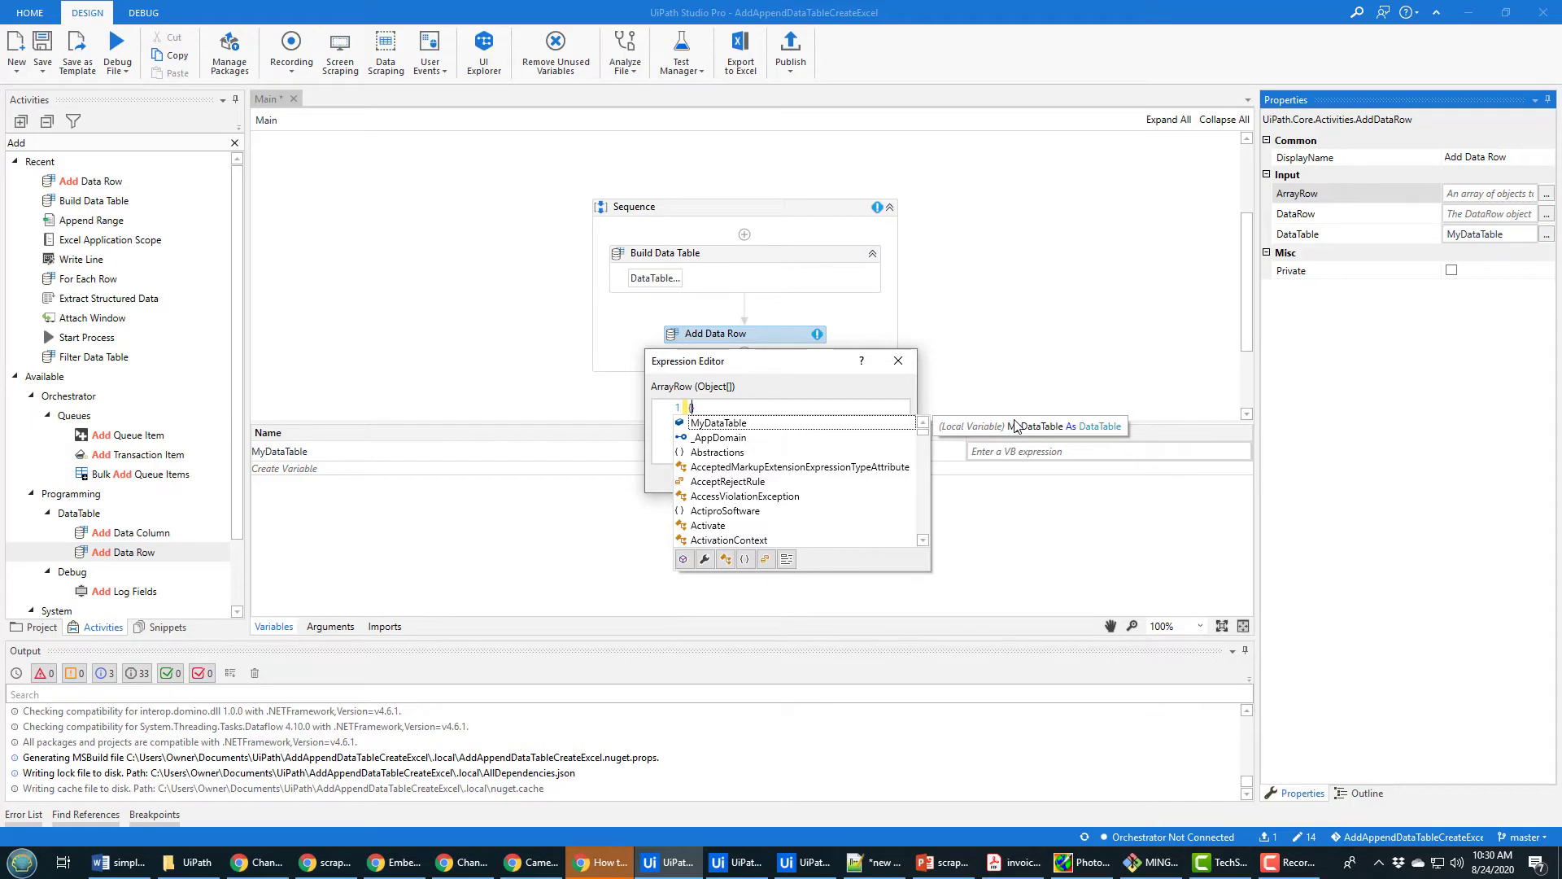
Step: Set ArrayRow to {"Hello", 1, "World"}, fixing the missing comma to clear the warning
text({"Hello"})
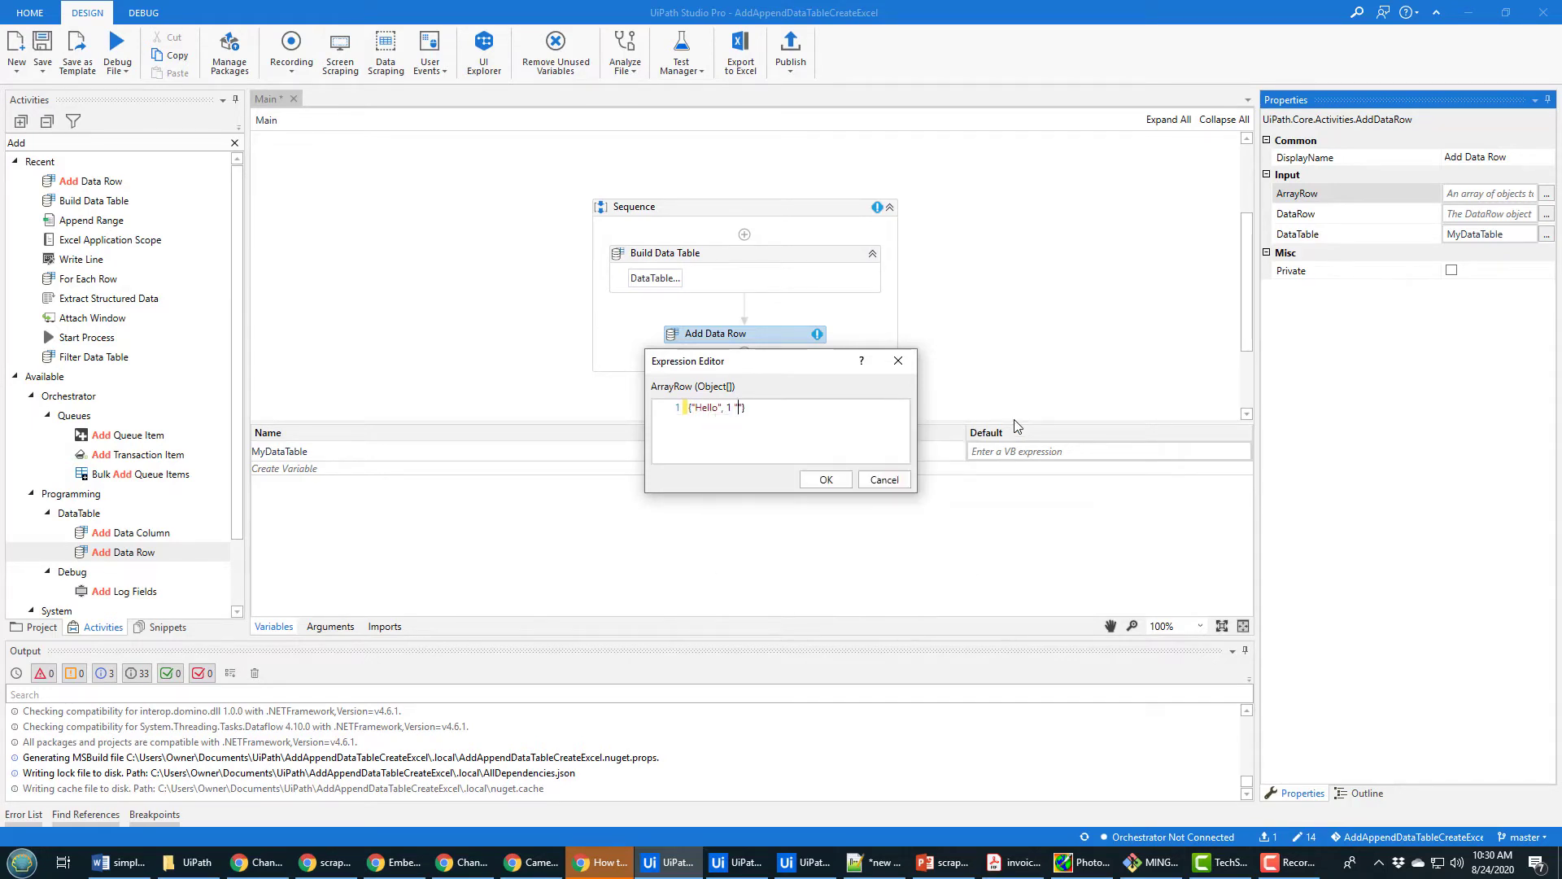
text("World")
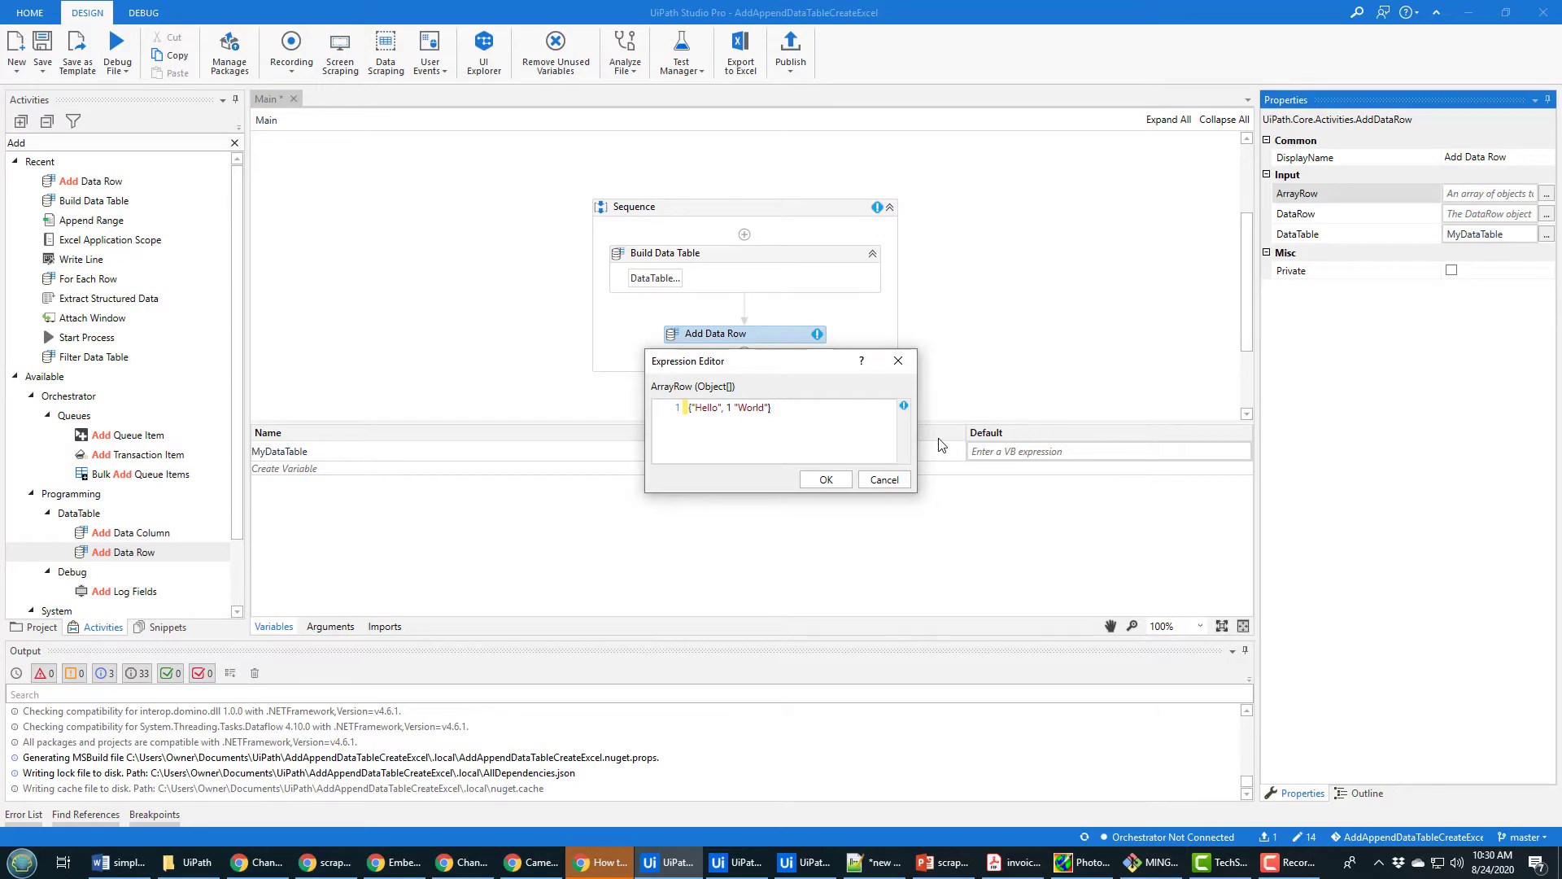
click(823, 478)
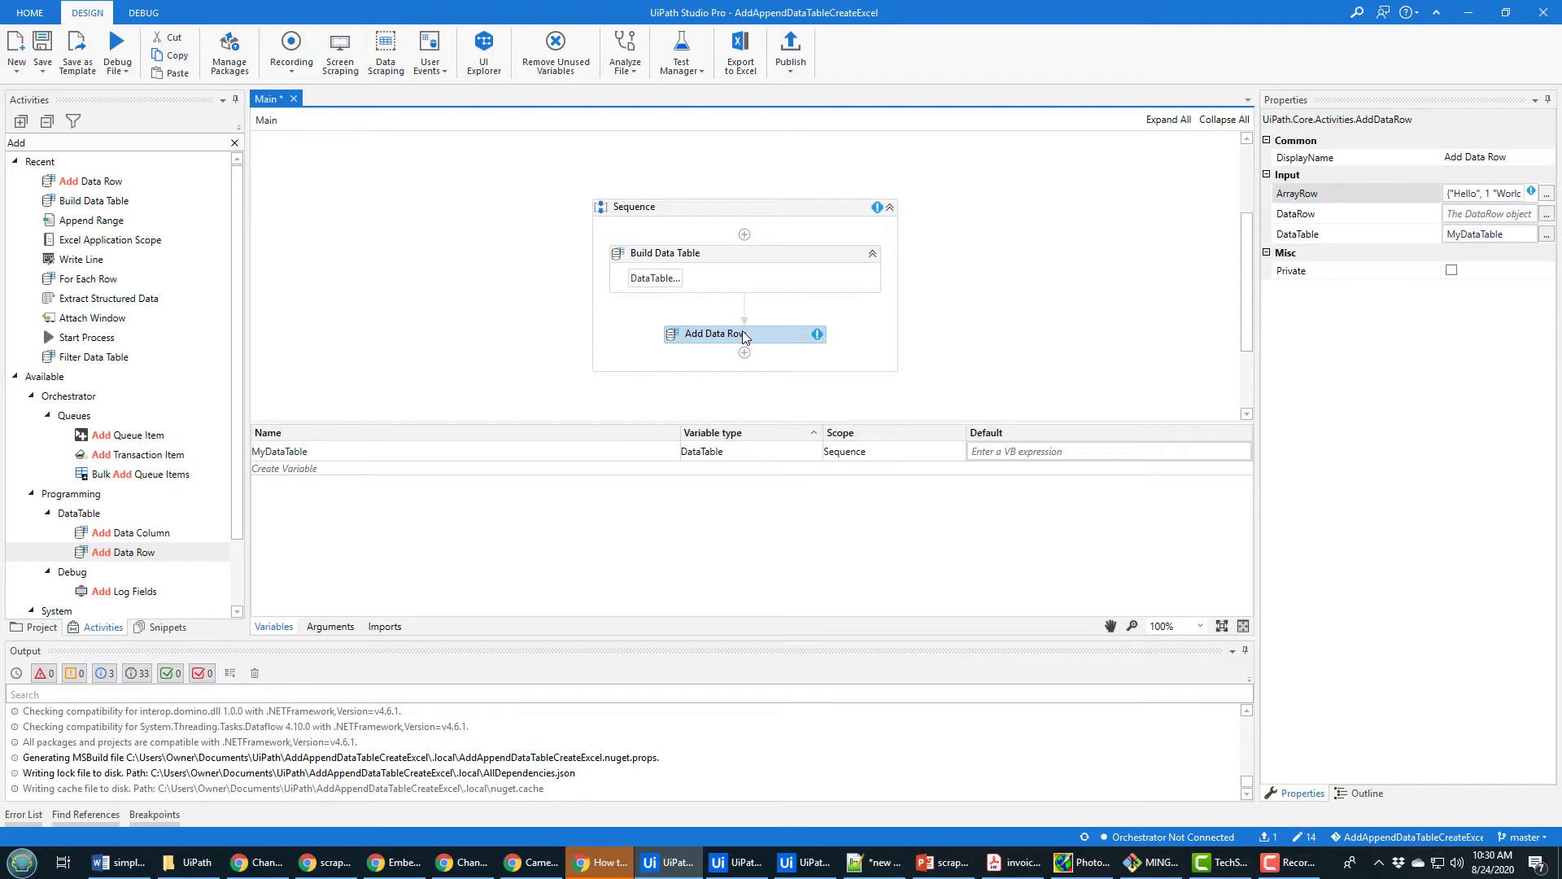
mouse_move(809, 345)
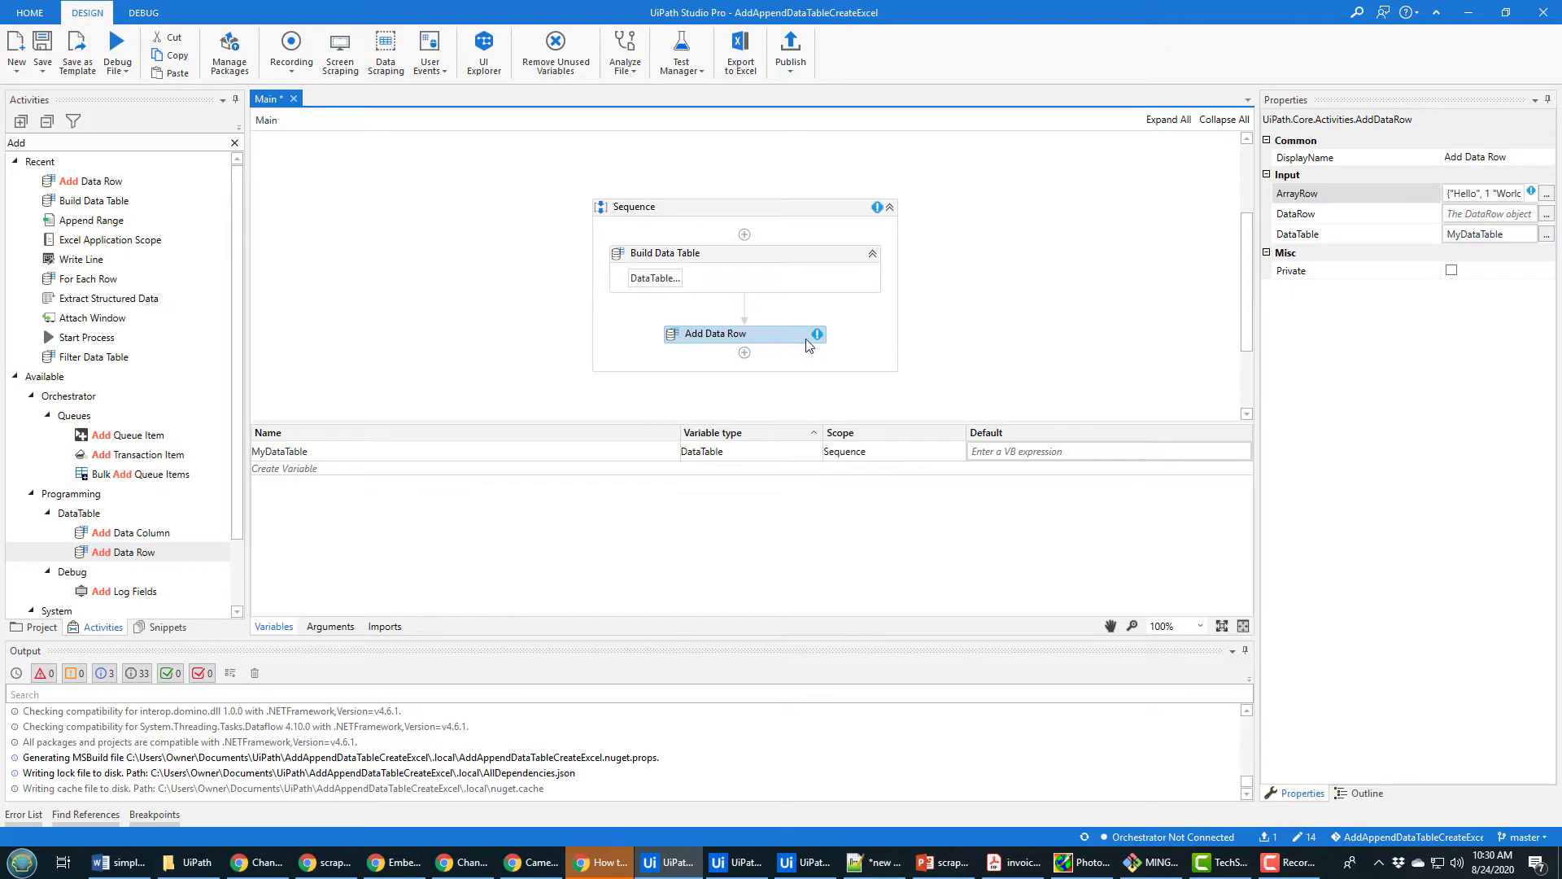
mouse_move(815, 334)
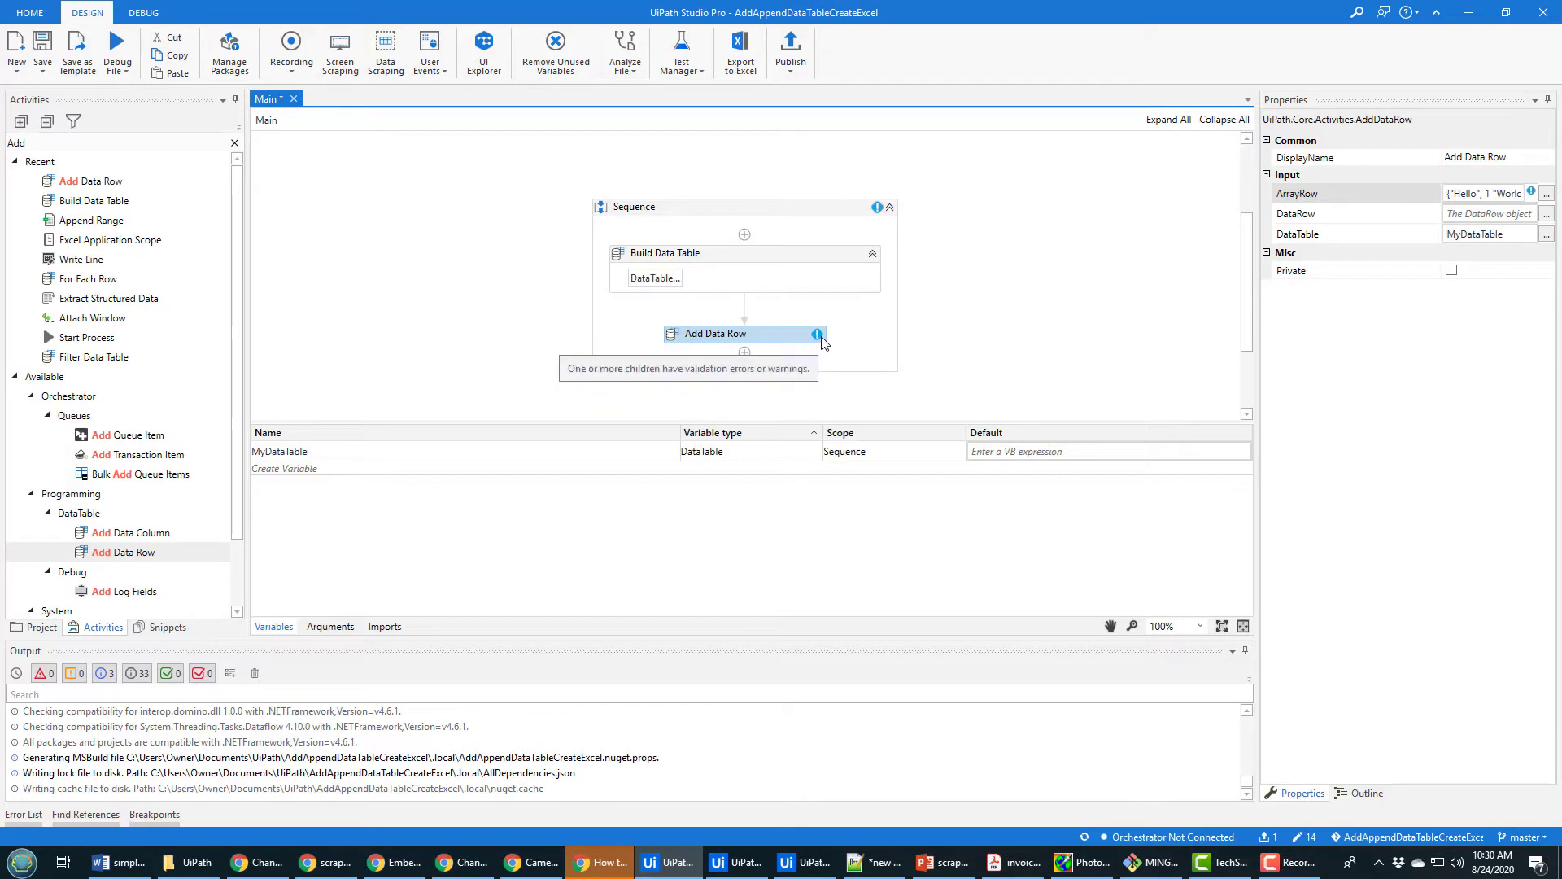
mouse_move(1199, 469)
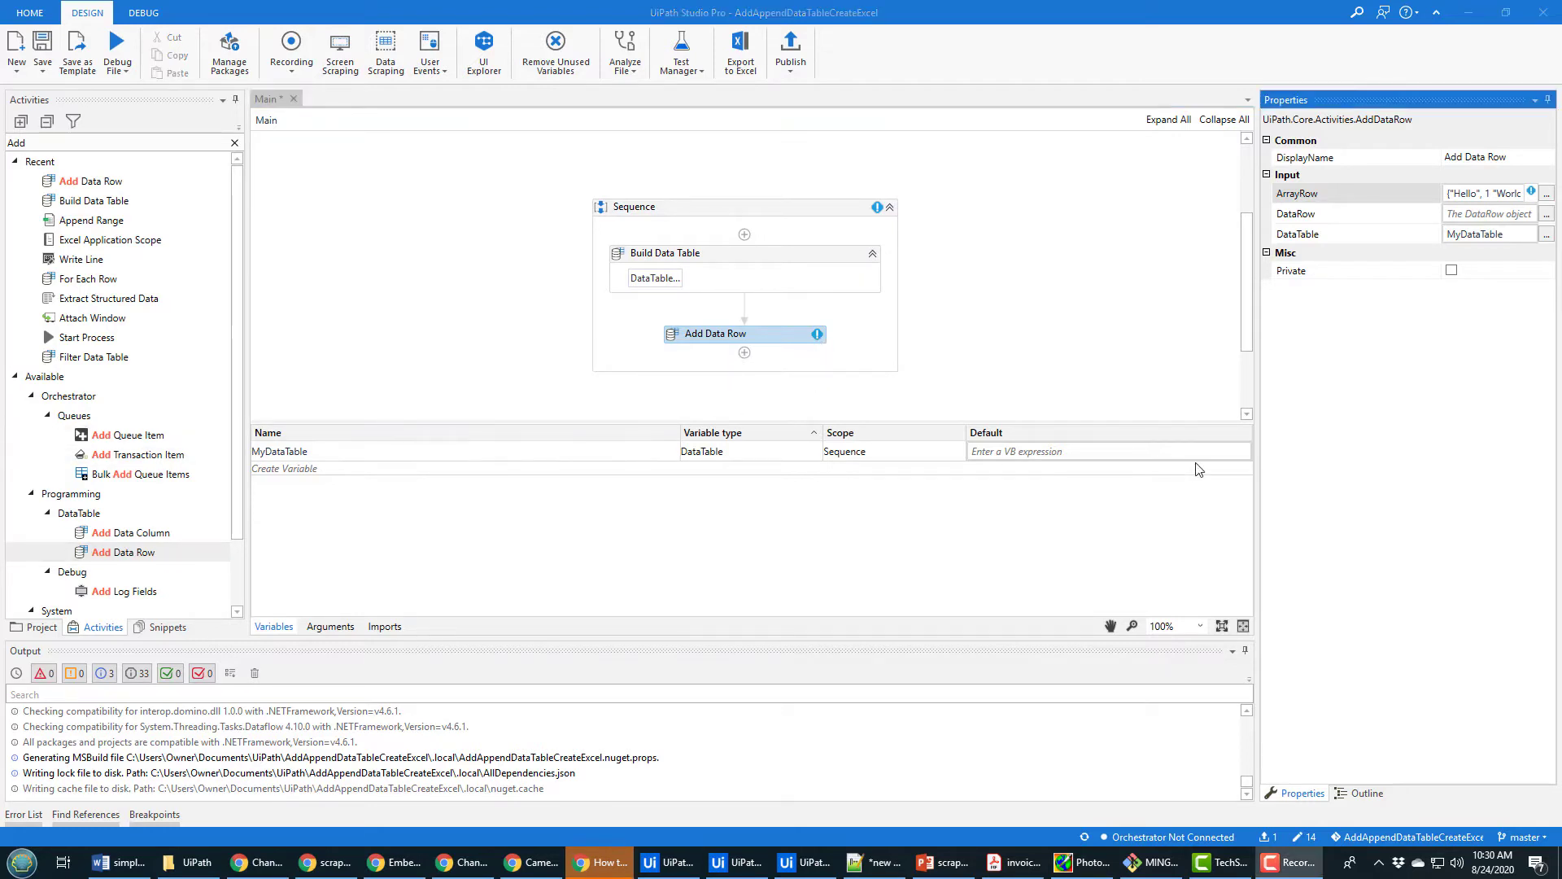
click(1546, 193)
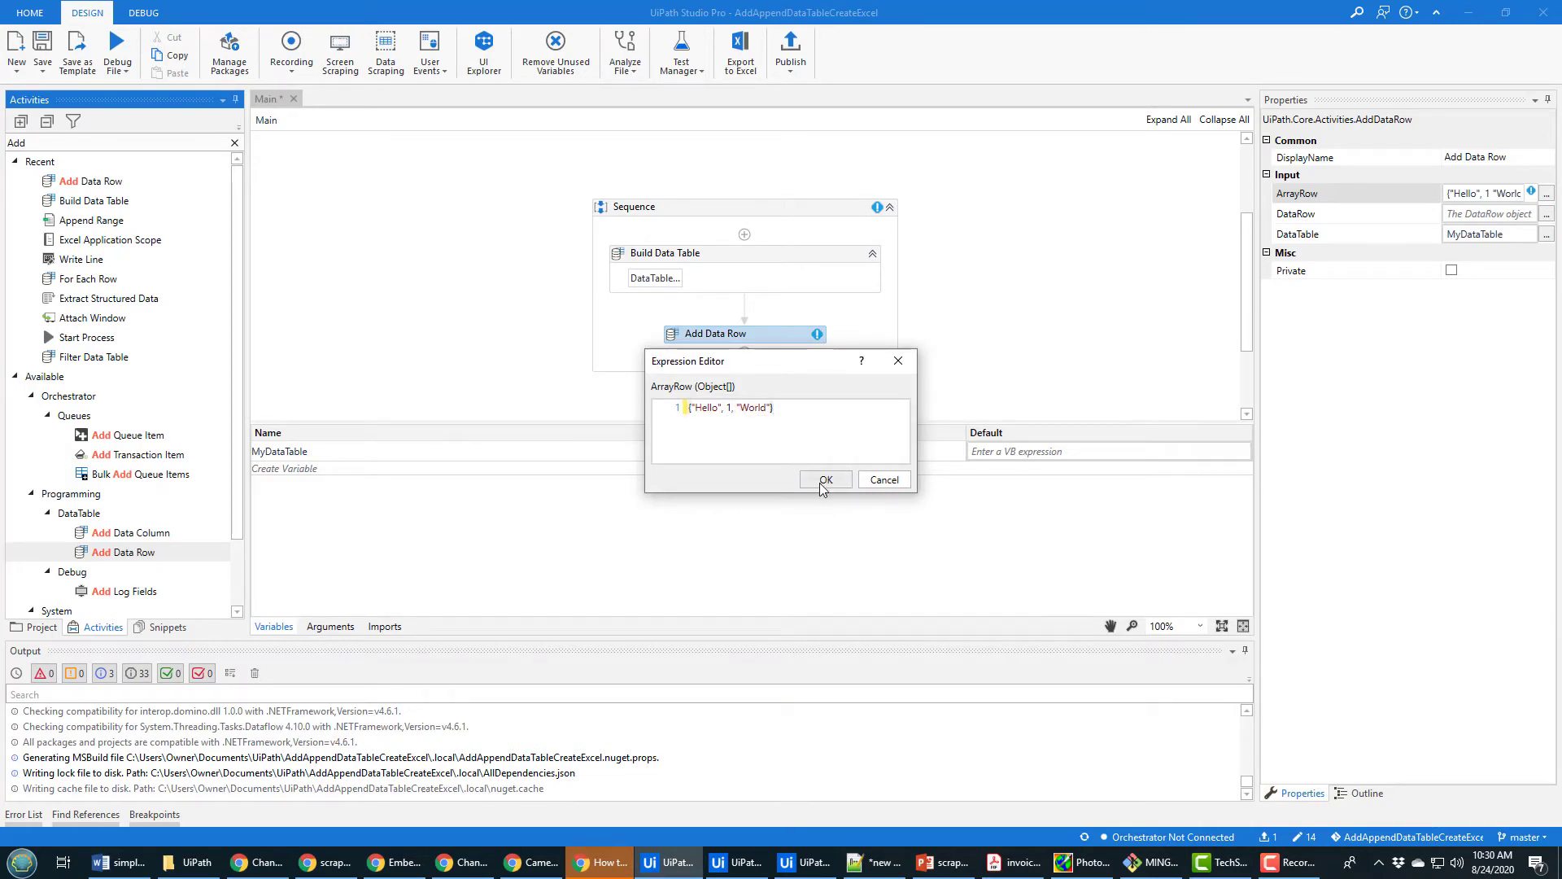
click(823, 478)
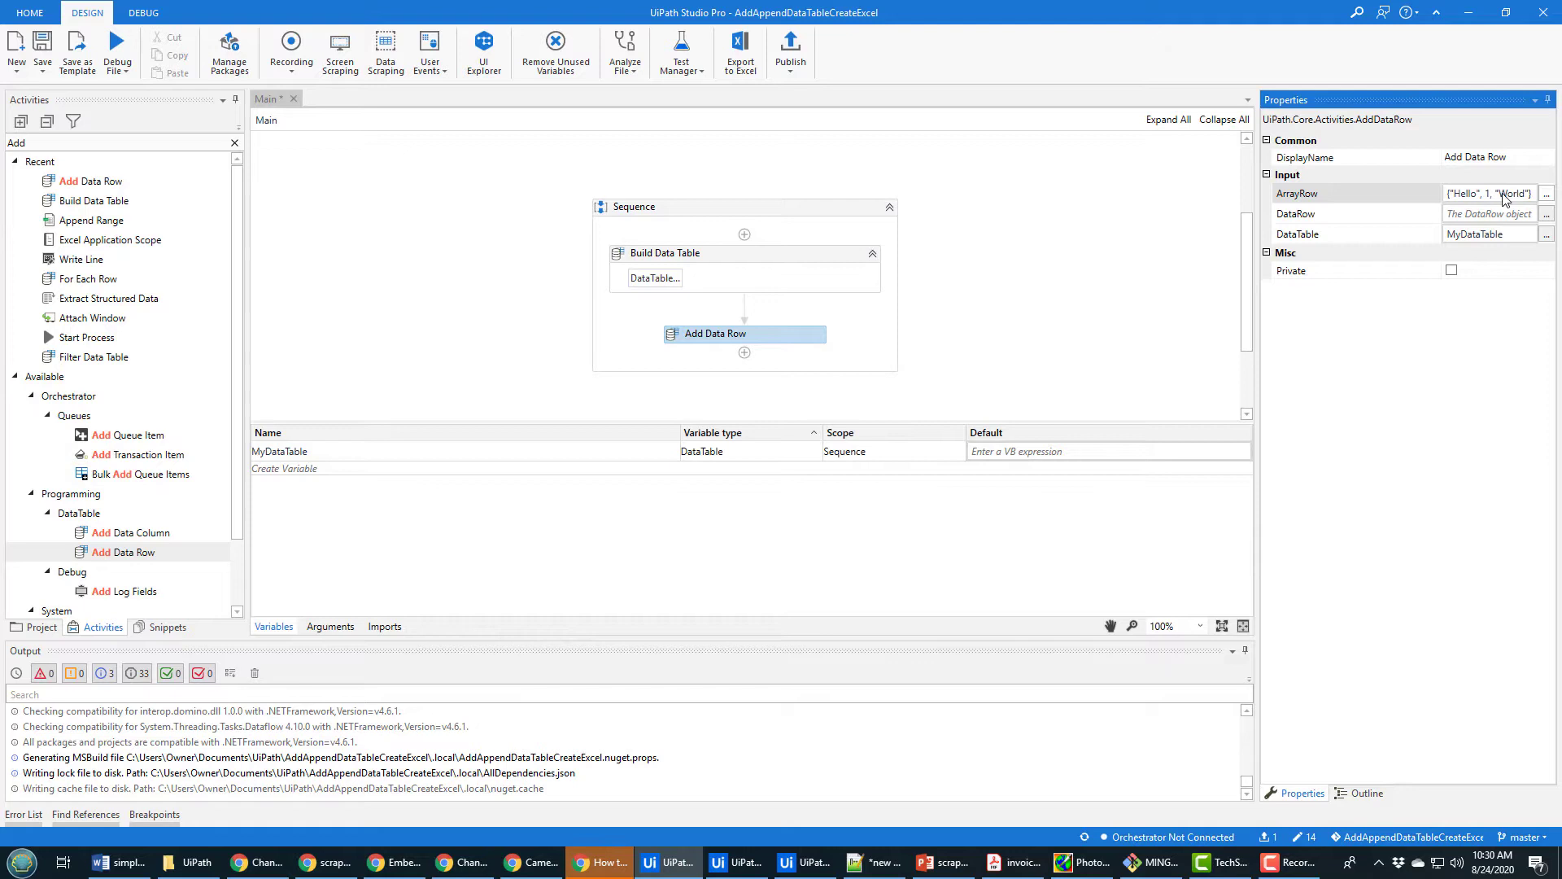
click(1546, 194)
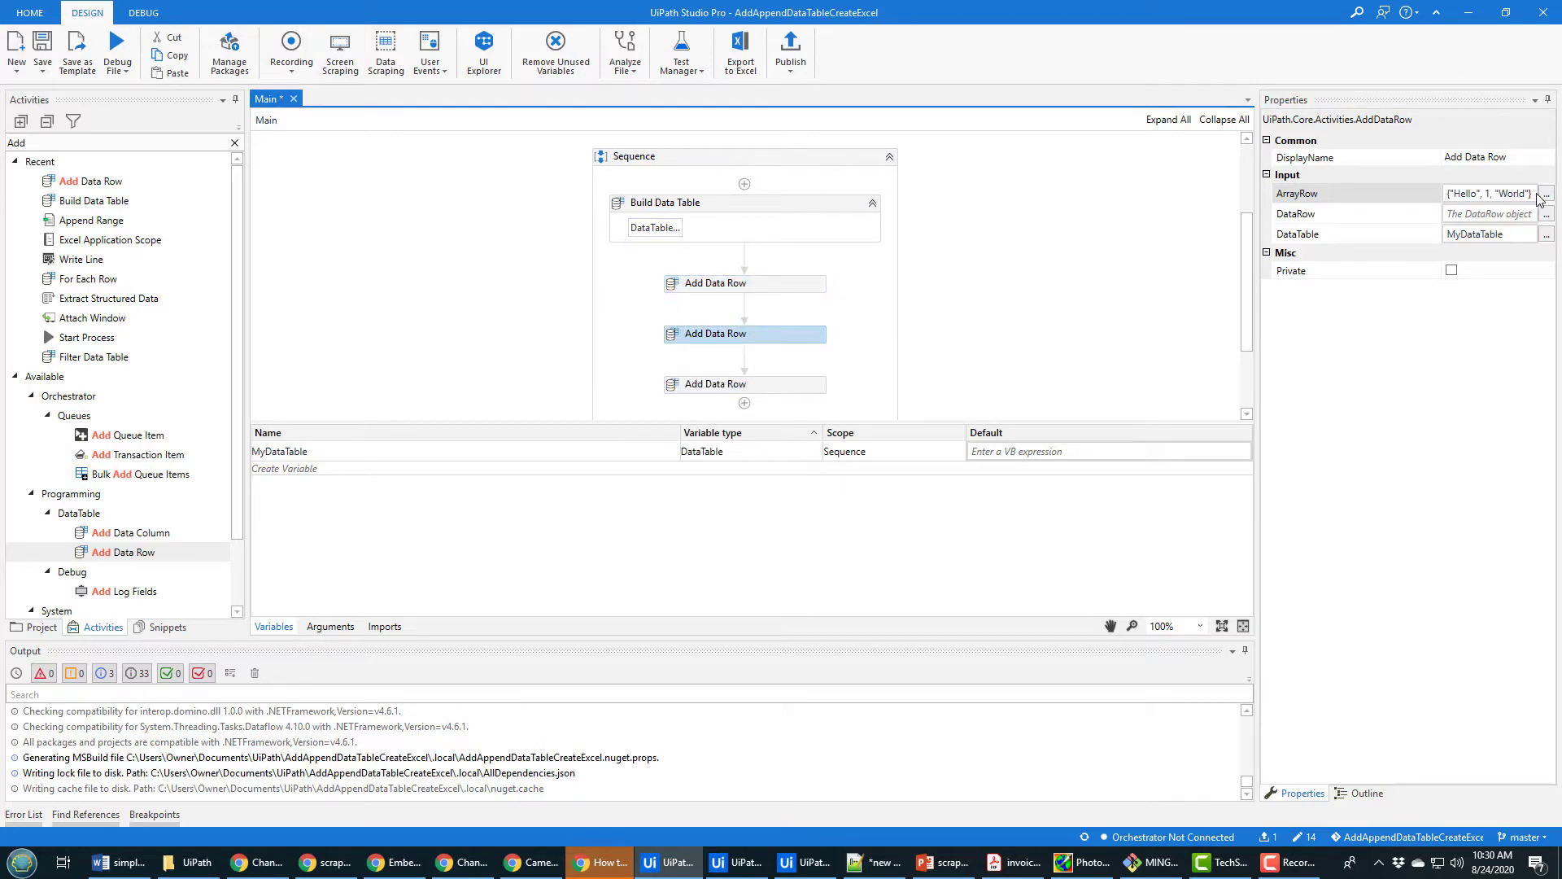
Step: Set the second row to {"Goodbye", 2, "World"} and the third to {"I'm back and I'm happy!", 3, "World"}
click(1546, 194)
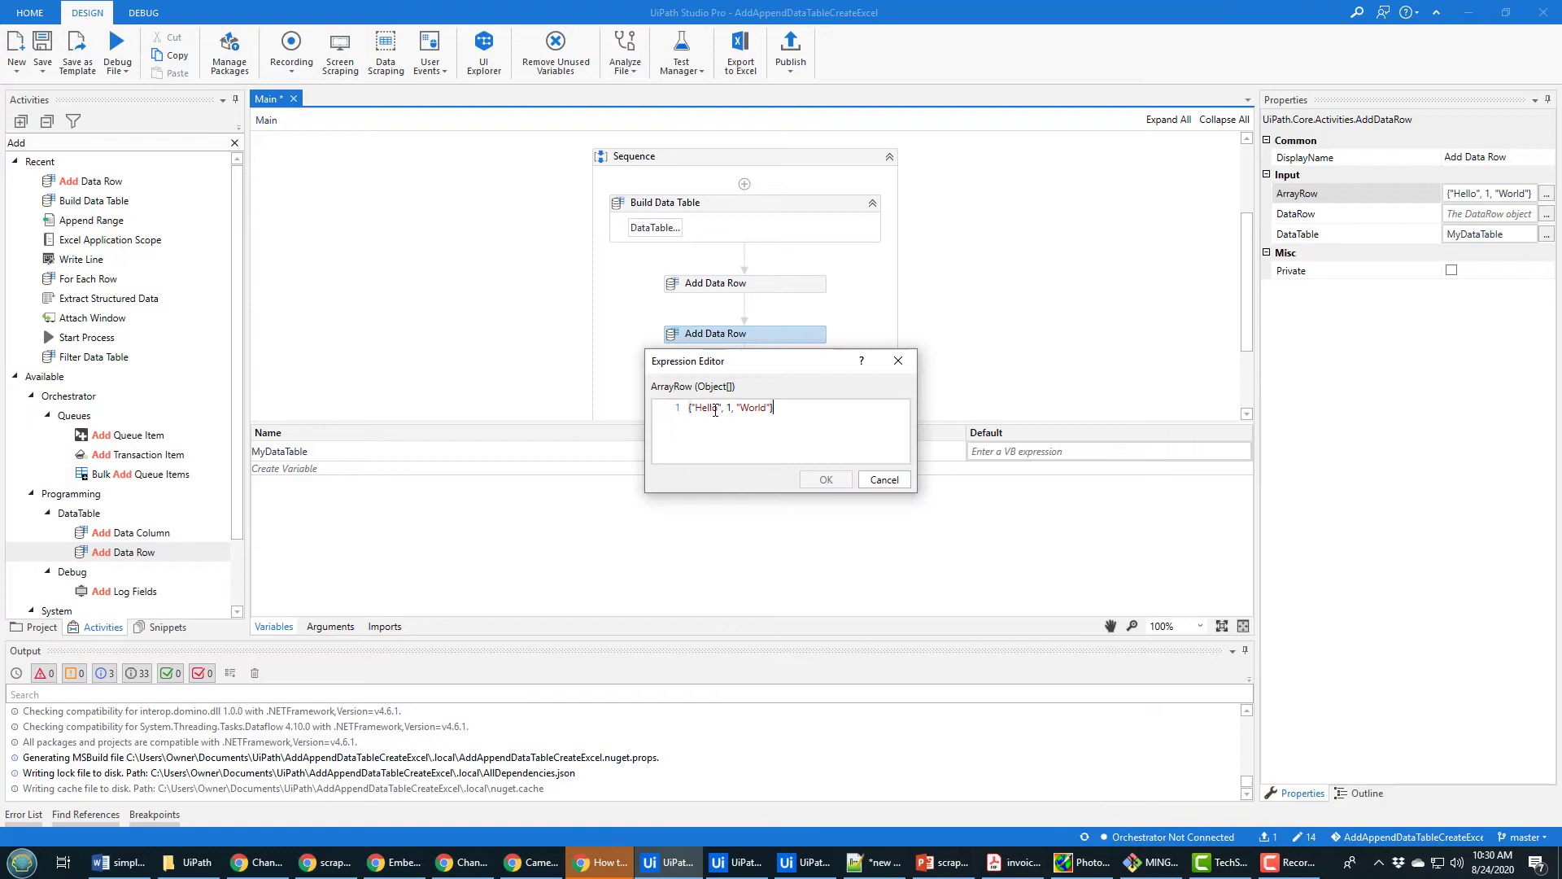
text(Goodbye)
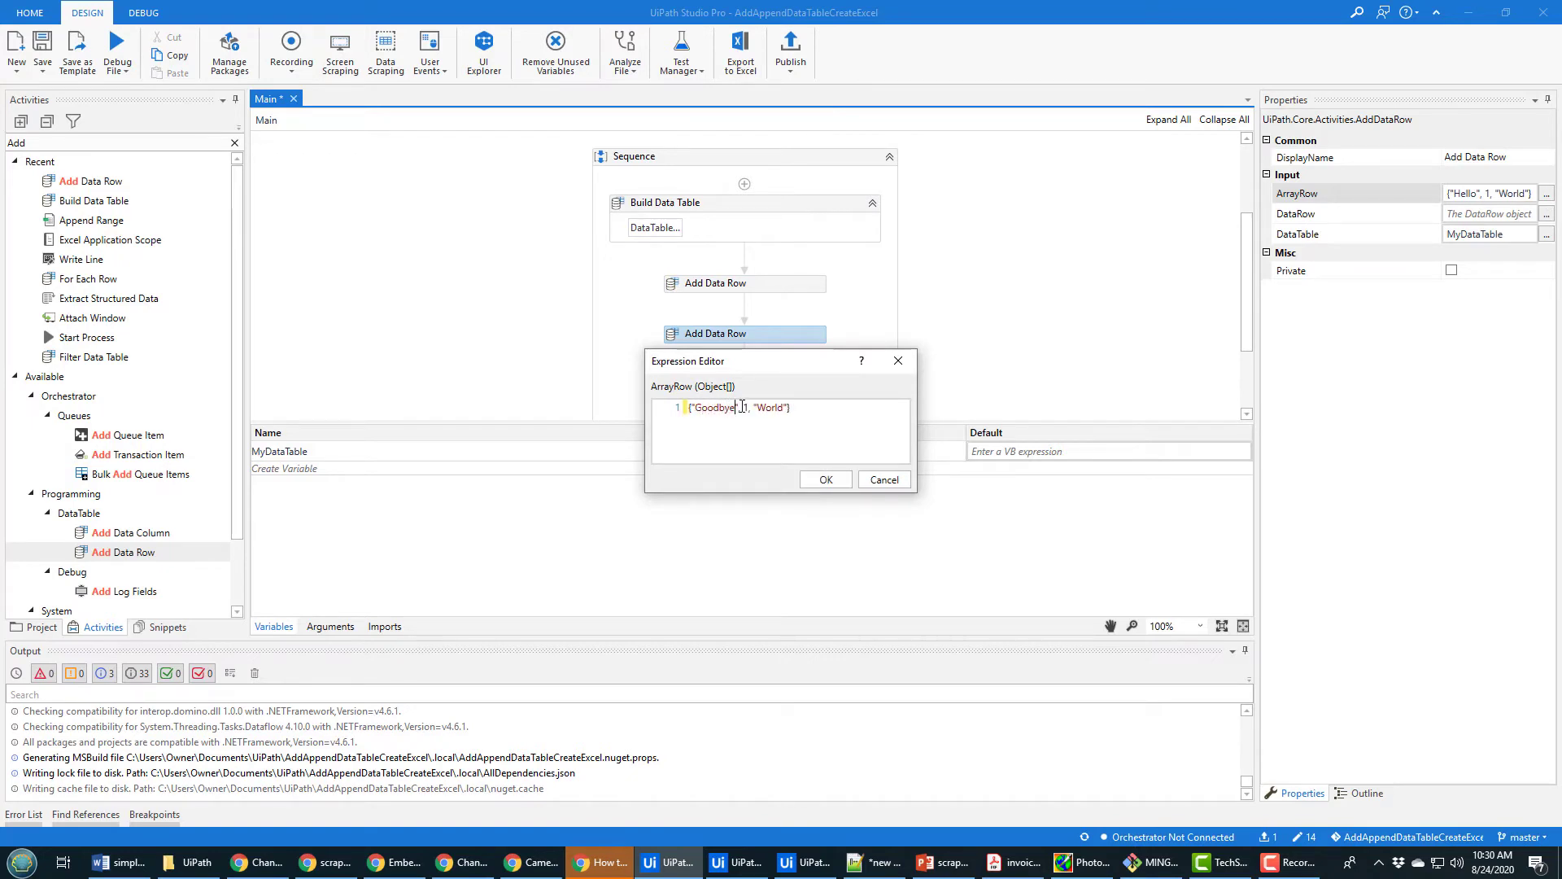
text(2)
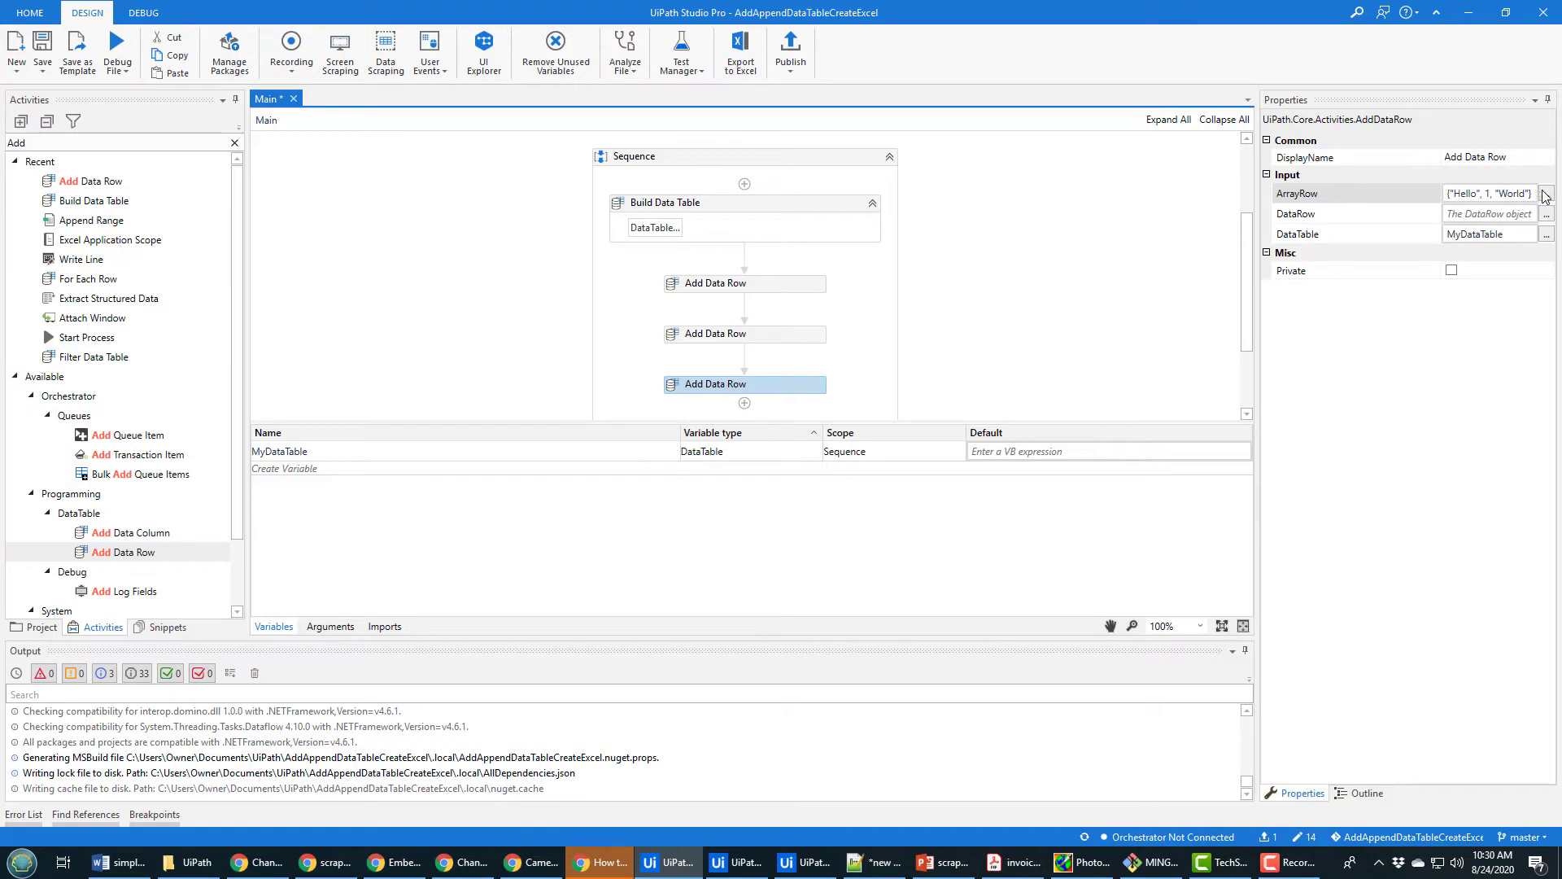
click(1545, 193)
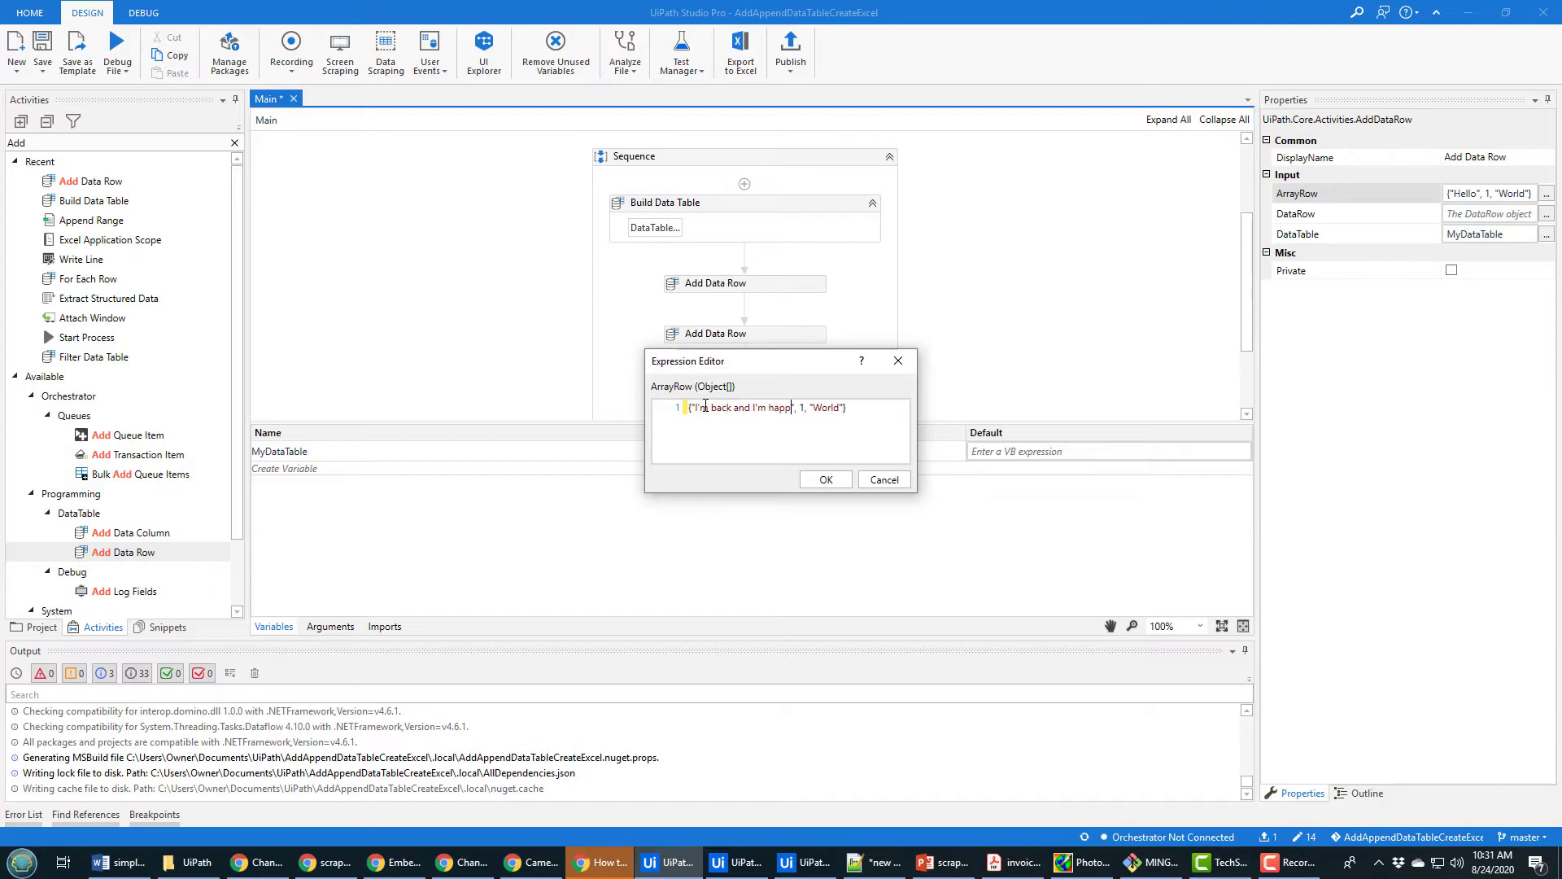
text(!)
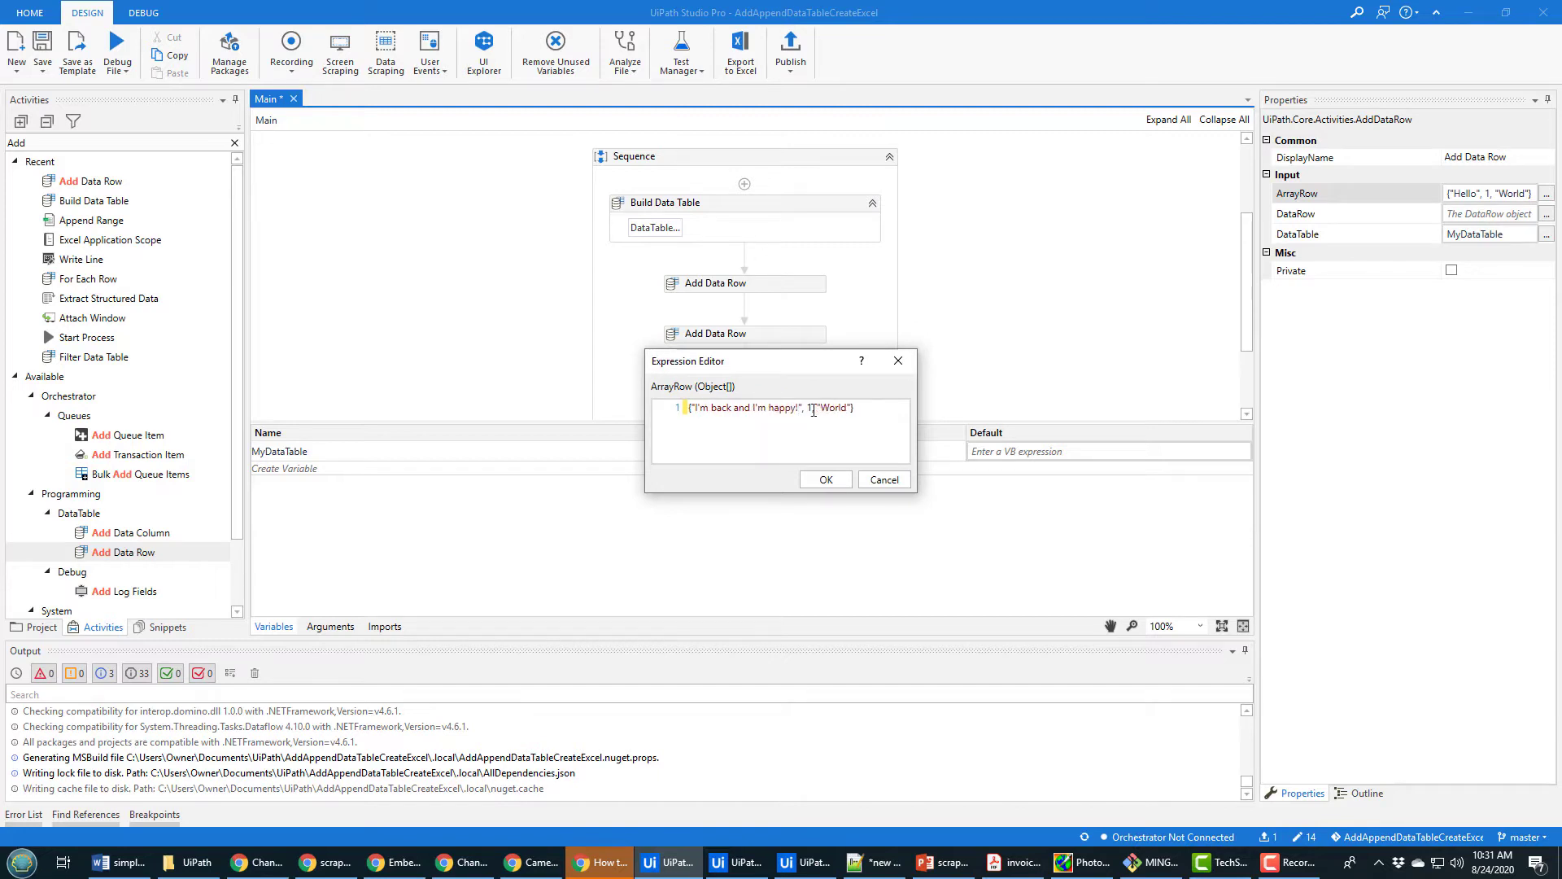
text(3)
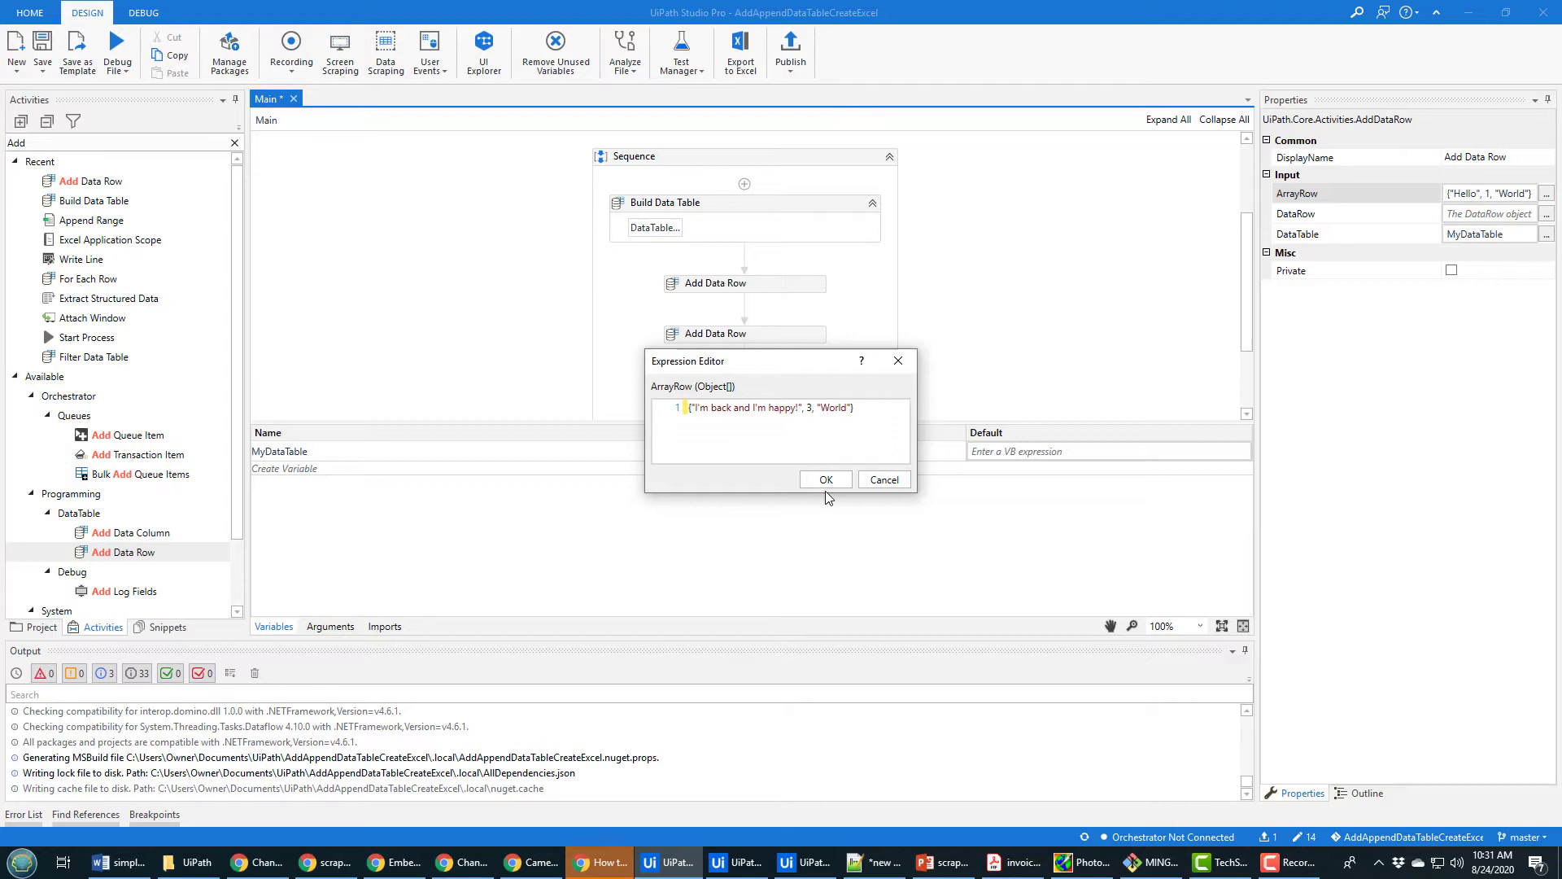
click(825, 478)
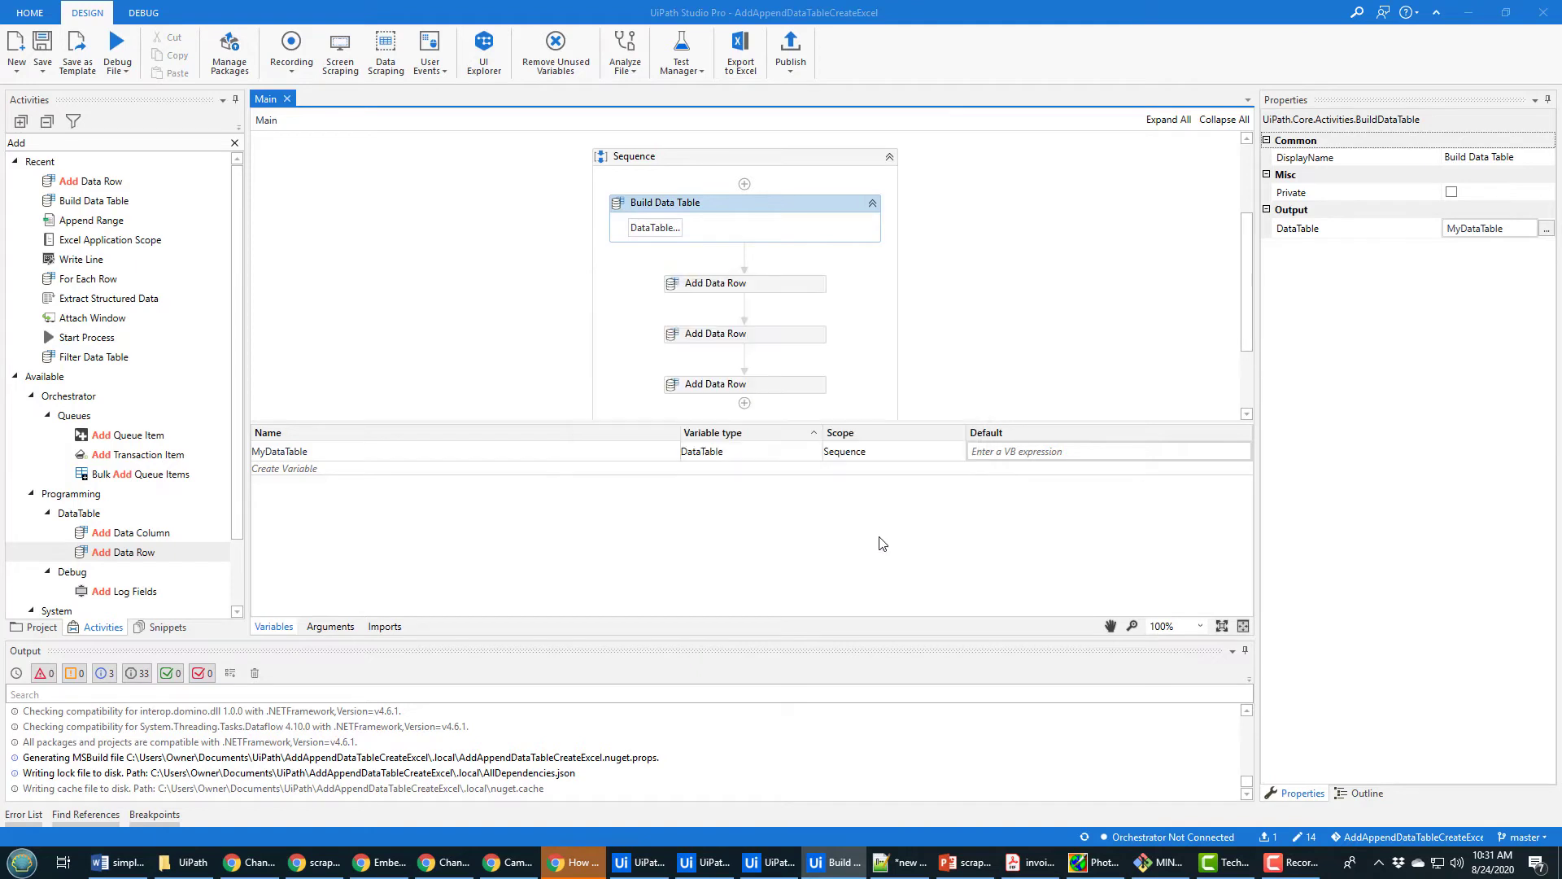
click(743, 332)
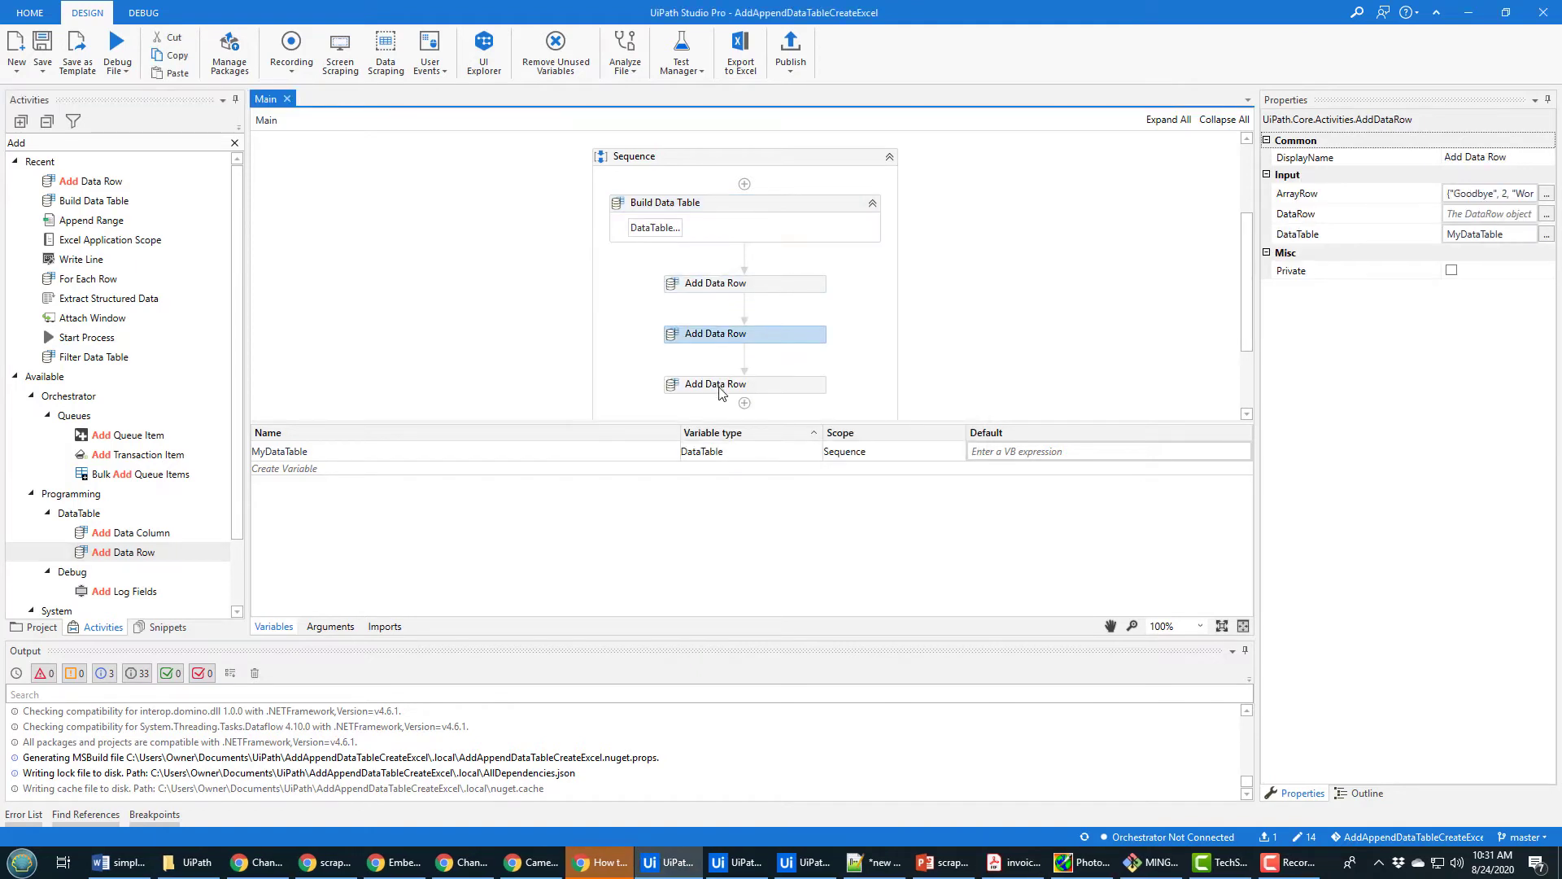
click(744, 384)
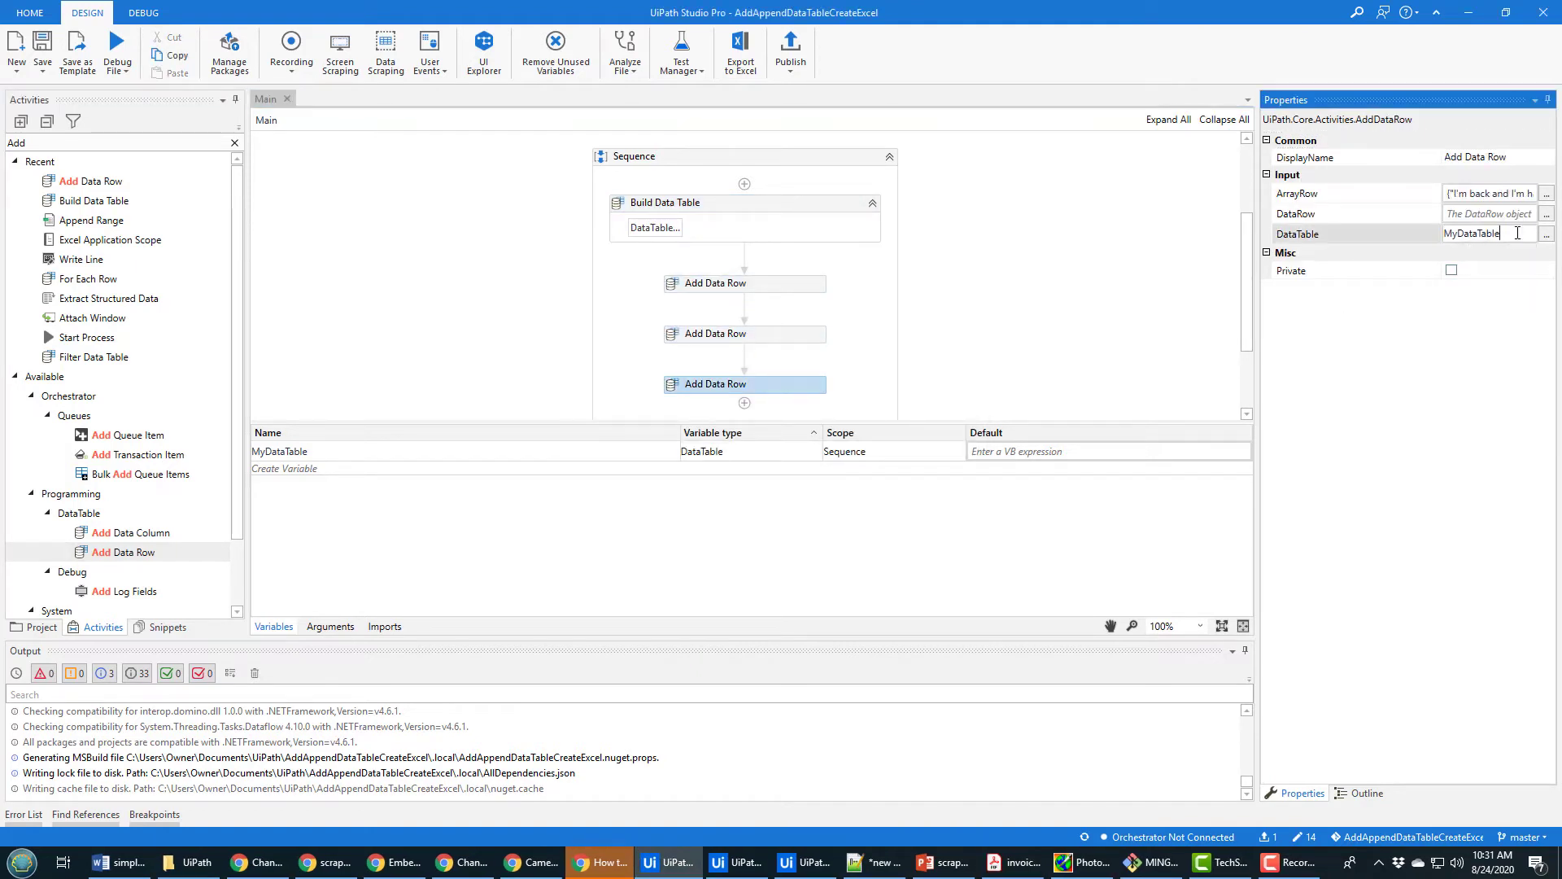
mouse_move(1467, 411)
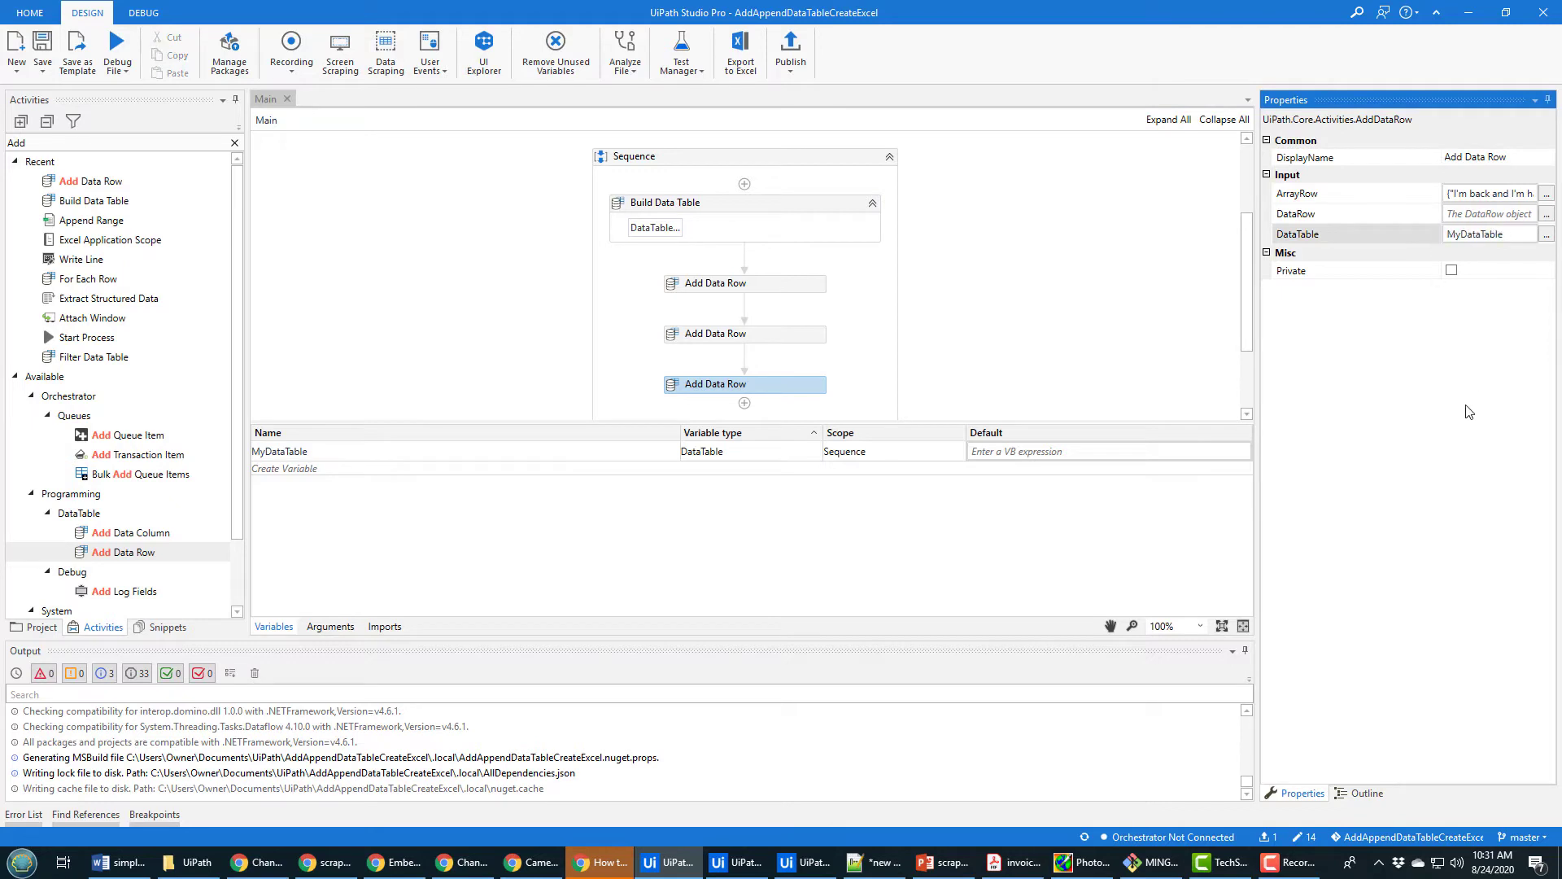
click(743, 331)
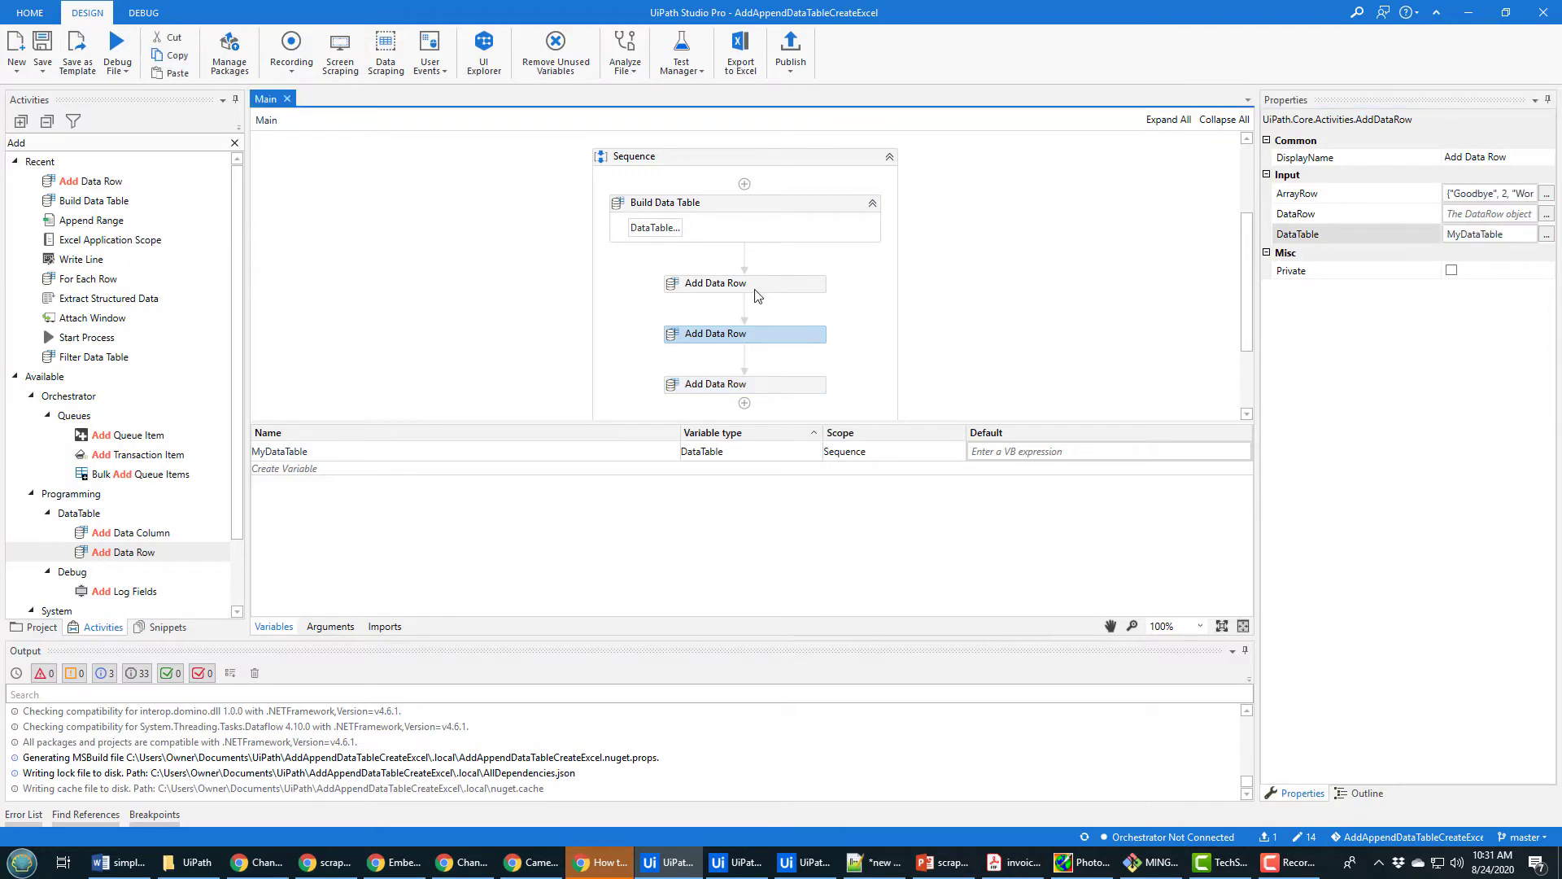
click(664, 202)
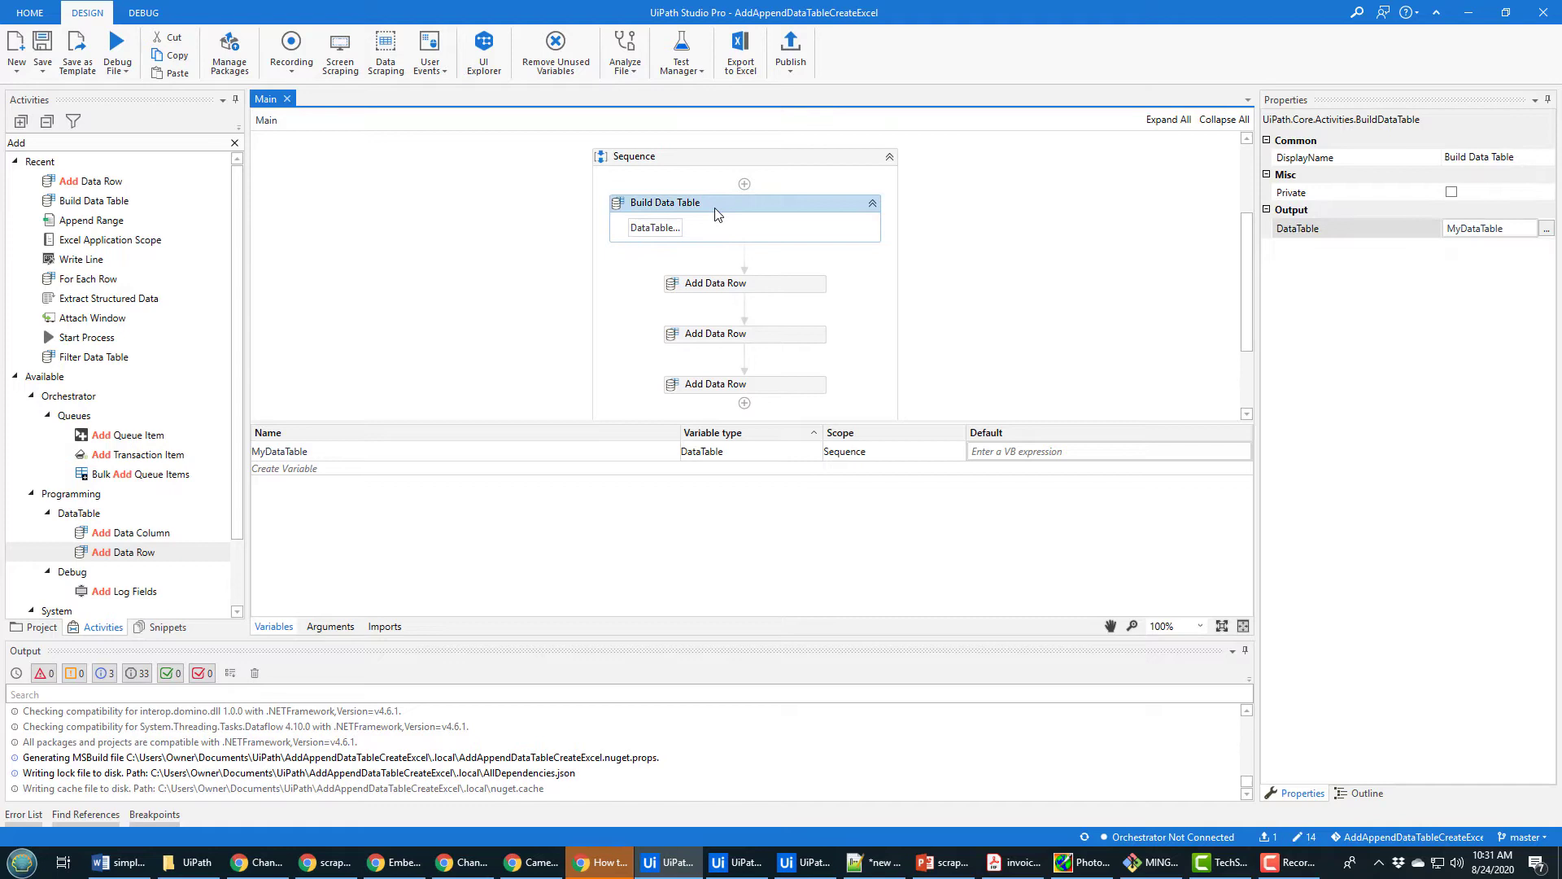
mouse_move(1241, 273)
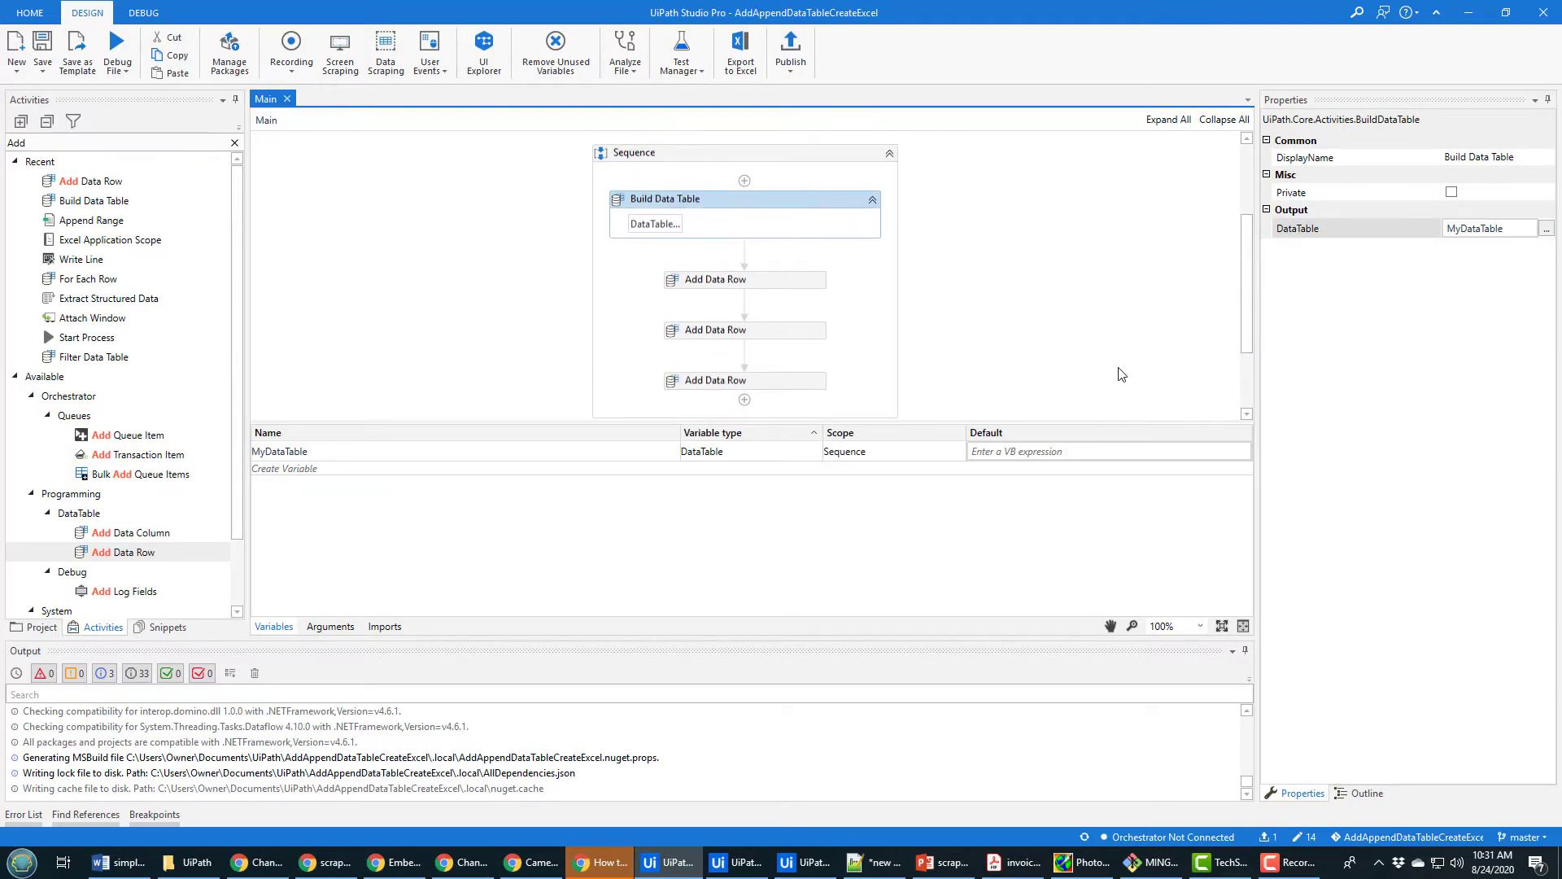
mouse_move(1069, 421)
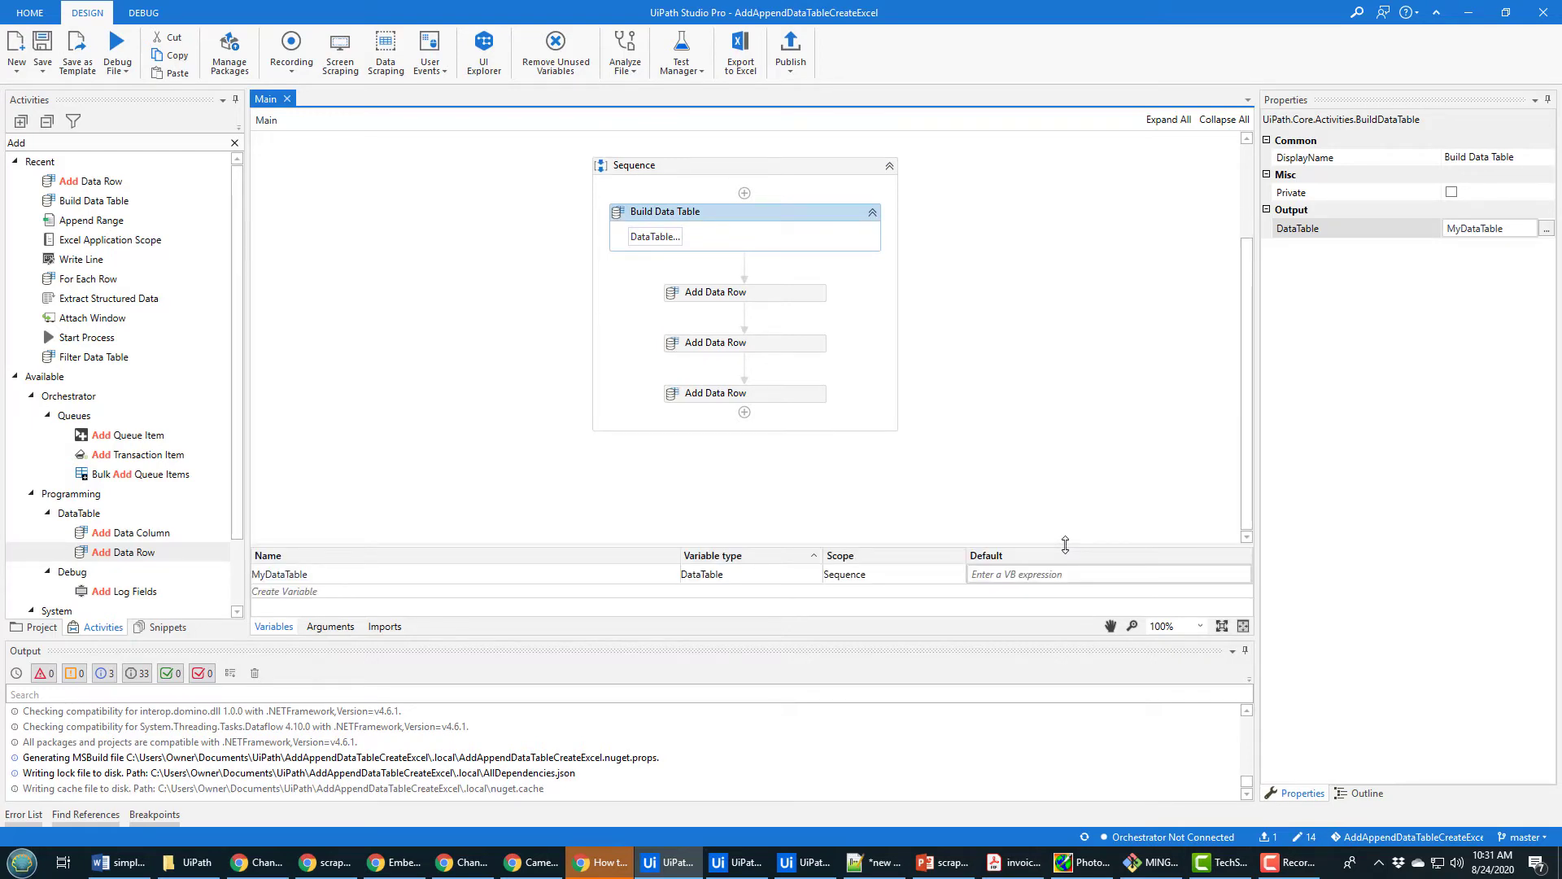
click(715, 342)
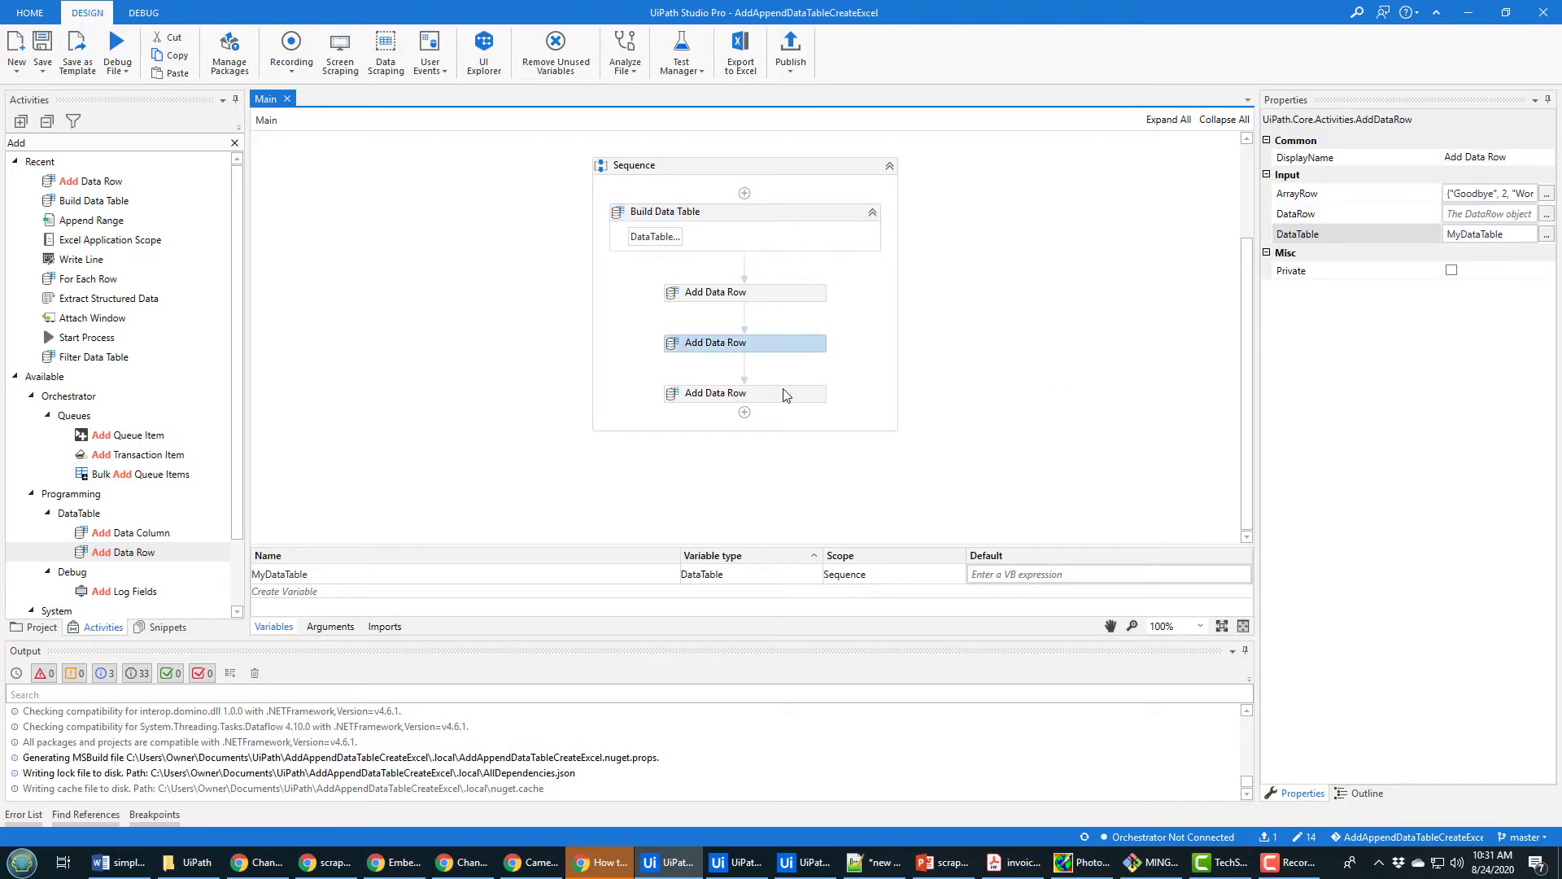
click(744, 292)
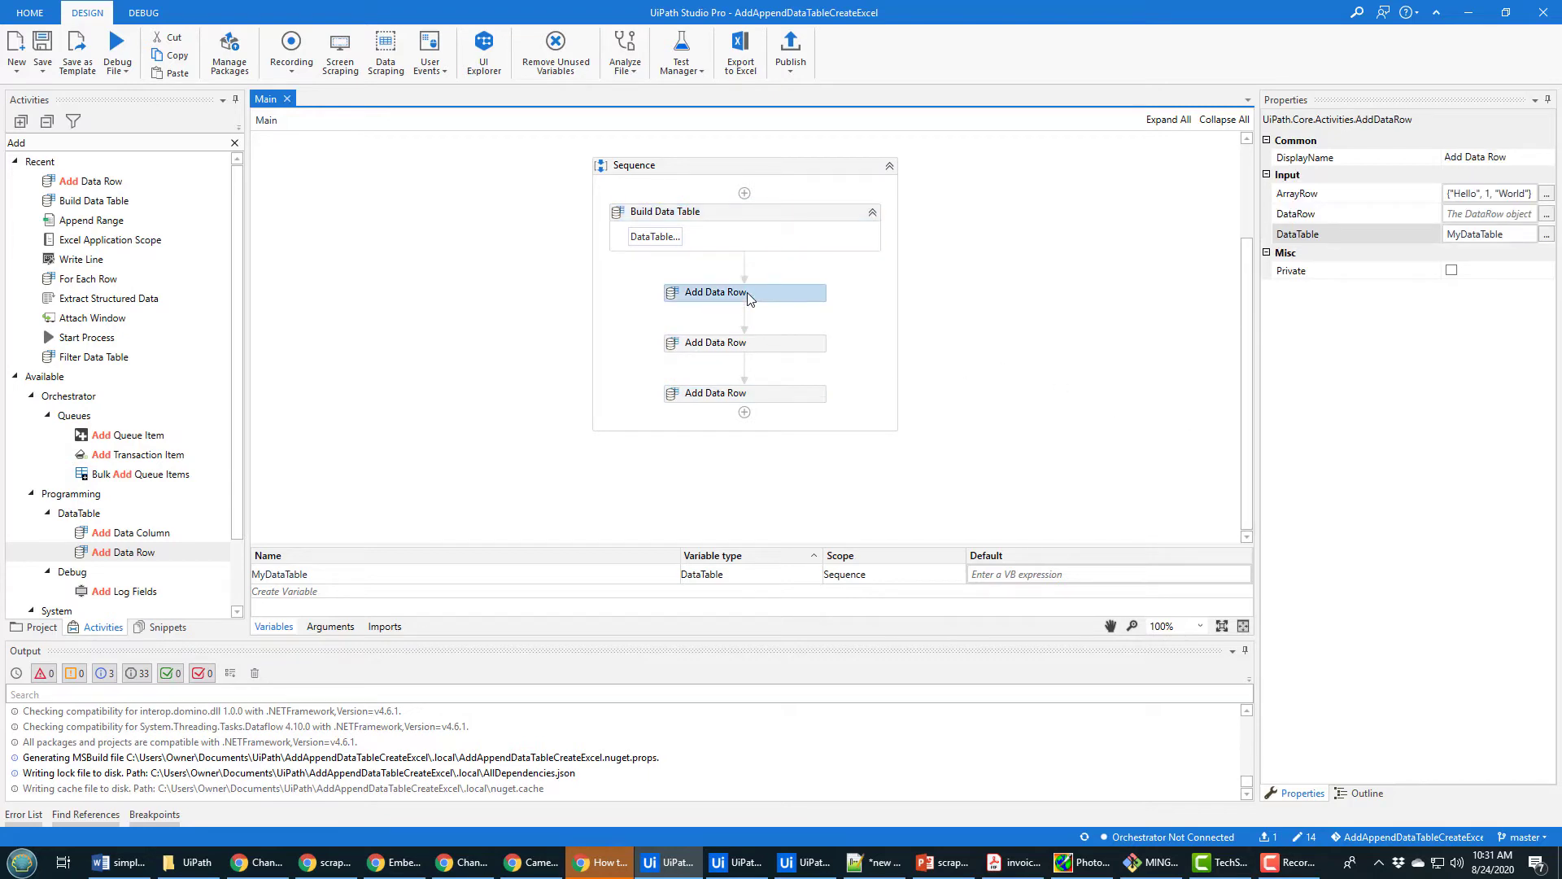
mouse_move(364, 511)
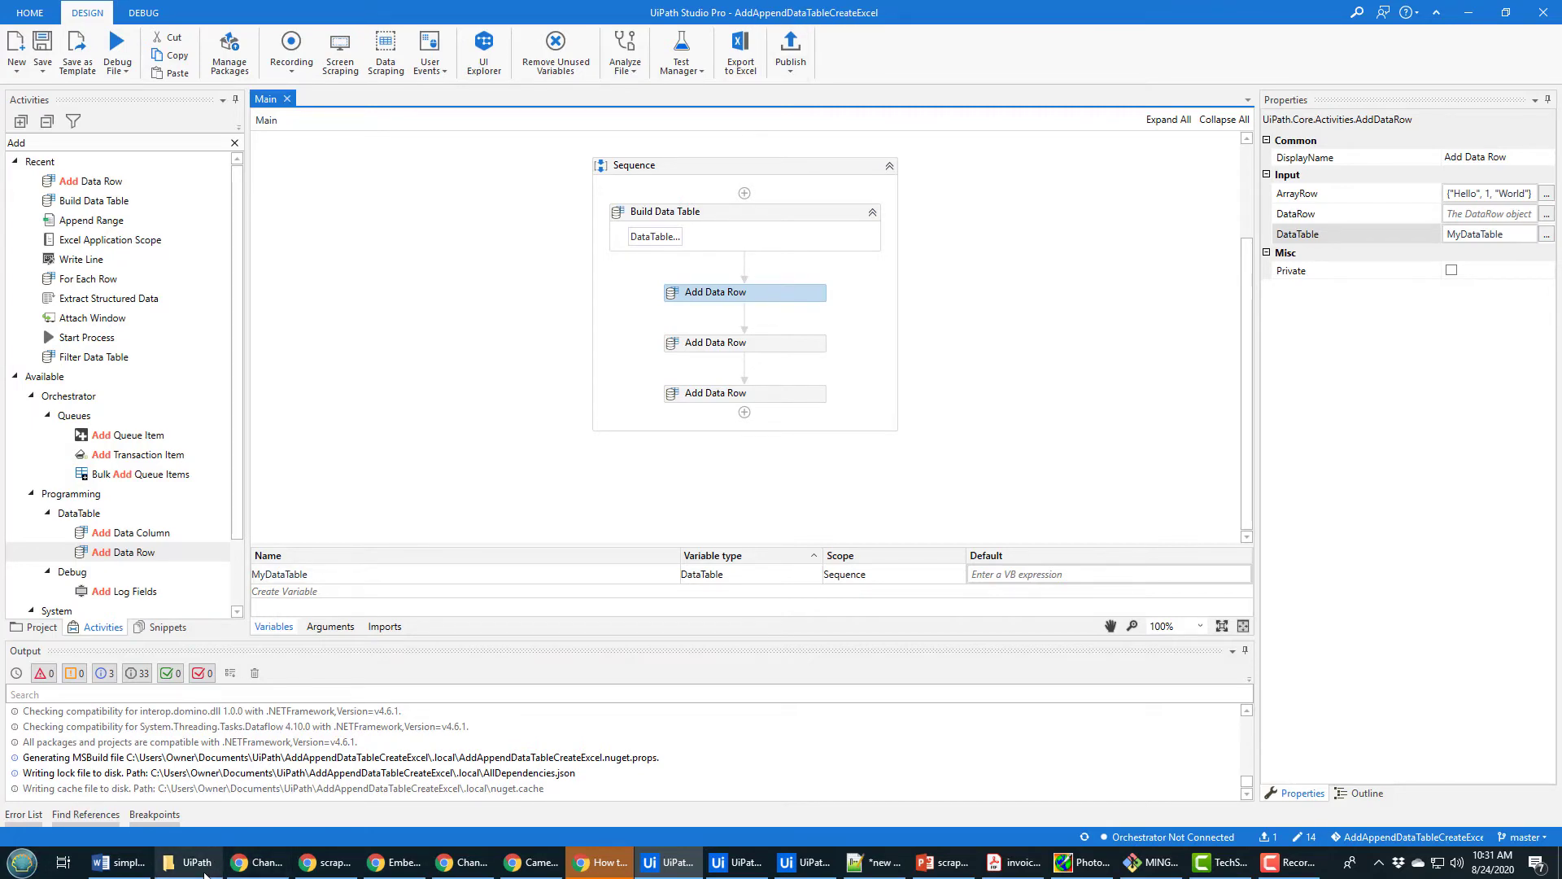
Step: Create an empty Excel workbook append-add.xlsx in the project folder and copy its name
click(187, 862)
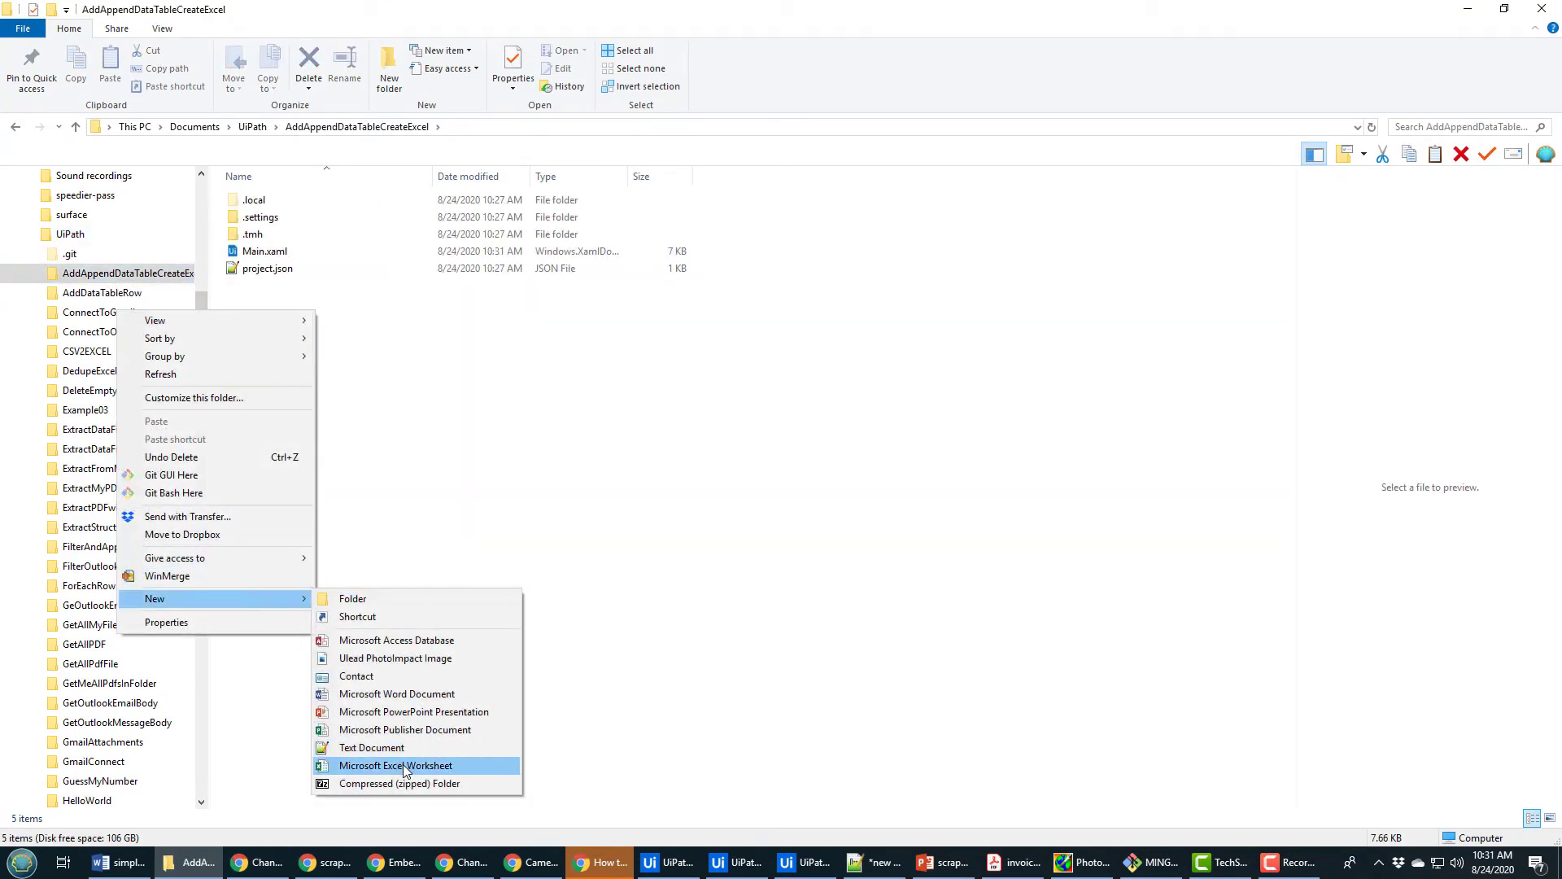
click(395, 765)
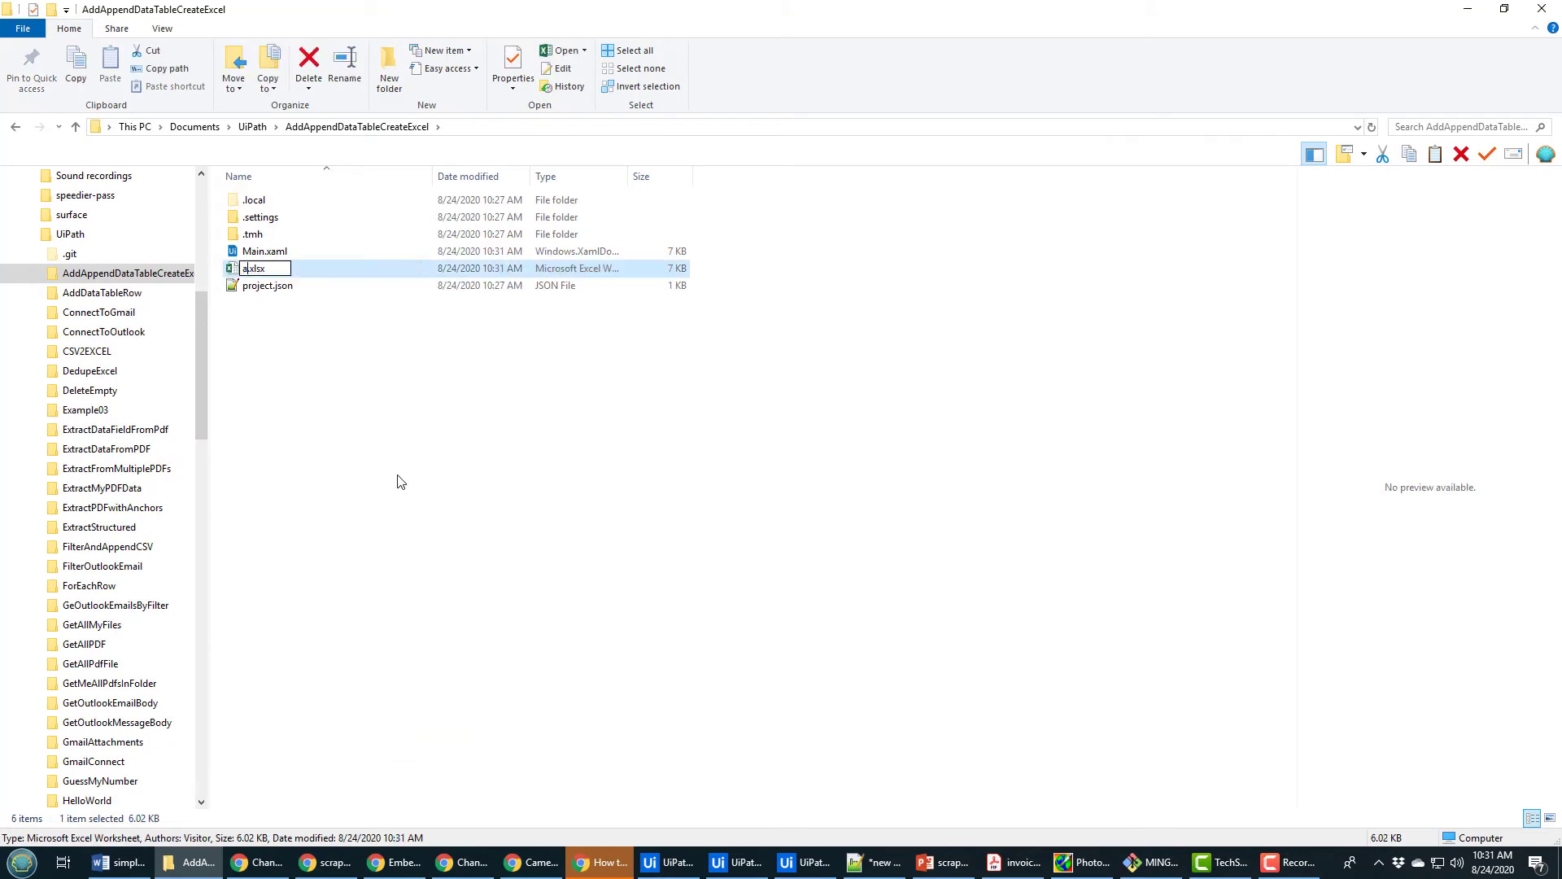
key(Return)
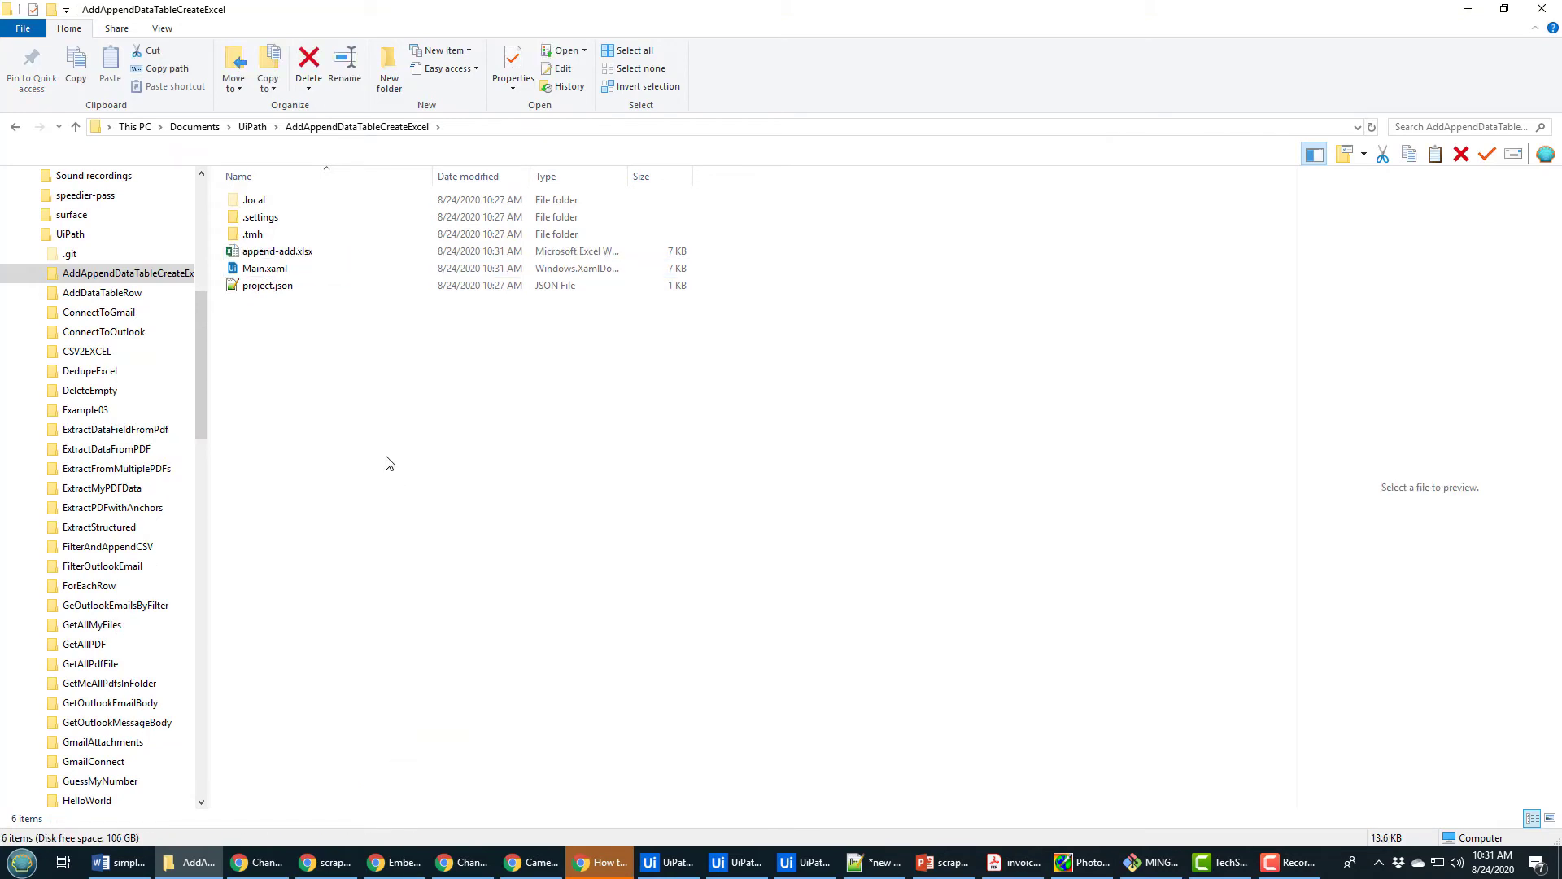
double_click(277, 250)
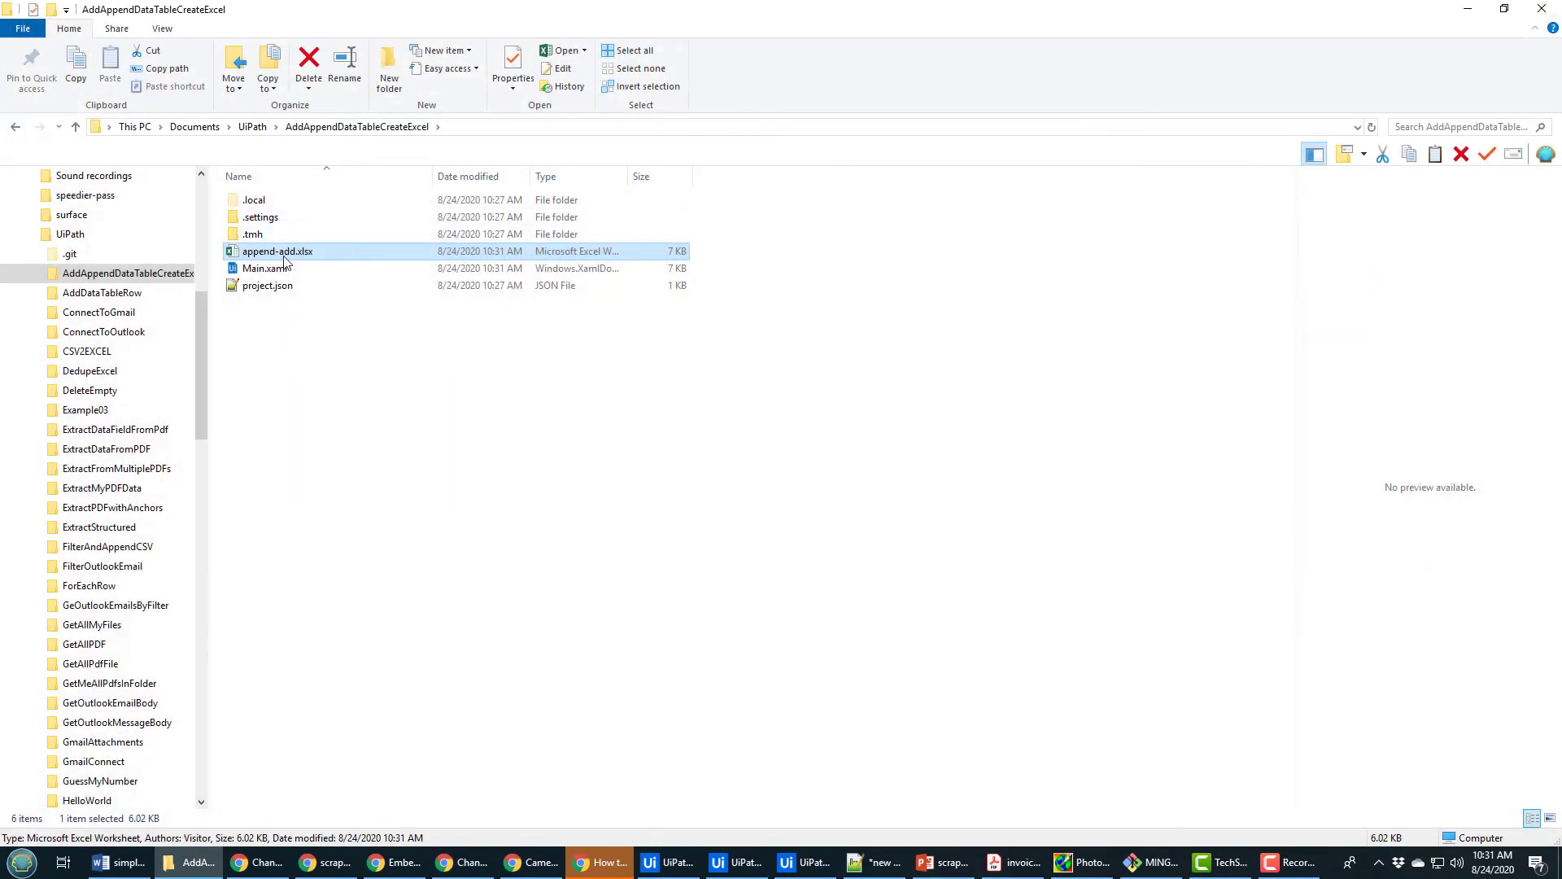
double_click(276, 251)
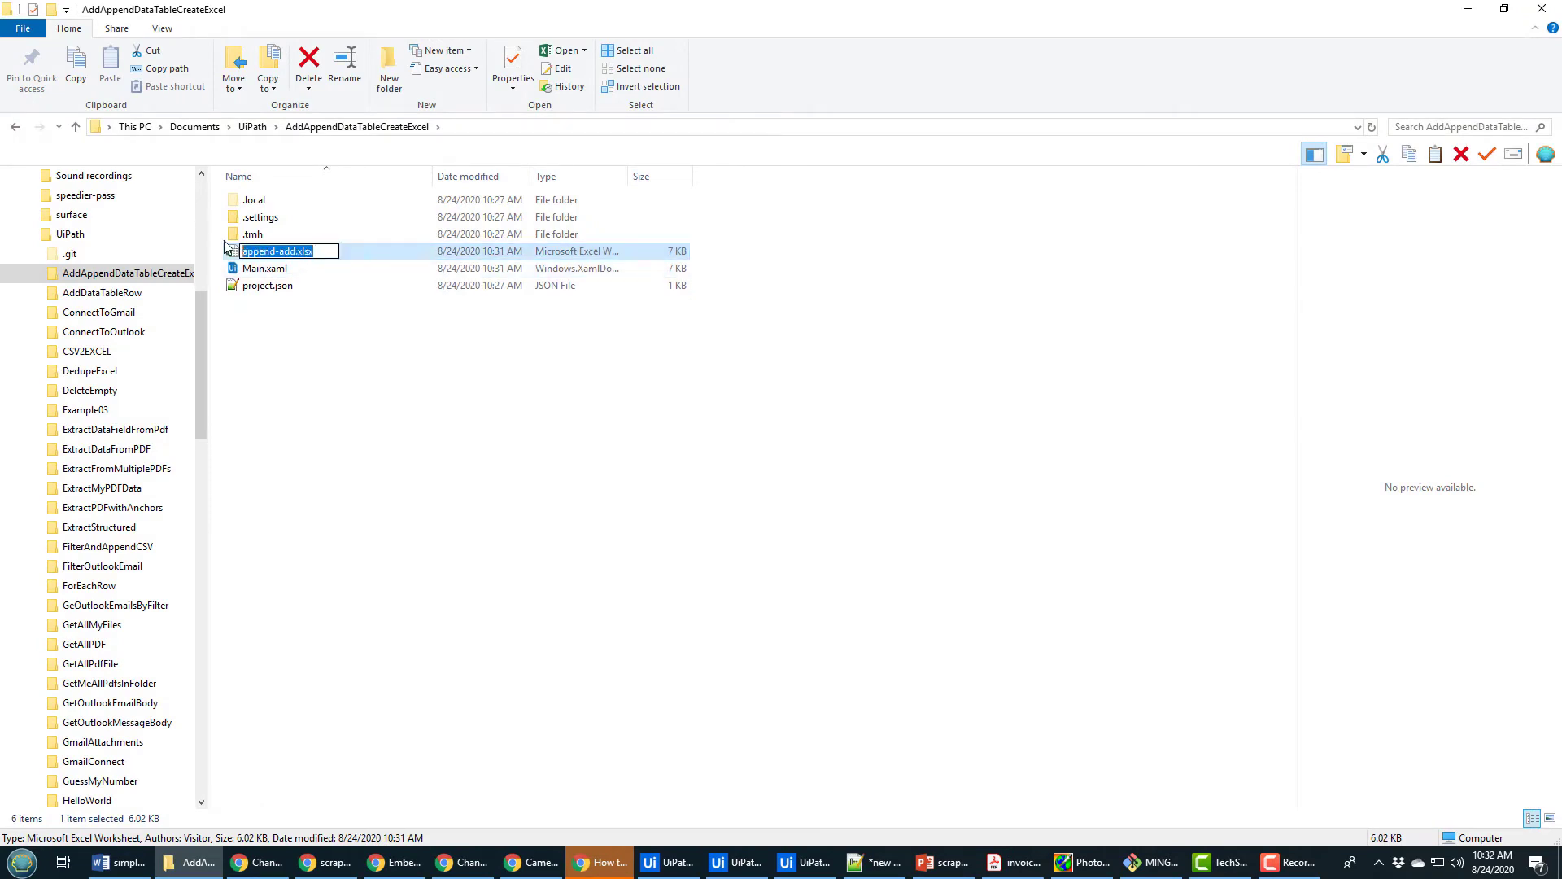
click(668, 863)
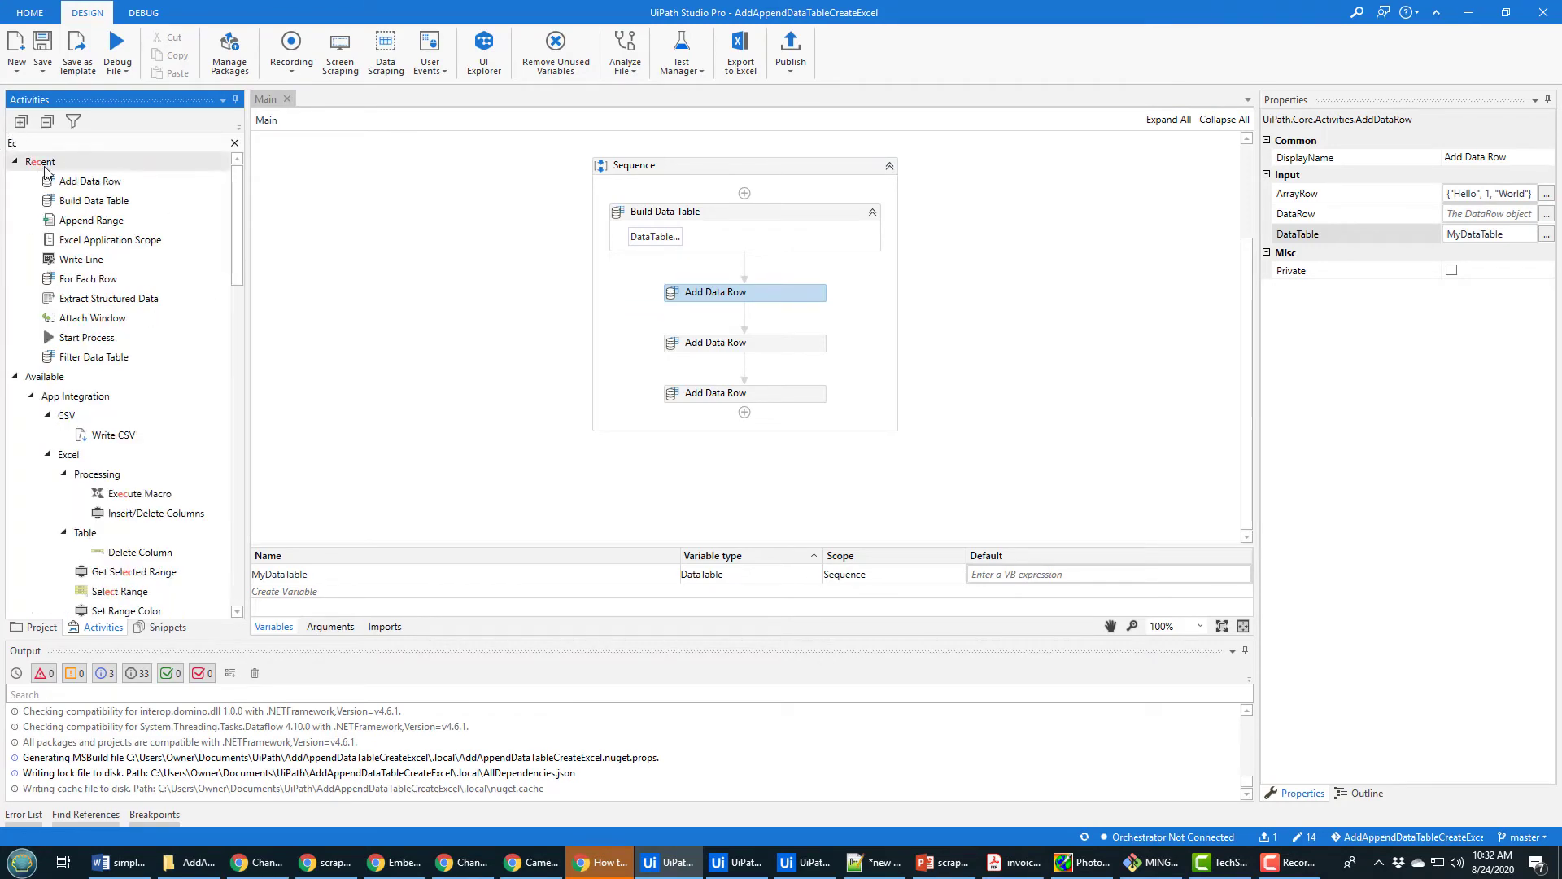
mouse_move(109, 239)
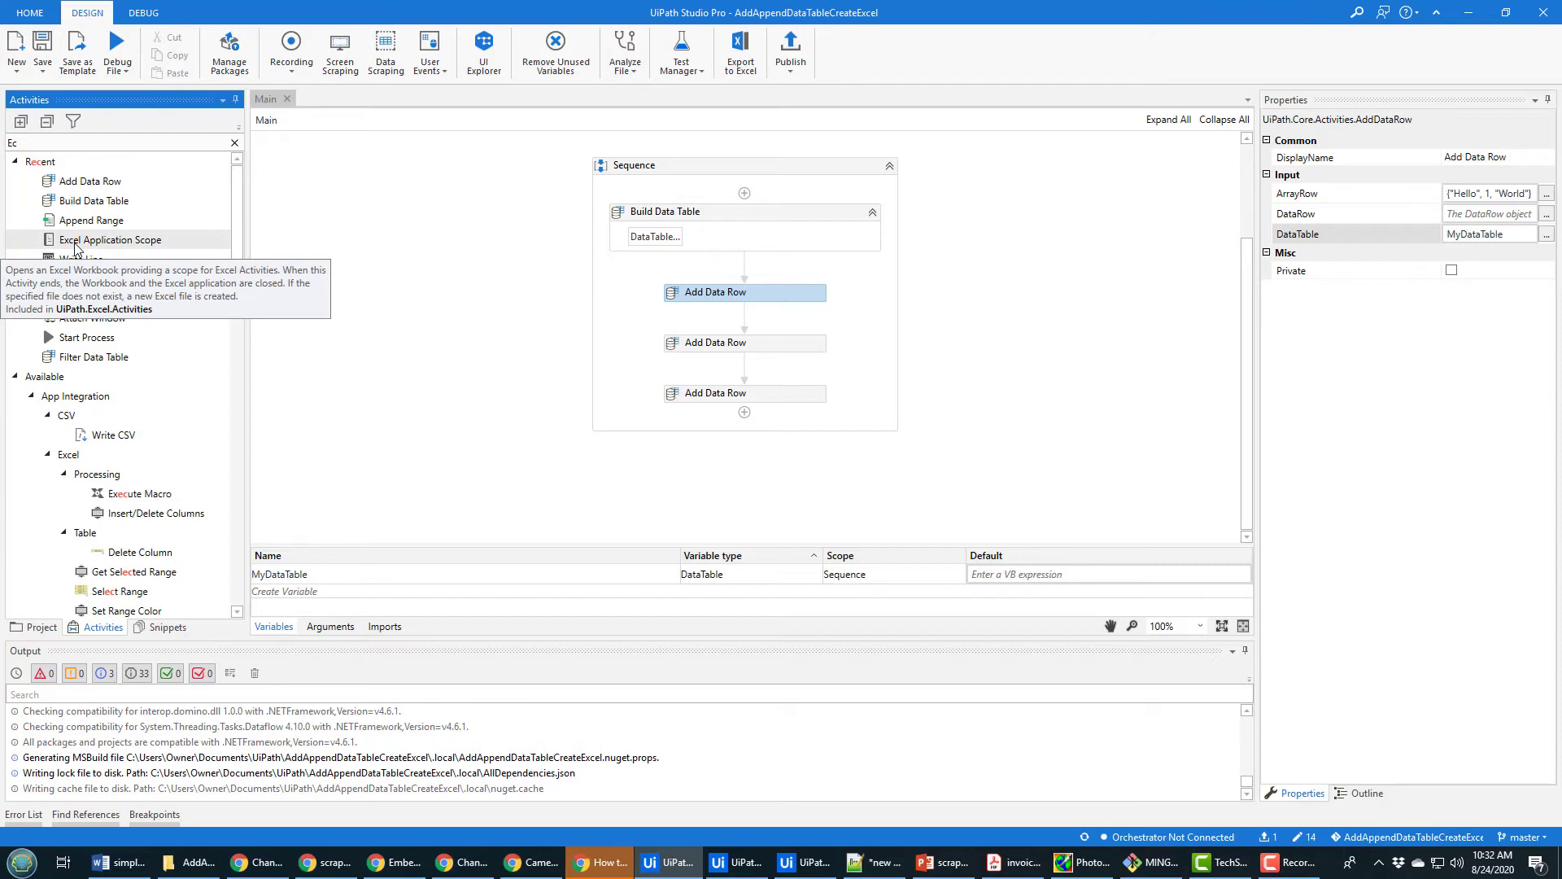
mouse_move(744, 412)
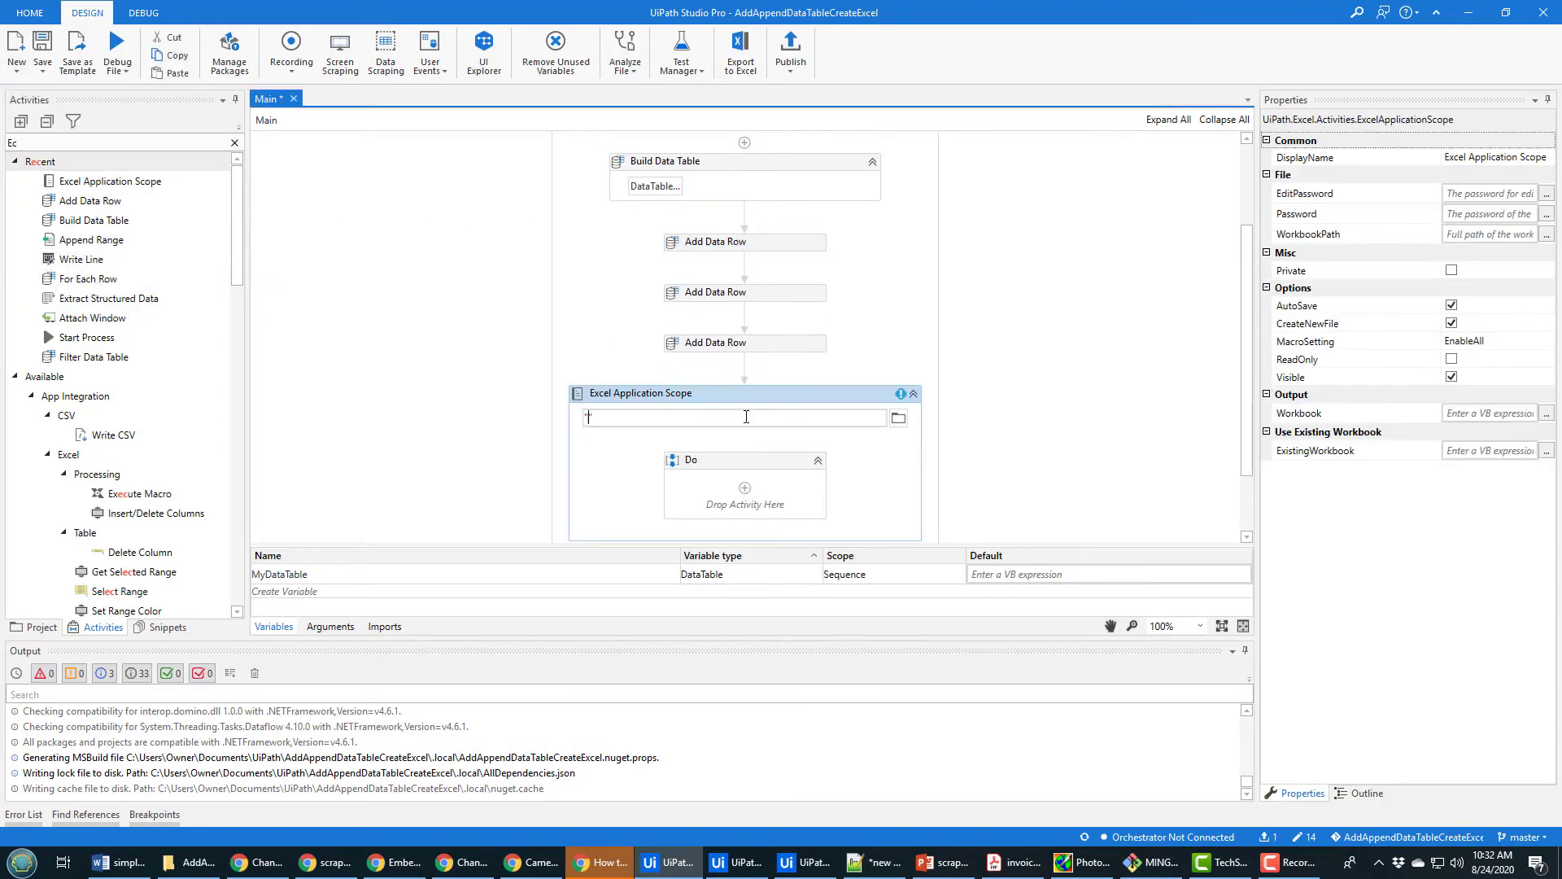
Step: Set the Excel Application Scope workbook path to "append-add.xlsx" and clear the Activities search
text("append-add.xlsx")
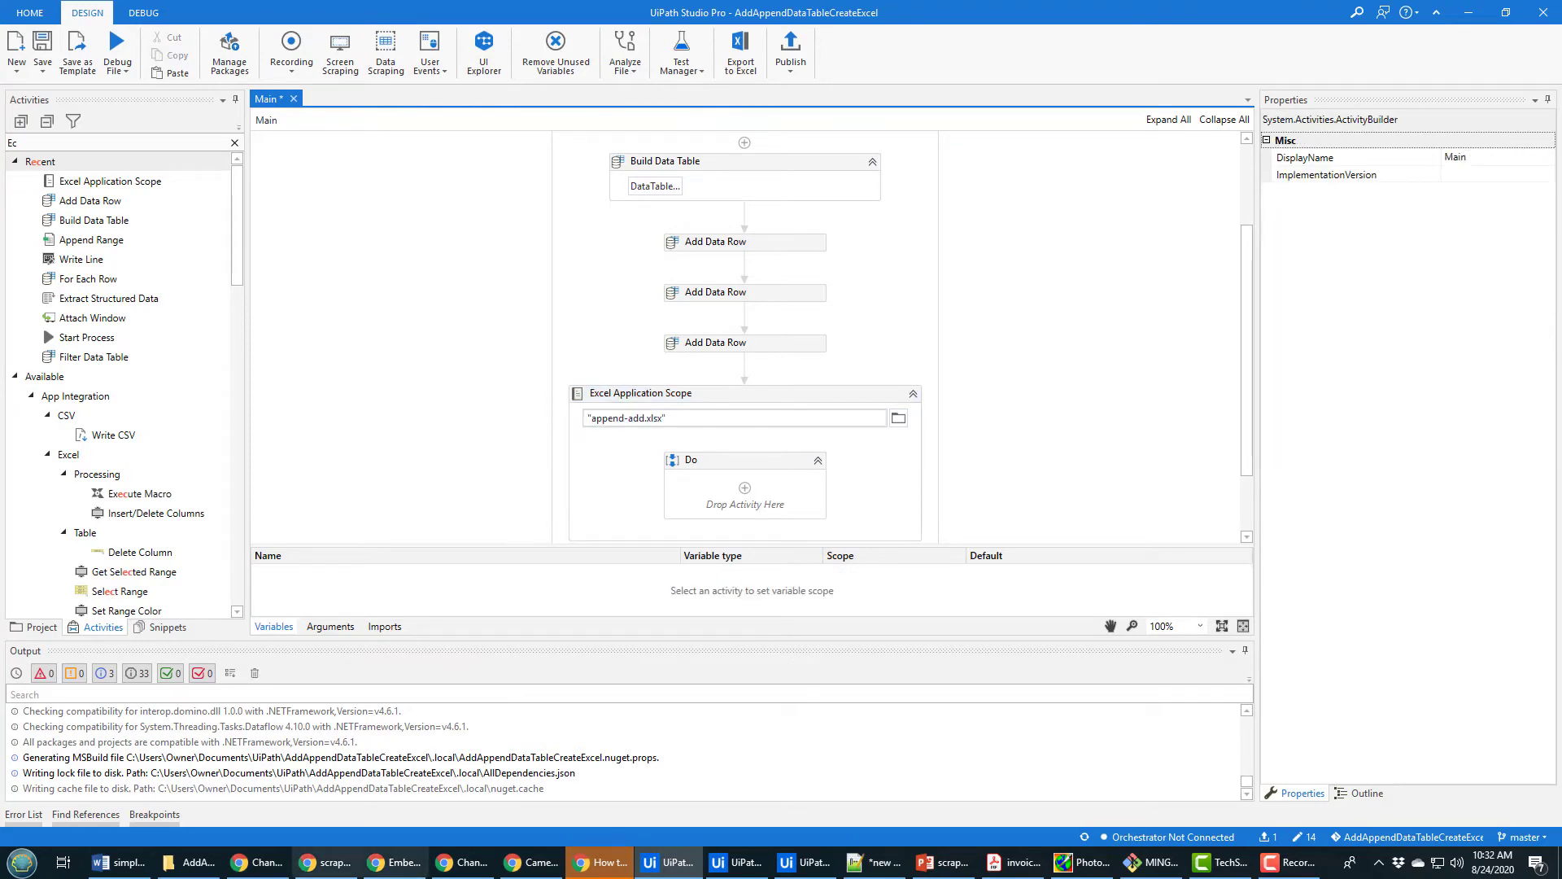
click(189, 862)
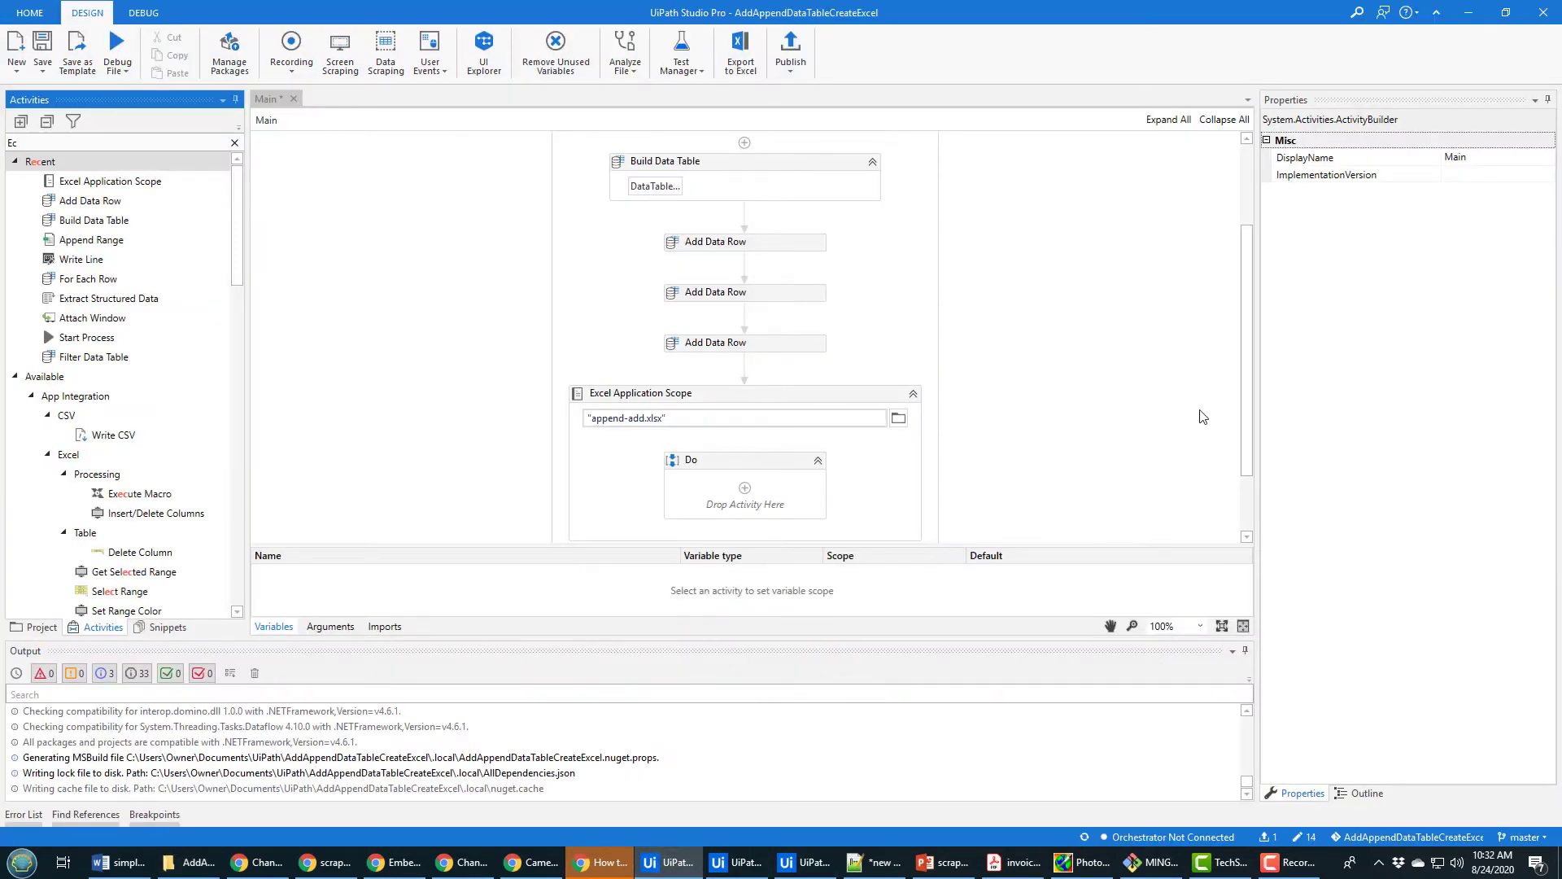
scroll(down, 3)
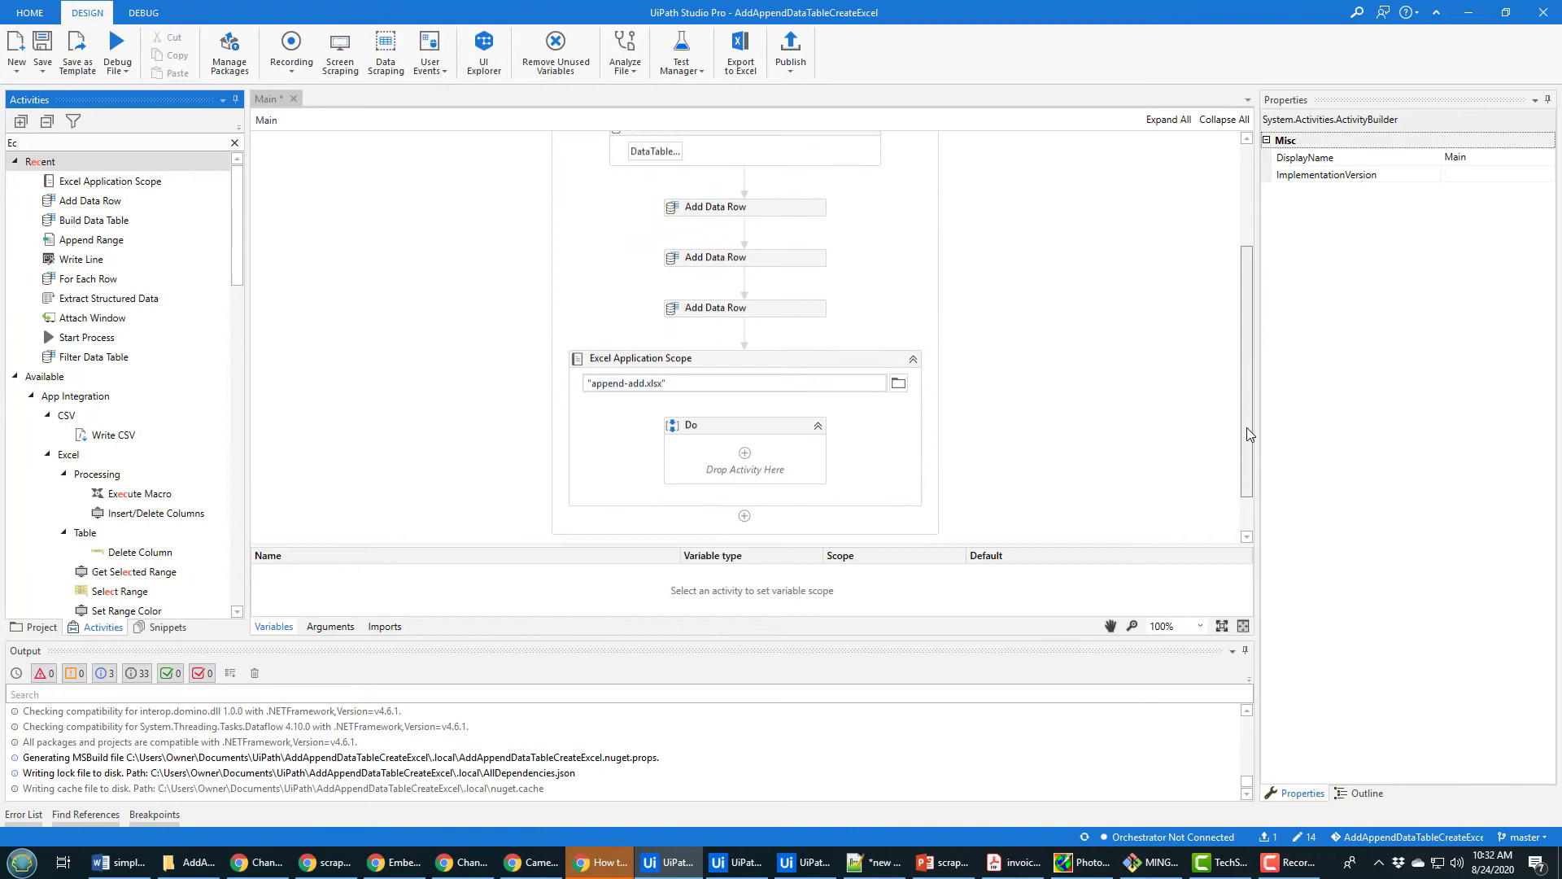
scroll(up, 3)
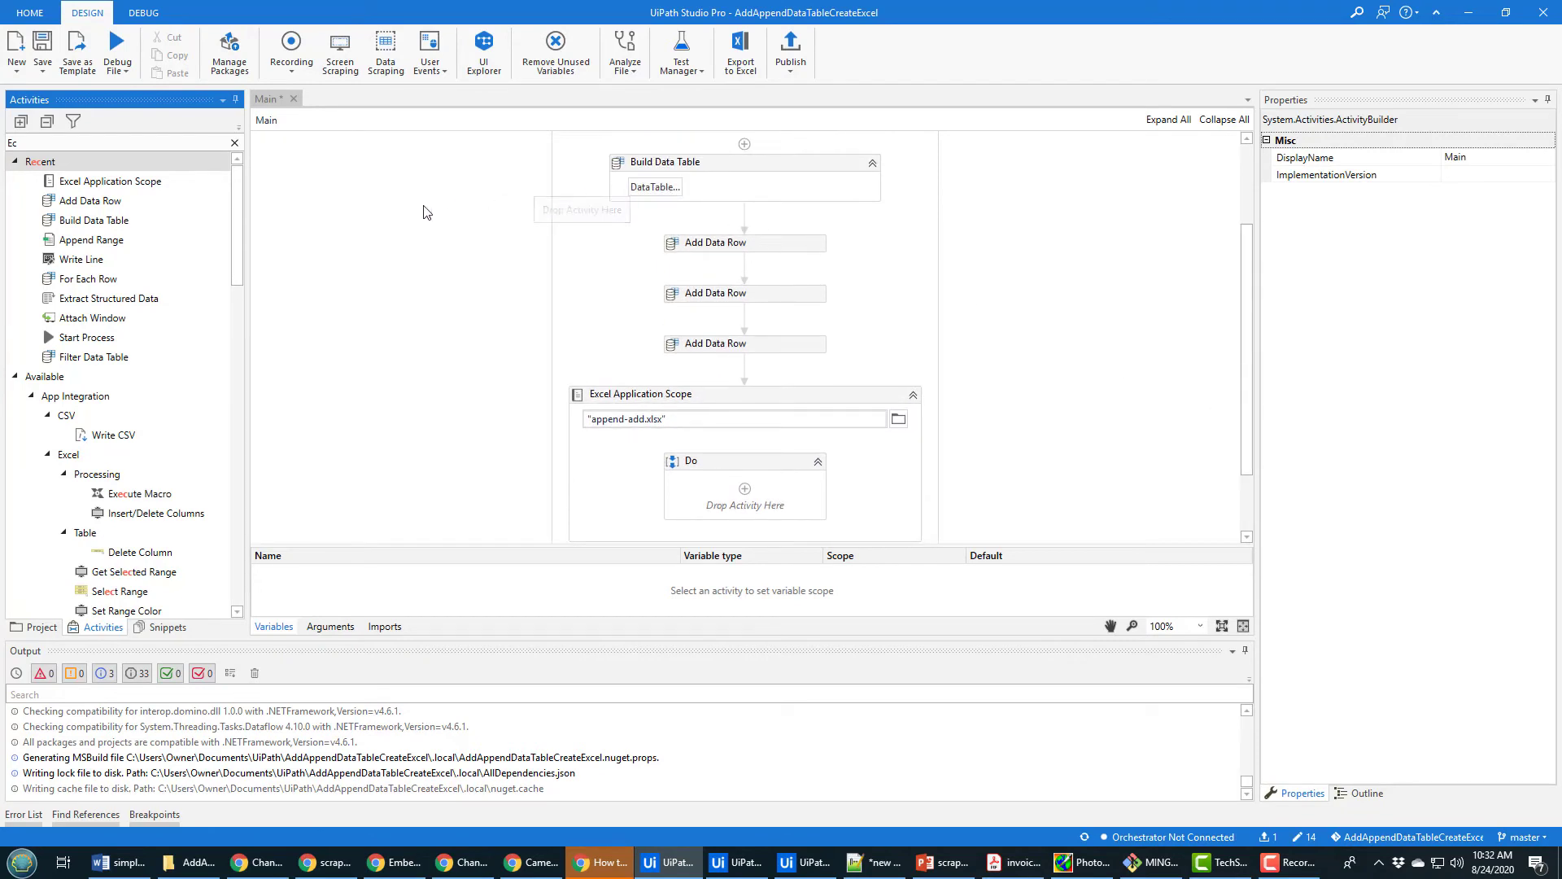
scroll(down, 3)
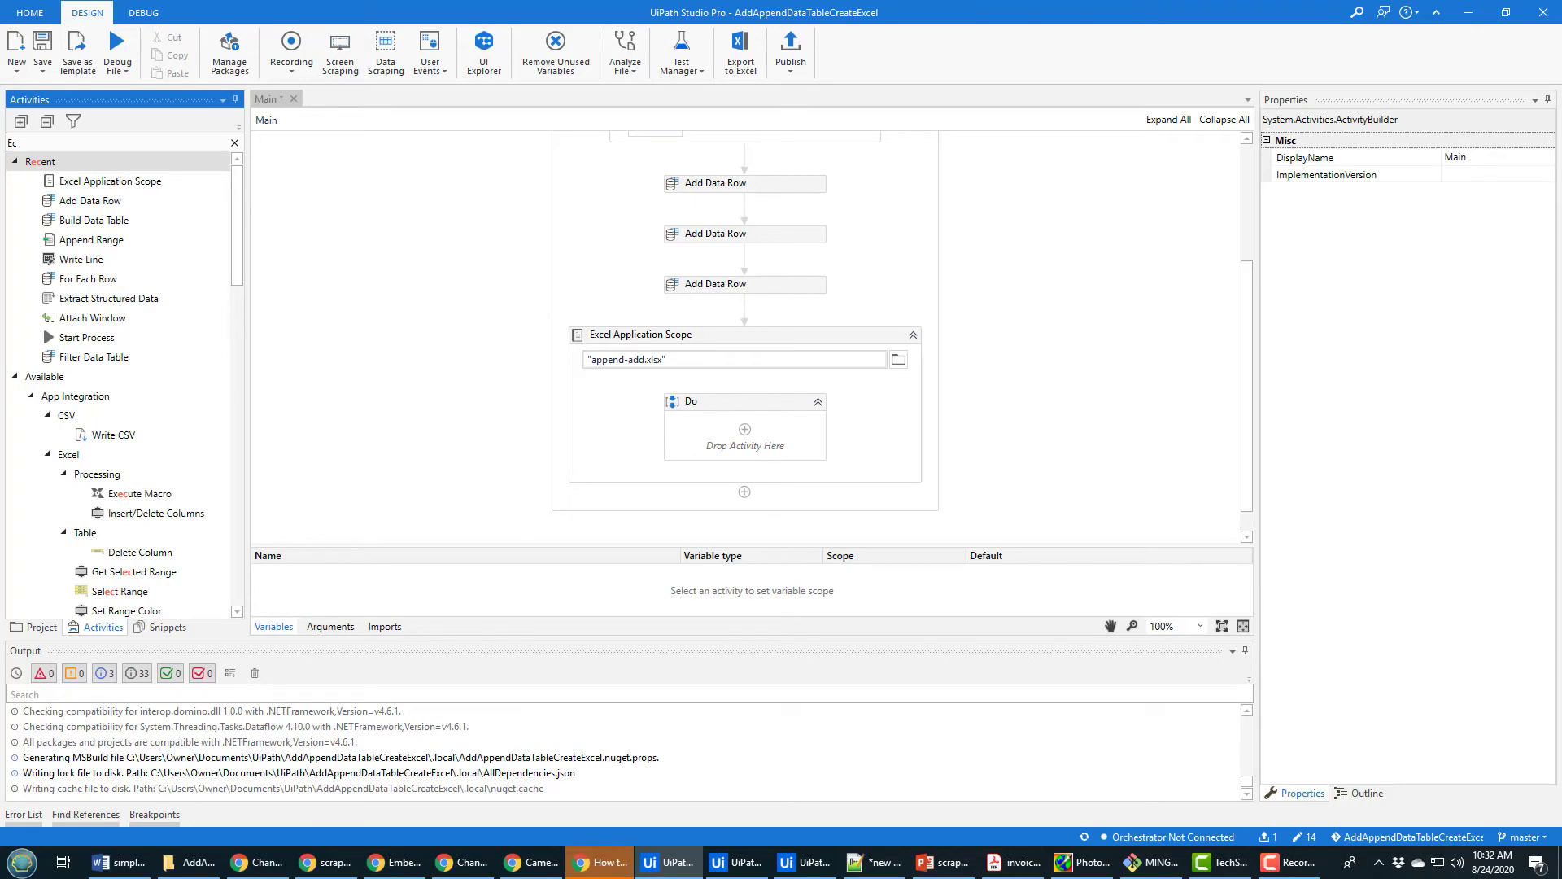
click(226, 143)
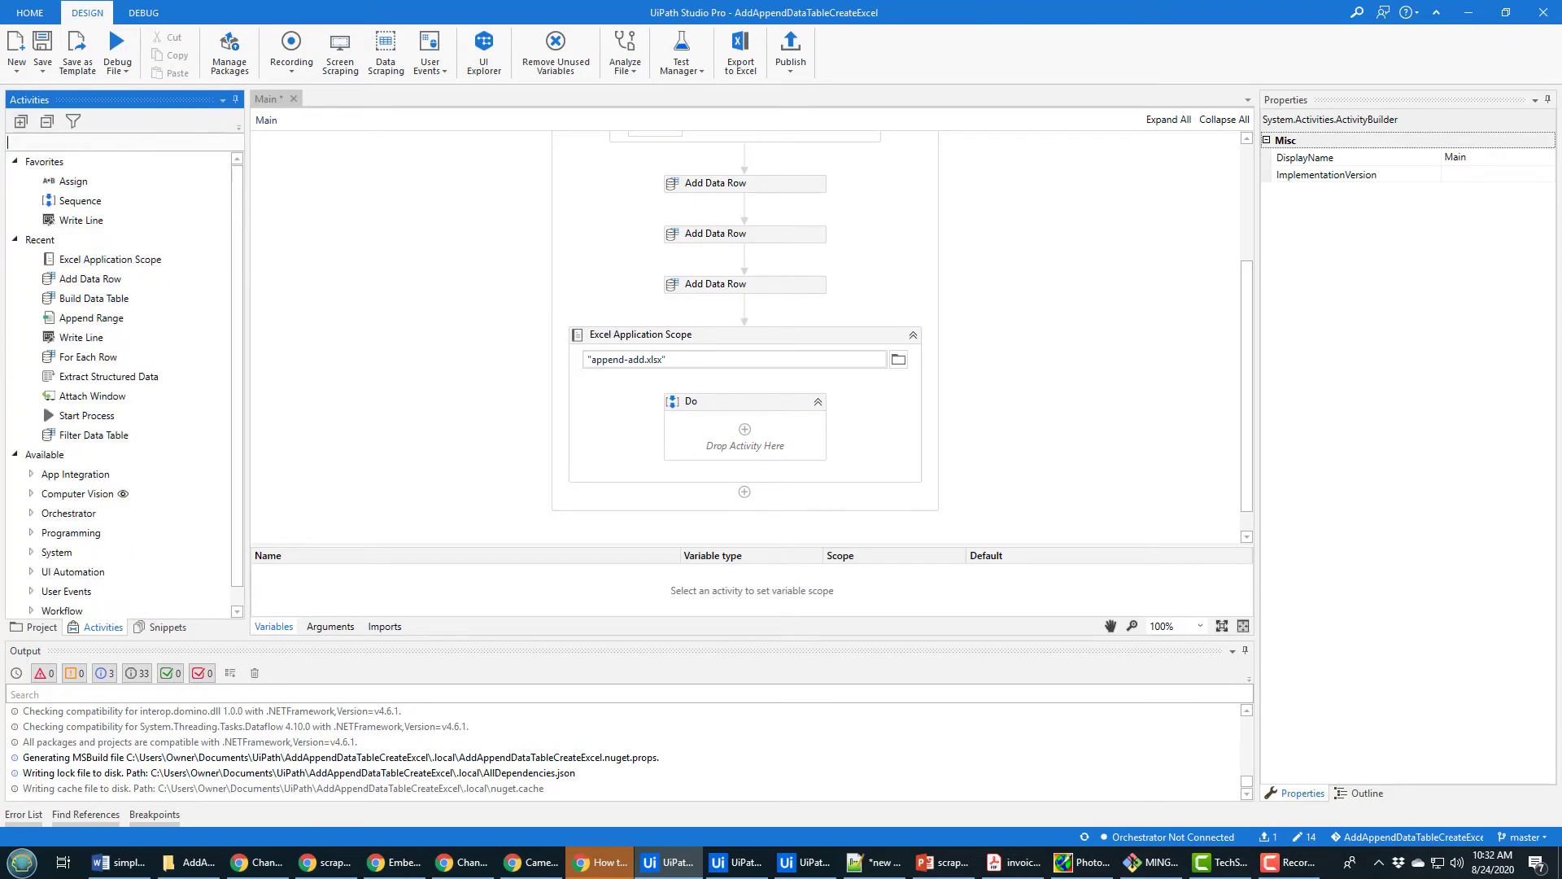
Step: Add an Append Range to the Do body targeting "Sheet1" with DataTable set to MyDataTable
text(Appen)
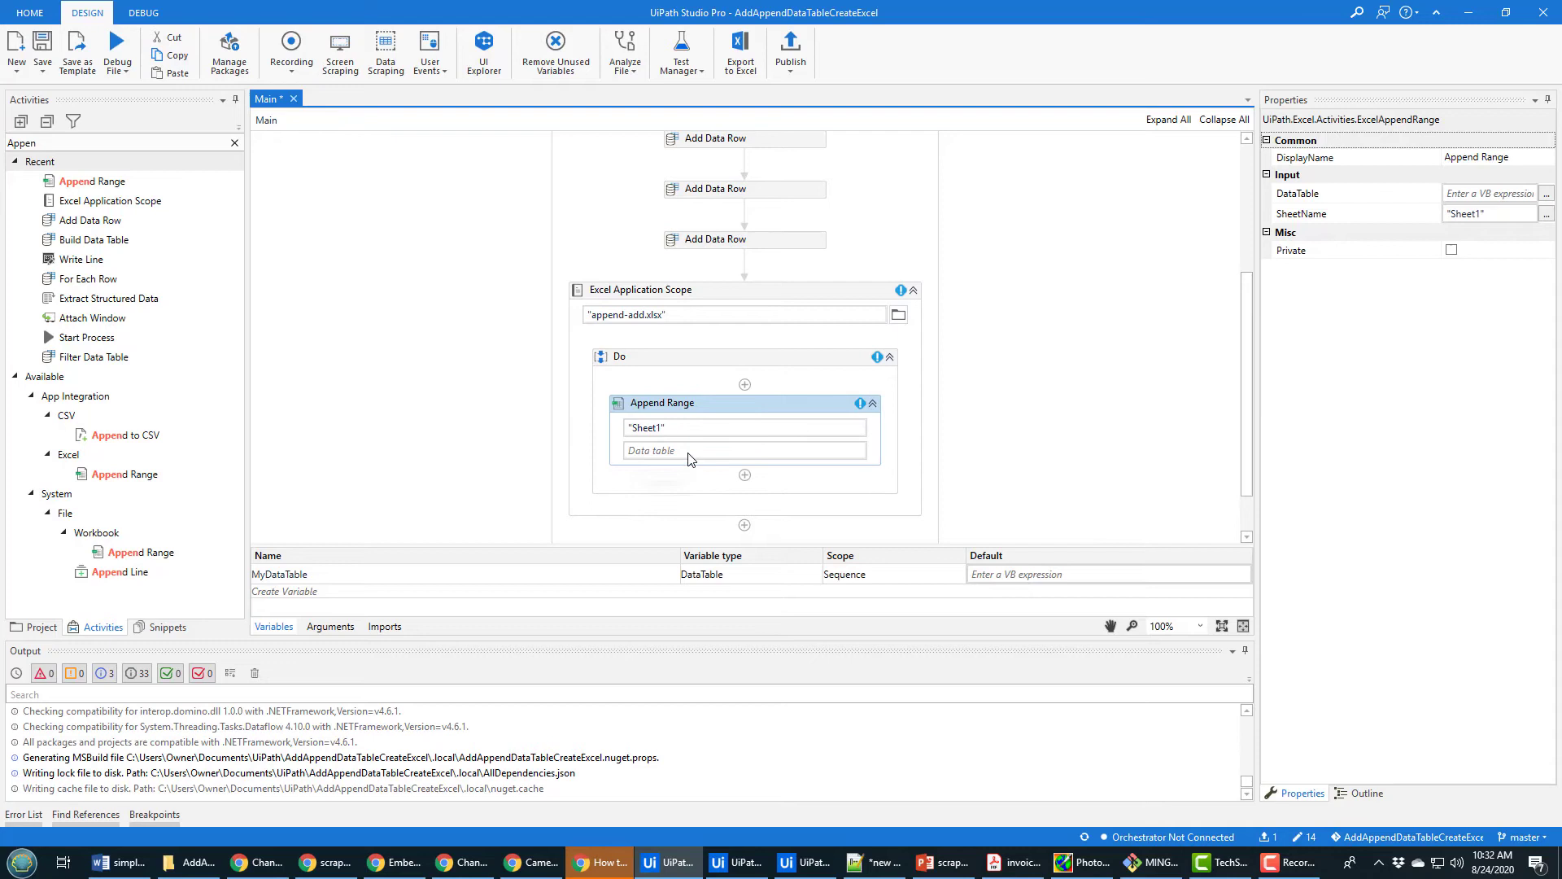
click(742, 449)
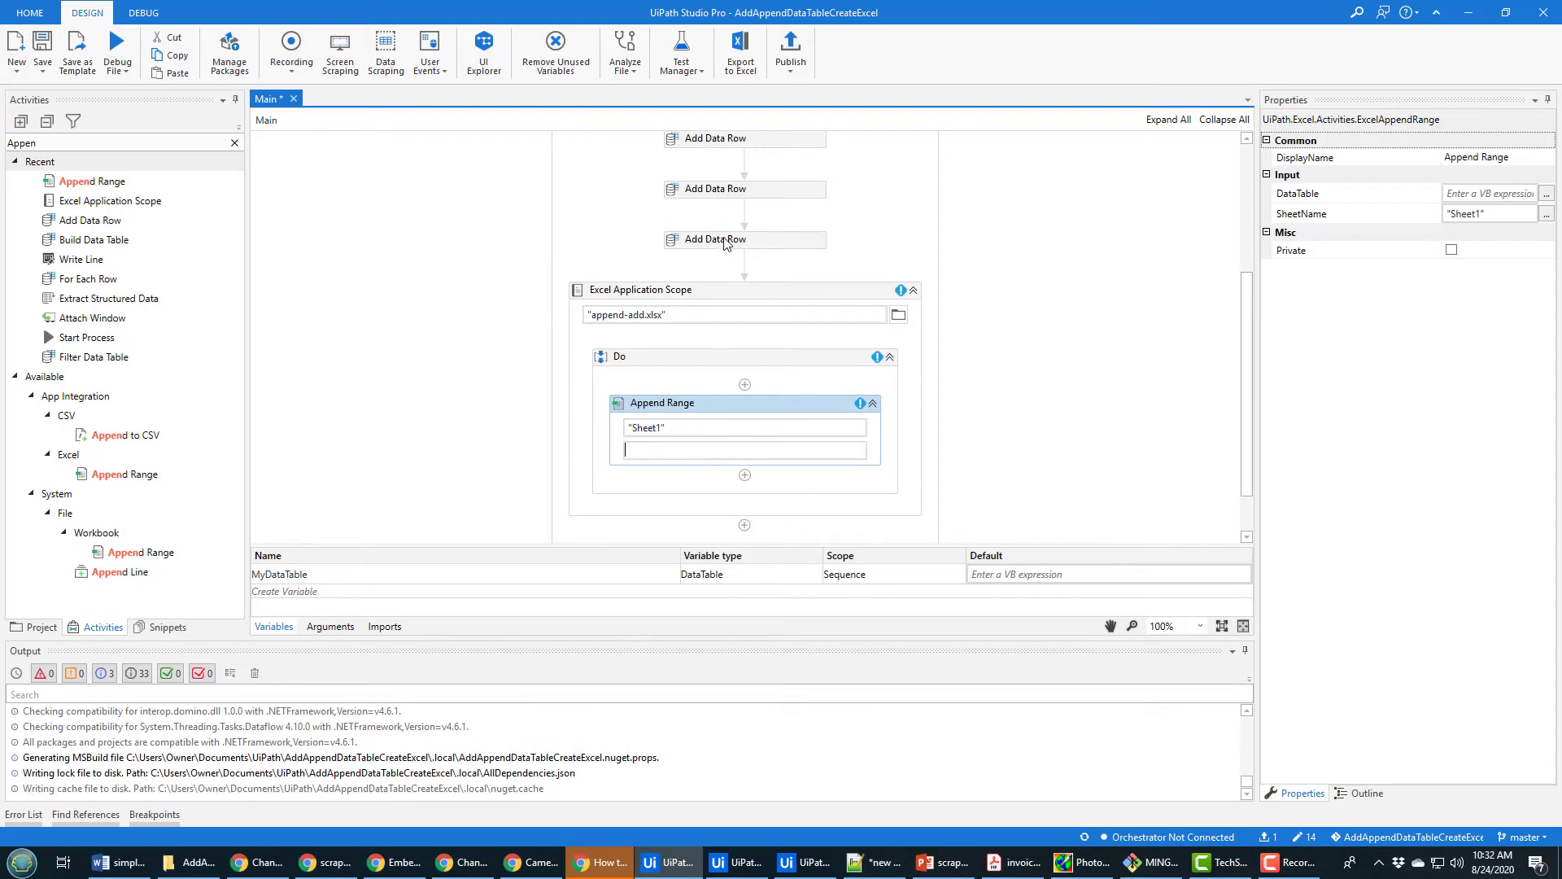
click(714, 240)
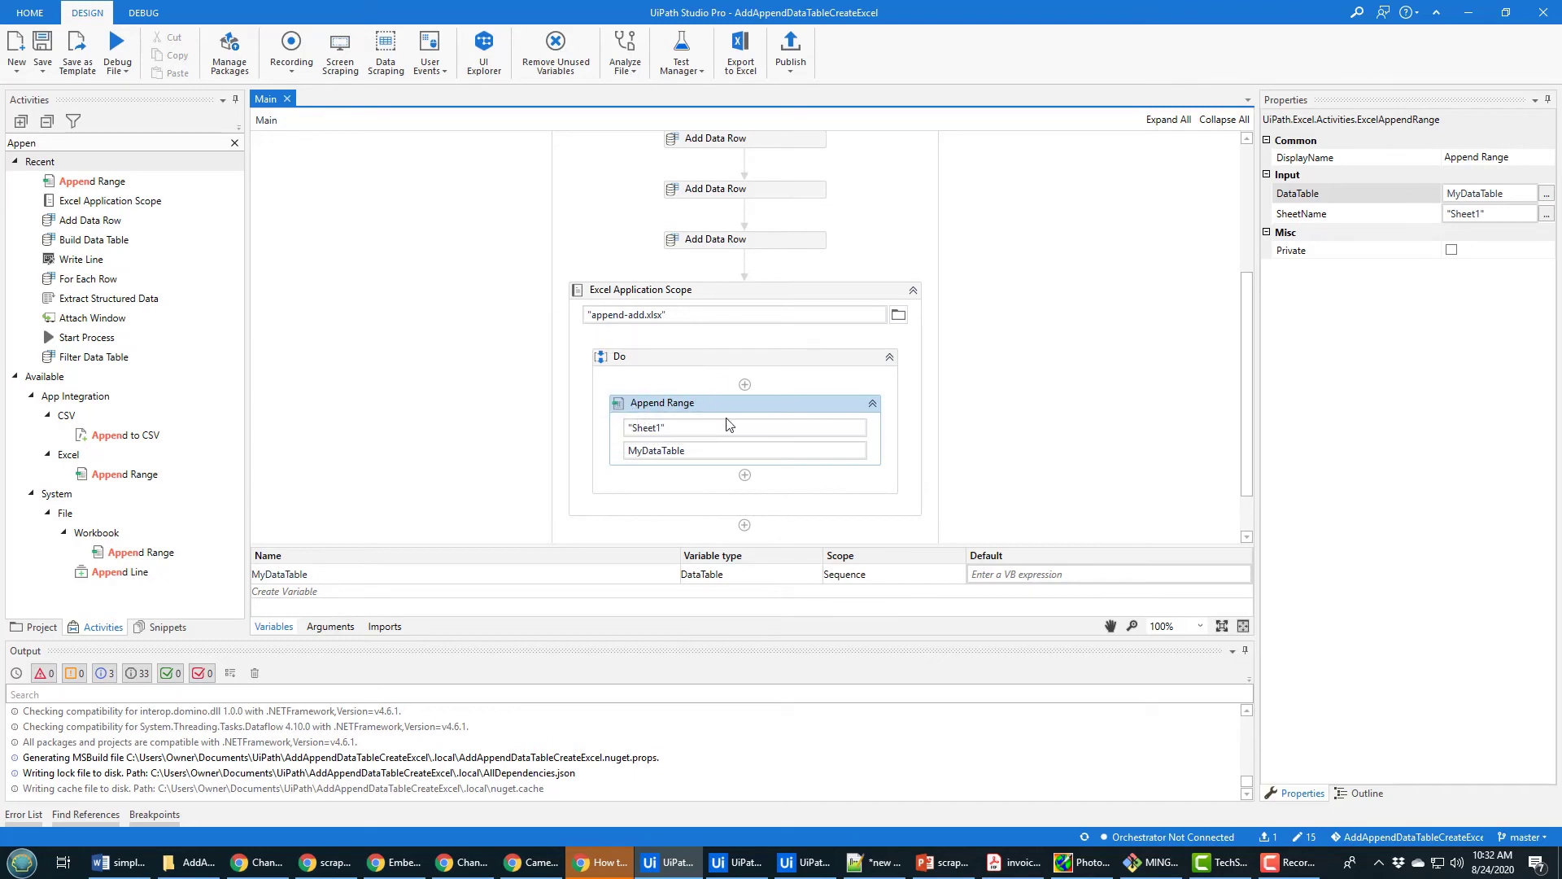
mouse_move(717, 414)
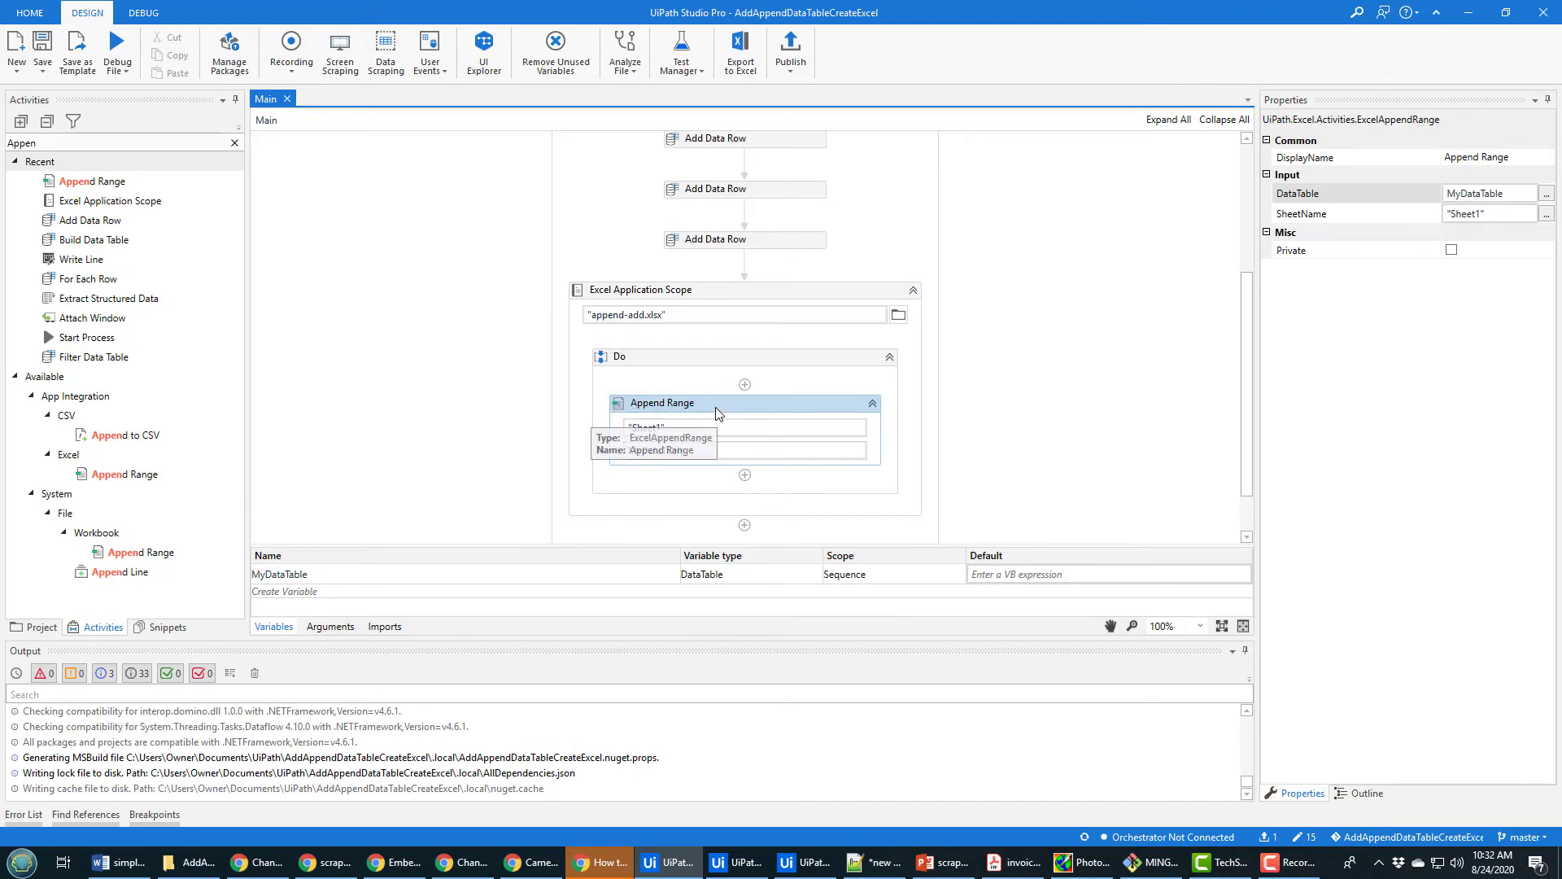
click(1085, 428)
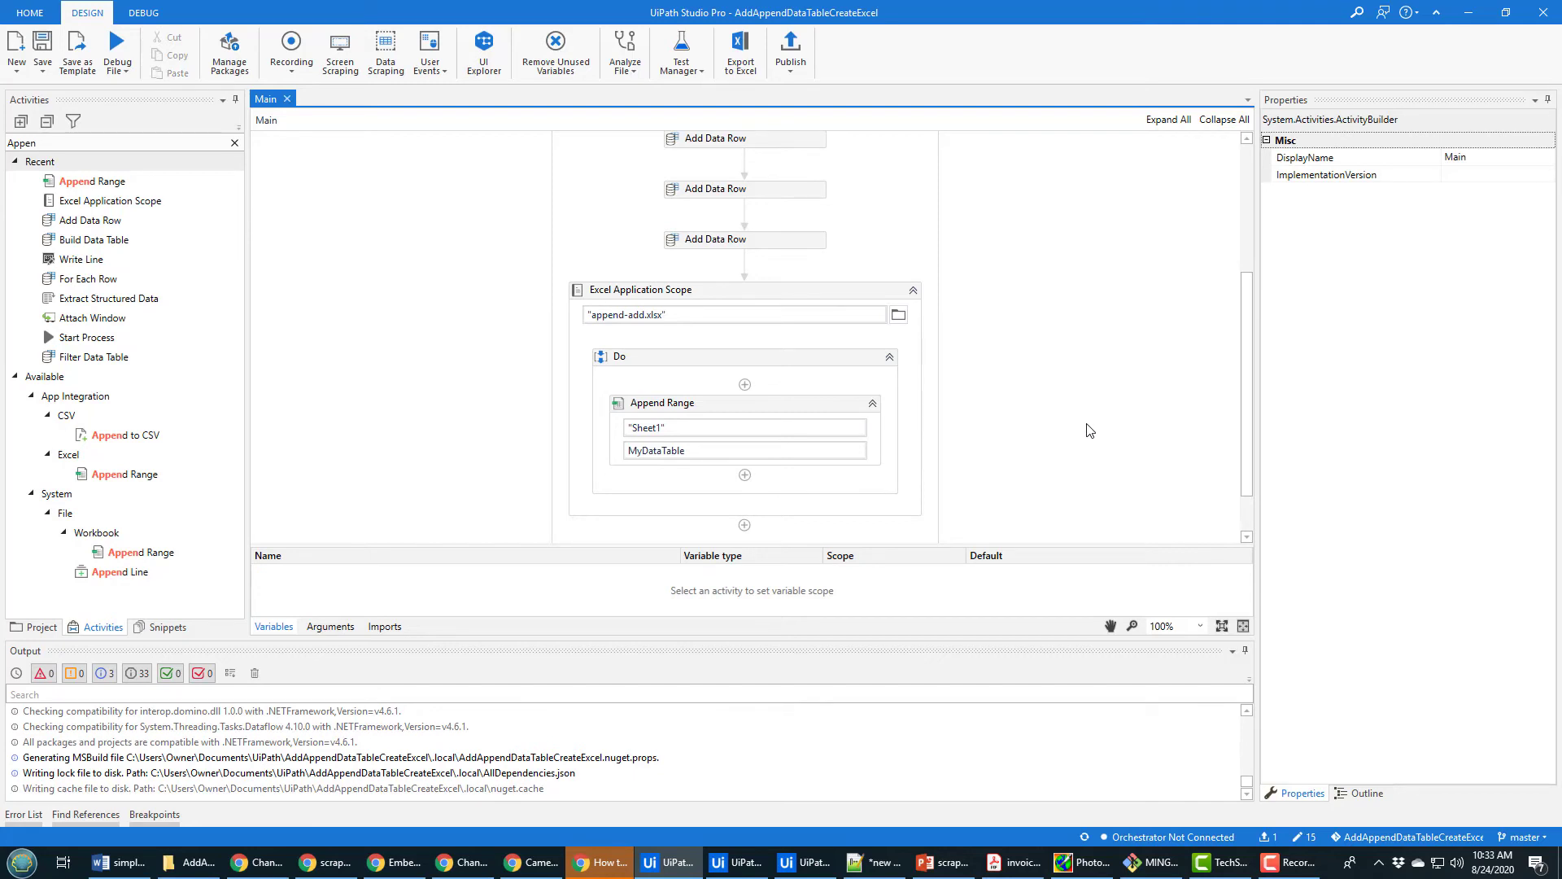
scroll(up, 3)
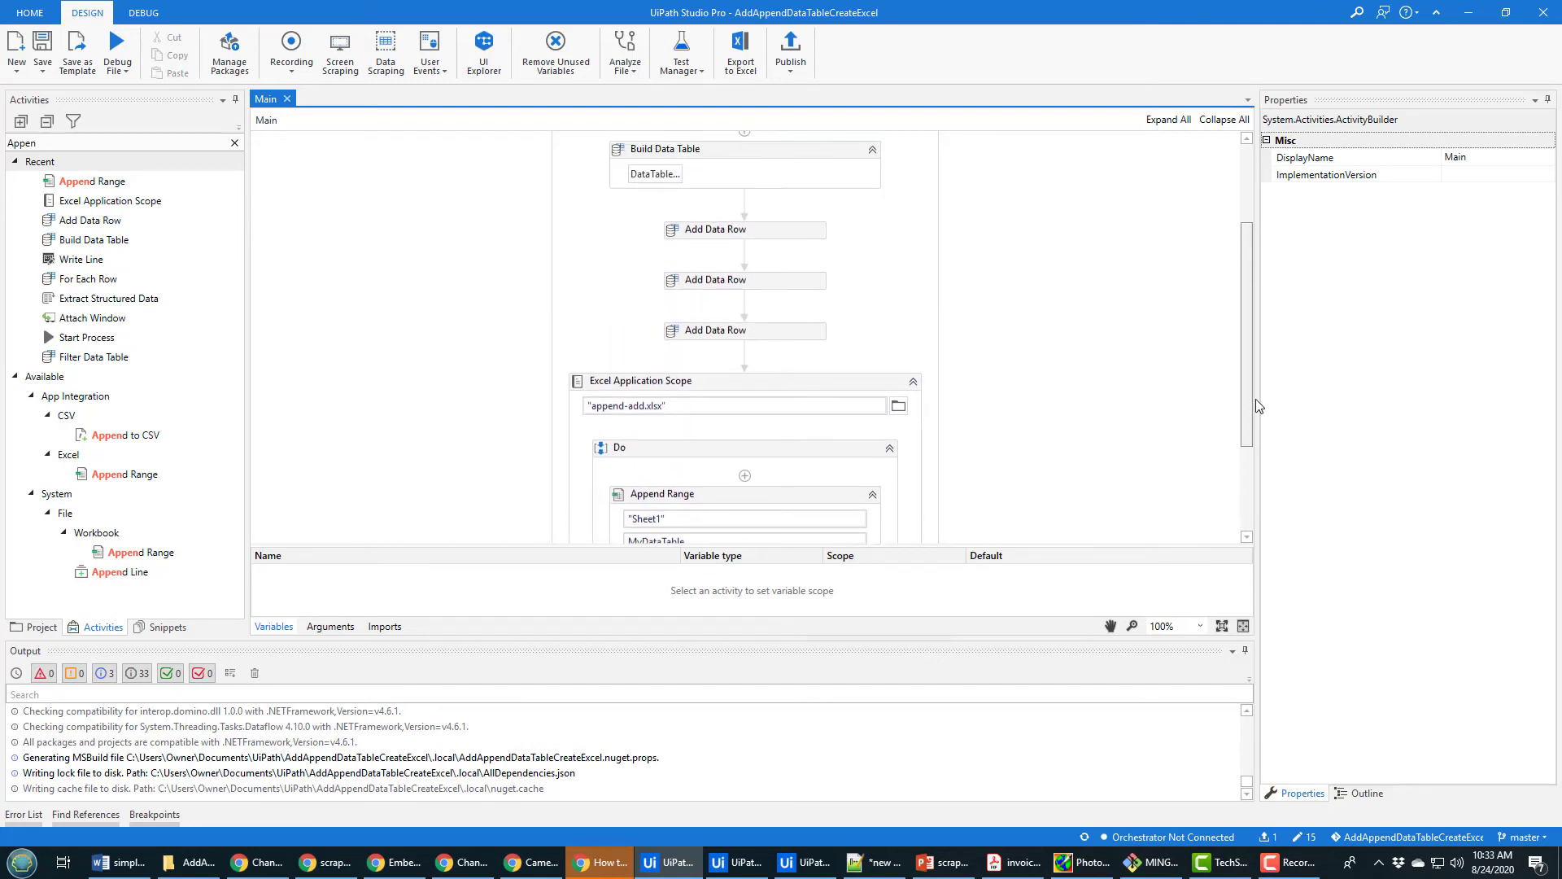
scroll(up, 3)
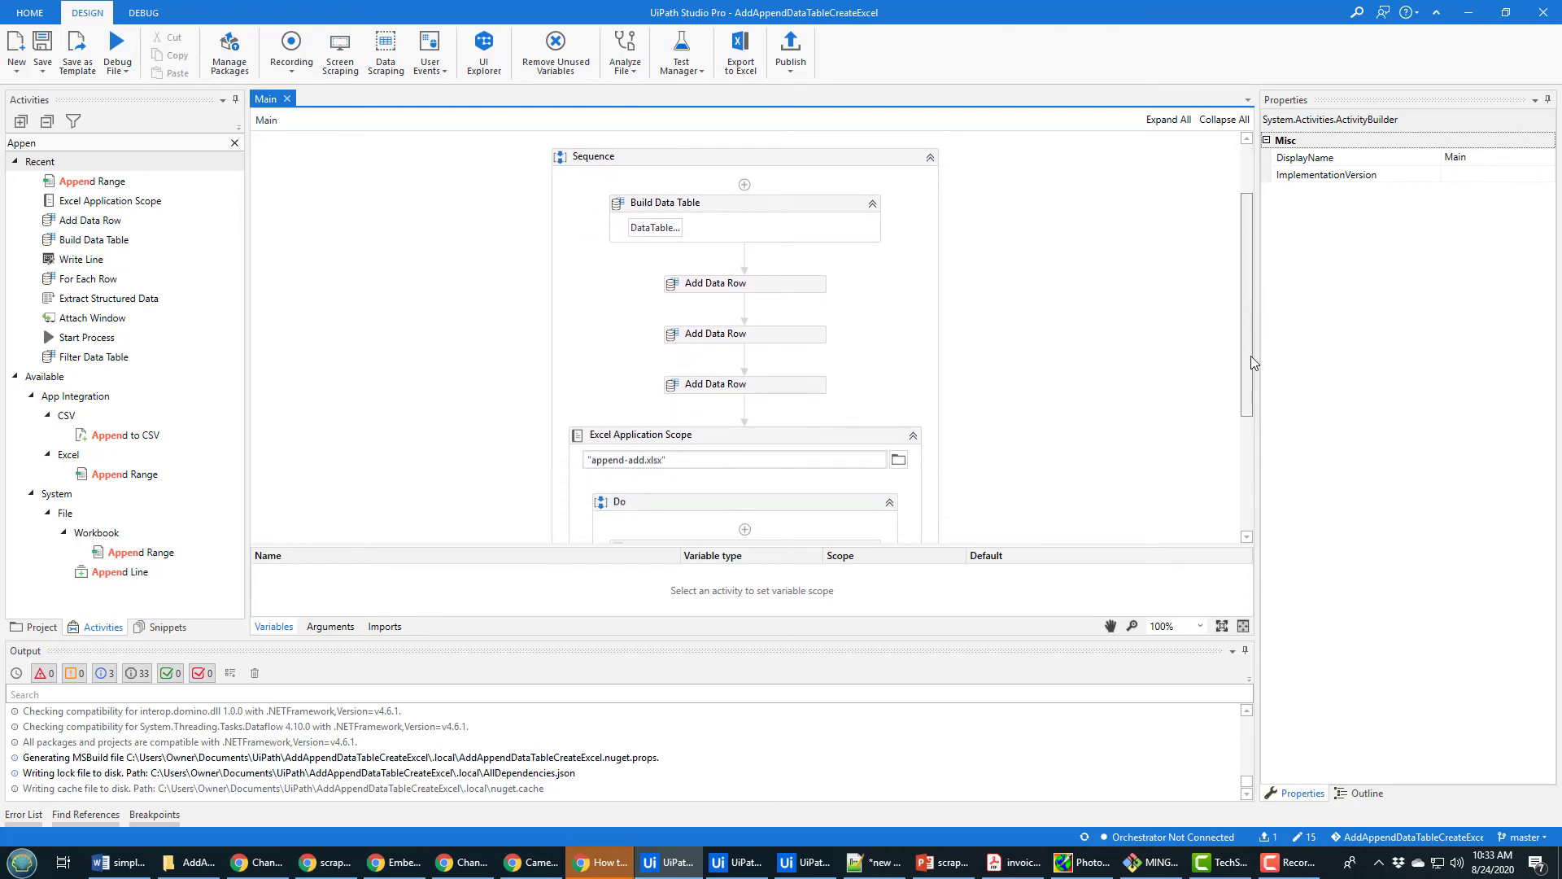
click(663, 202)
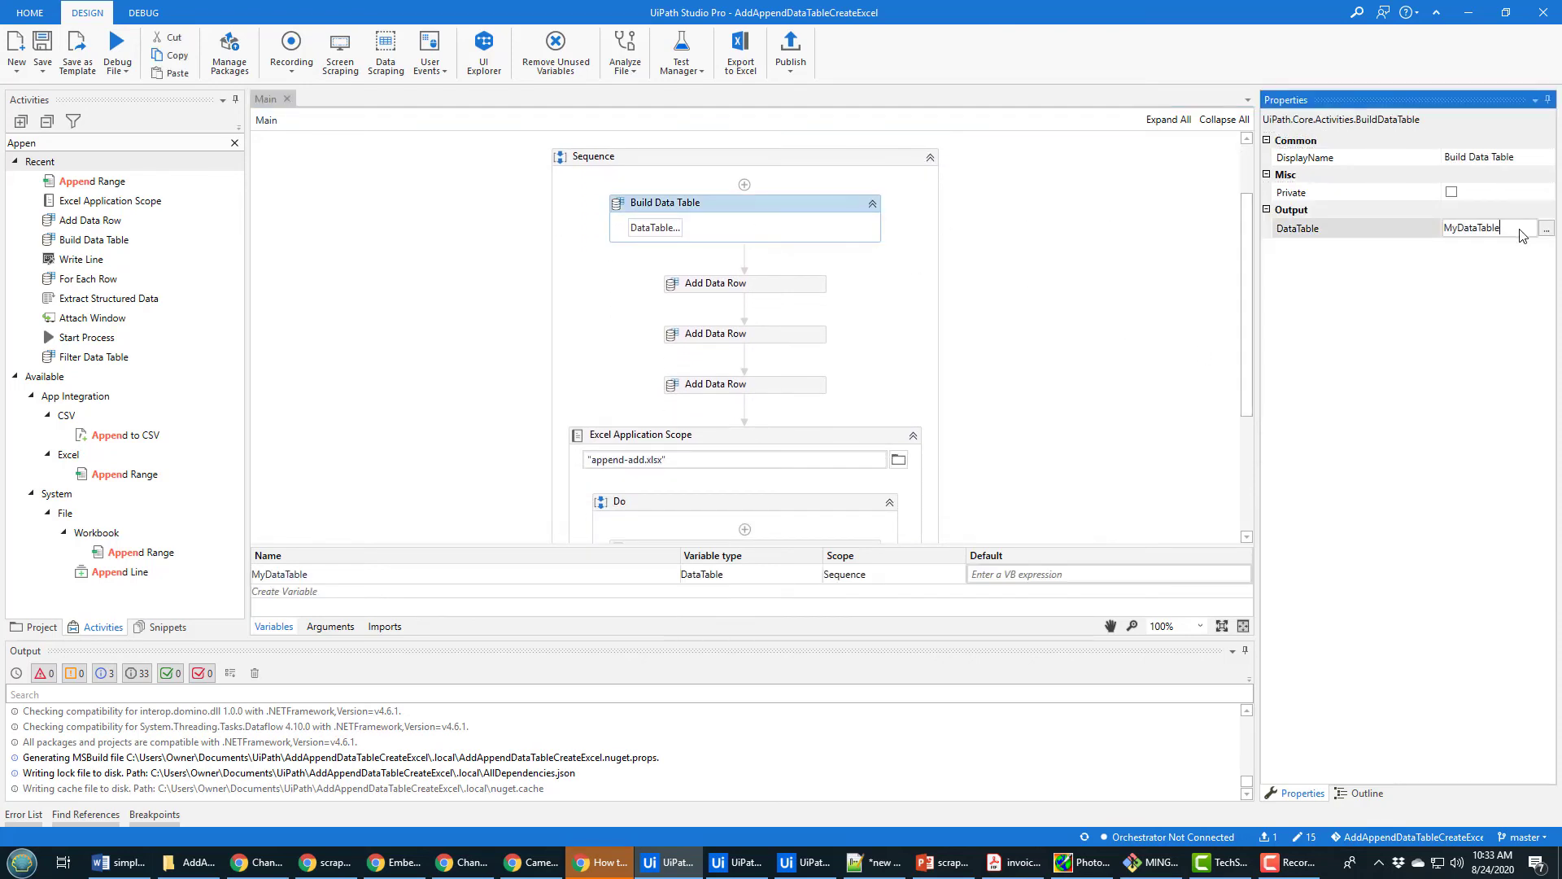
click(742, 281)
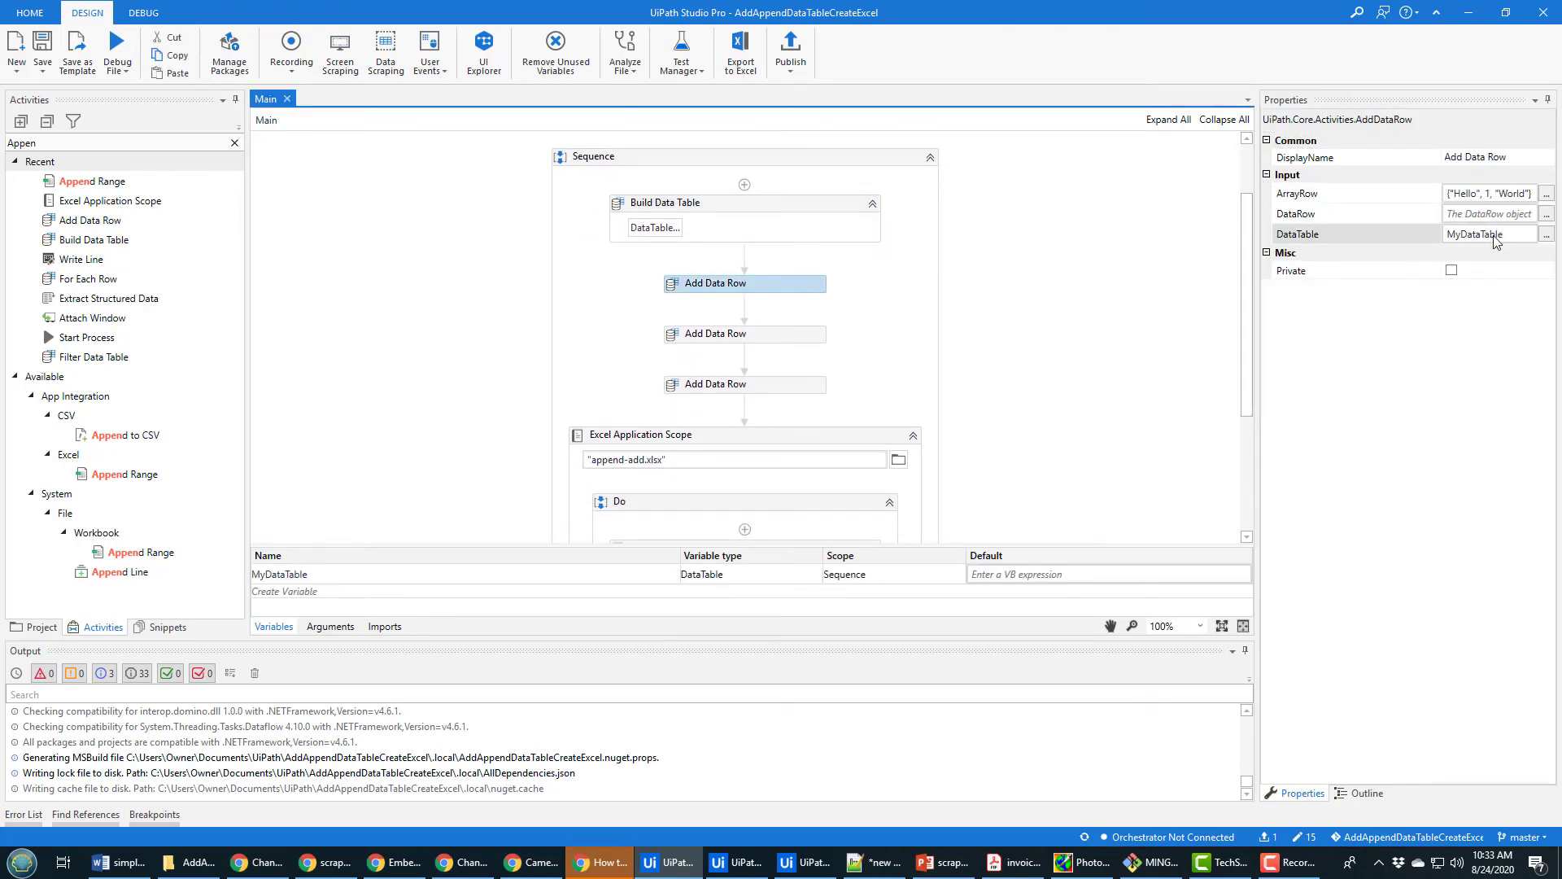
click(744, 332)
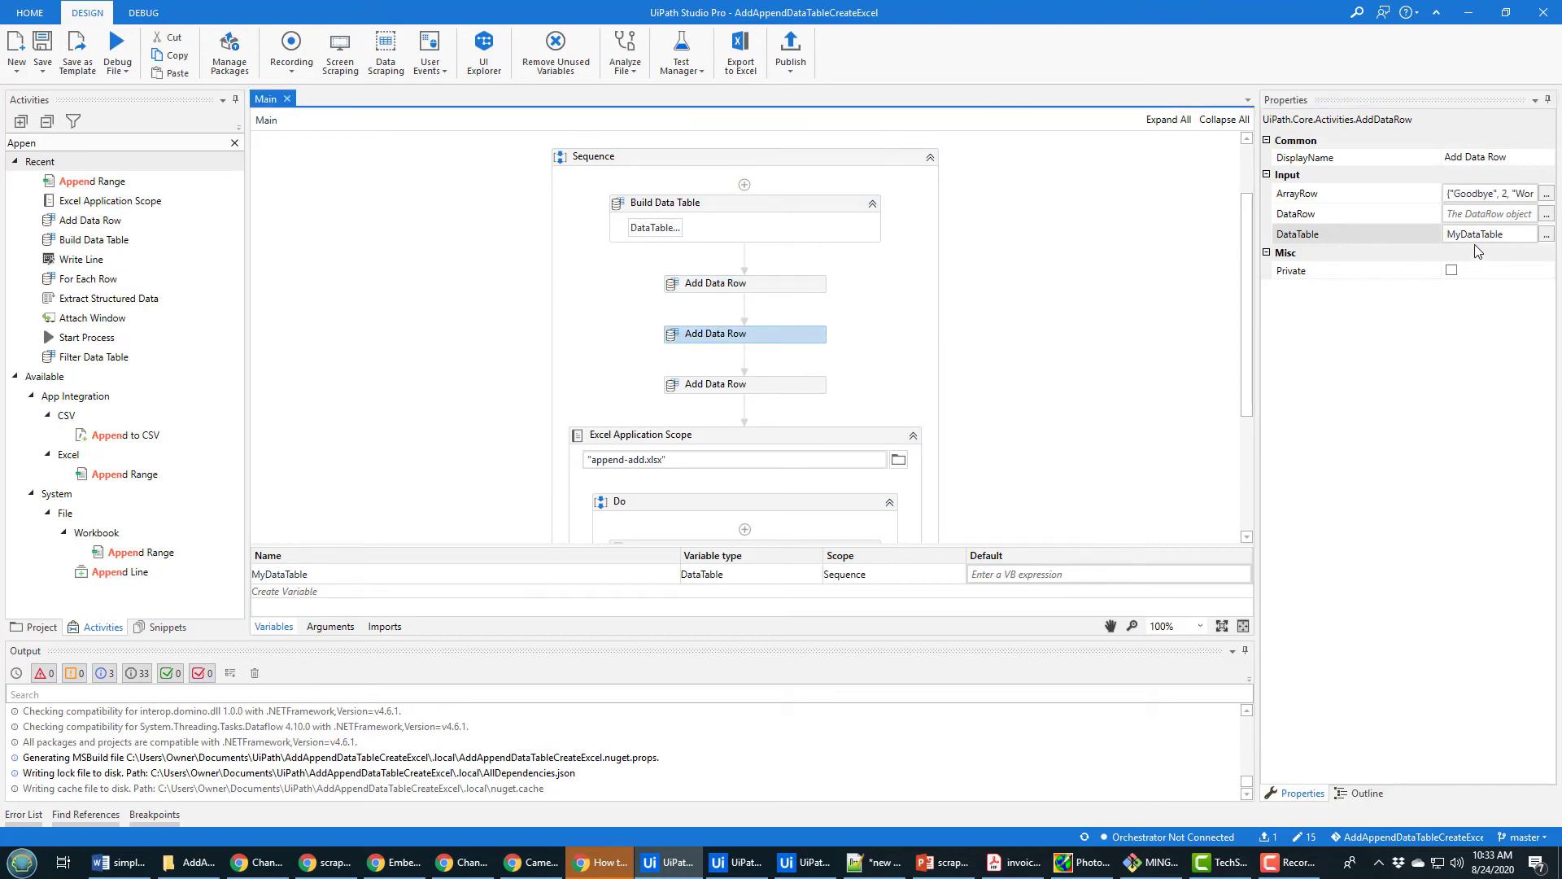
click(744, 384)
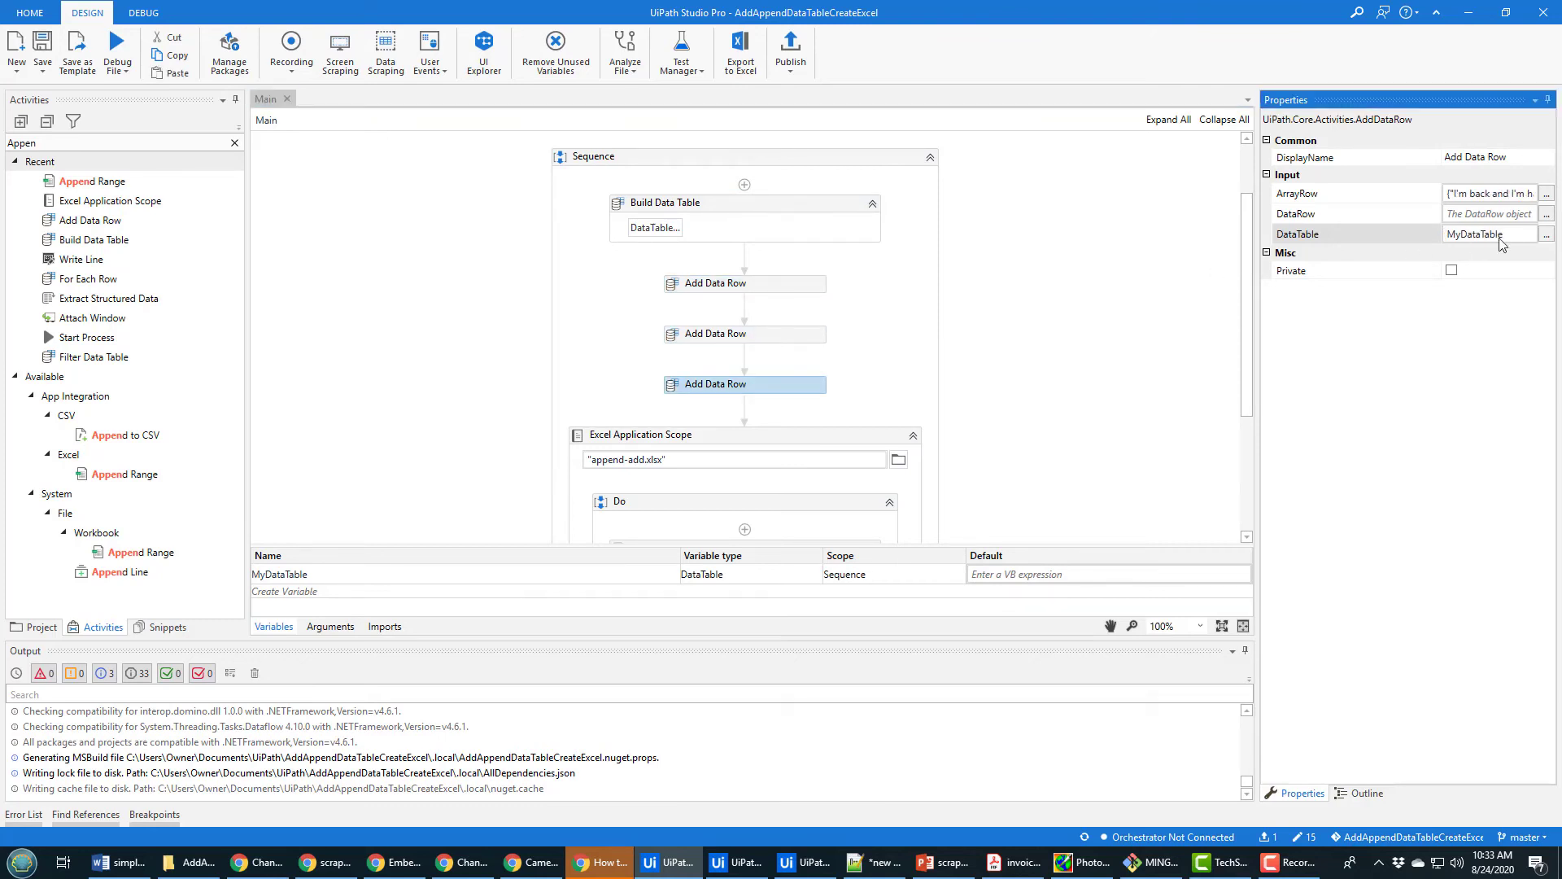
scroll(down, 3)
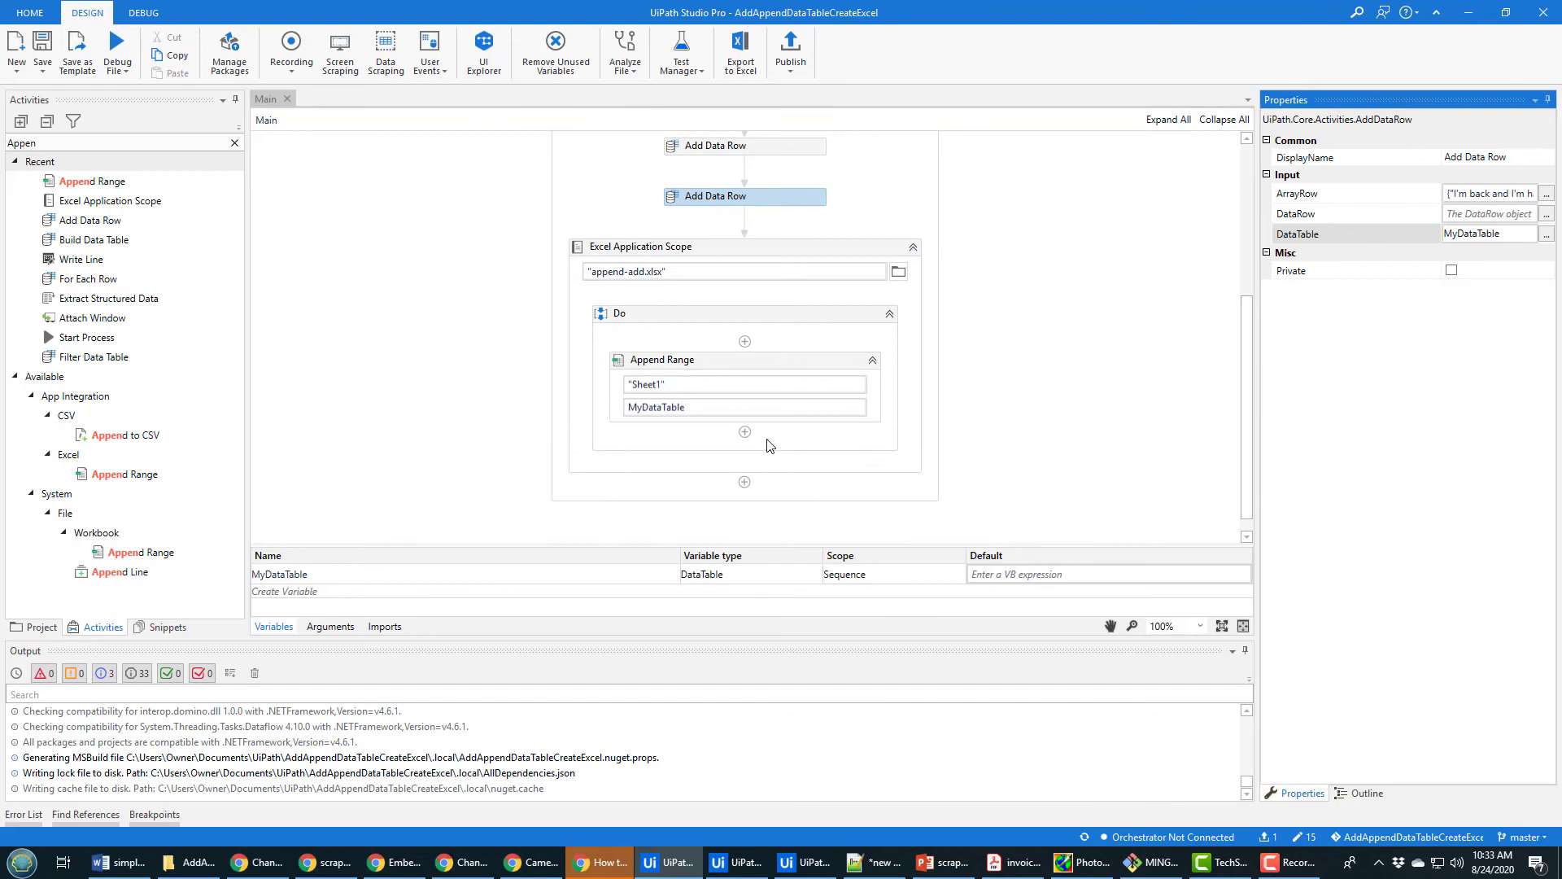
mouse_move(1057, 465)
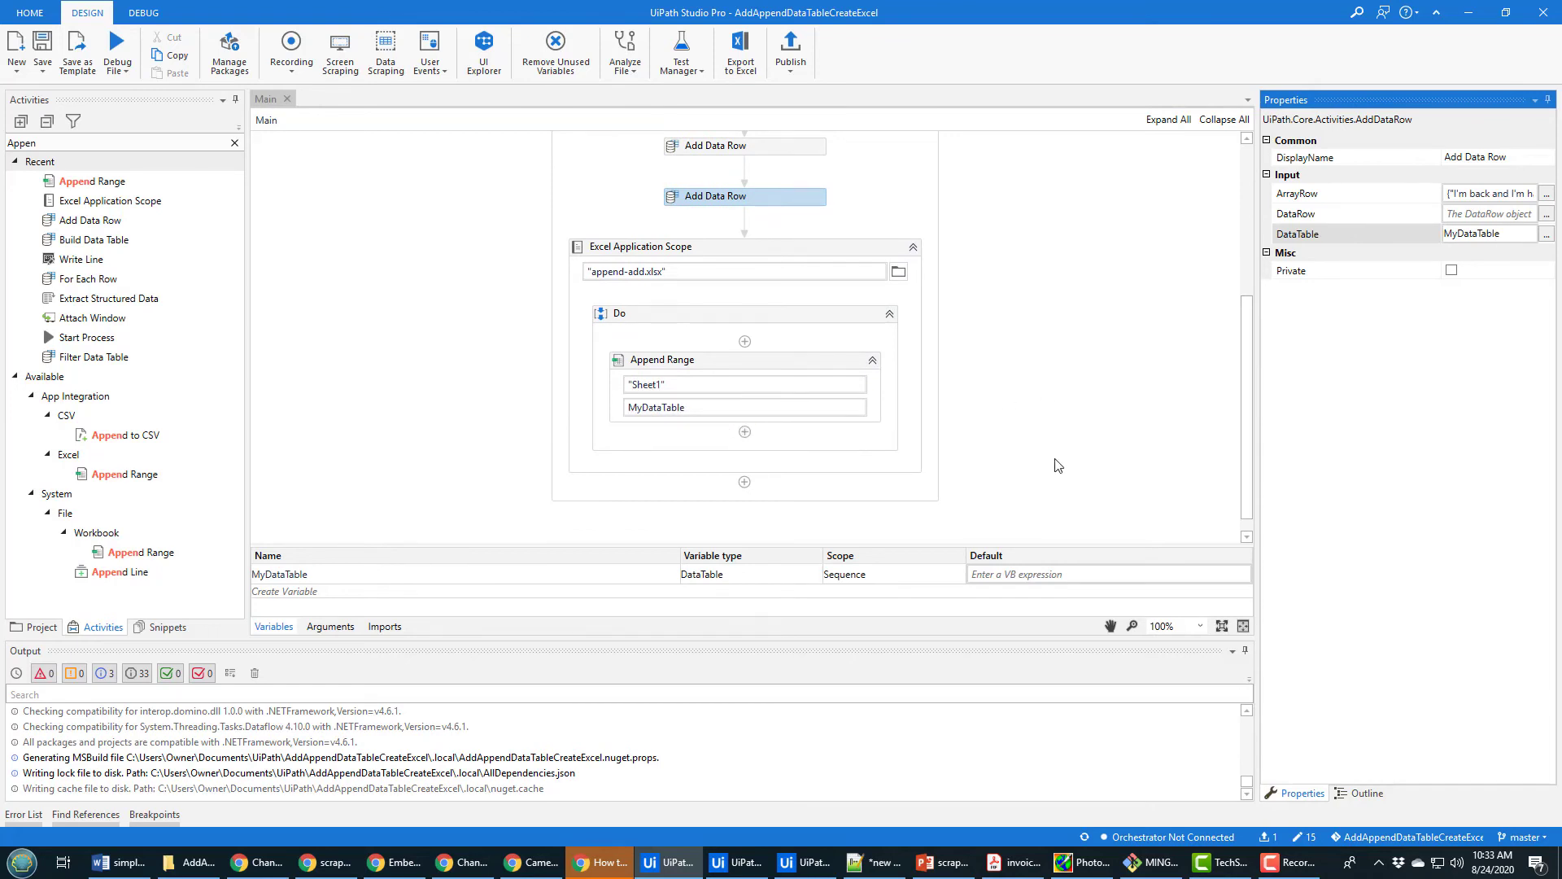
mouse_move(76, 52)
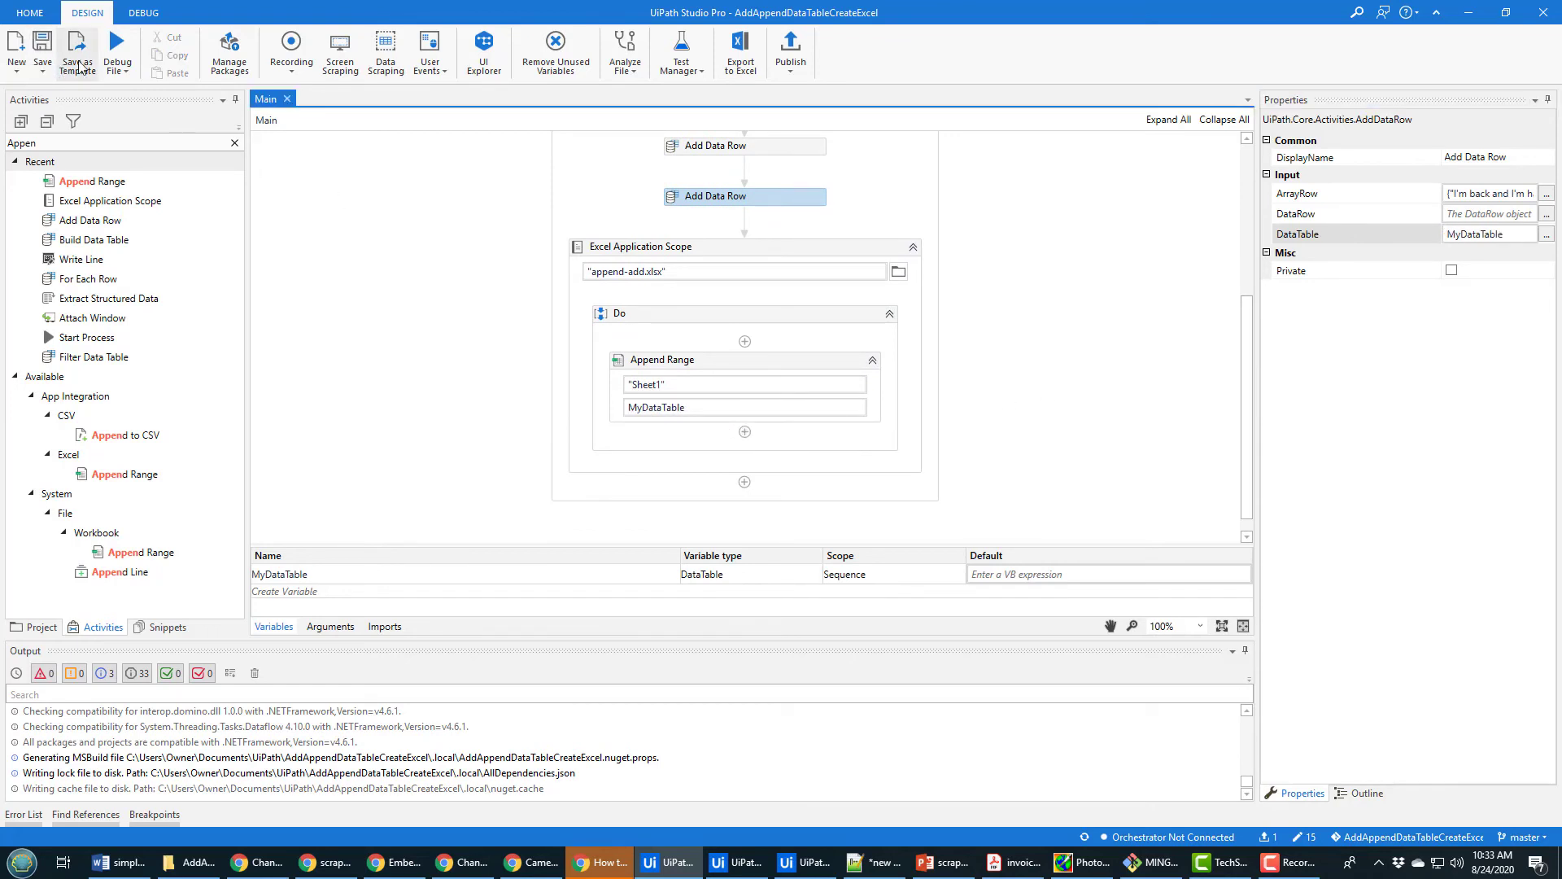
Step: Run the current workflow file via the Debug File dropdown's Run File
click(117, 52)
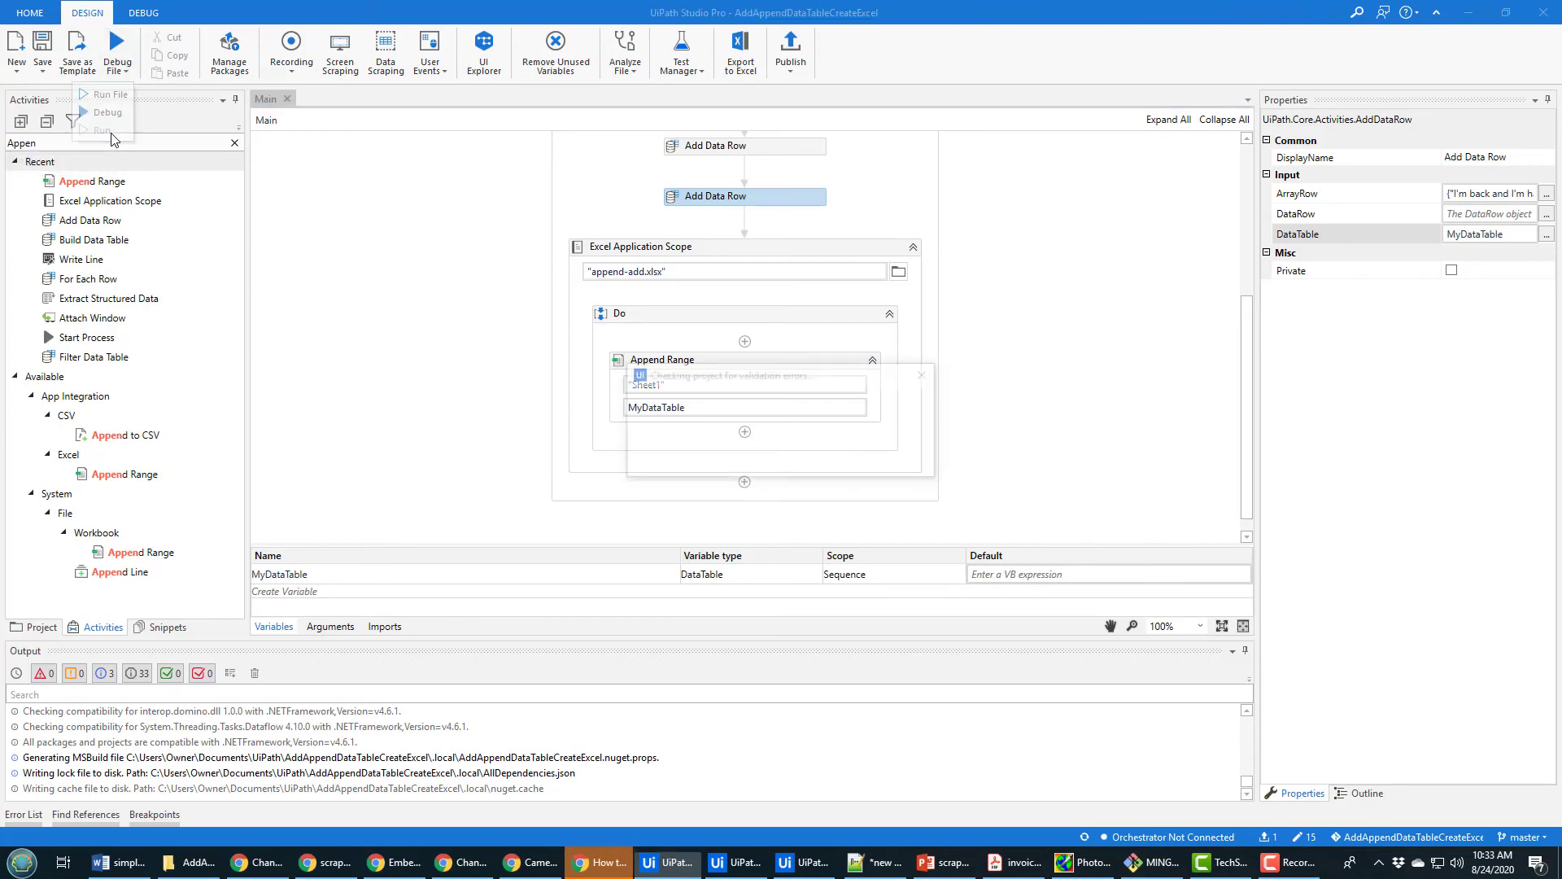
click(176, 863)
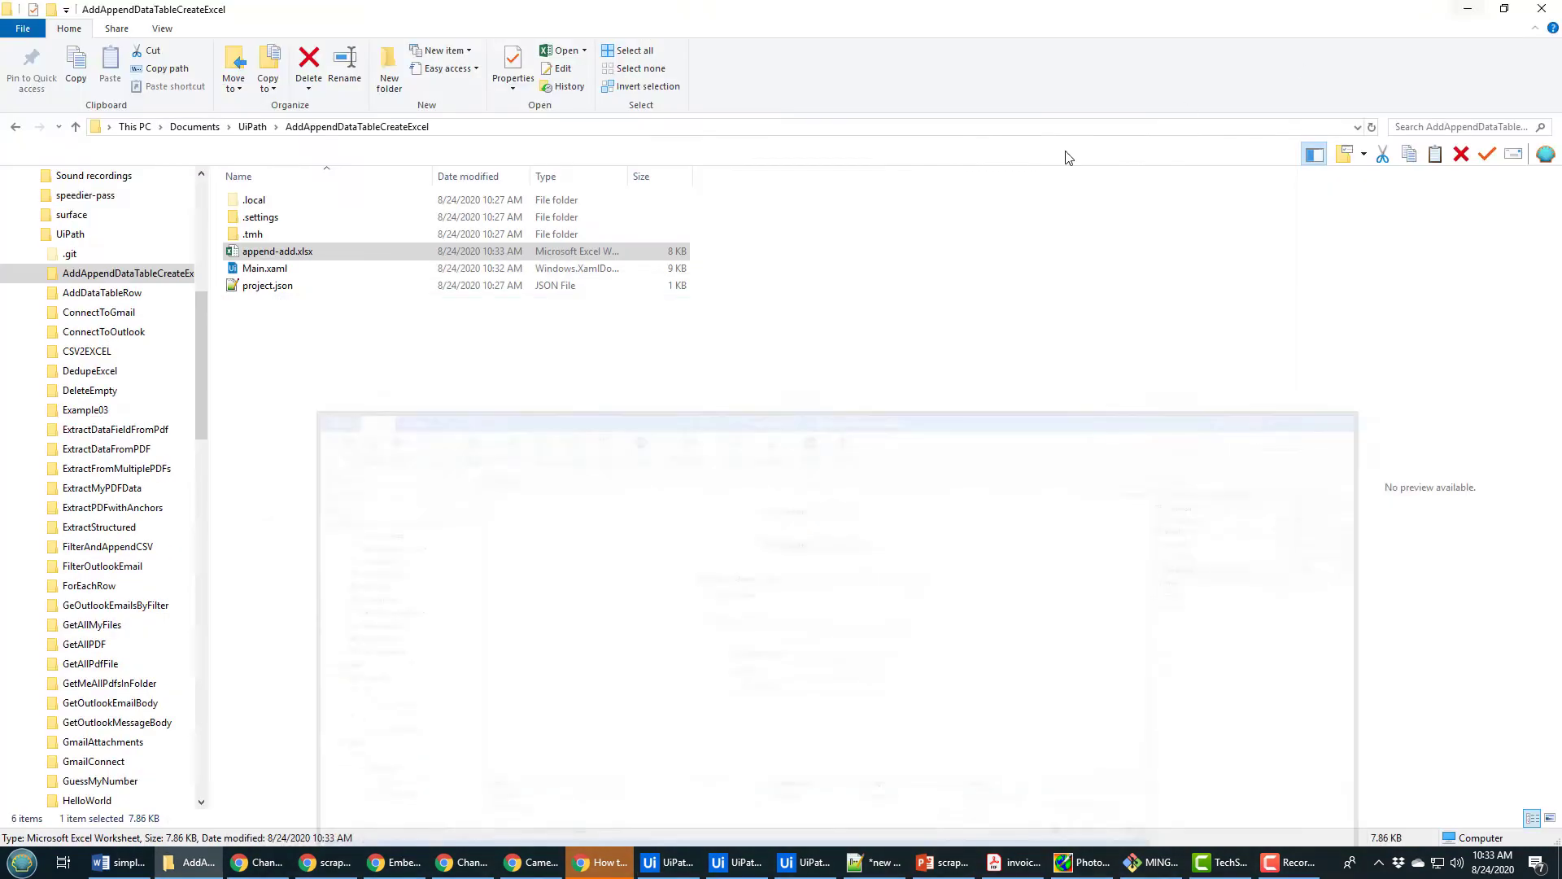
Step: Open append-add.xlsx and select A4 to read the last appended row's full text
double_click(276, 250)
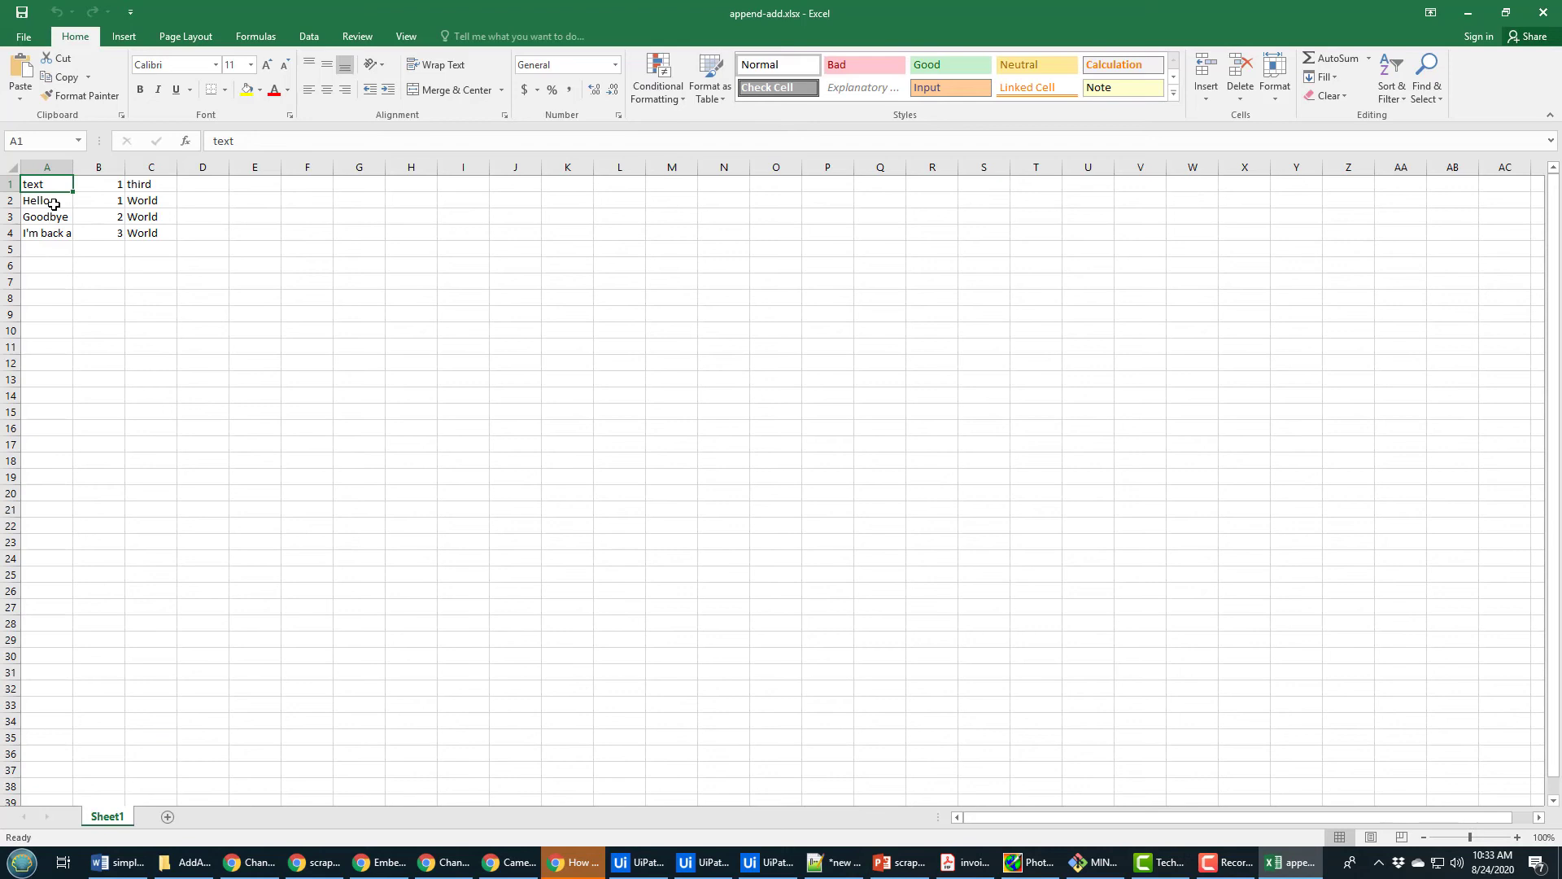
click(47, 233)
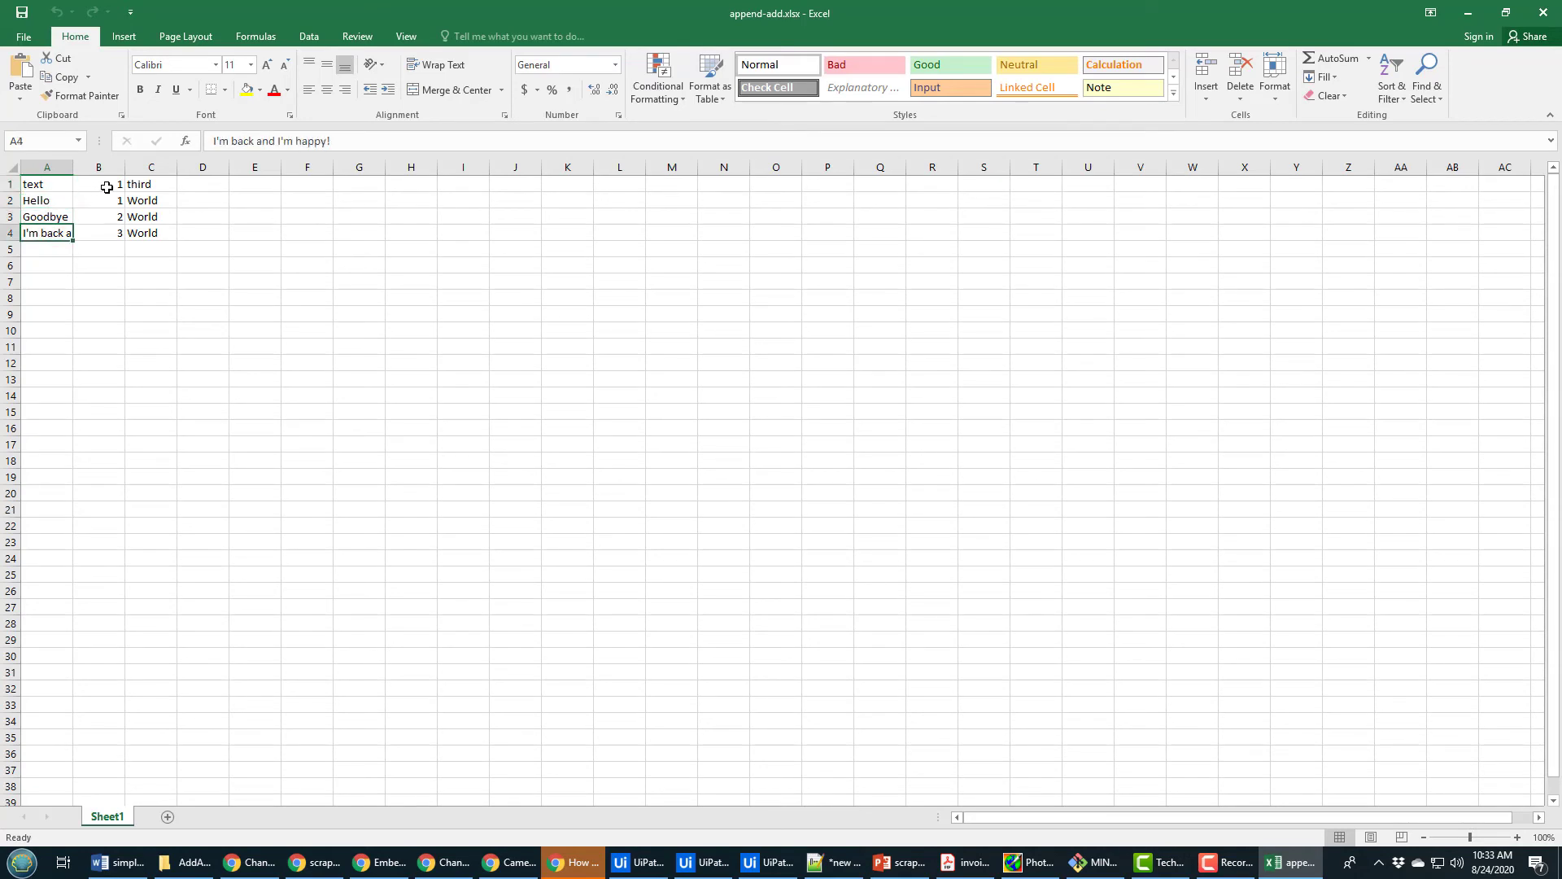
mouse_move(60, 184)
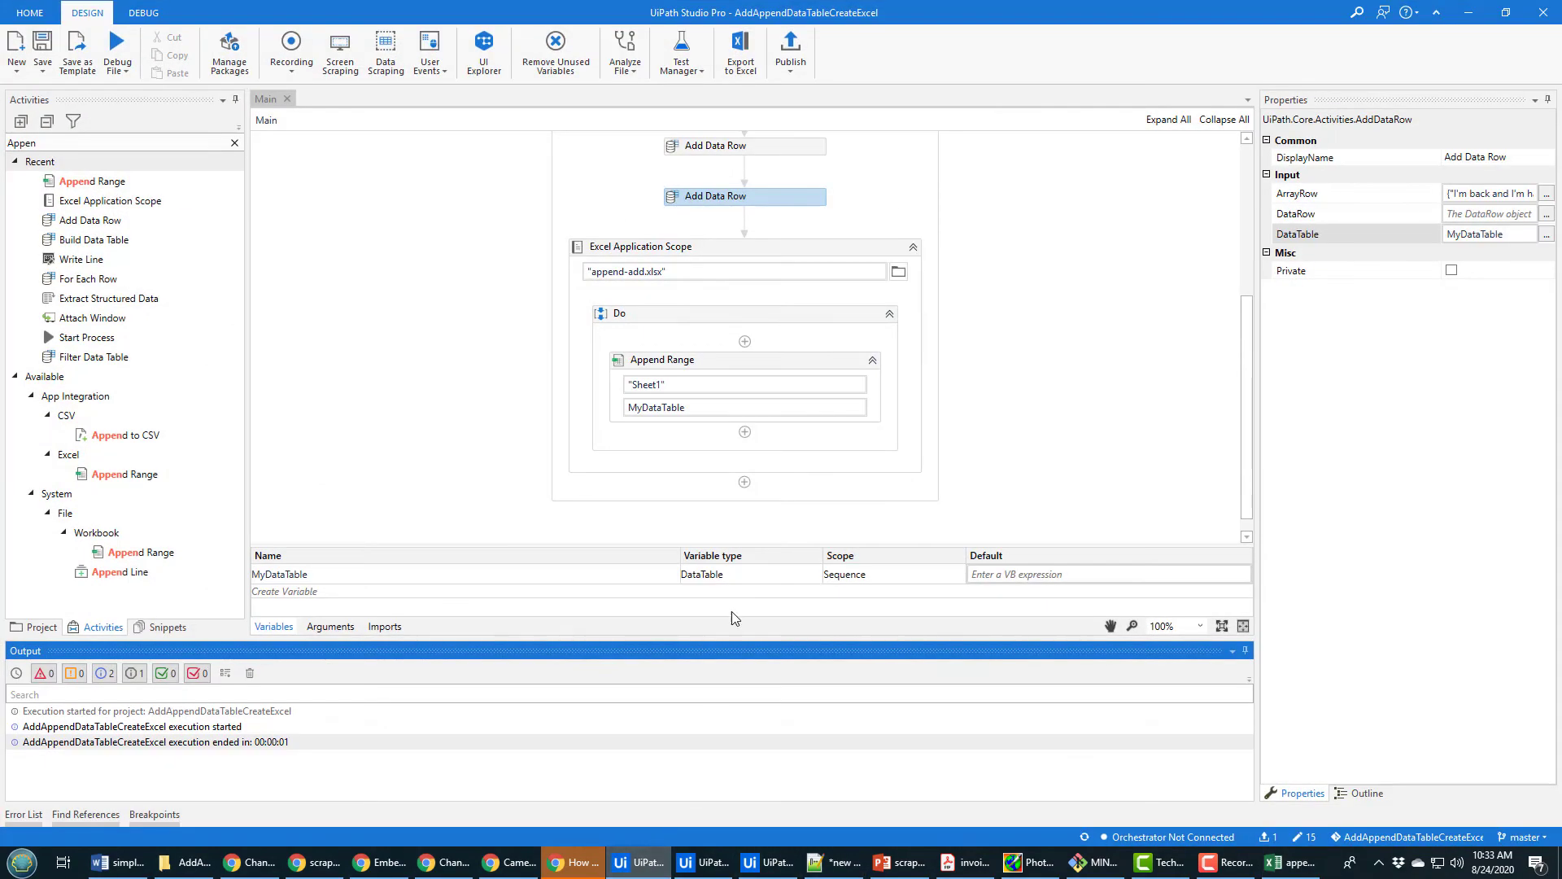
scroll(up, 3)
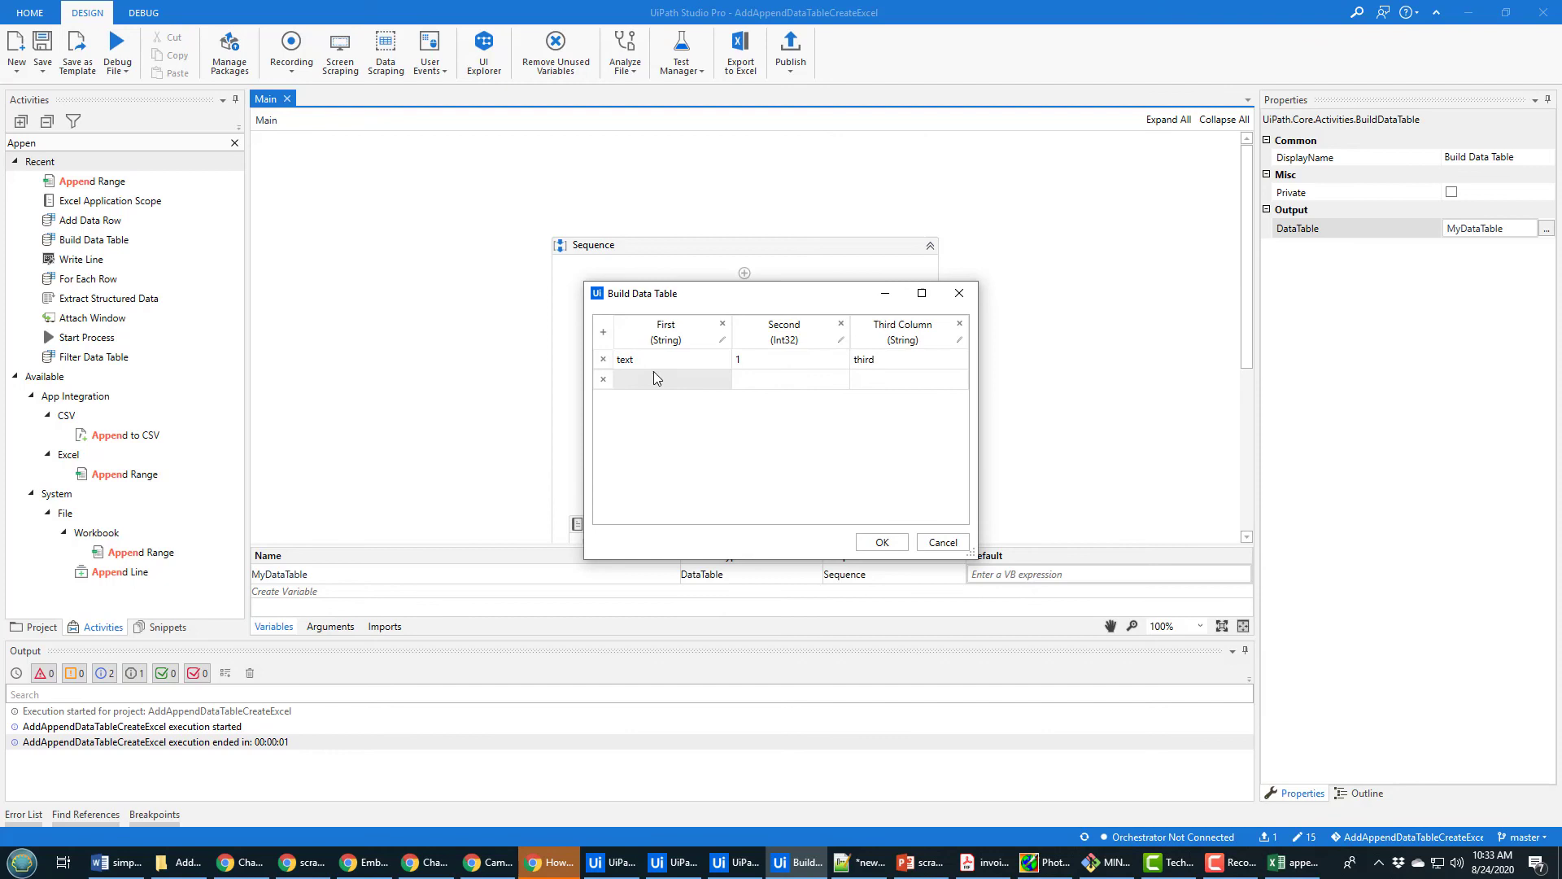
click(880, 541)
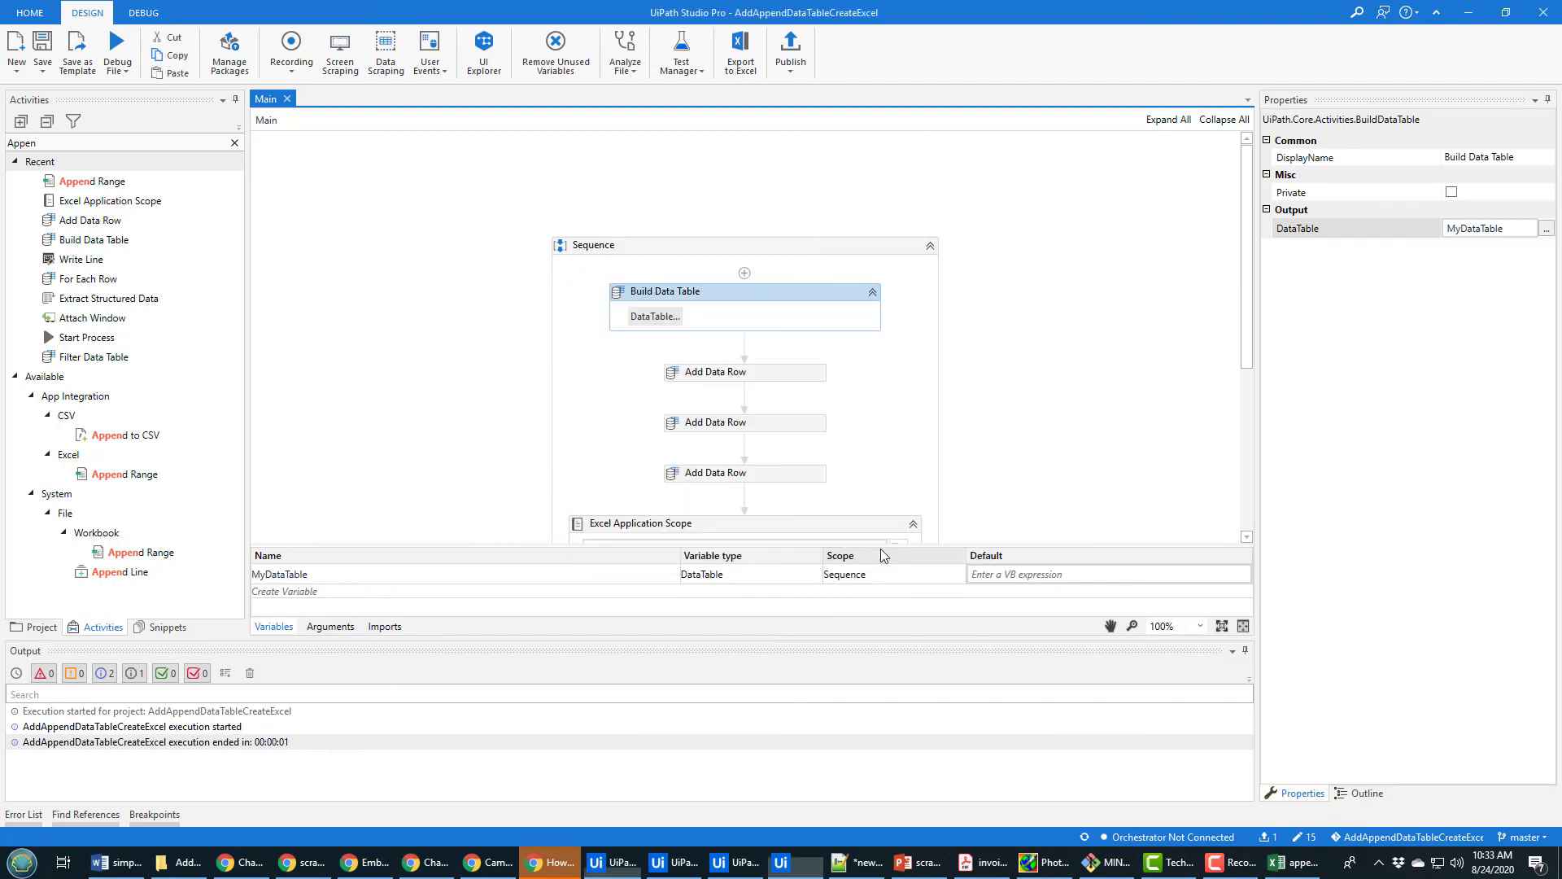
mouse_move(1015, 402)
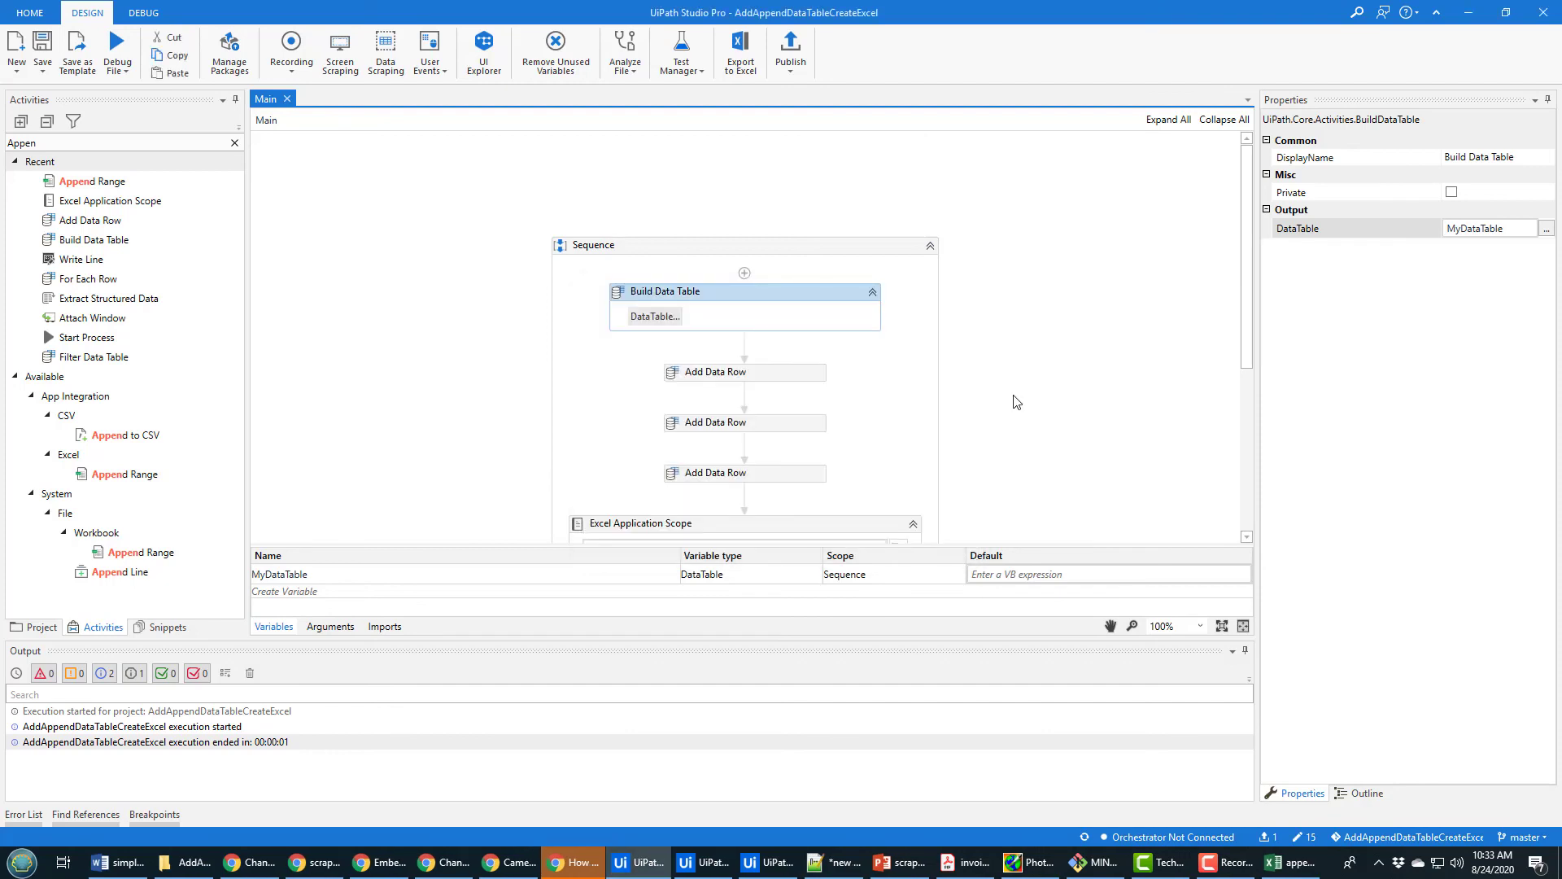
mouse_move(815, 423)
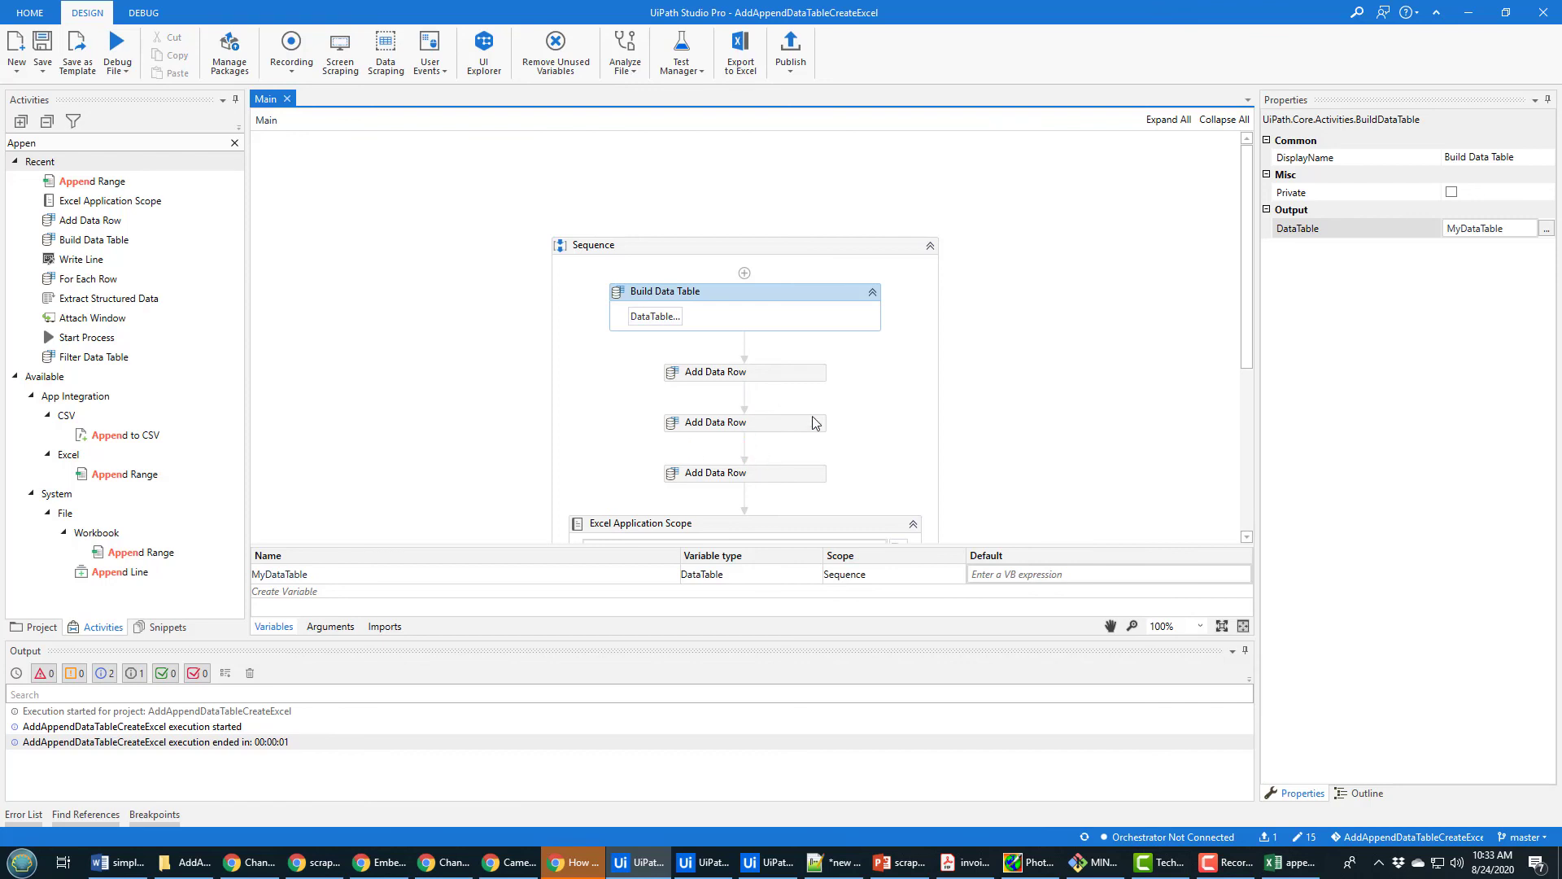
scroll(down, 3)
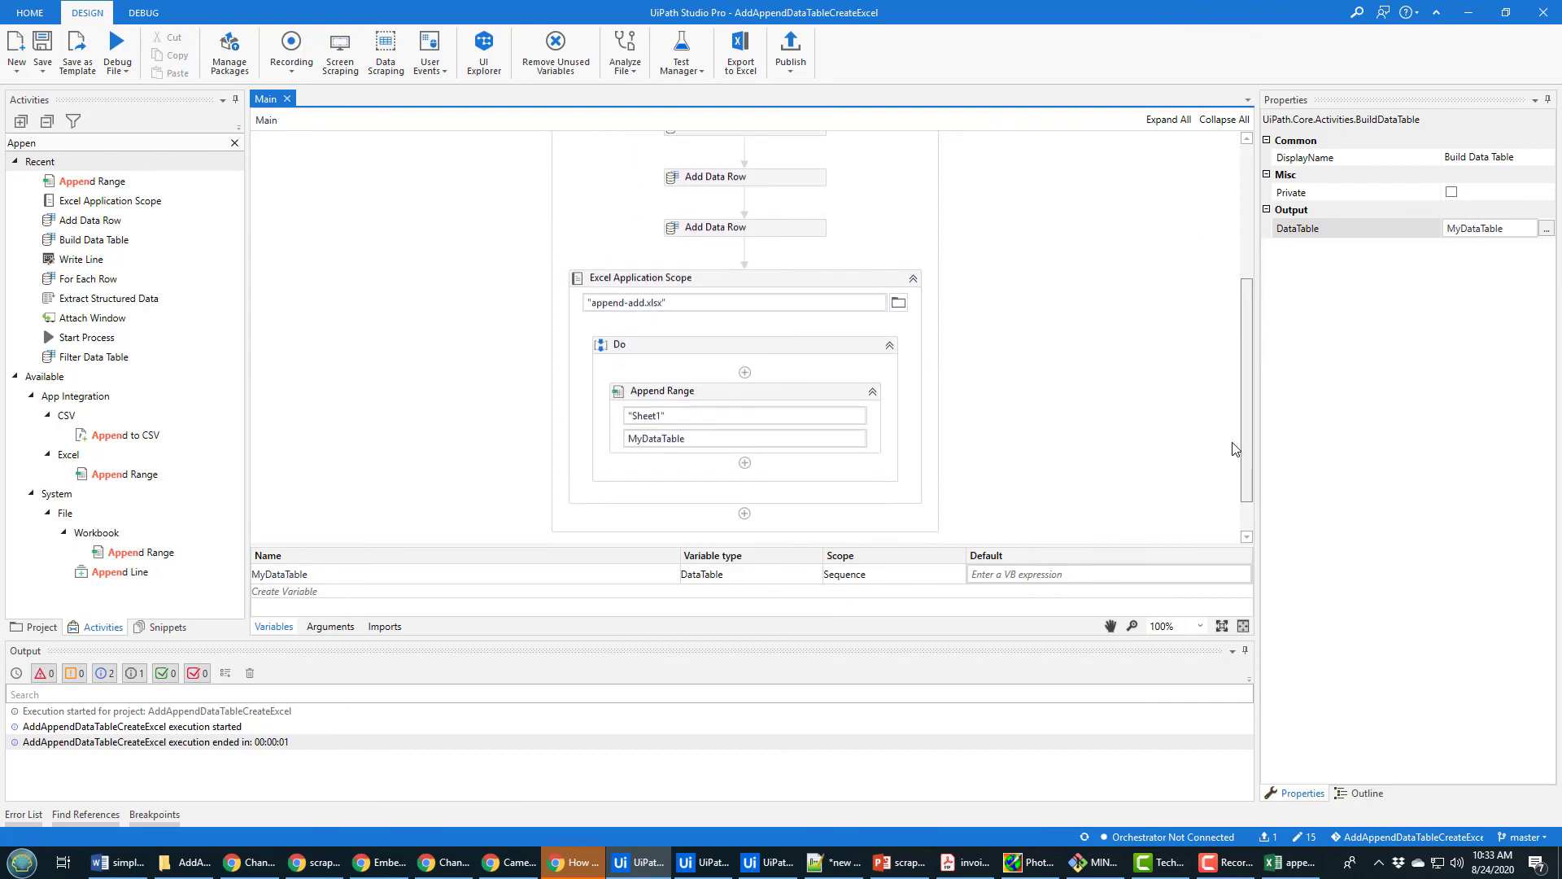